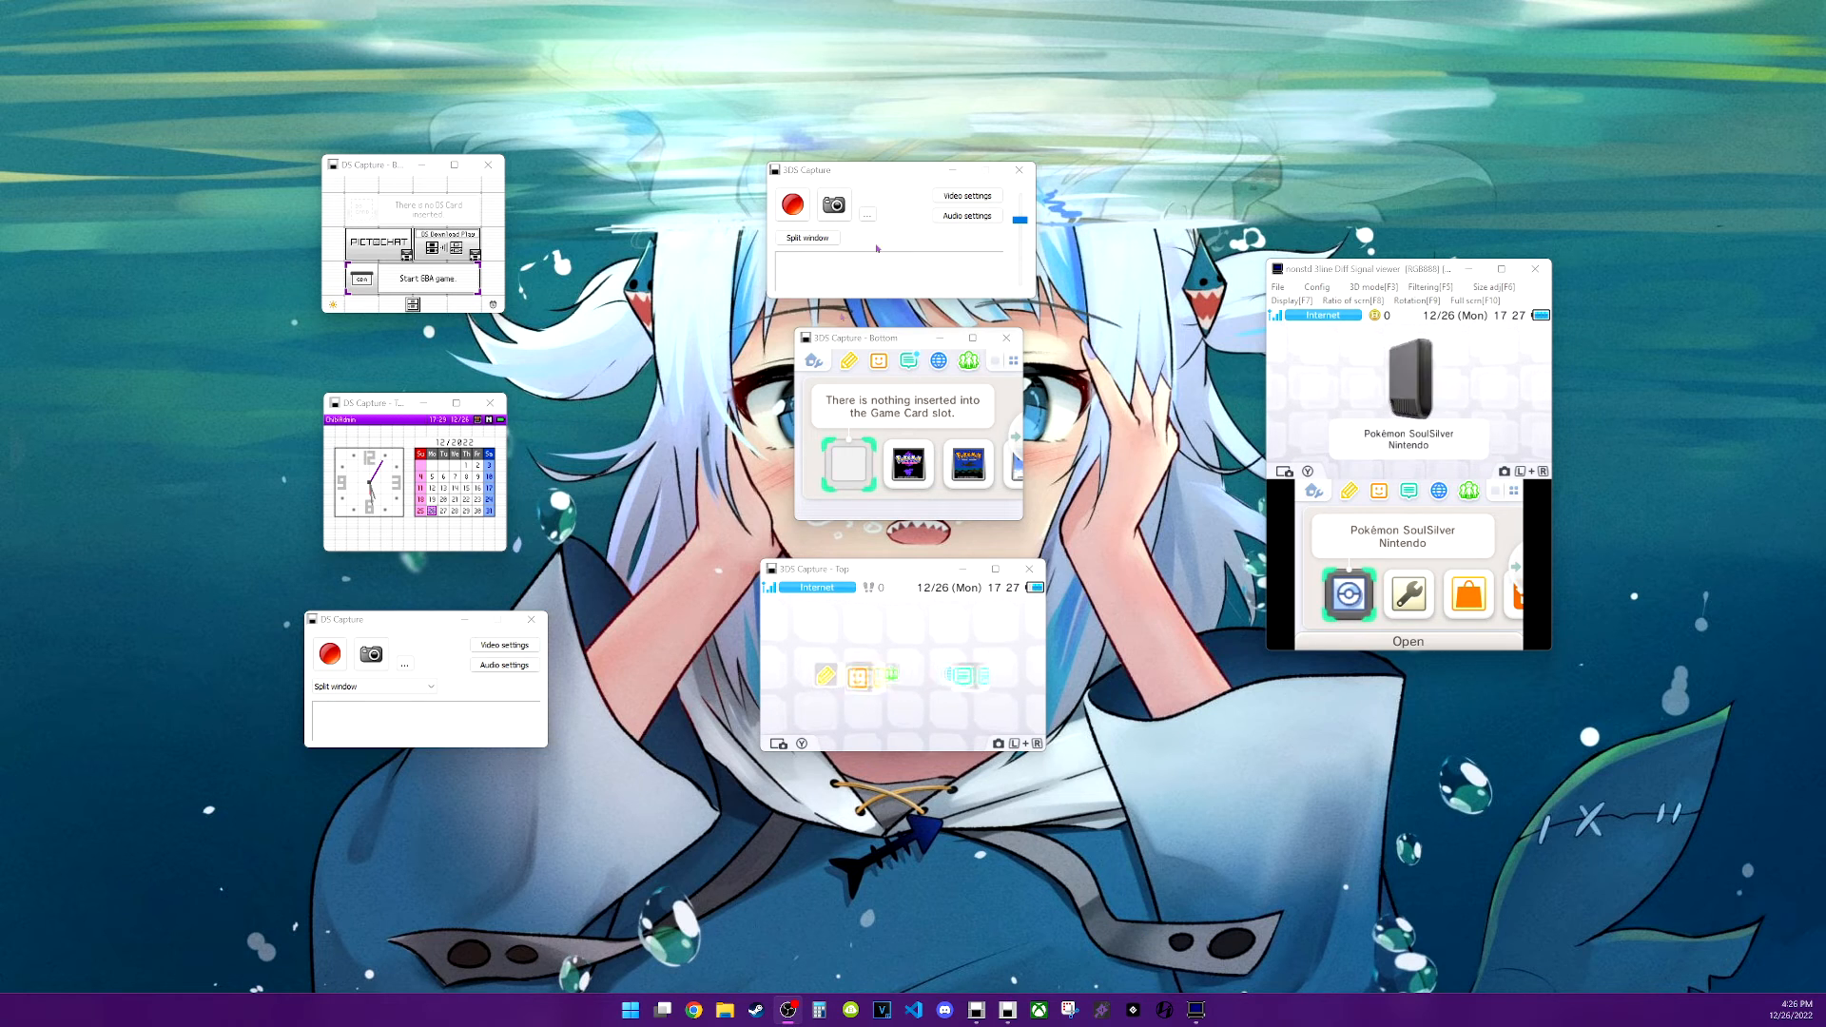
Keep Microsoft Video 1 as the DS video codec and review its configuration options
left_click(390, 165)
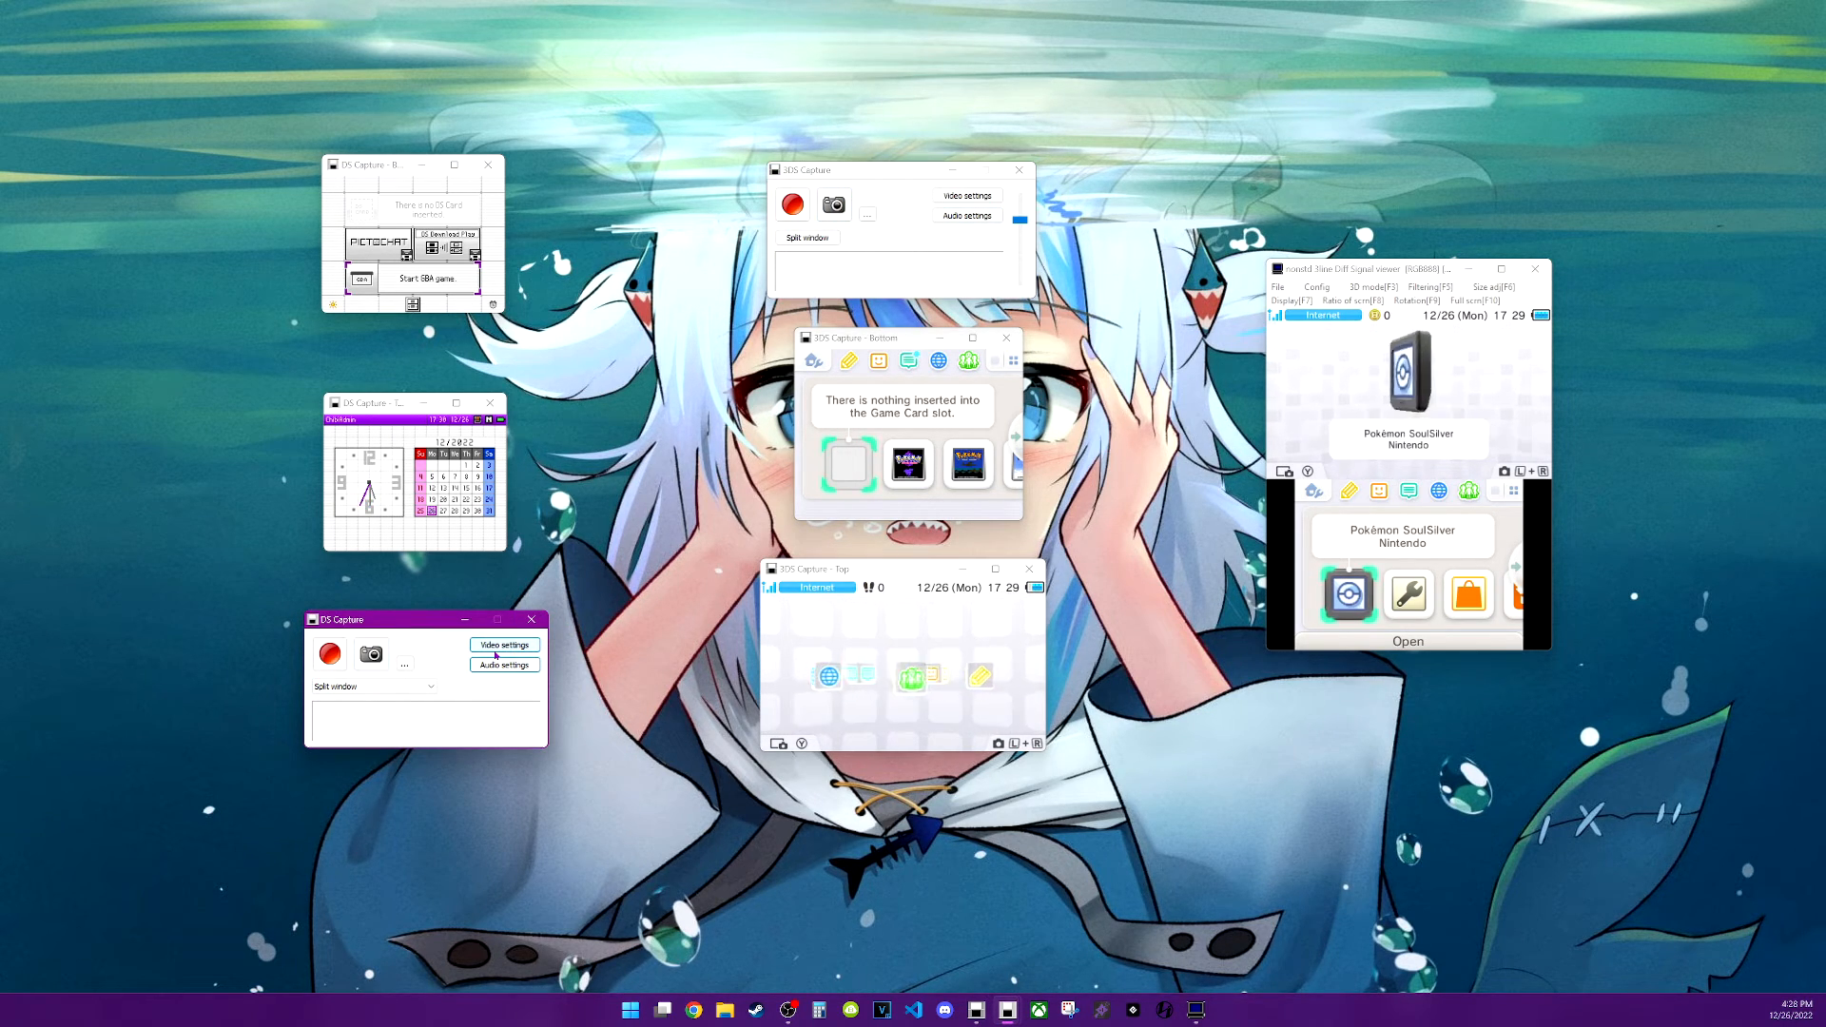
left_click(503, 643)
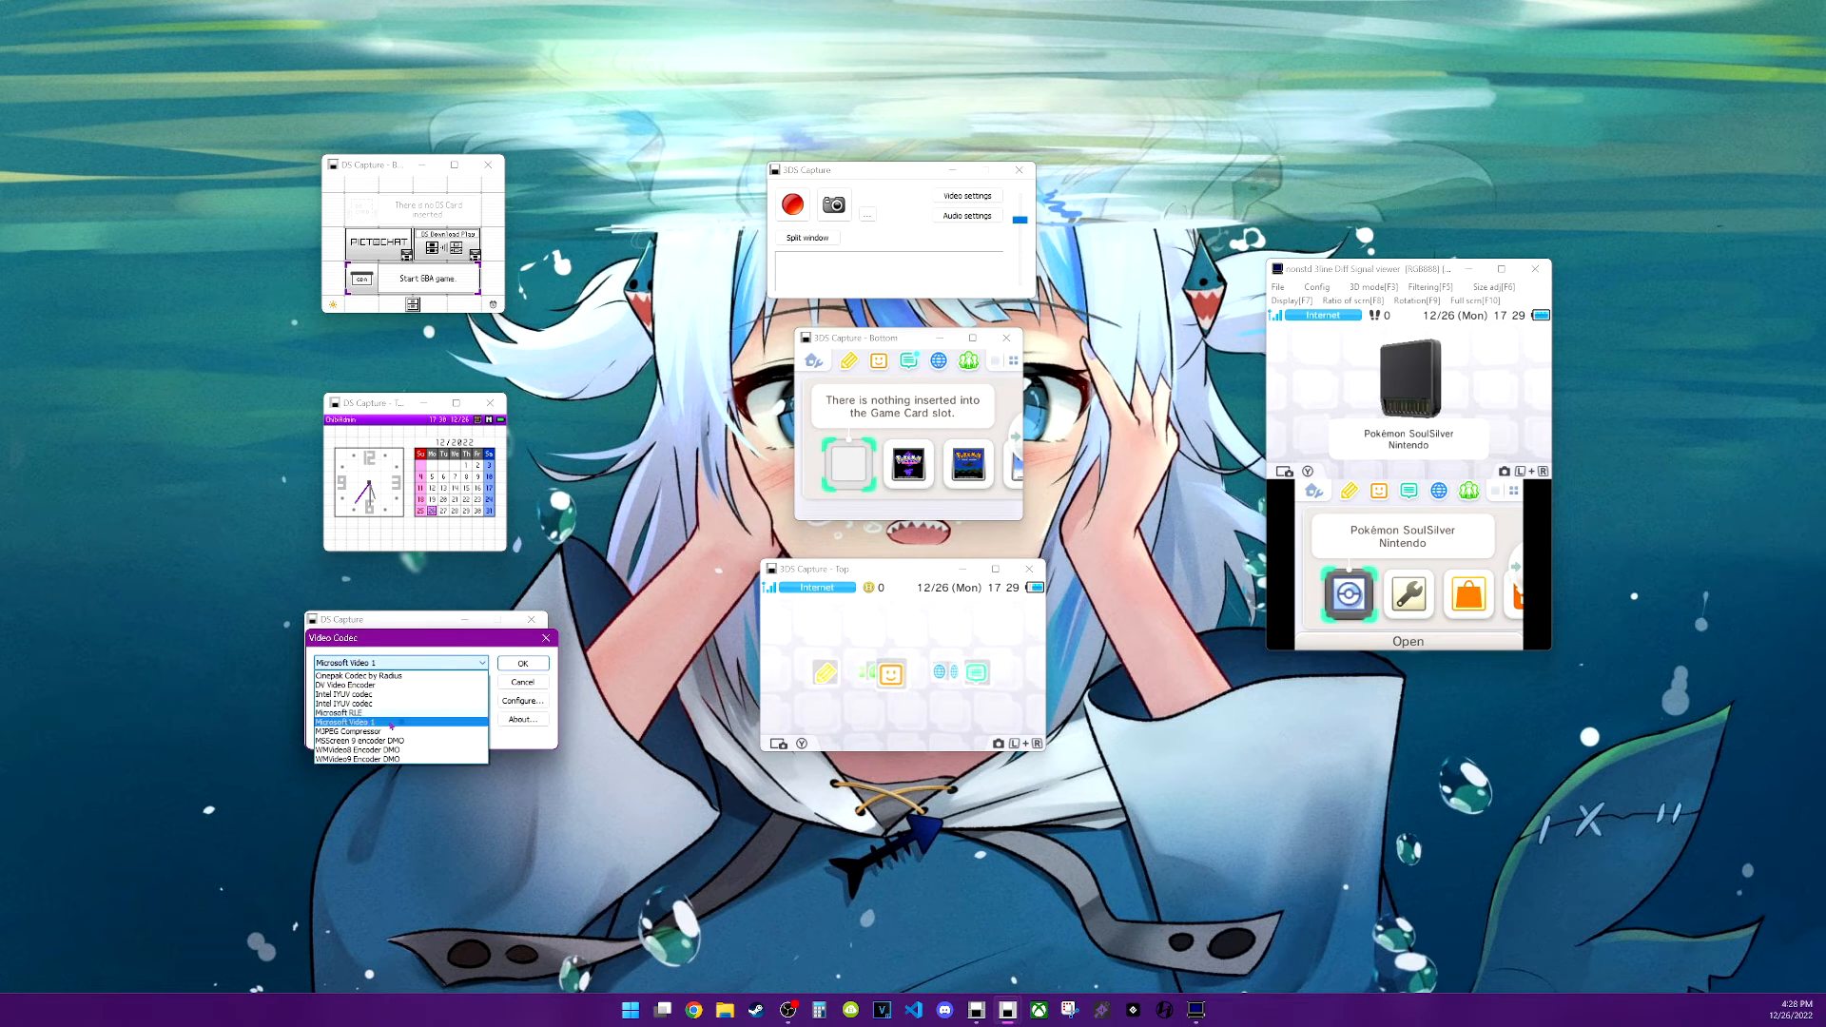
left_click(372, 675)
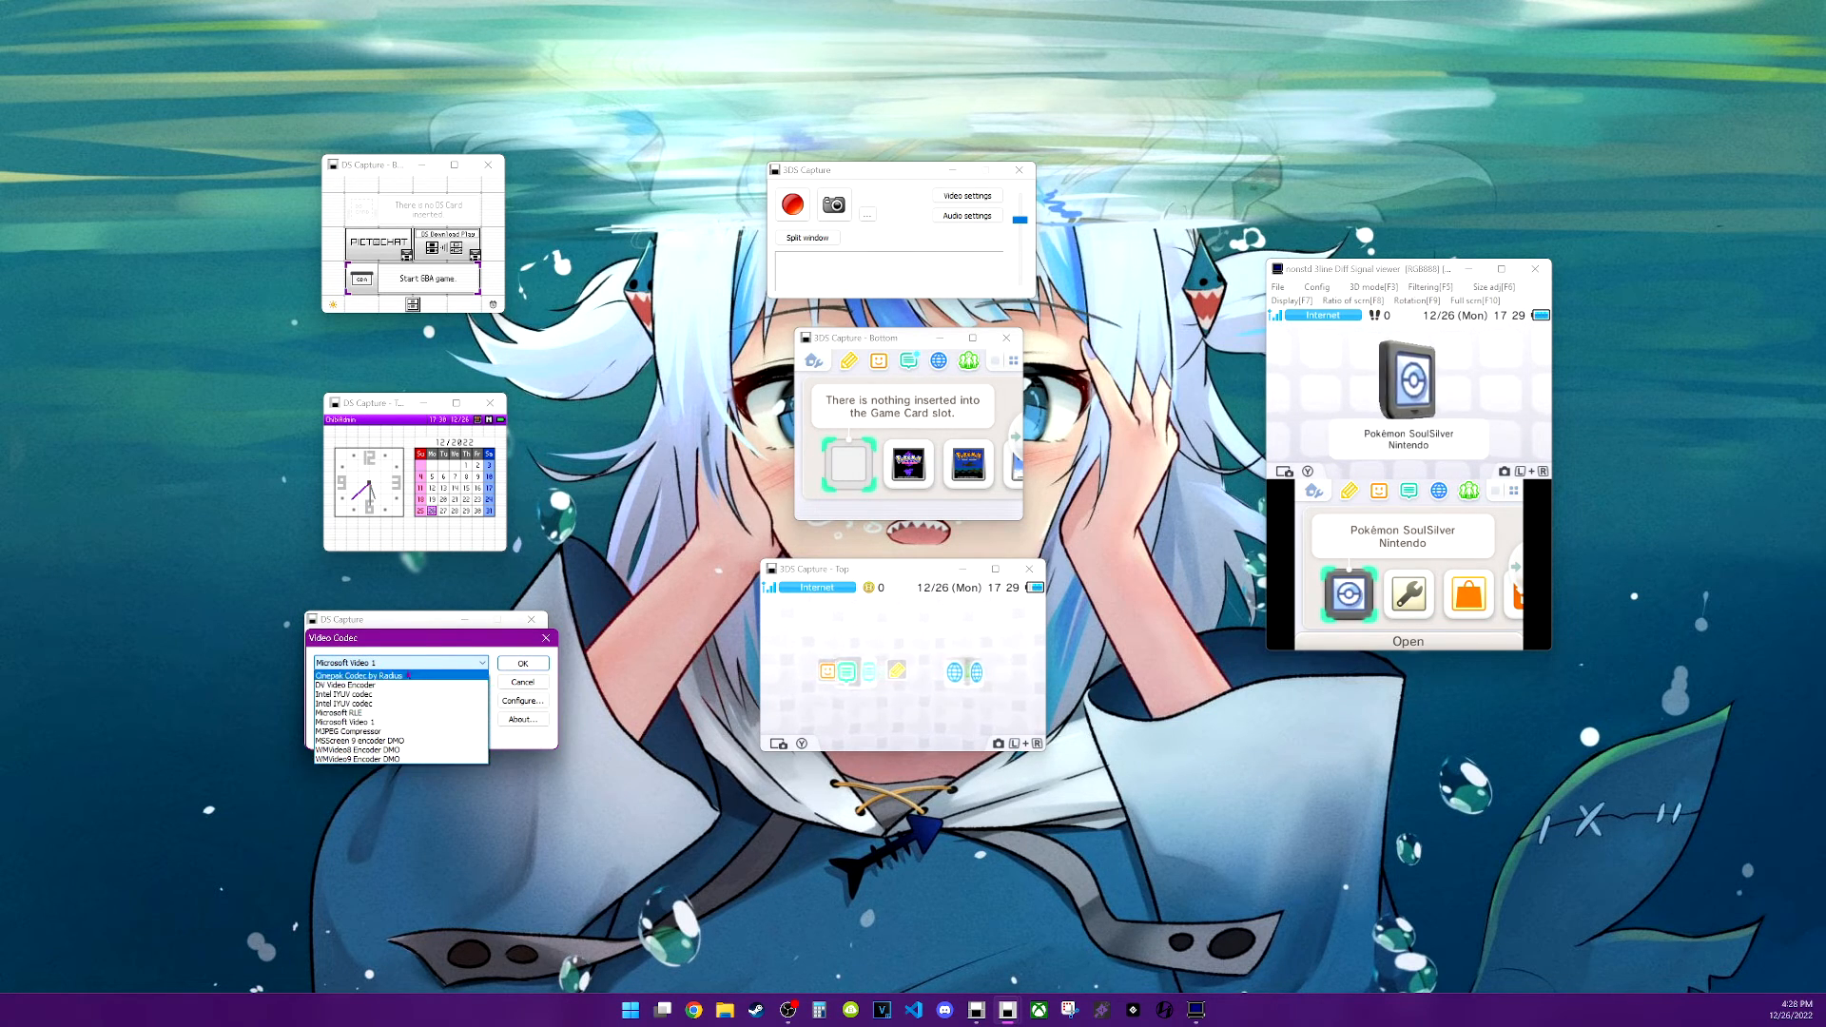
left_click(357, 663)
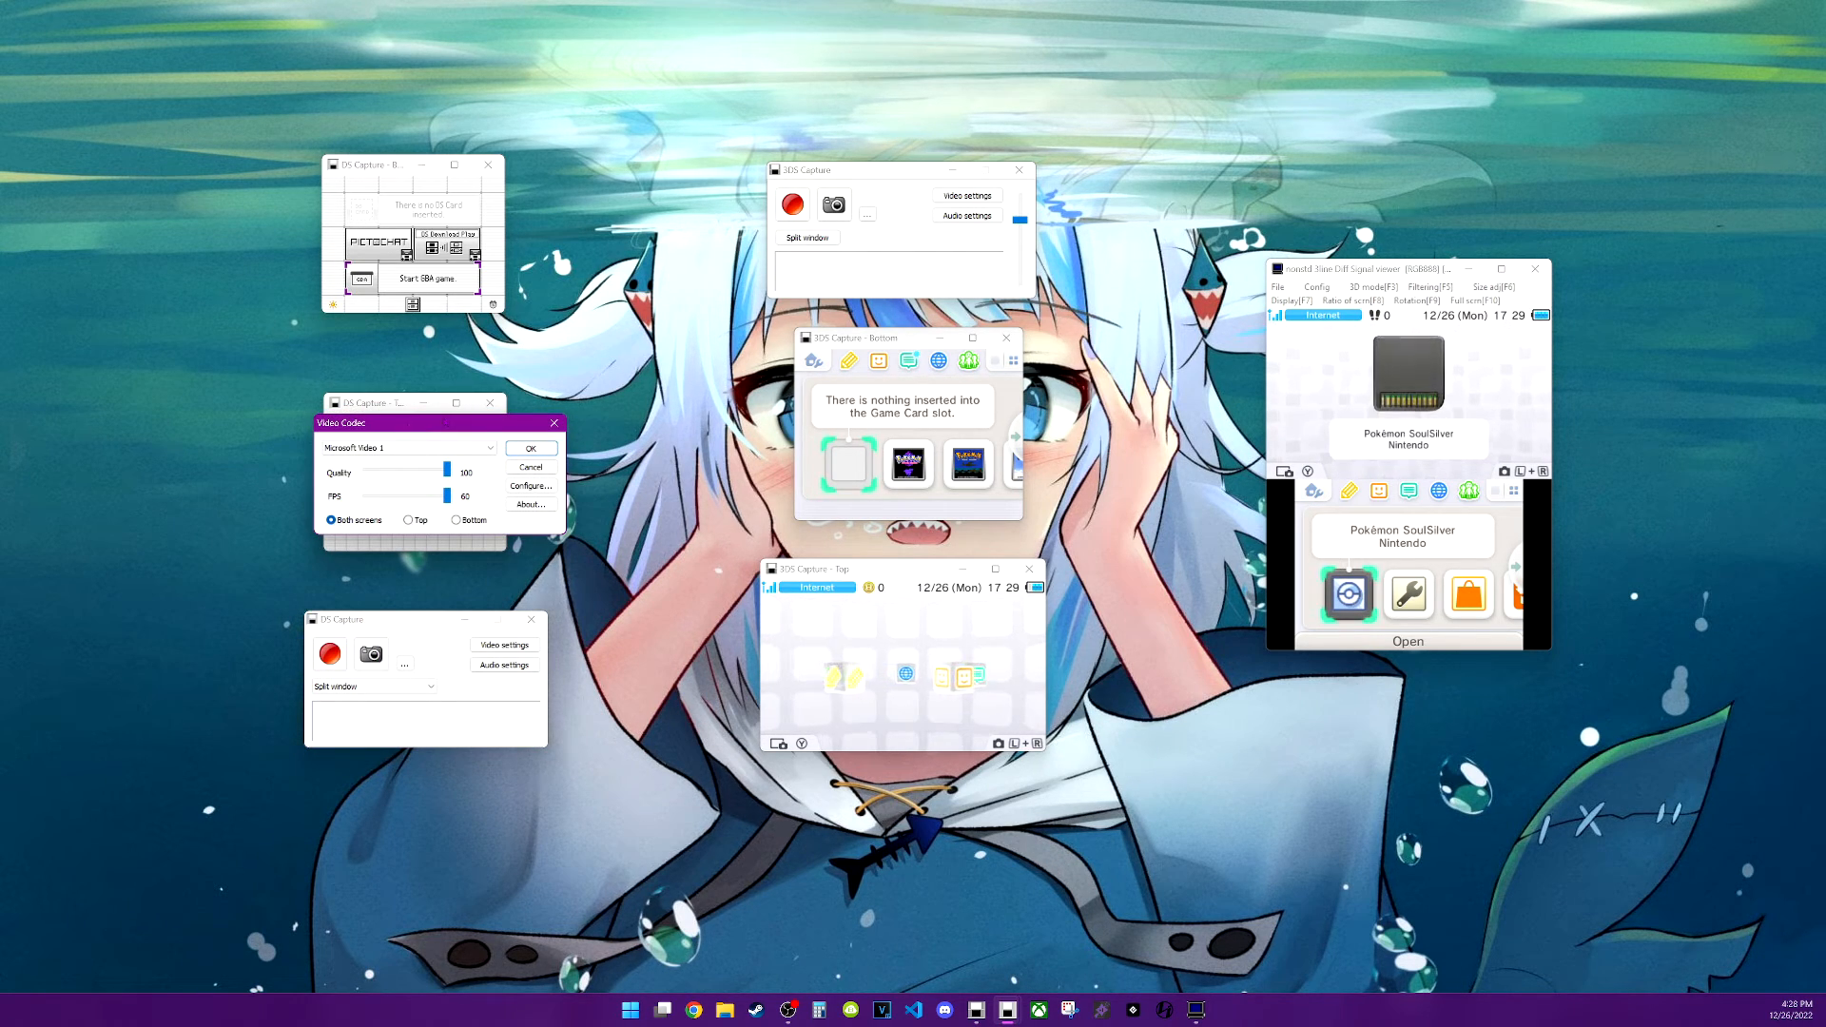
left_click_drag(437, 422, 425, 632)
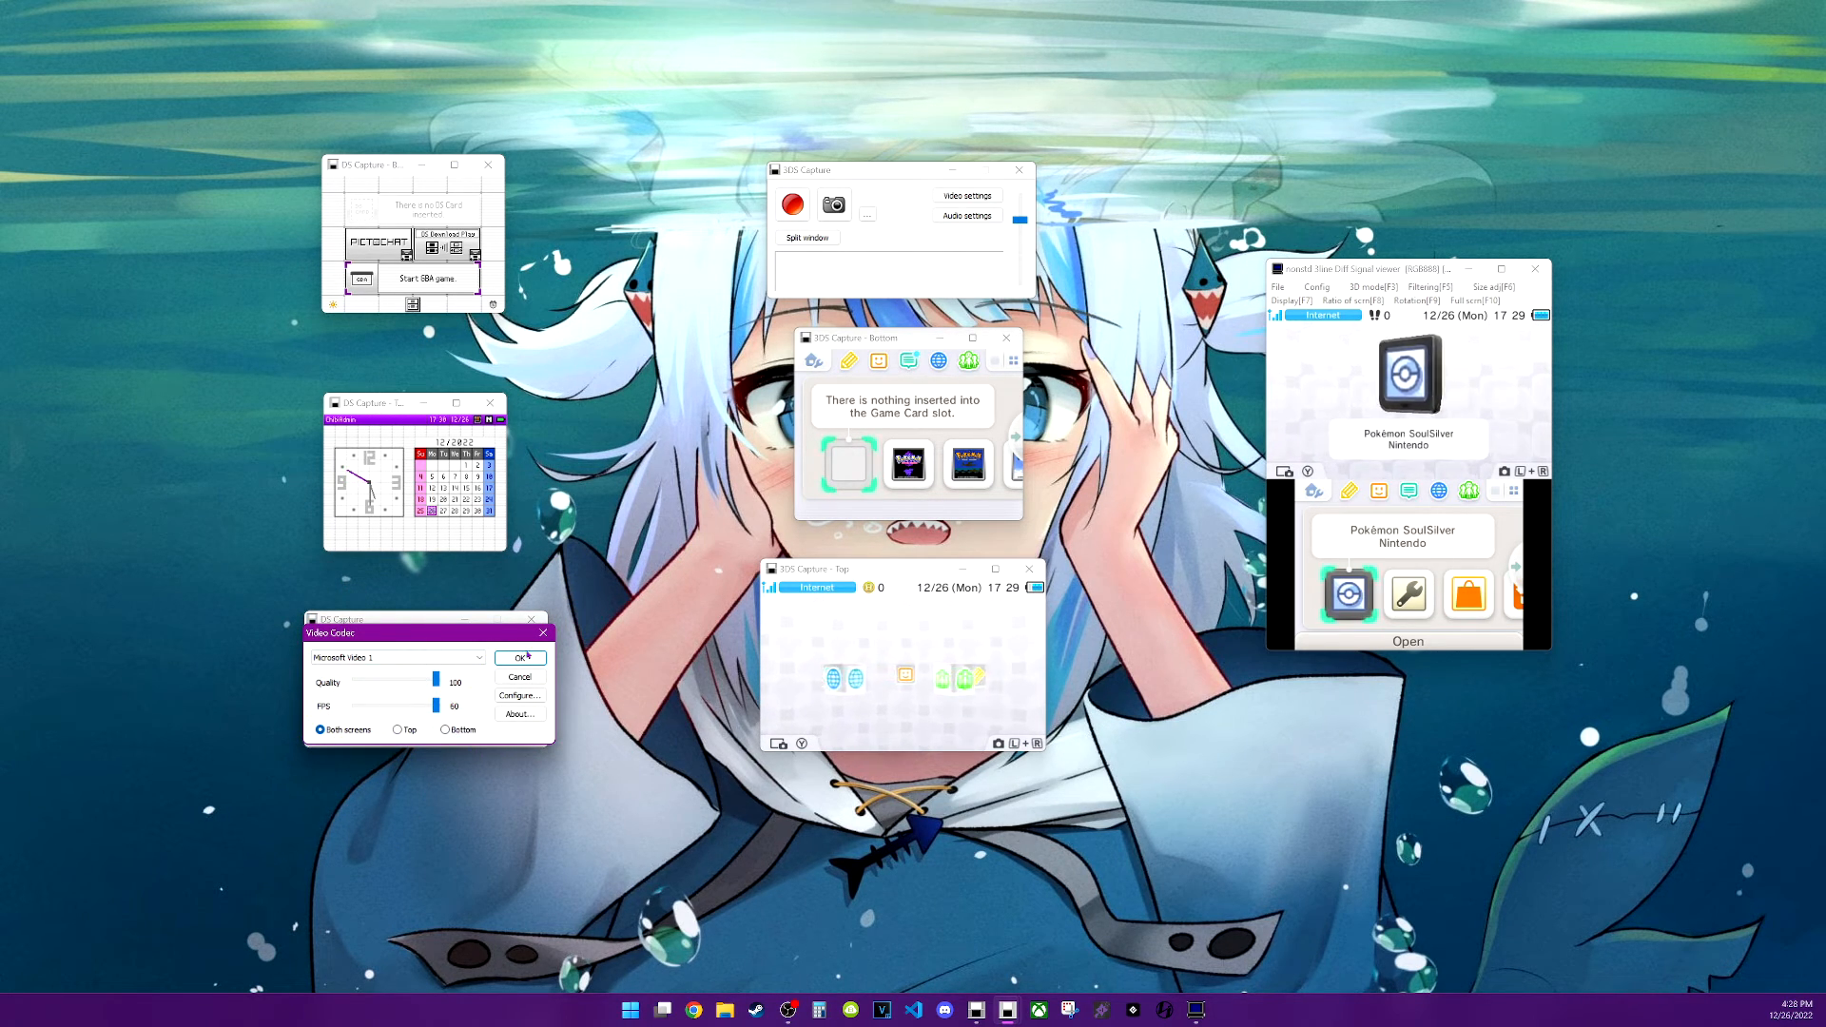
left_click(519, 695)
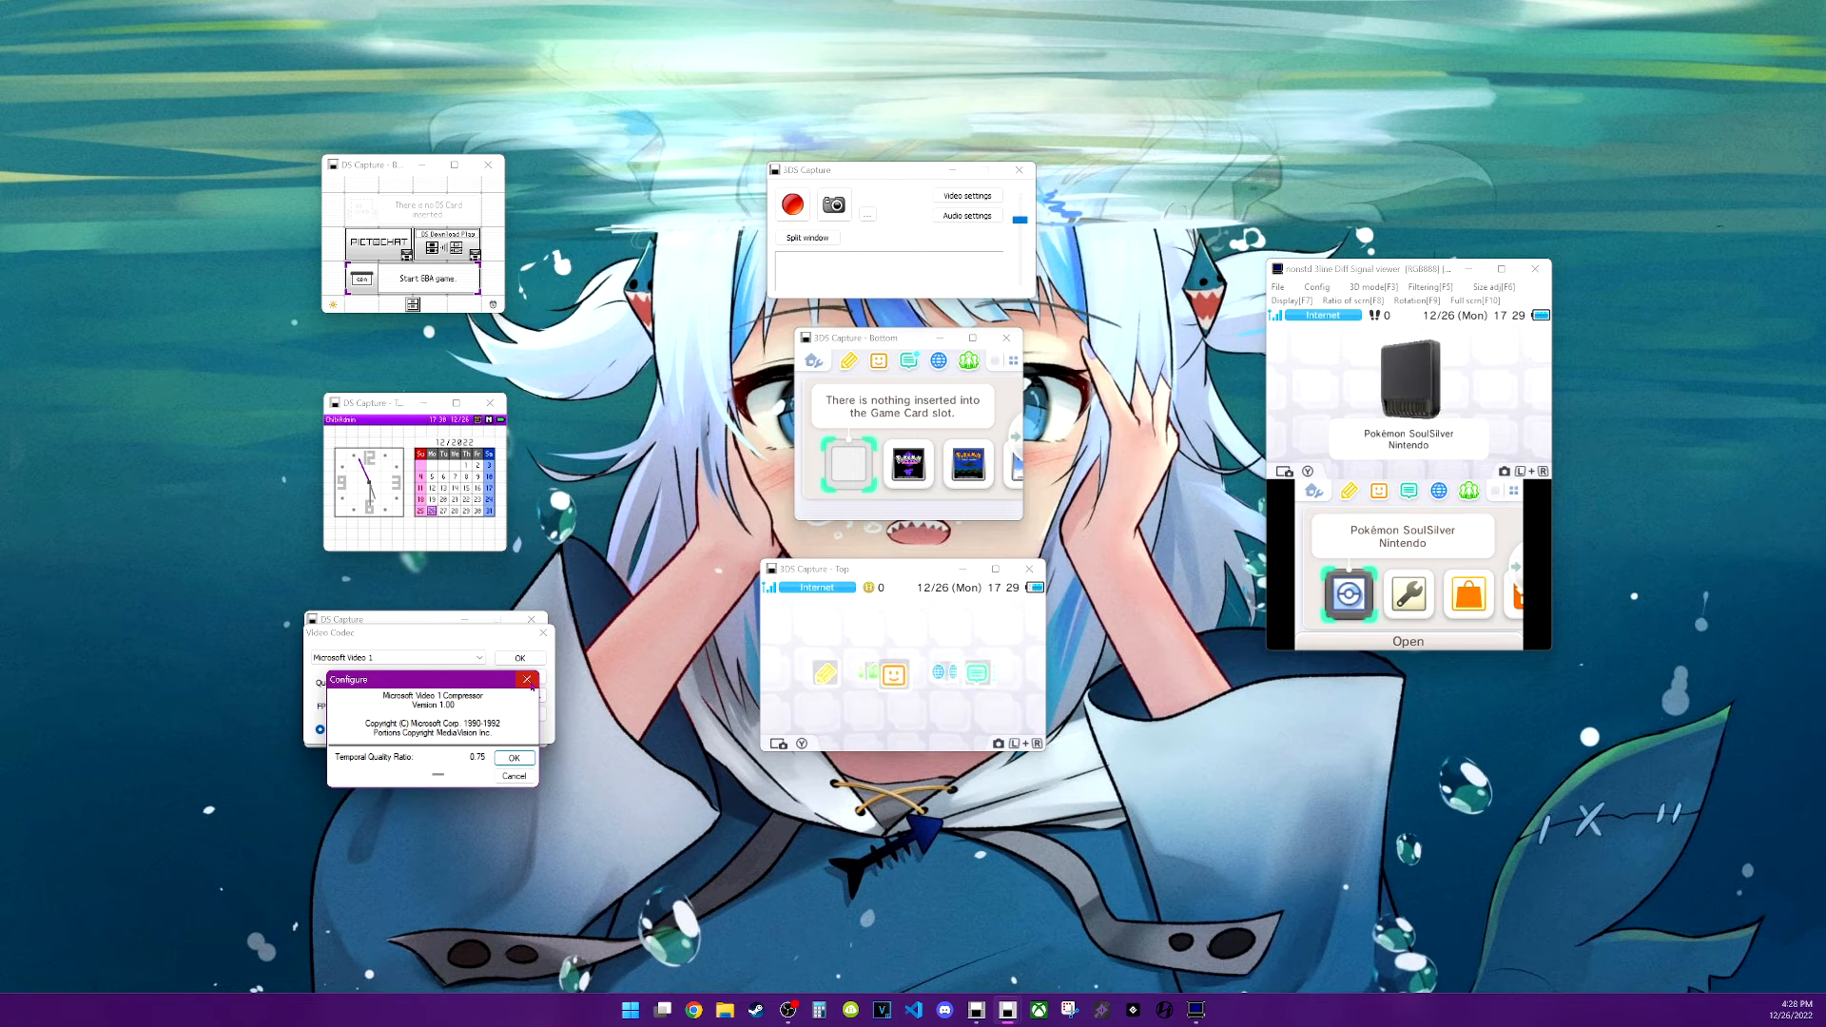
left_click(514, 774)
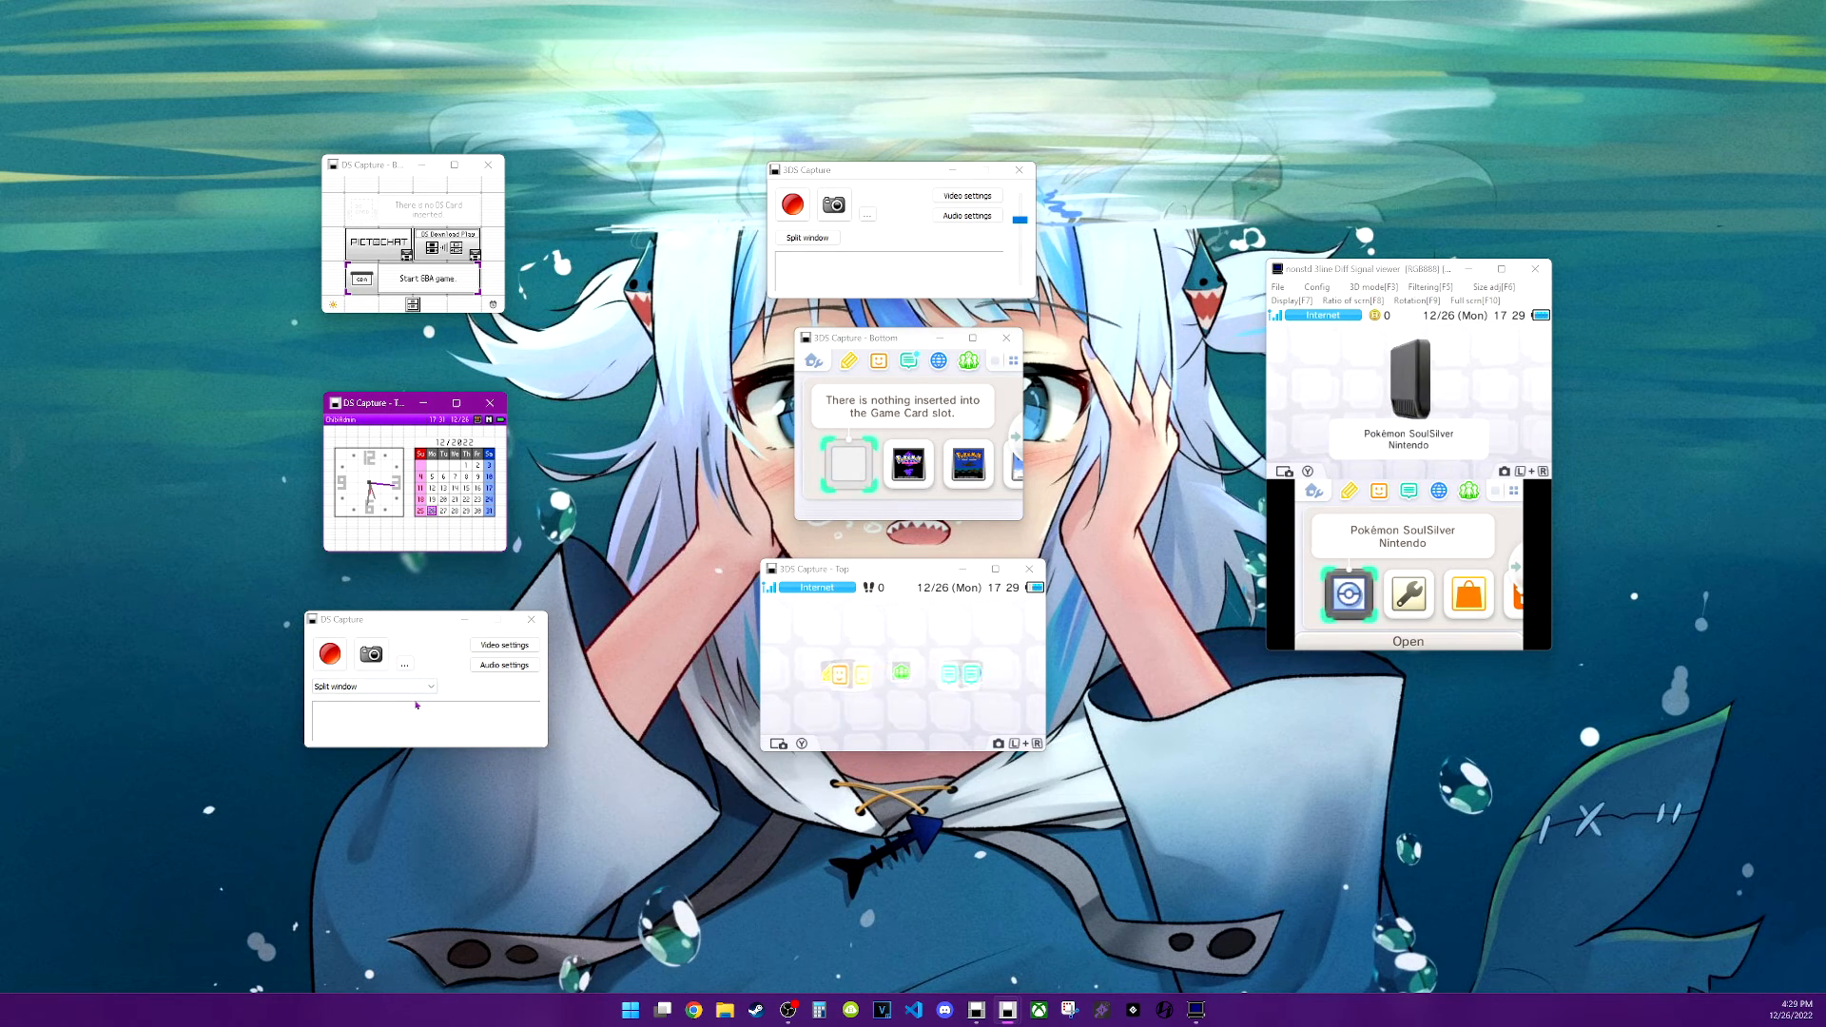
Show both DS screens in one enlarged Single window, then switch capture to GBA
left_click(374, 686)
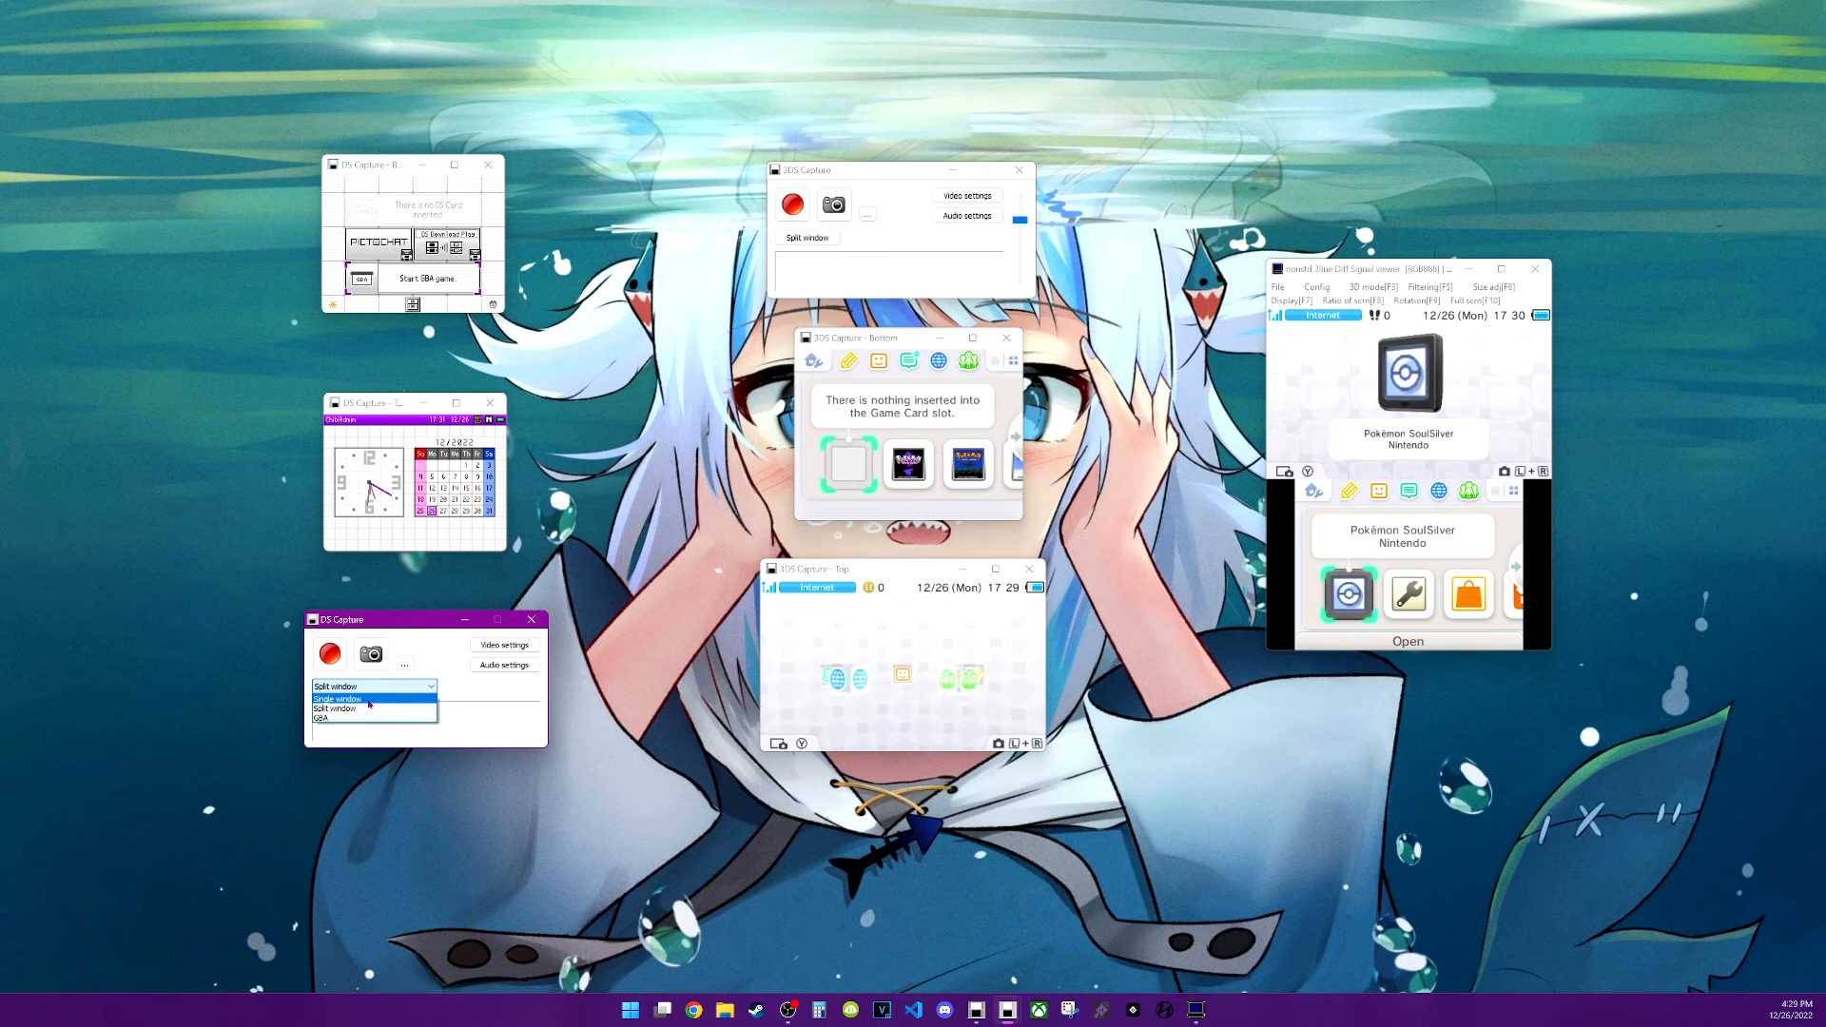
left_click(335, 699)
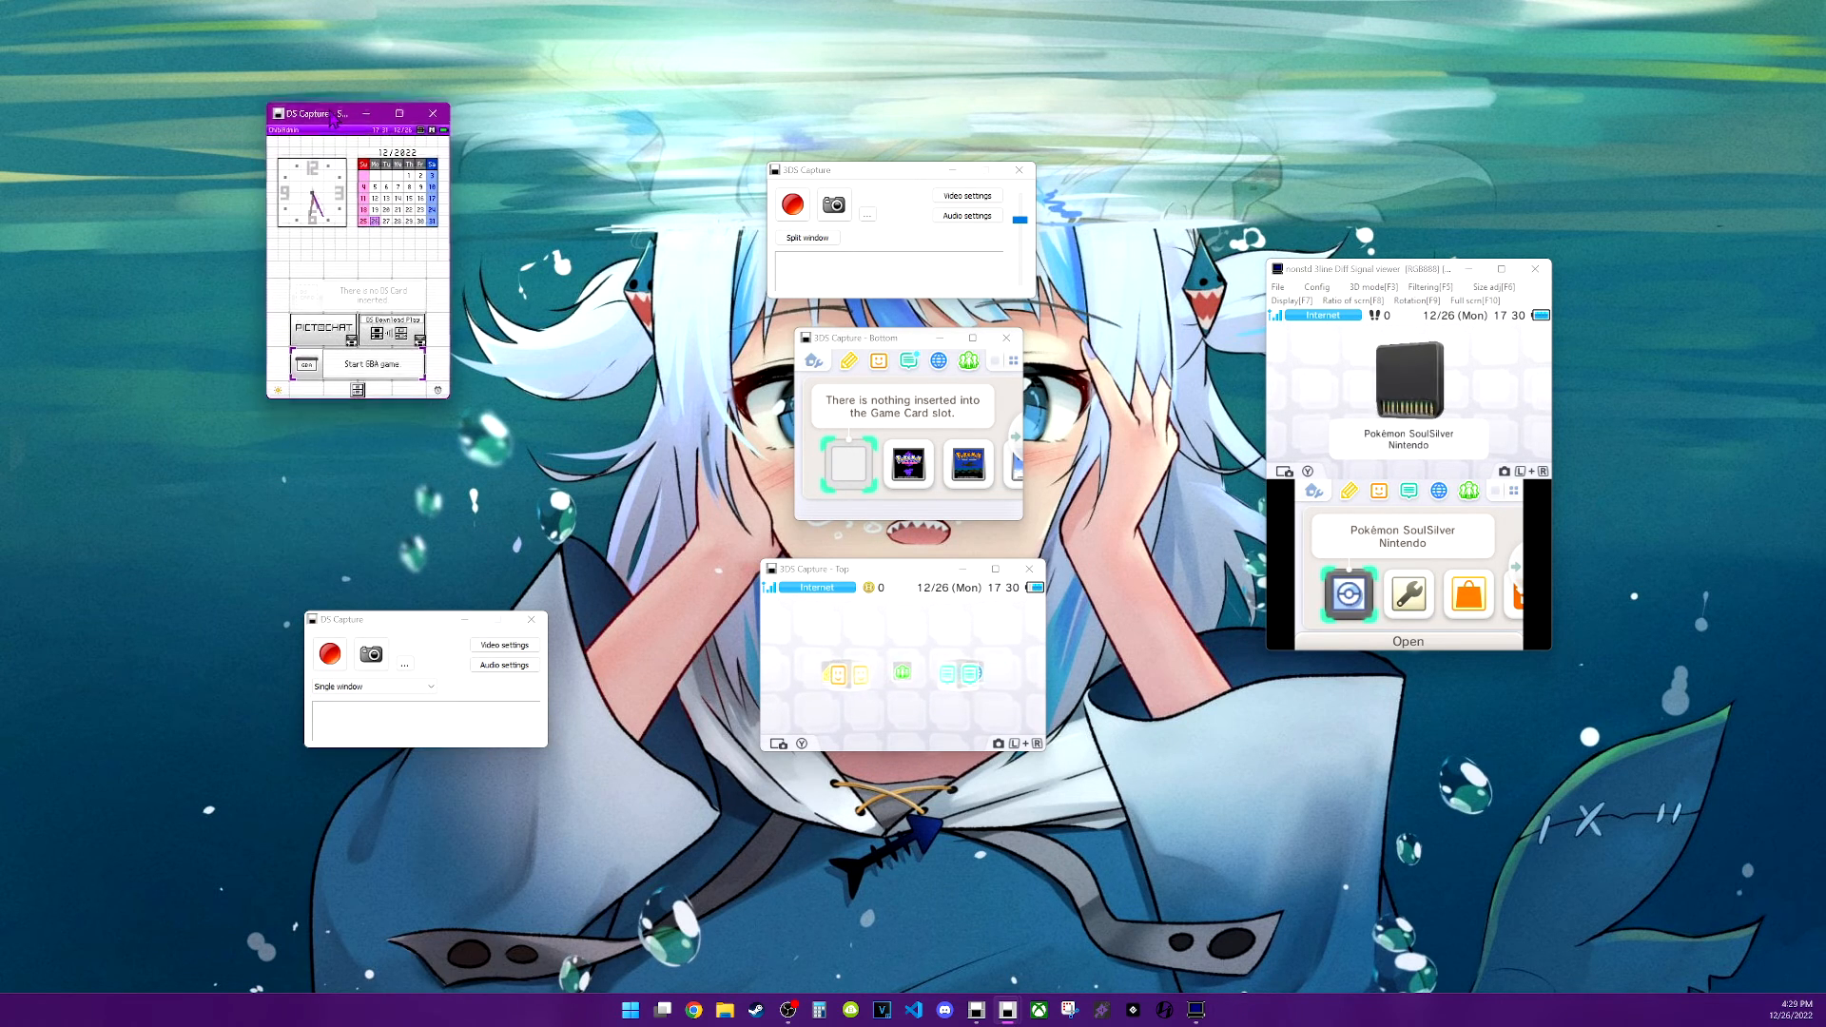
left_click_drag(337, 113, 369, 221)
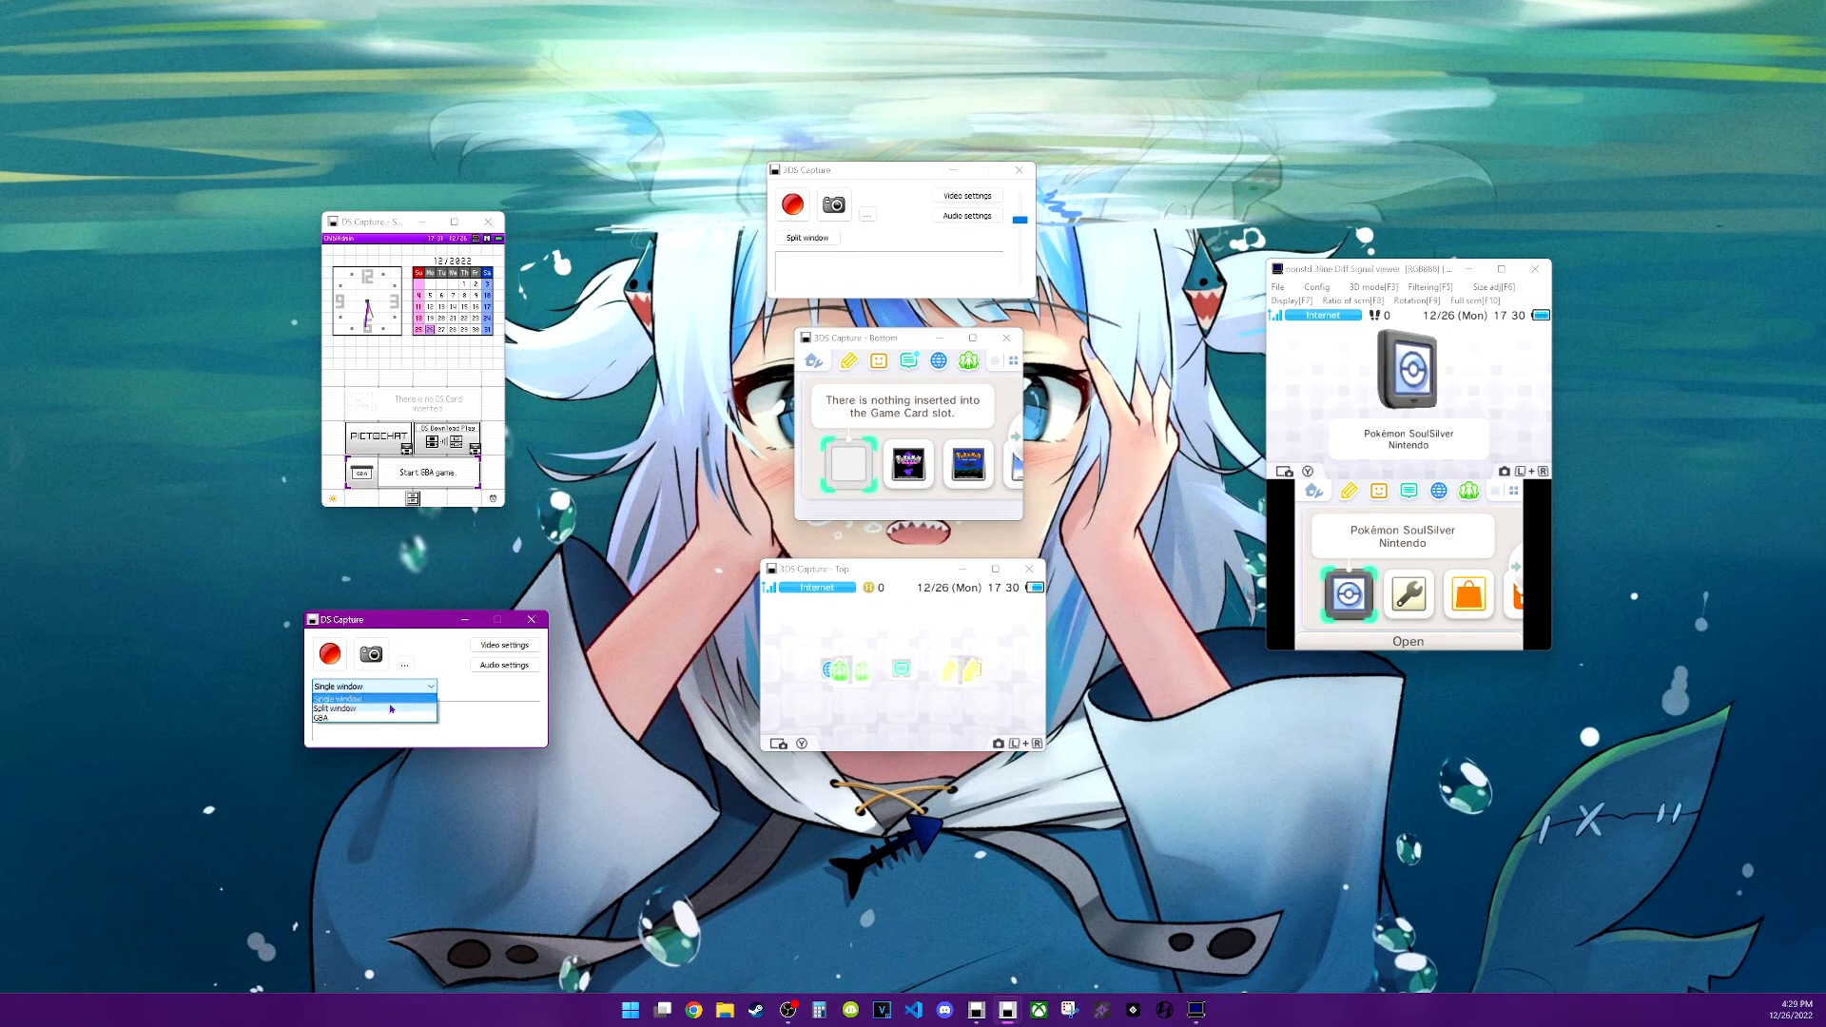
left_click(326, 717)
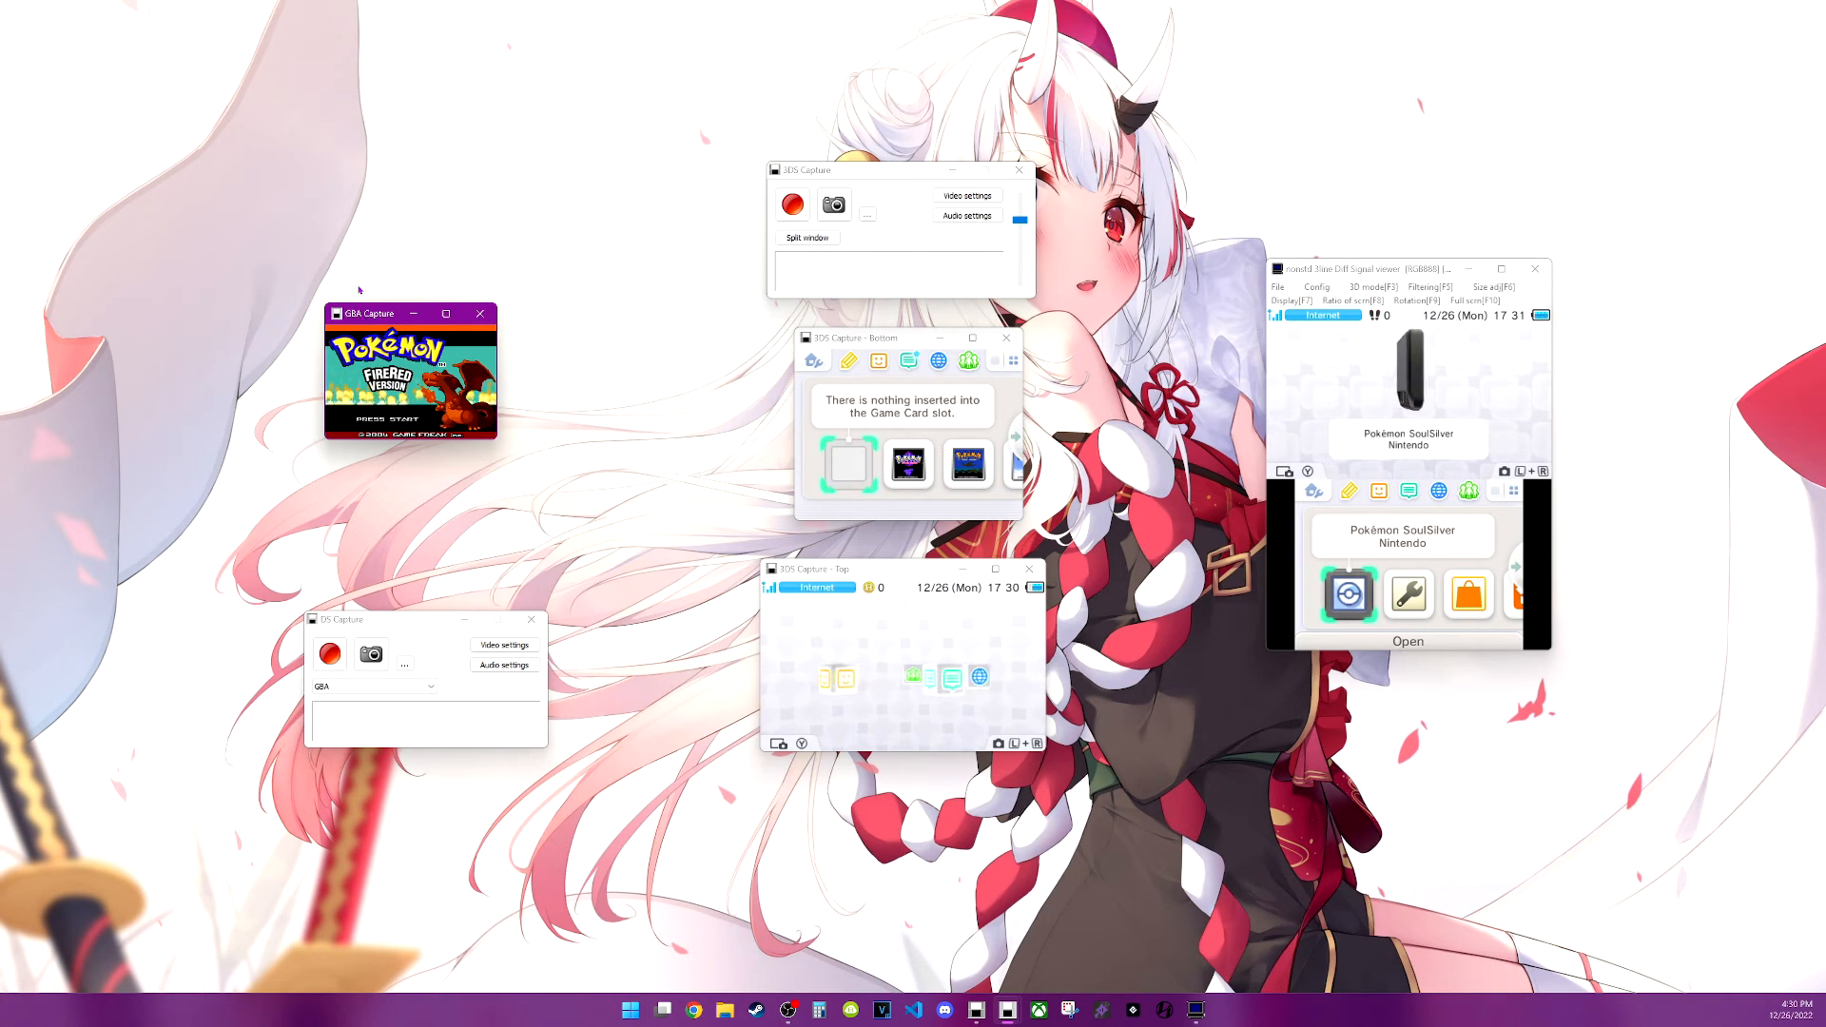
Set the layout dropdown back to Split window for separate top and bottom windows
left_click(426, 685)
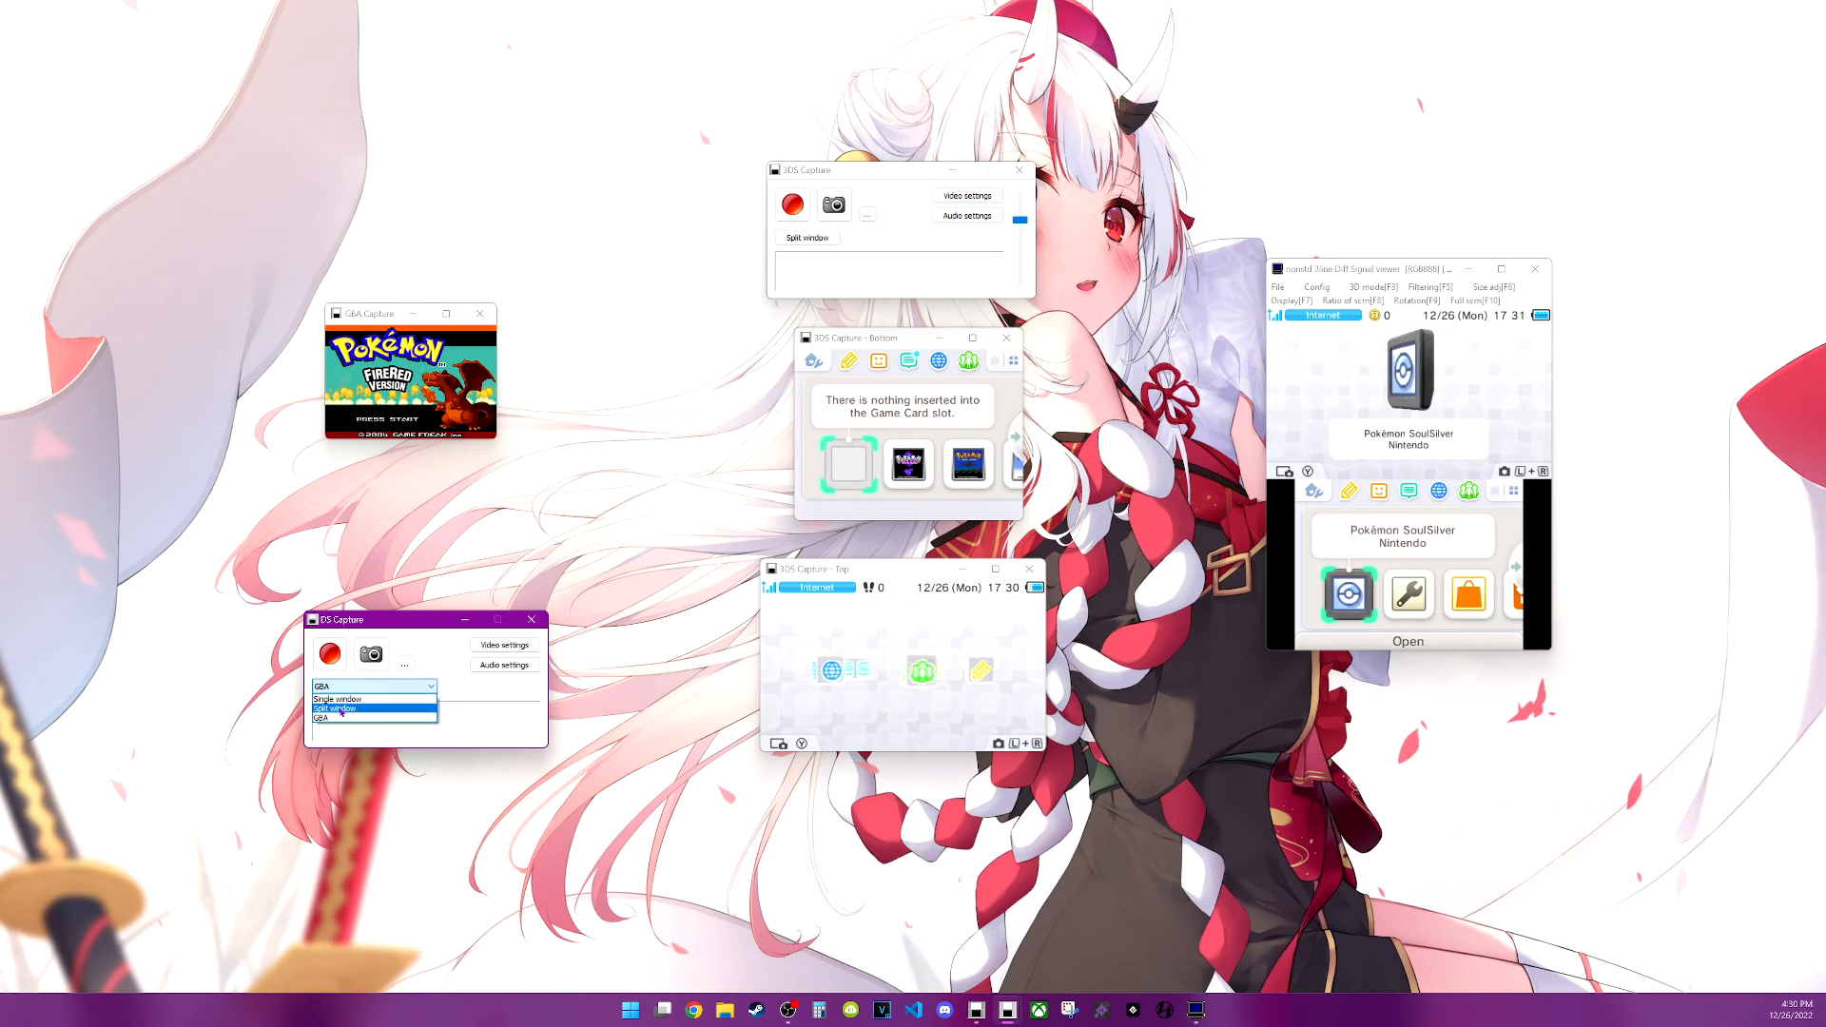
left_click(336, 708)
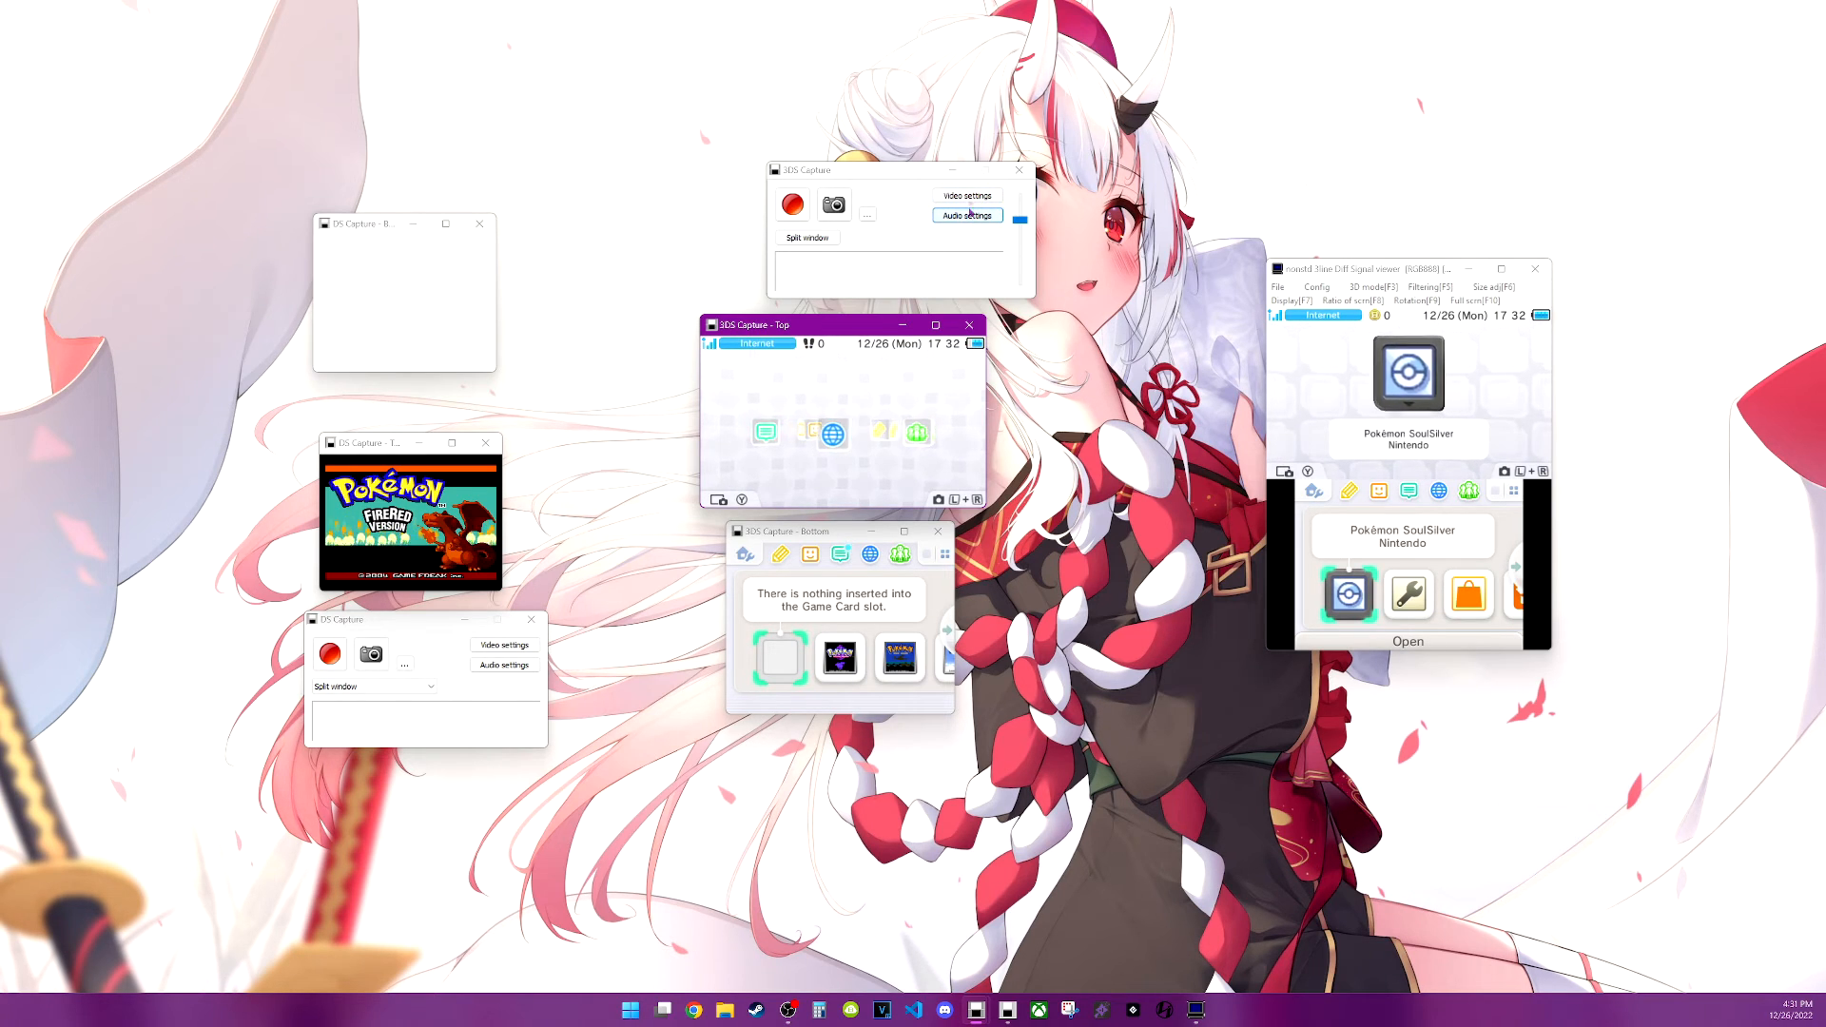
Close the 3DS Video Codec dialog and show the audio Output device list
left_click(966, 196)
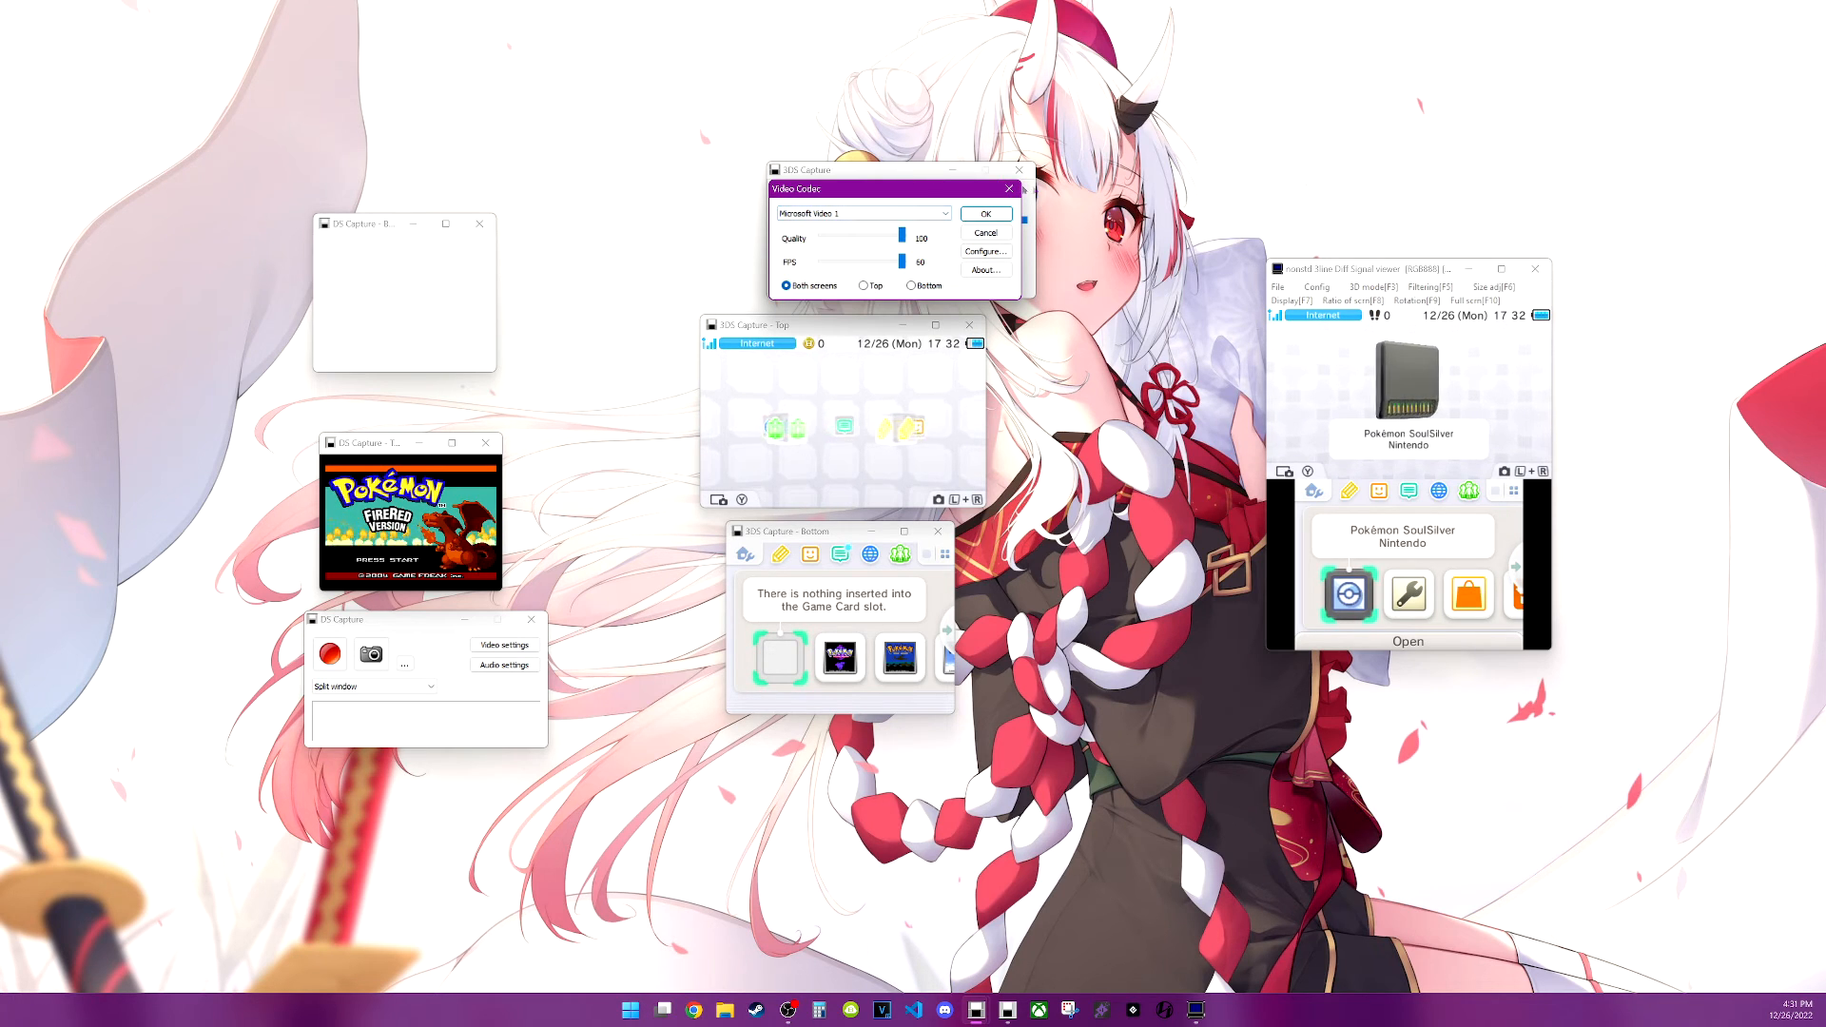
left_click(503, 664)
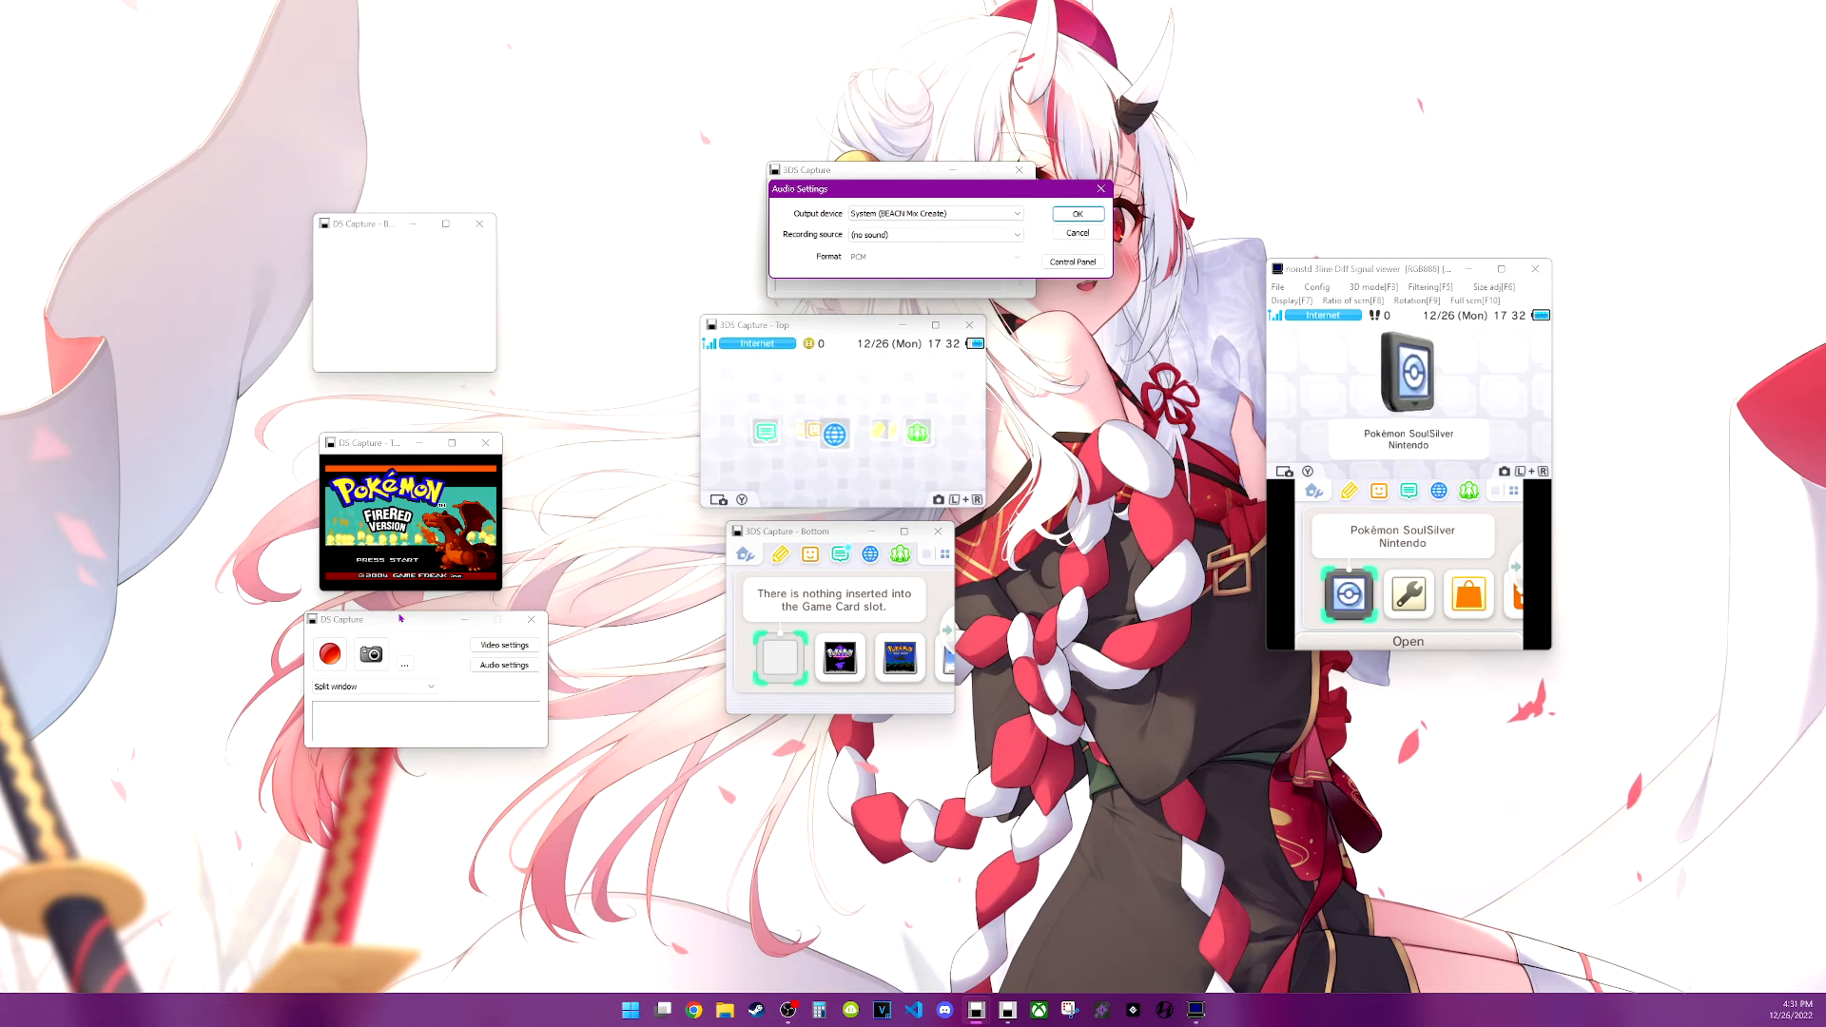
left_click(504, 663)
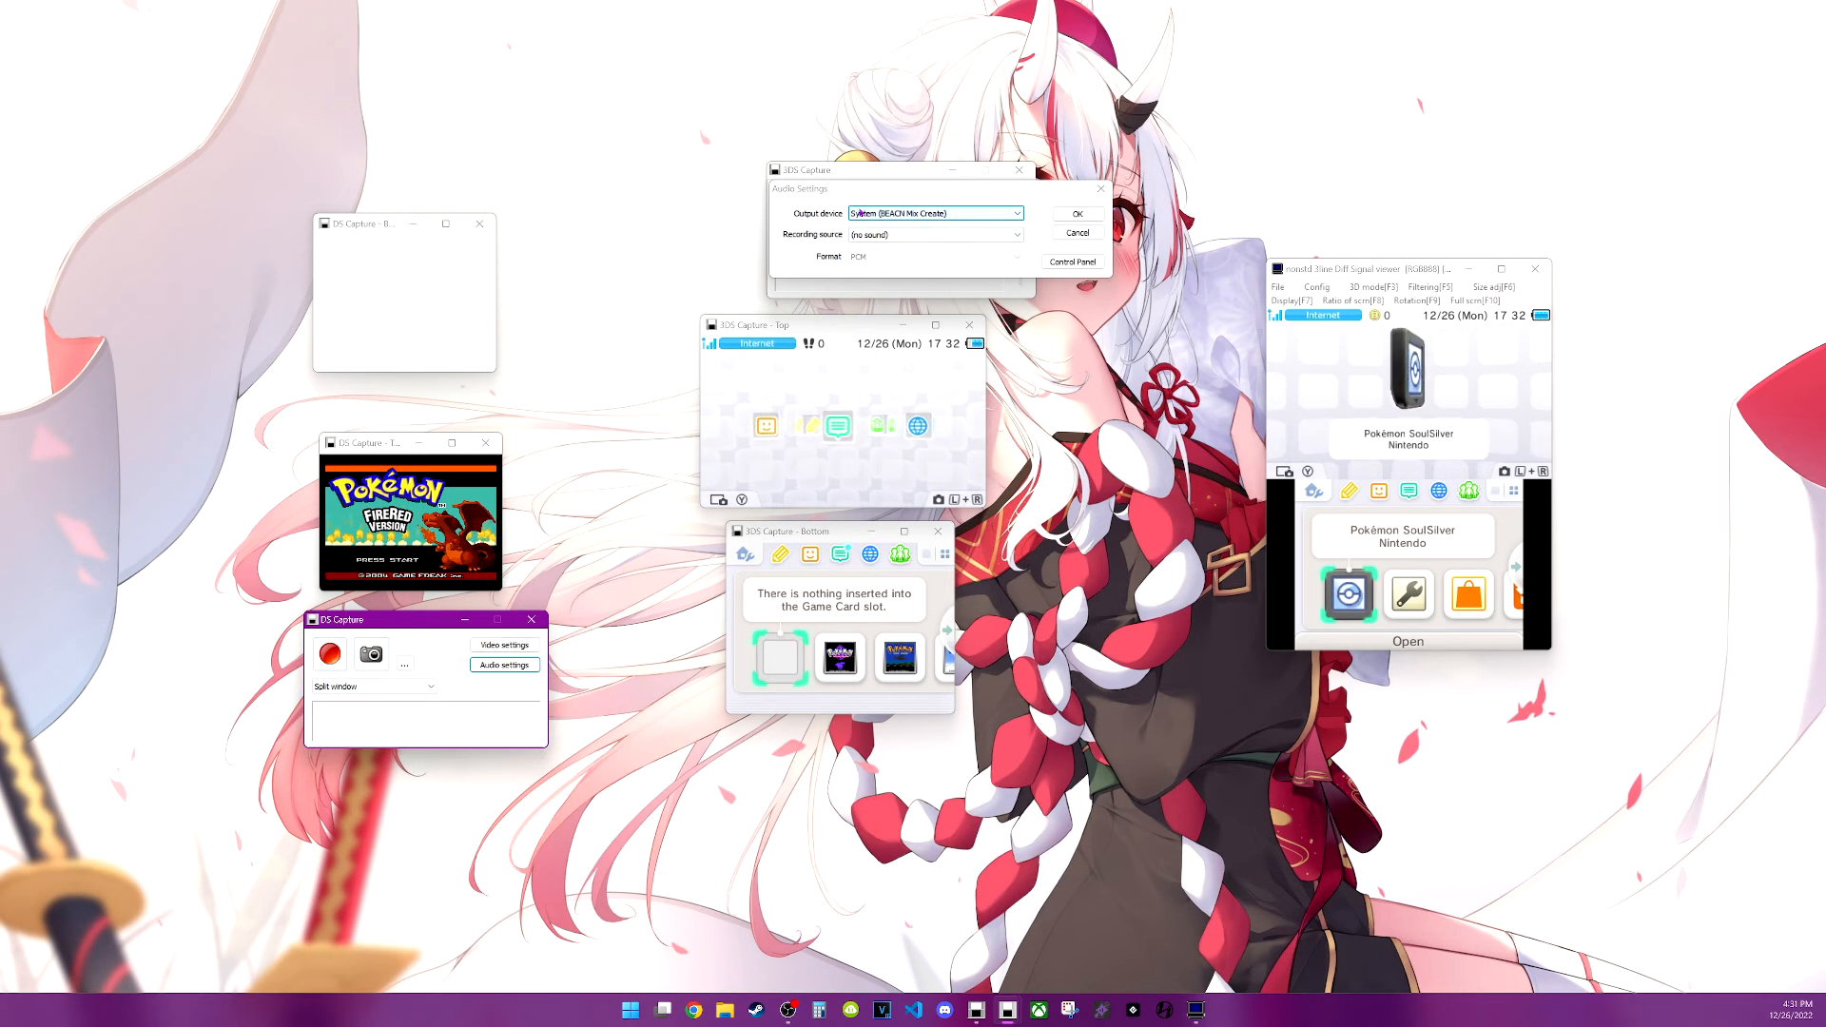
left_click(1015, 213)
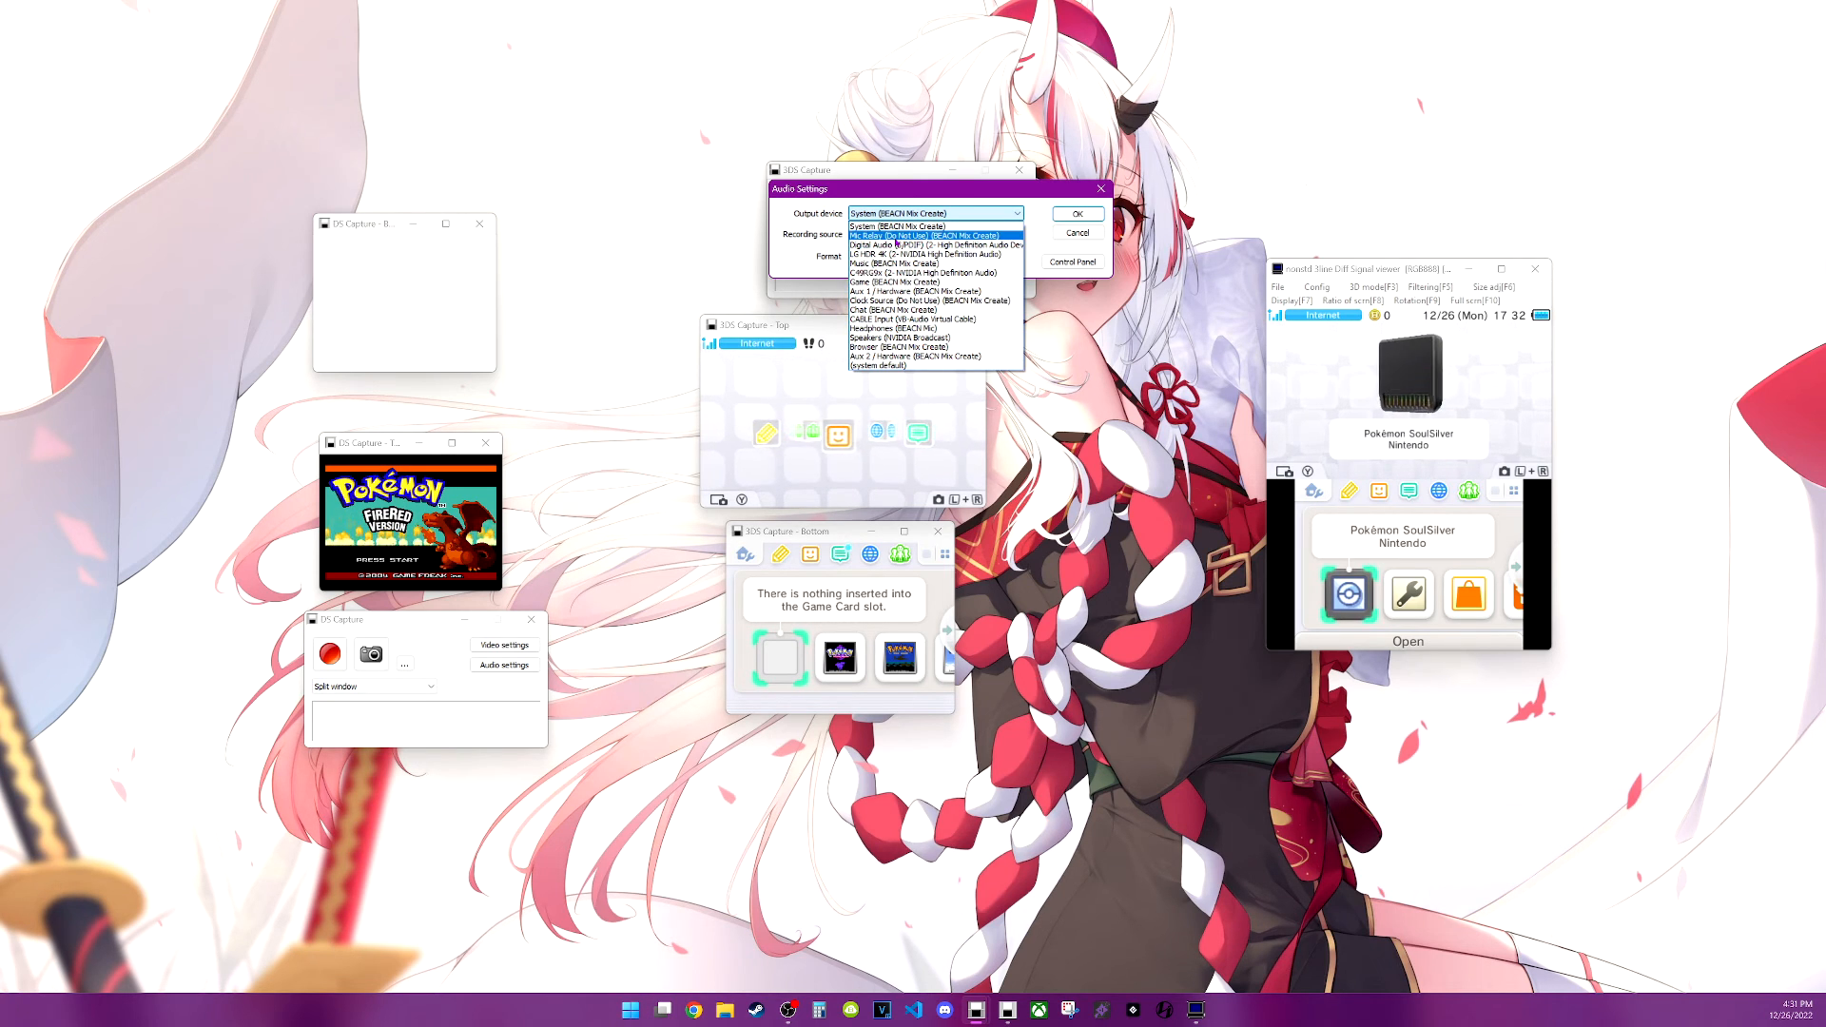
Keep System (BEACN Mix Create) as the 3DS audio output device
left_click(885, 358)
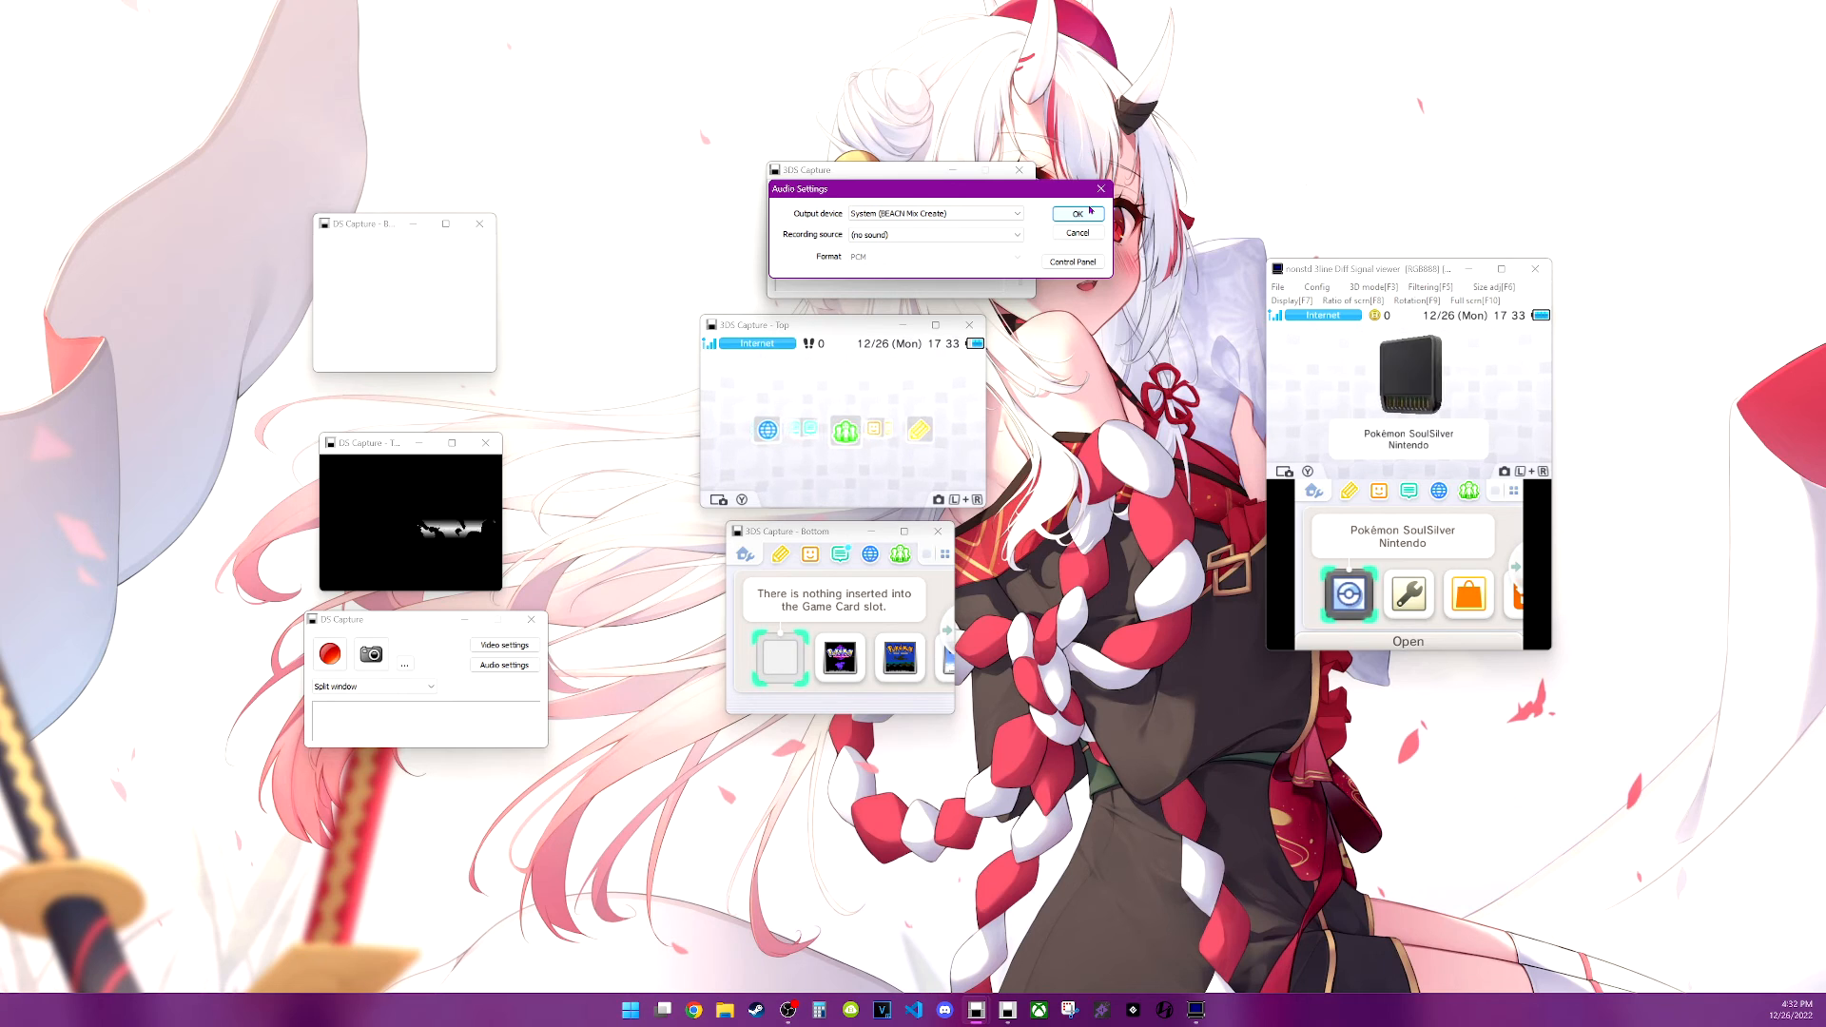
left_click(1073, 213)
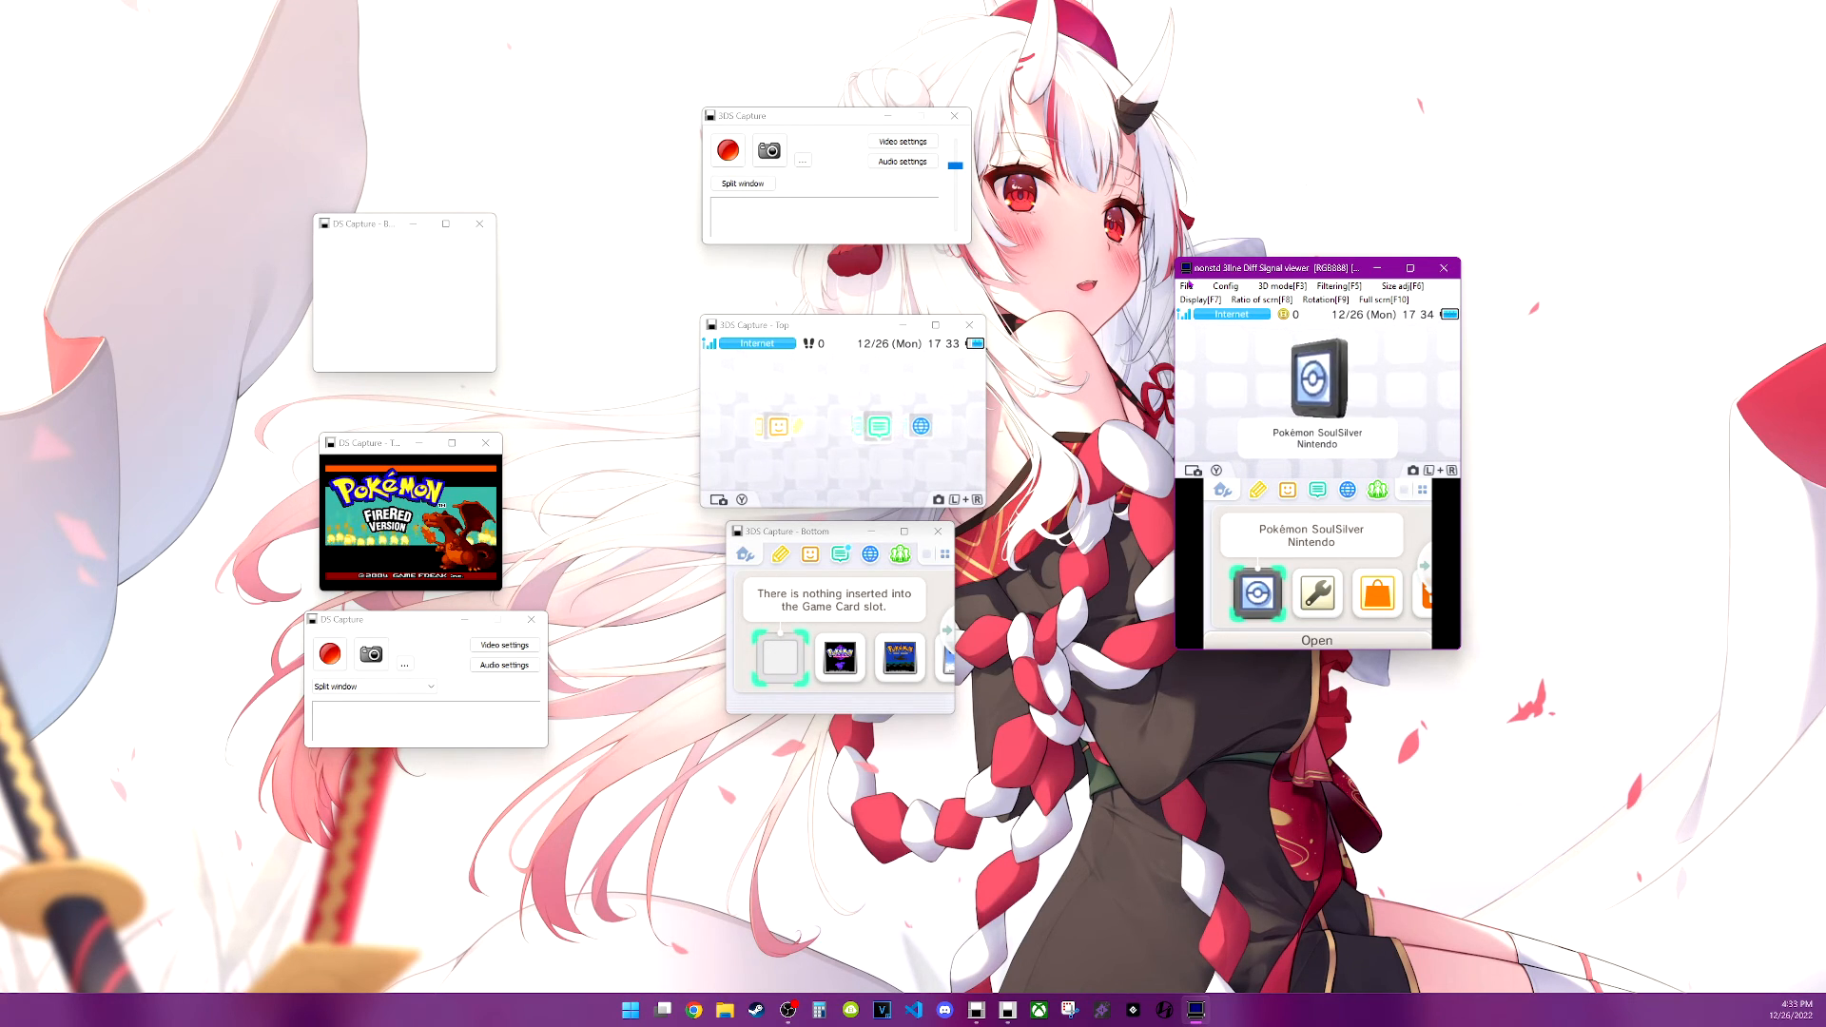
Check the File menu, then view the Display upper/lower screen layout options
left_click(1186, 285)
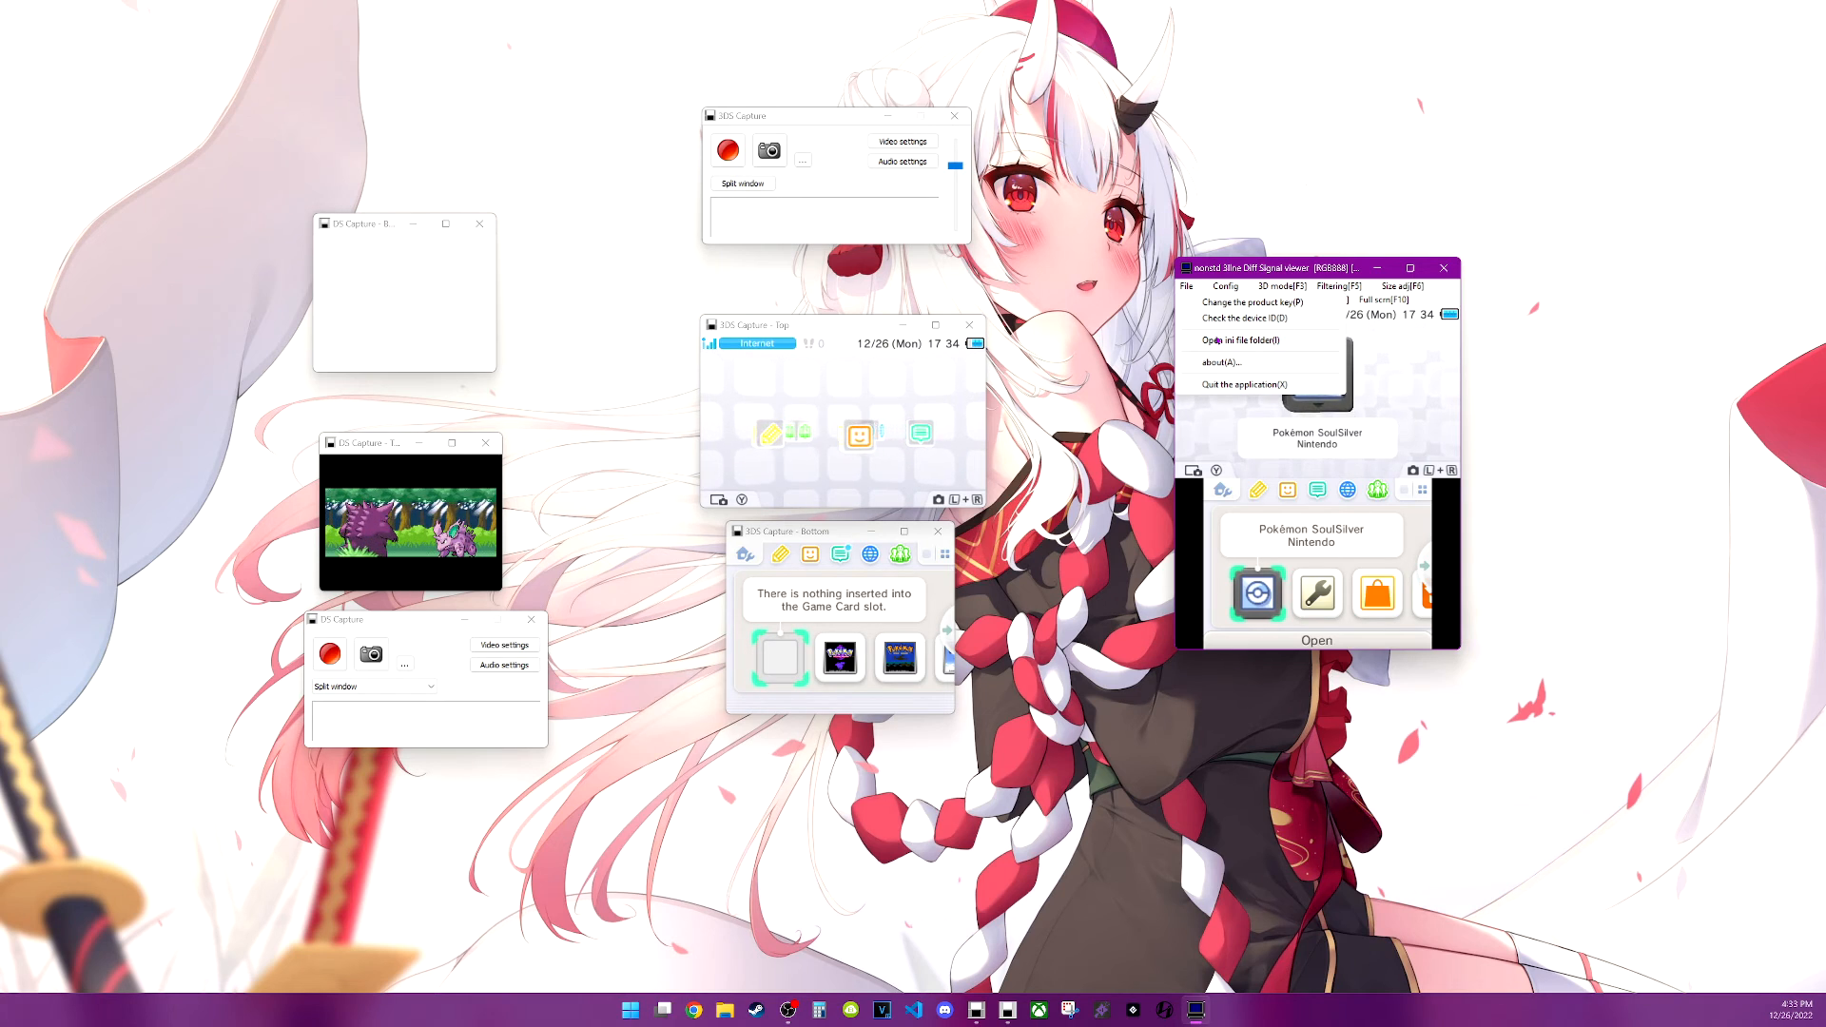
left_click(1189, 300)
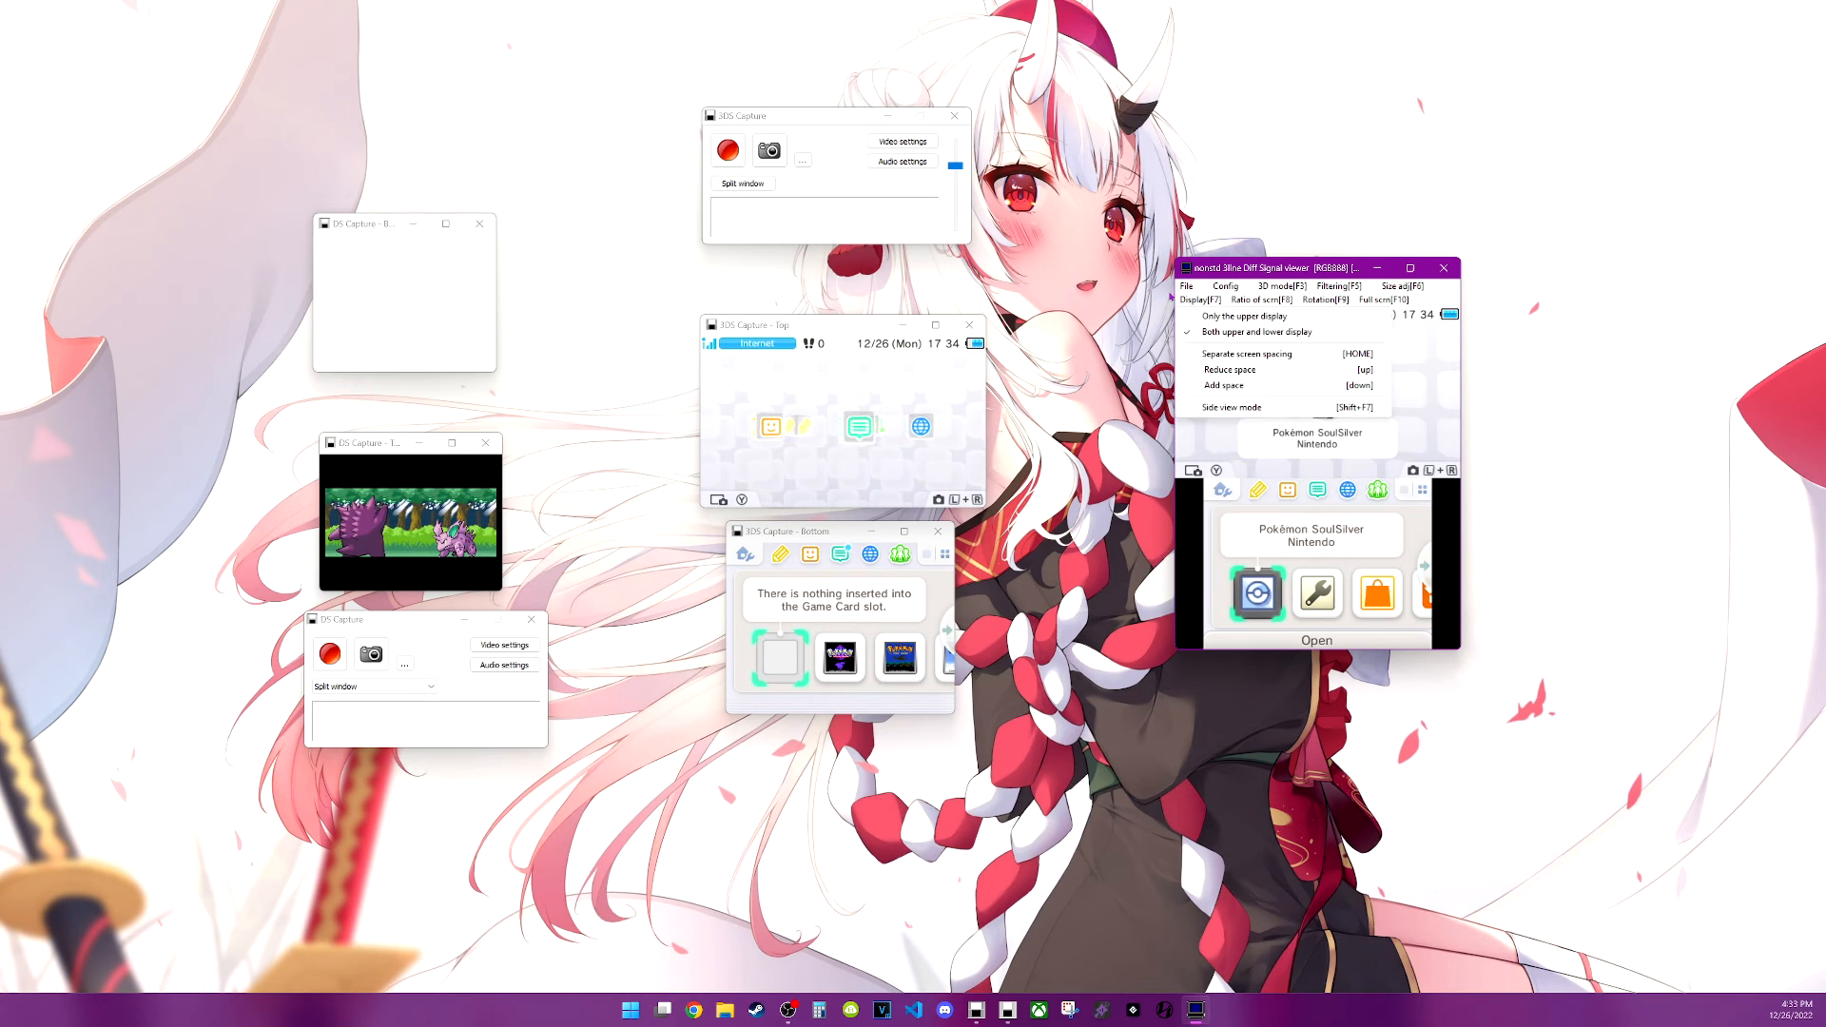
Show the Config menu with control screen, calibration and sound options
left_click(1223, 286)
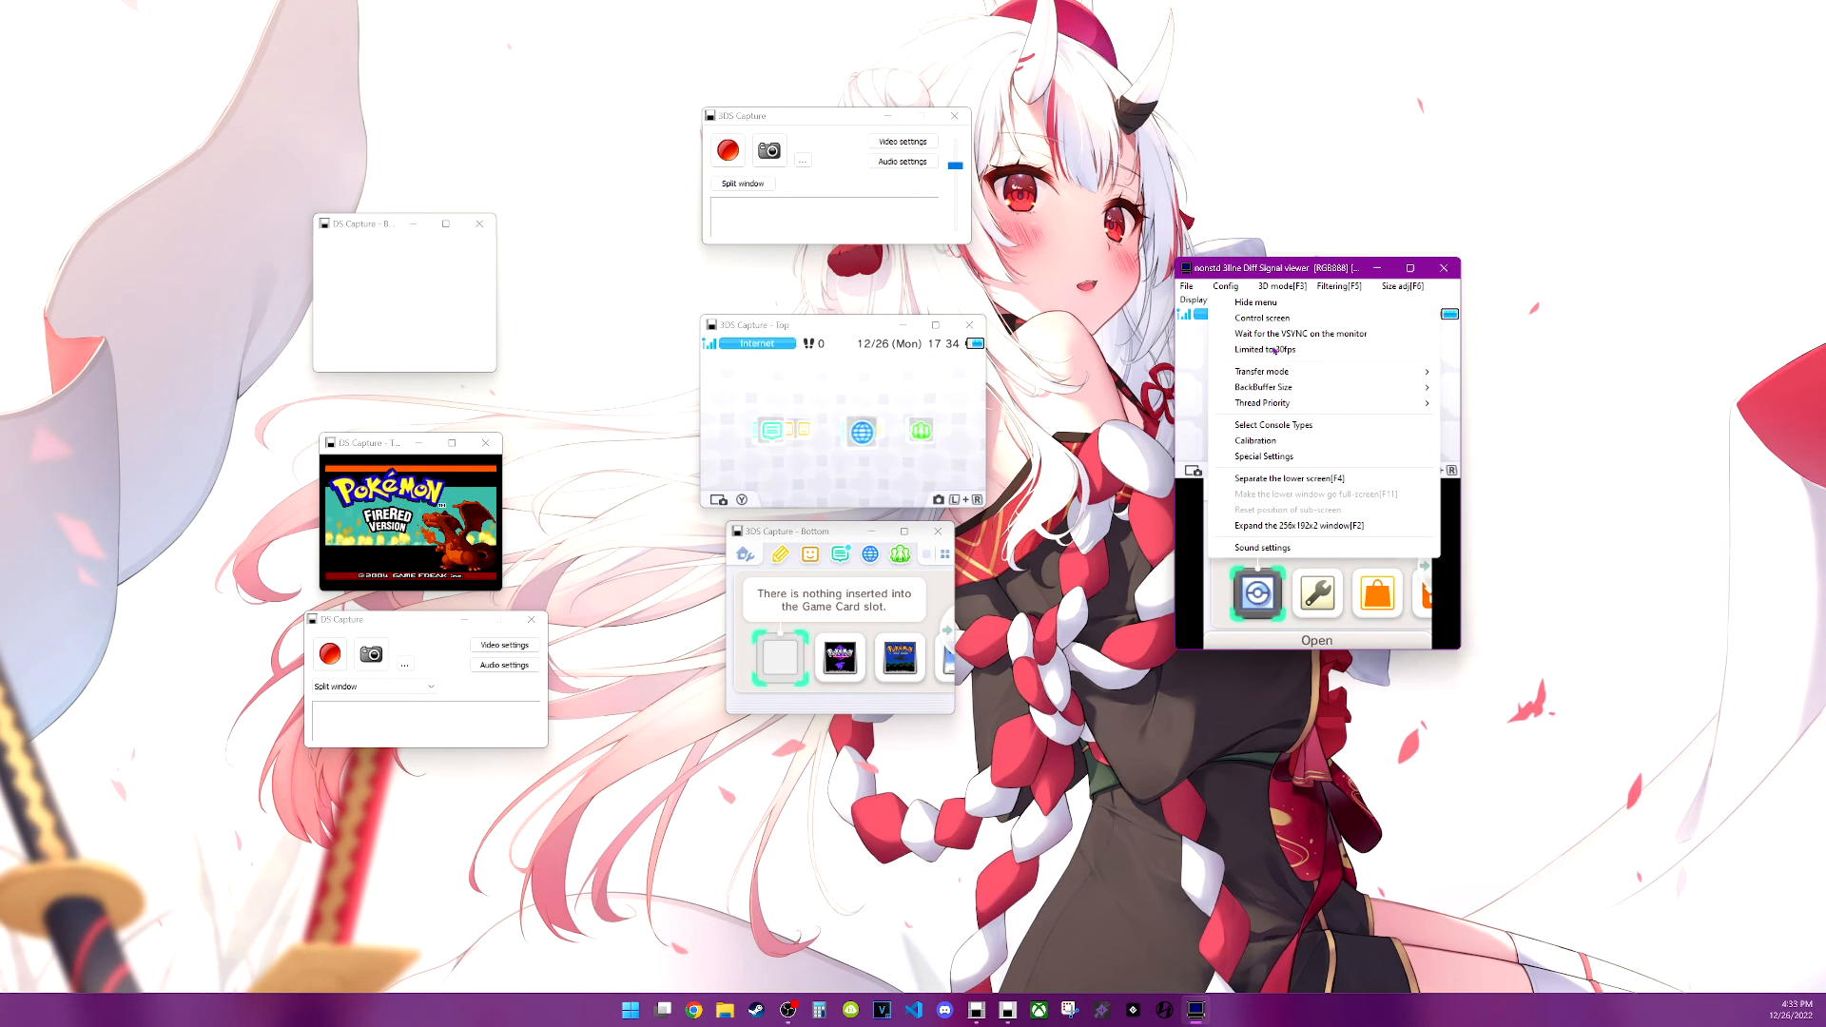
left_click(1262, 370)
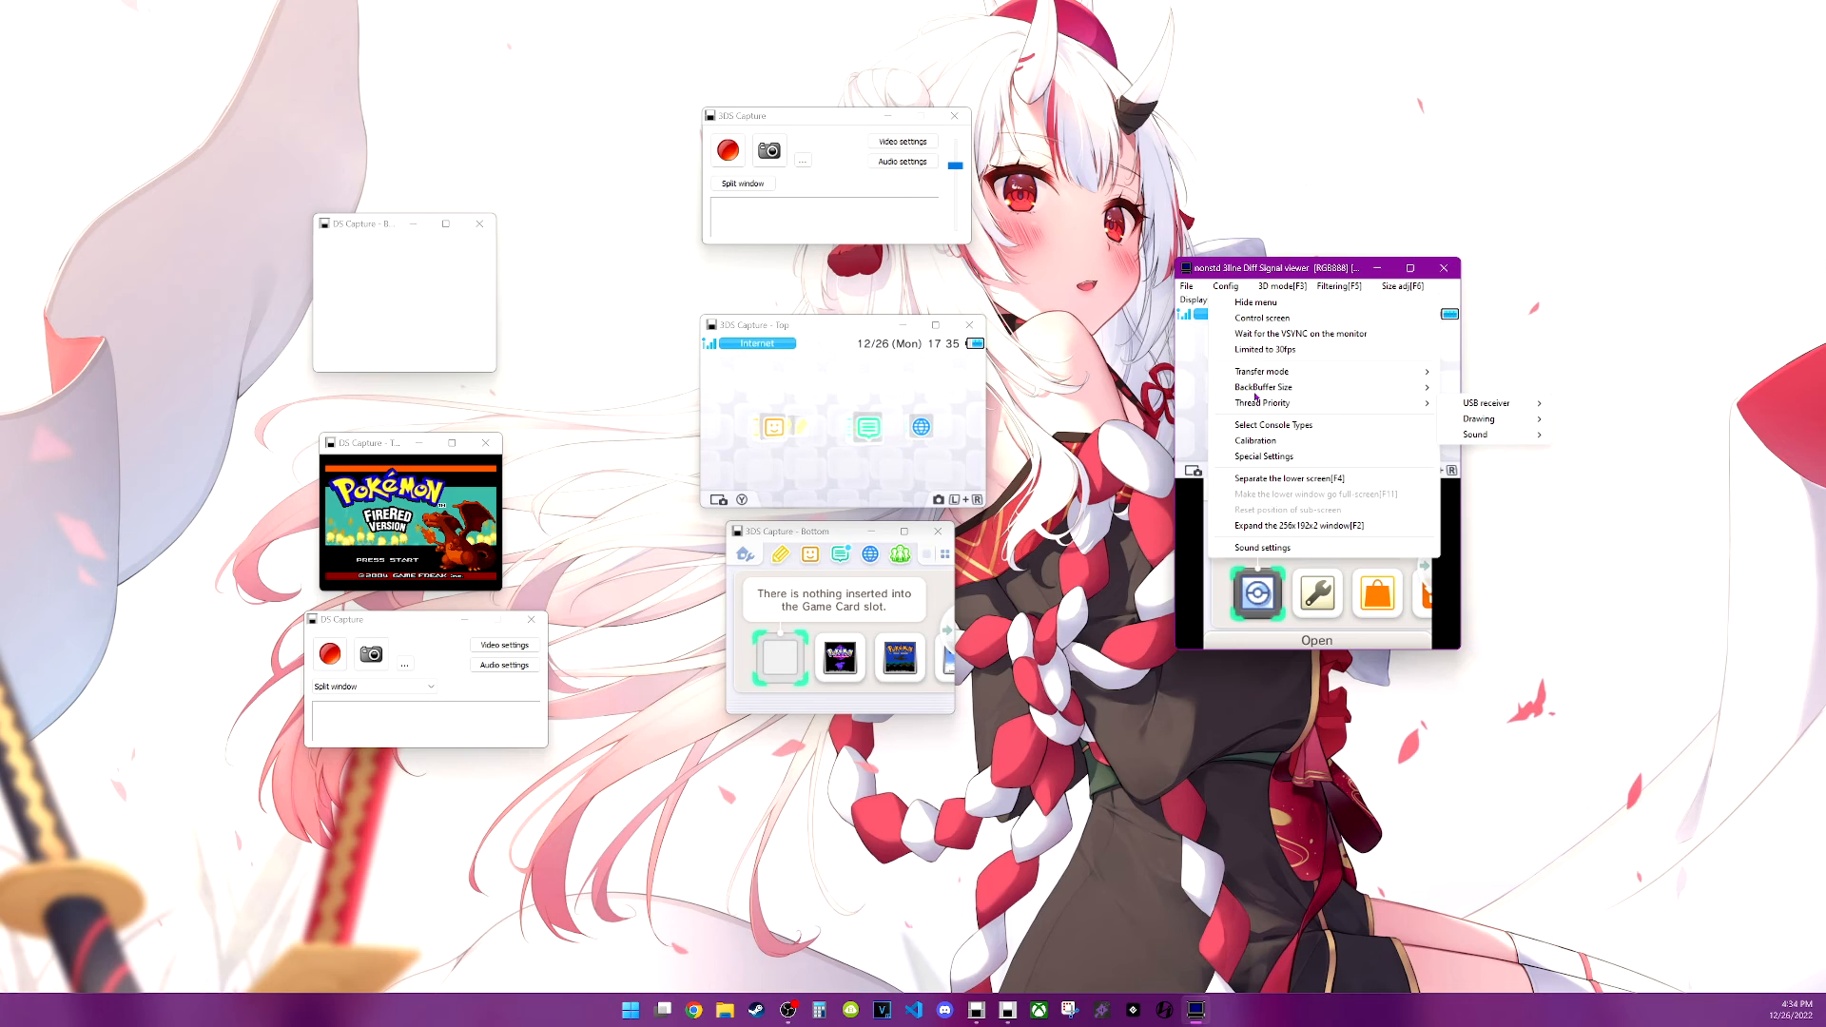
left_click(1264, 388)
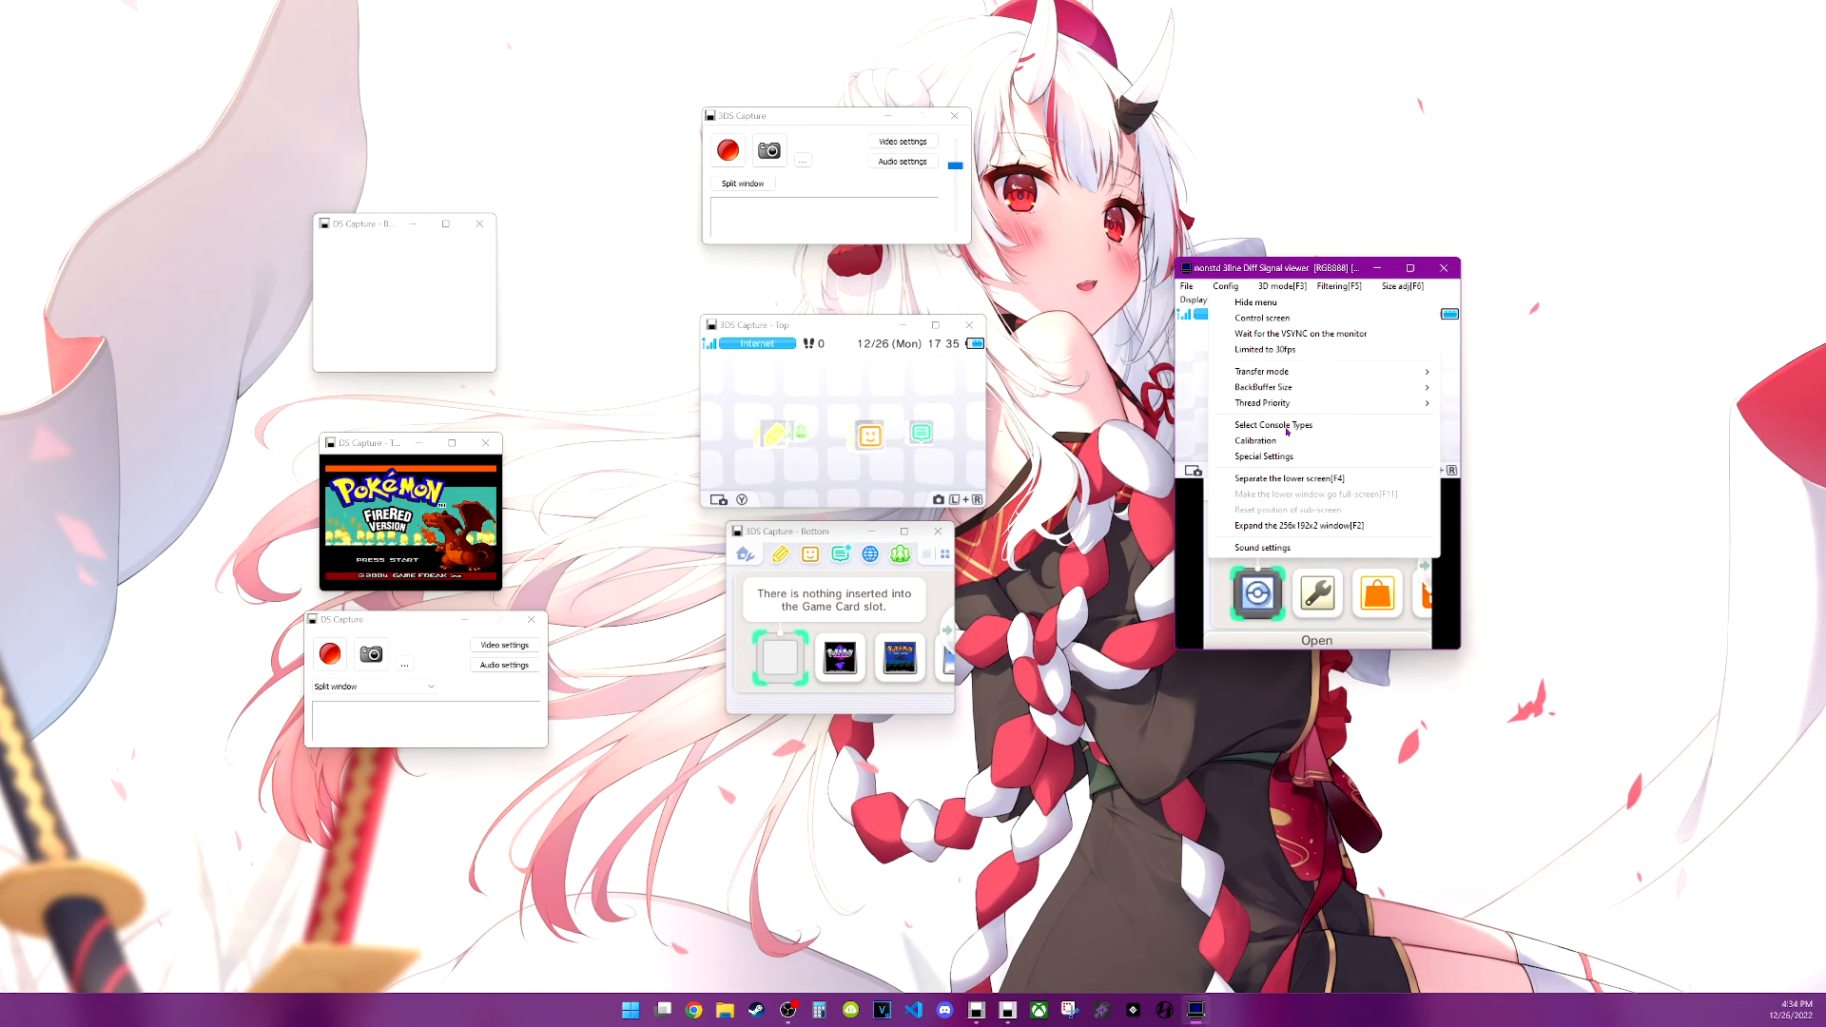
left_click(1257, 441)
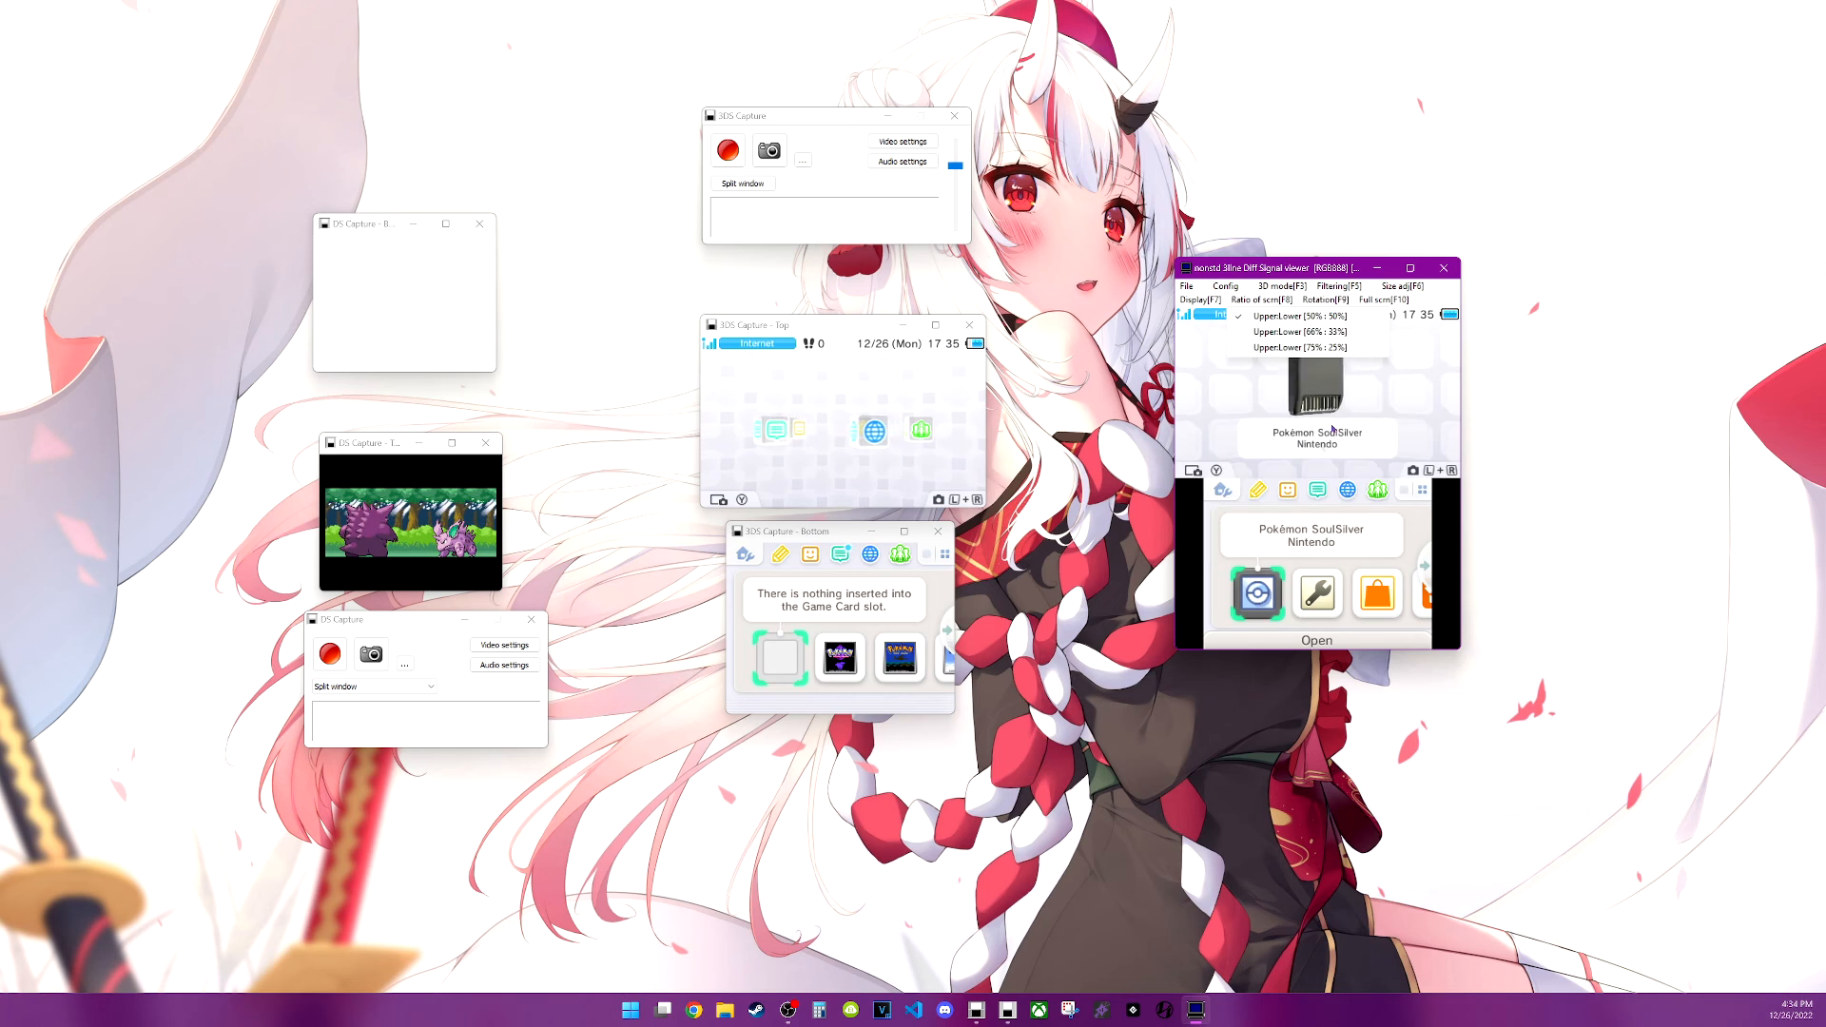
left_click(1224, 286)
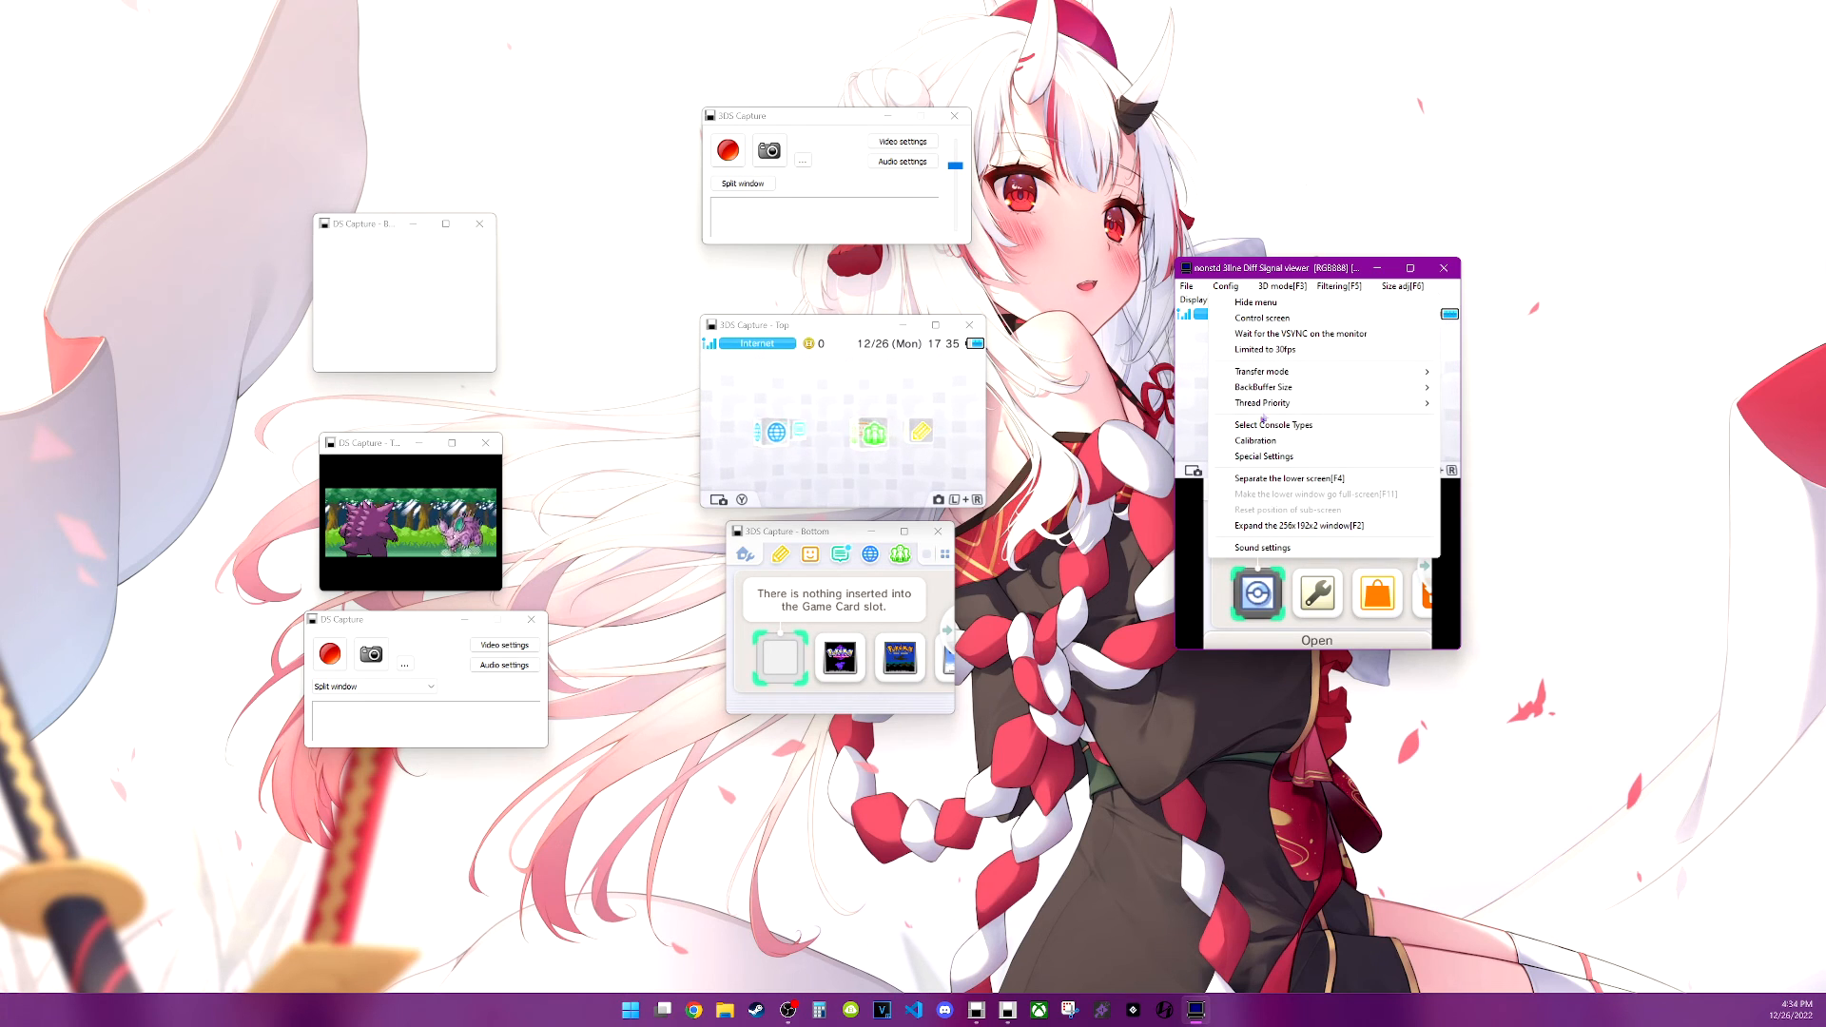
left_click(1255, 441)
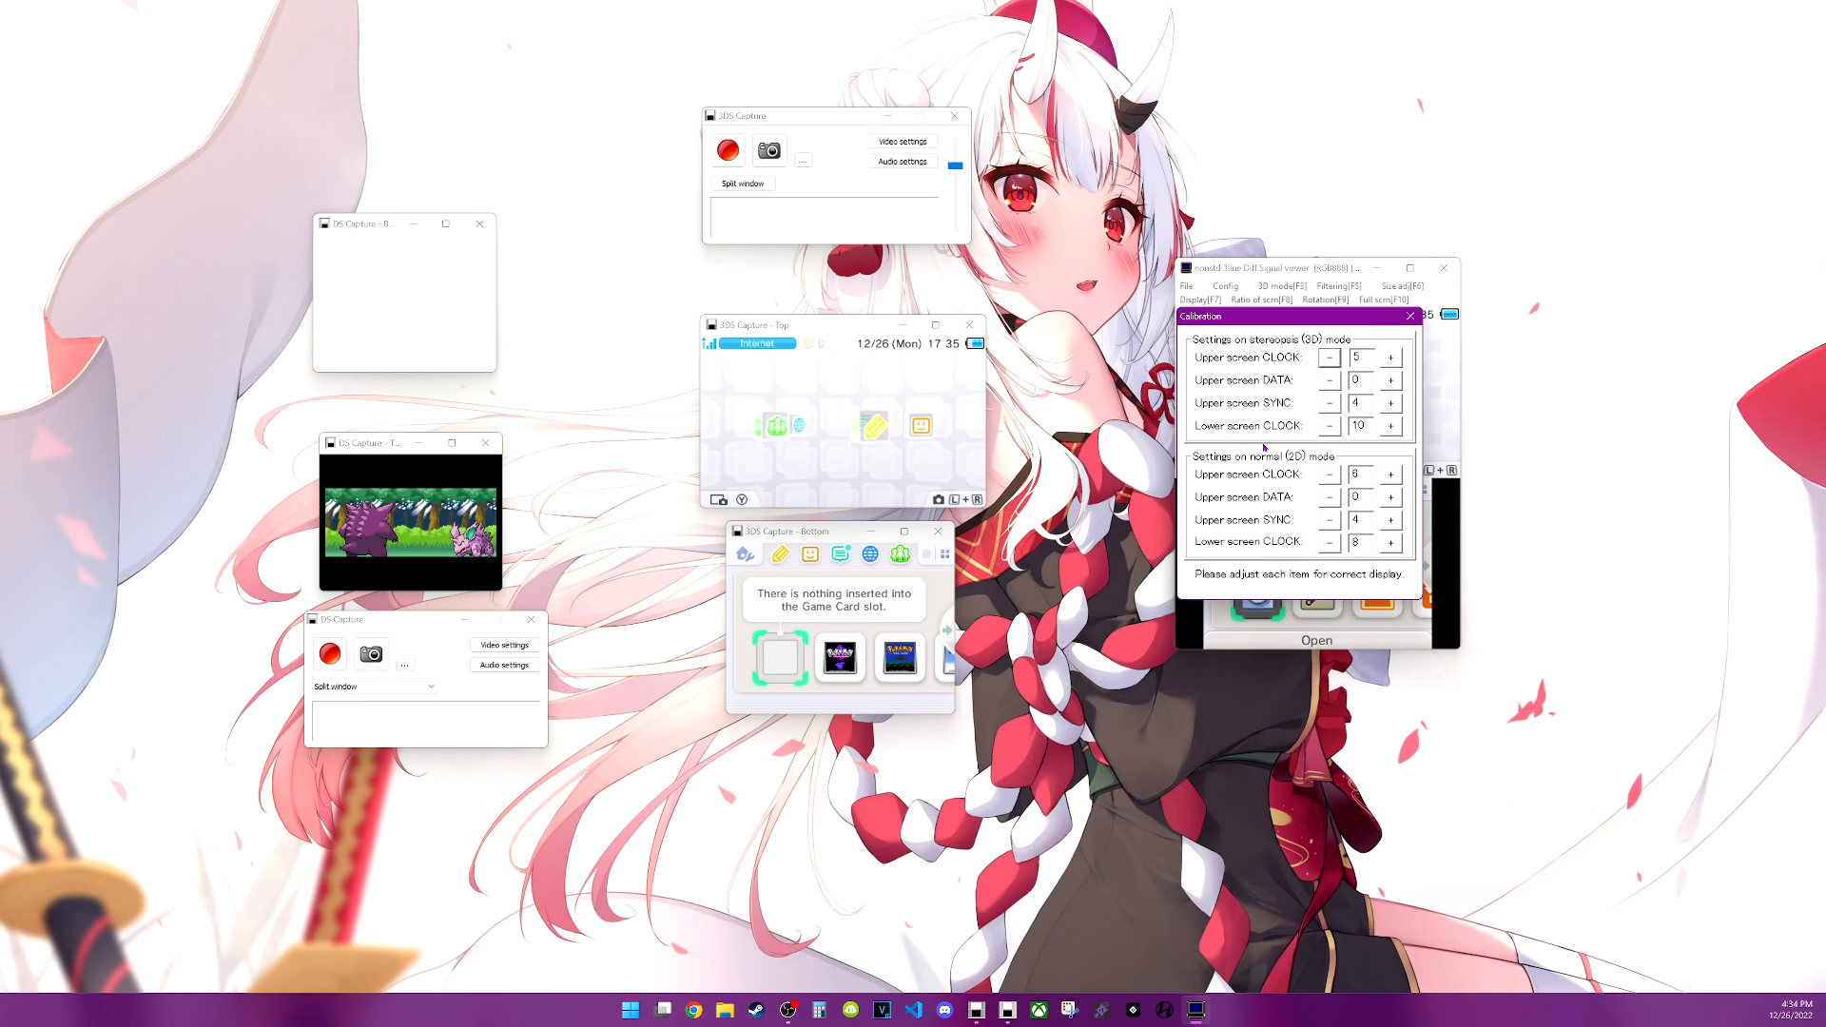
left_click(1409, 316)
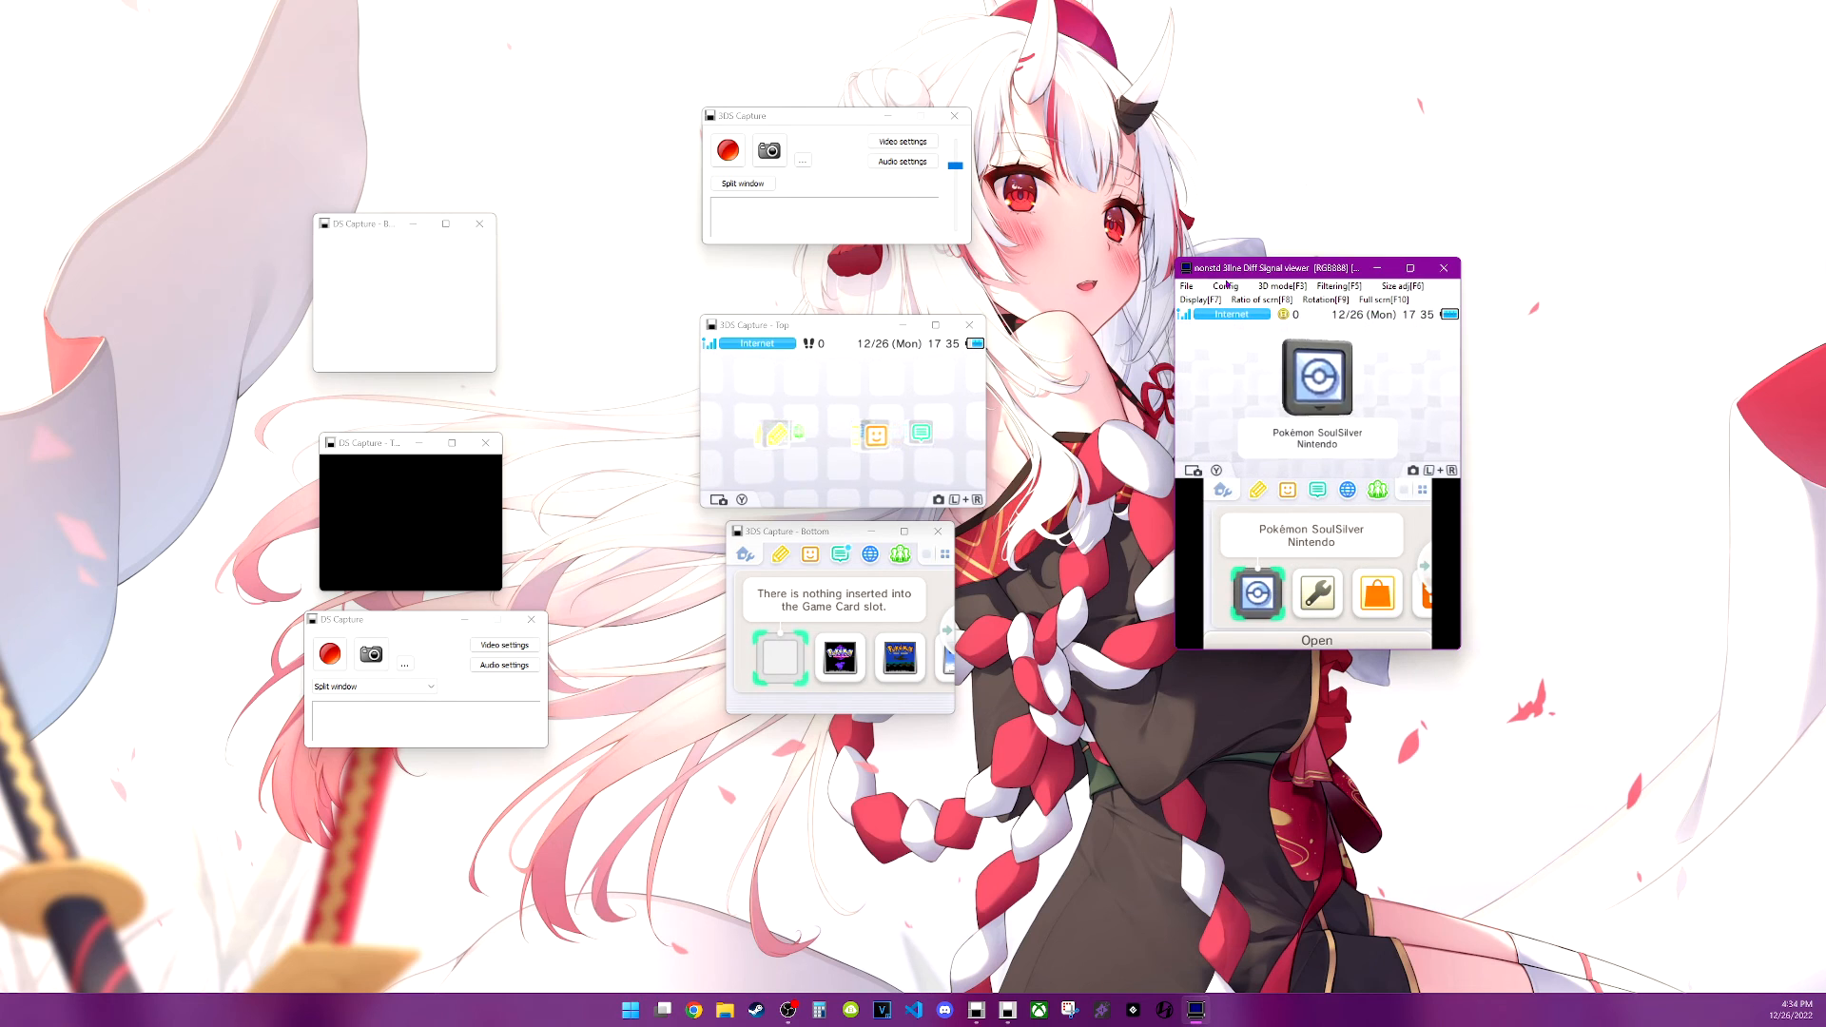
left_click(1225, 286)
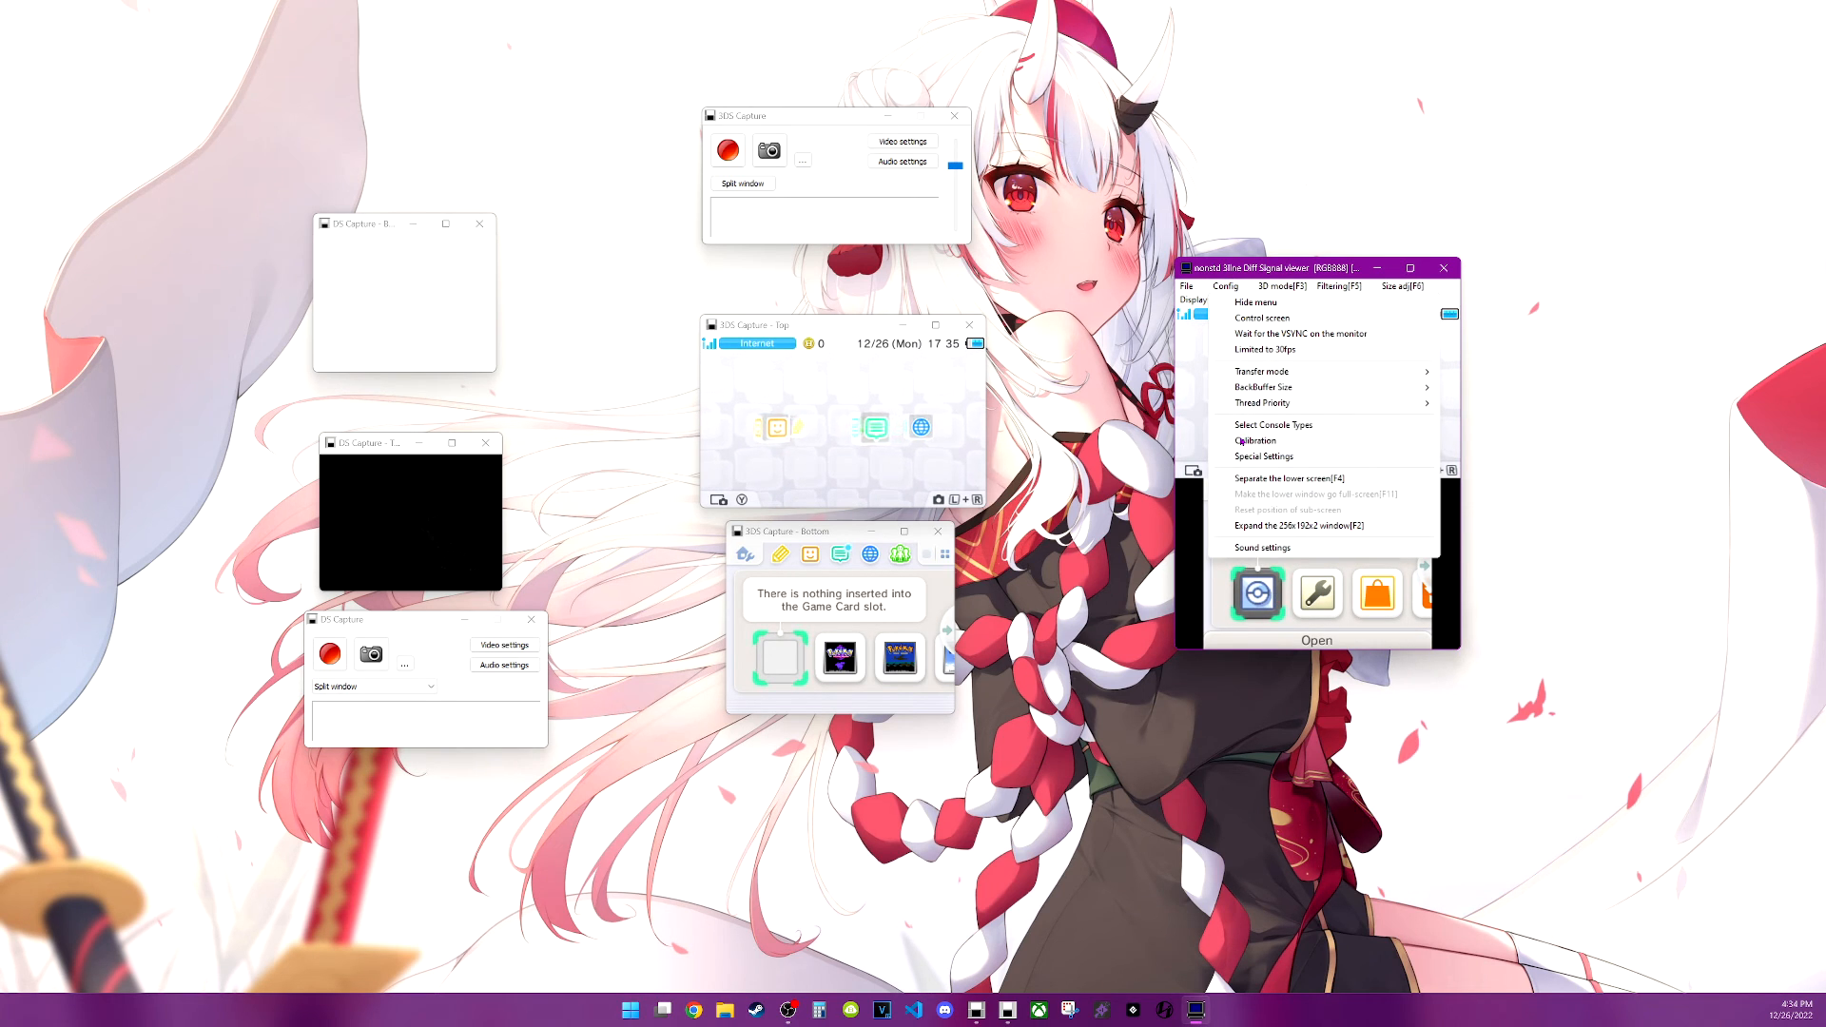
left_click(1264, 456)
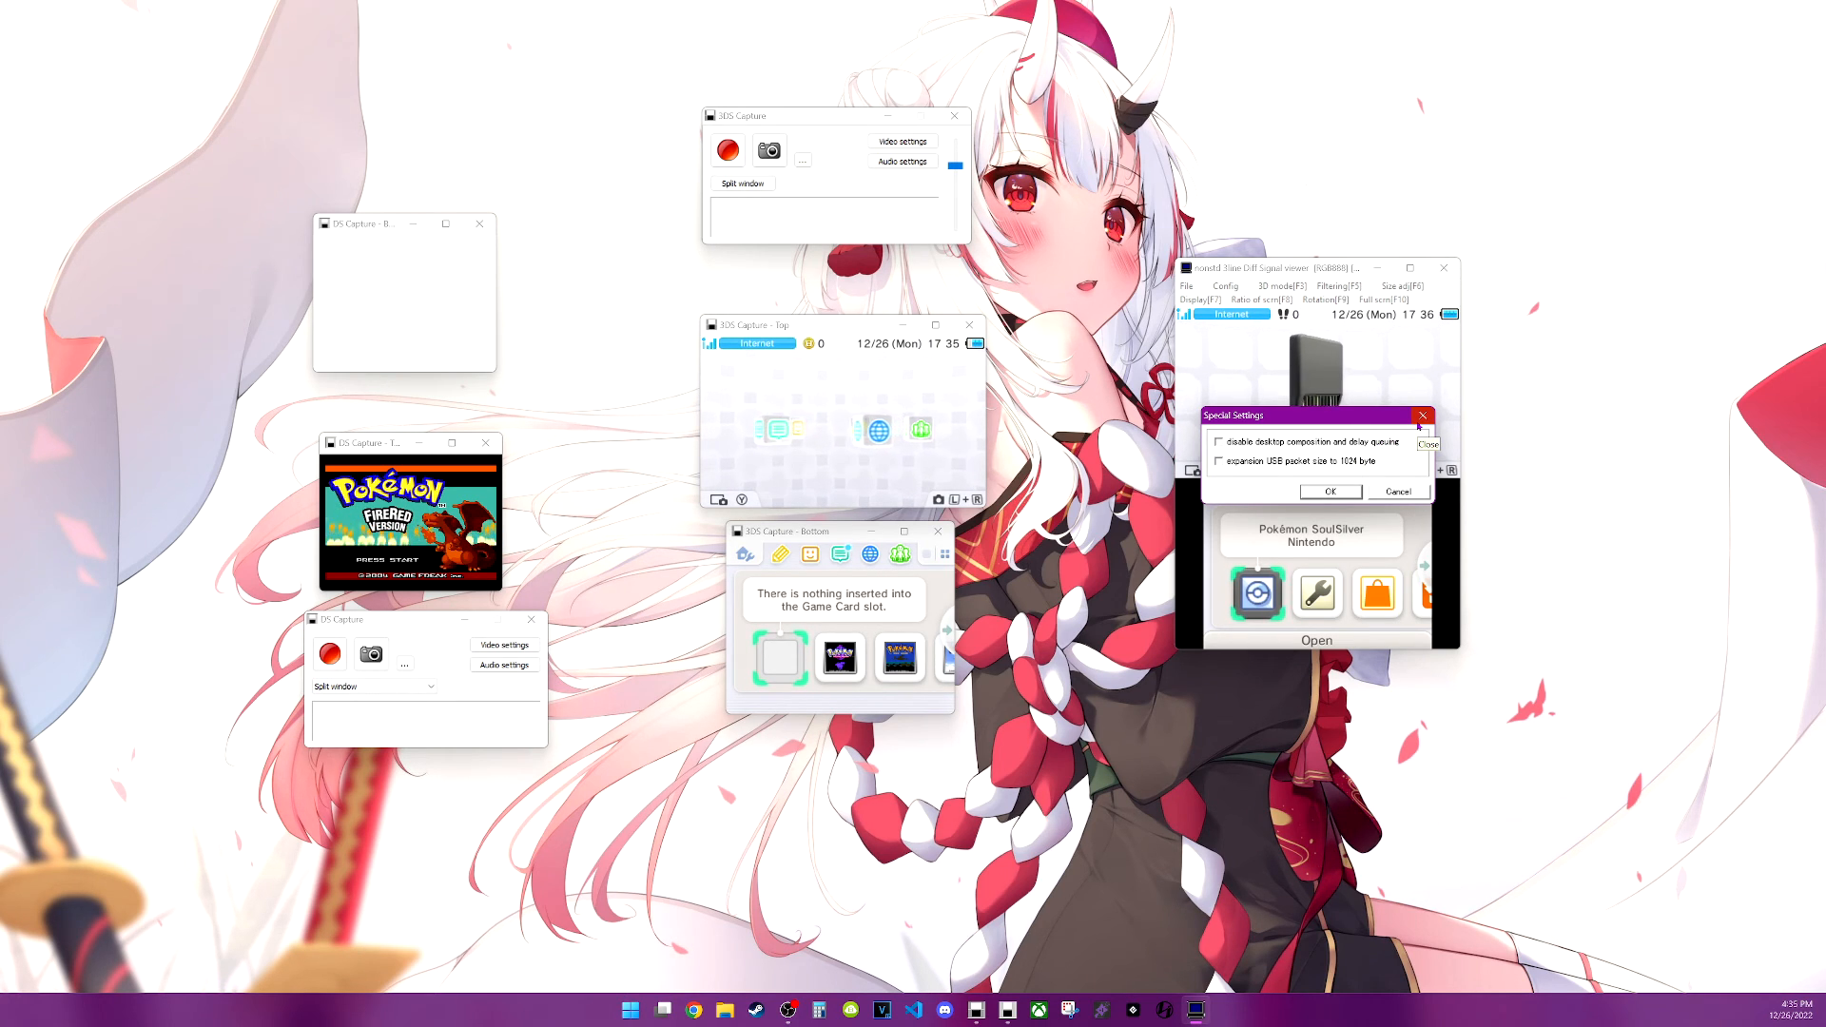
left_click(1422, 416)
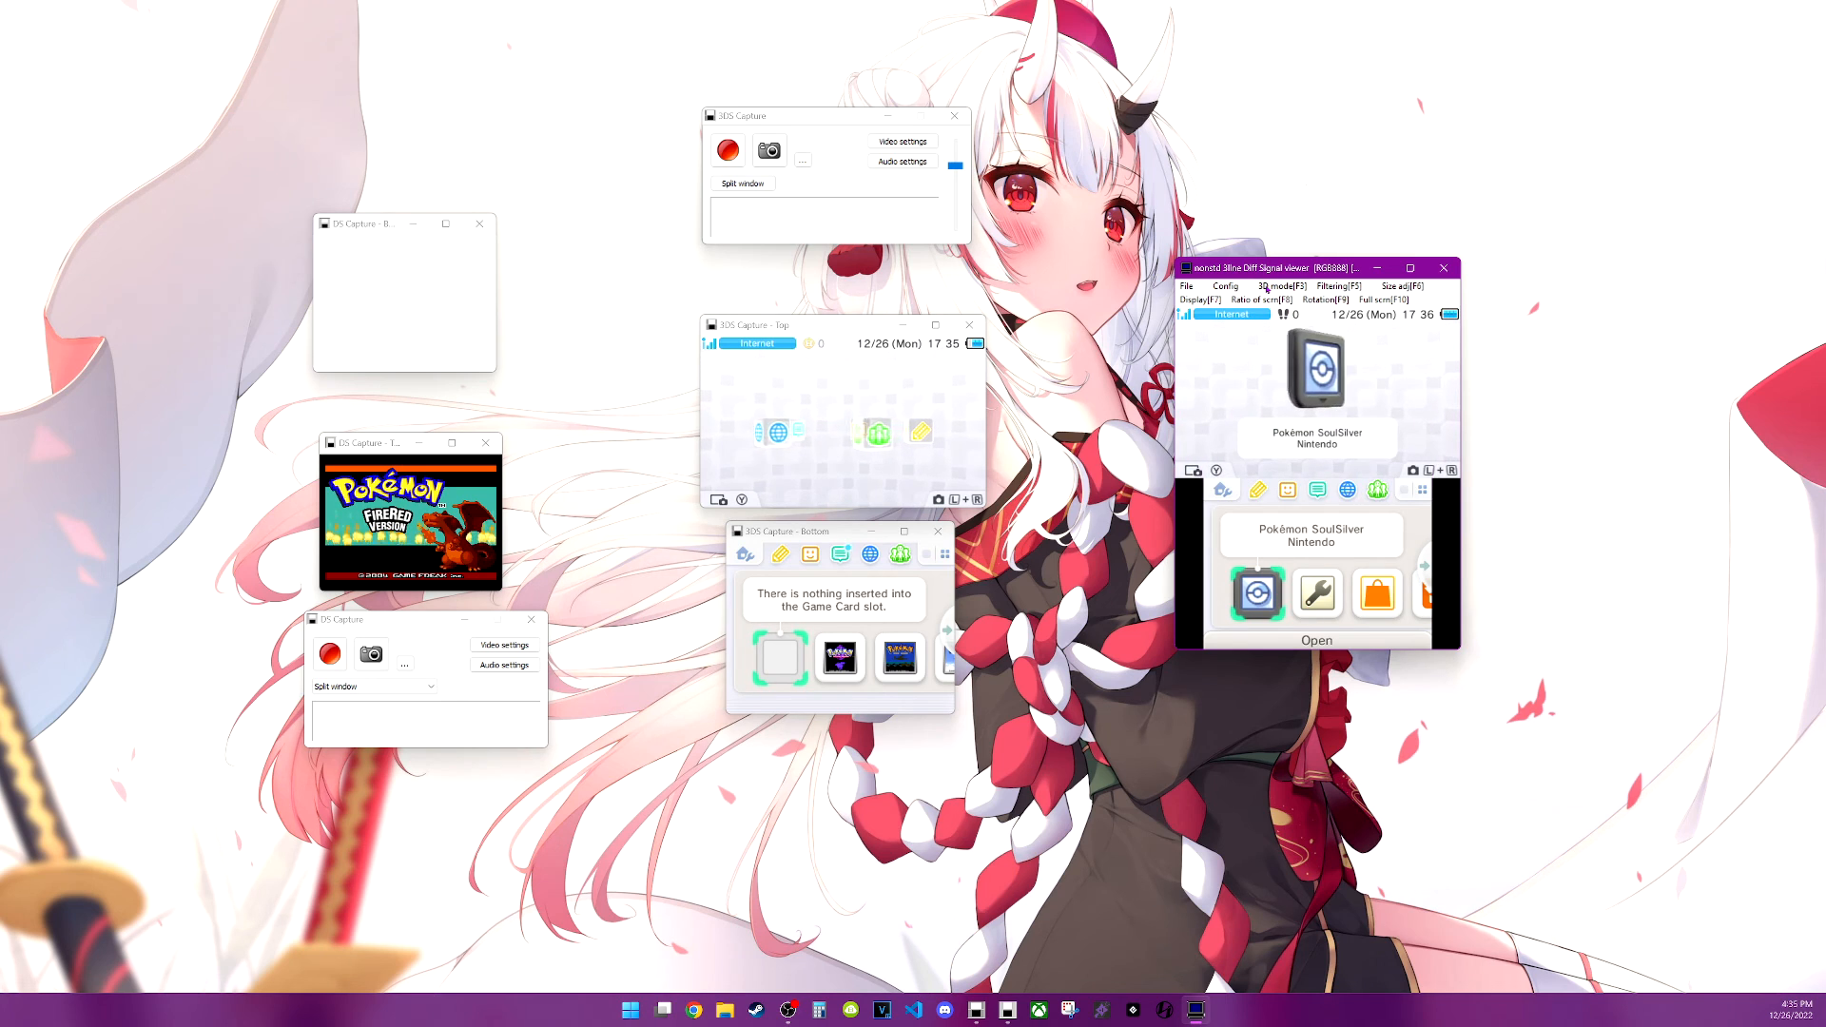
Give the lower 3DS screen its own window via Config > Separate the lower screen (F4)
left_click(1224, 286)
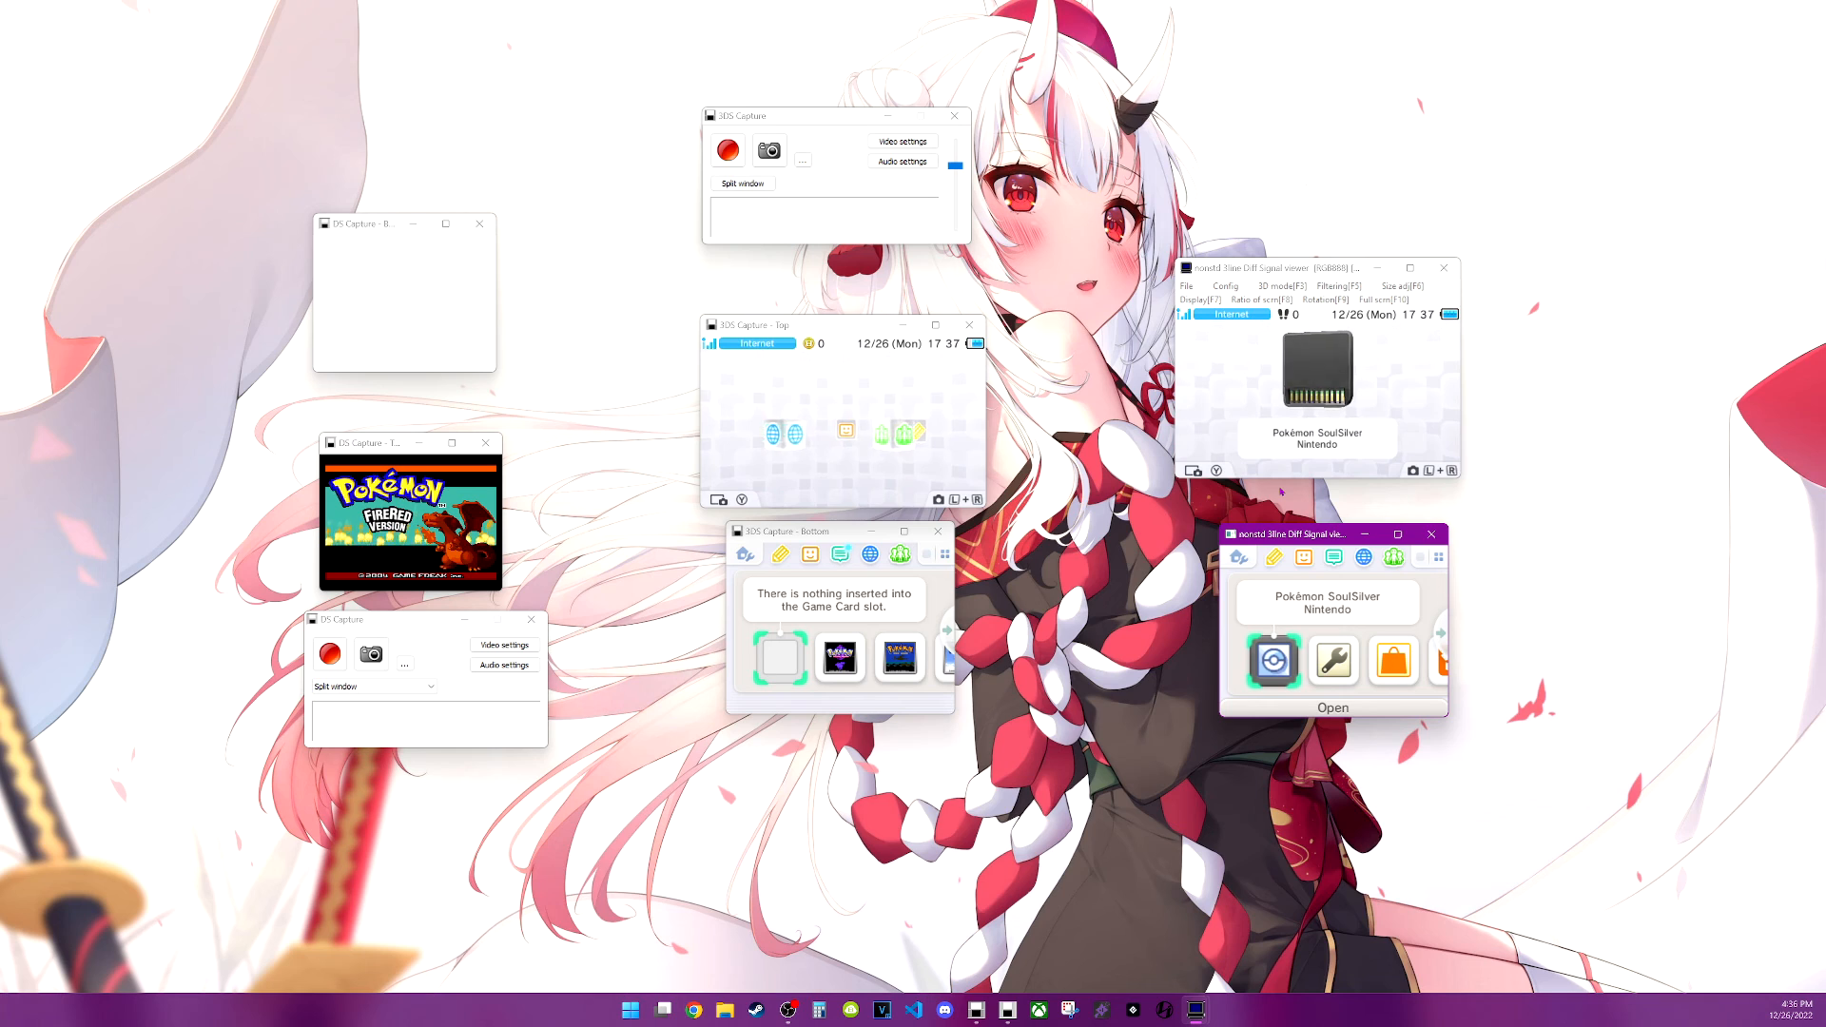
Rejoin the lower screen under the top screen and reopen the Config menu
left_click(1225, 287)
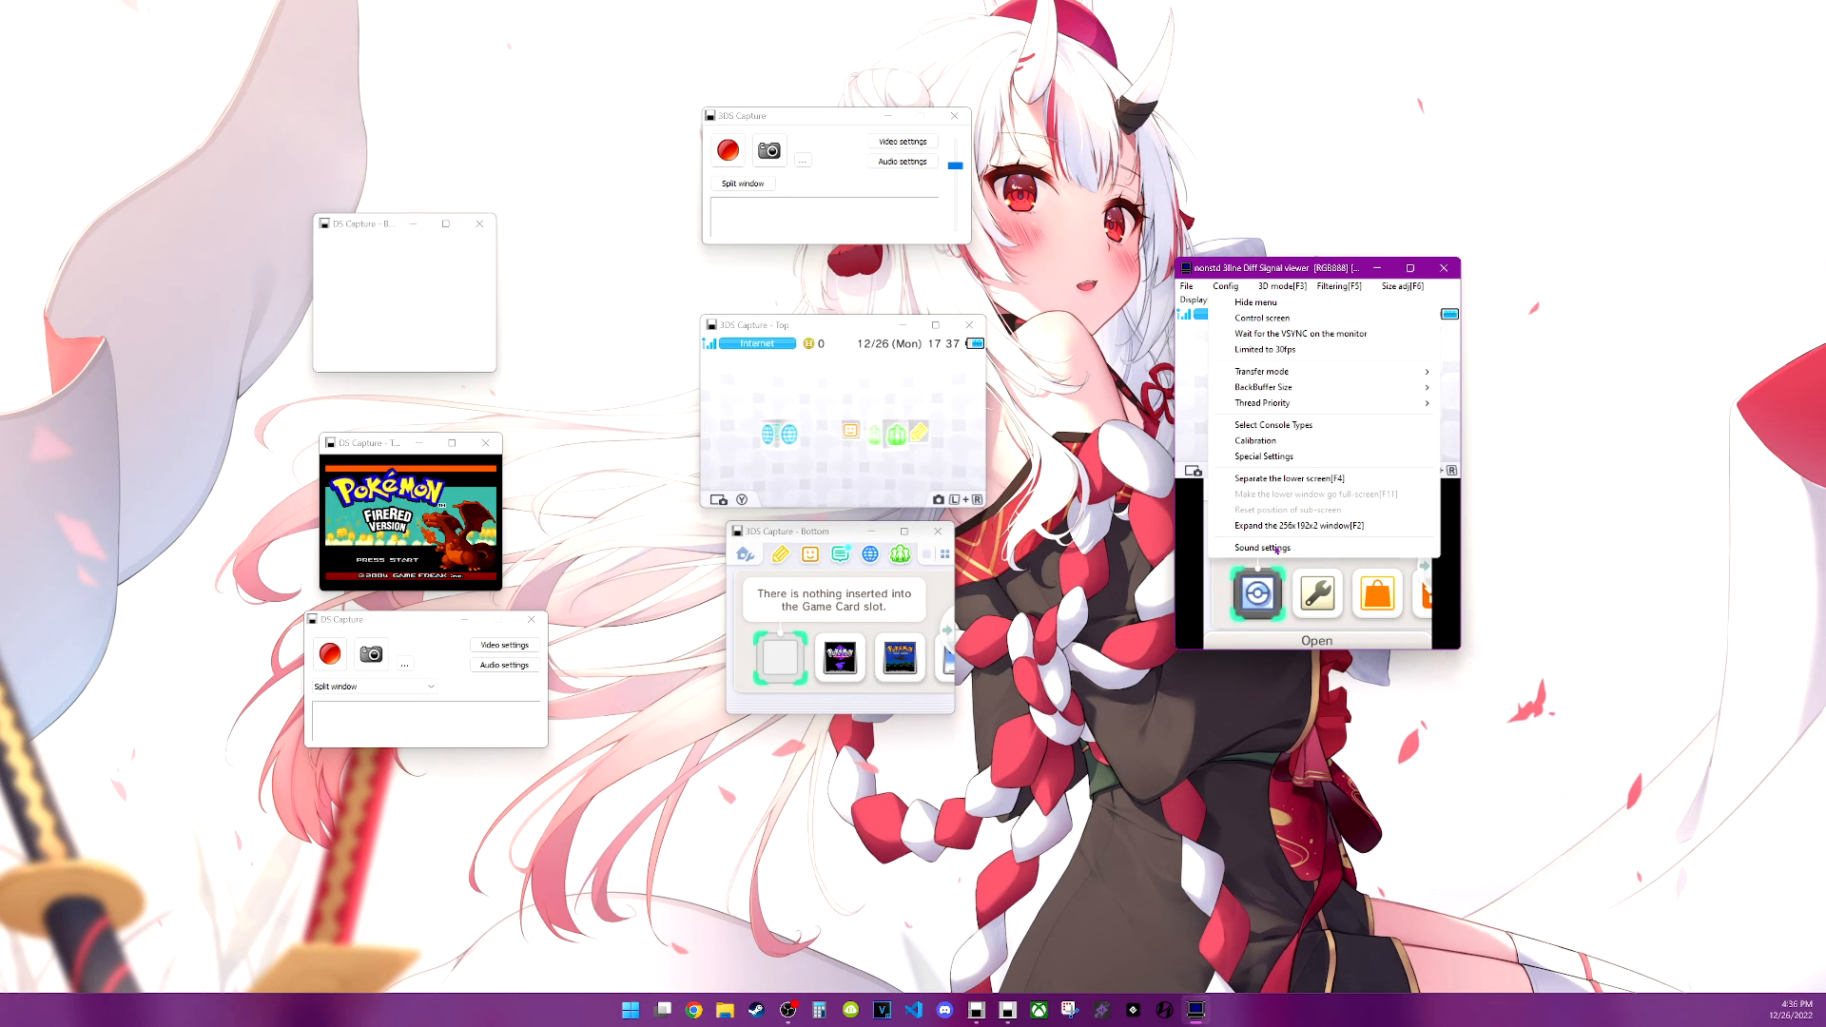
Enable Digital Sound Output, choose an output device and confirm with OK
left_click(1261, 547)
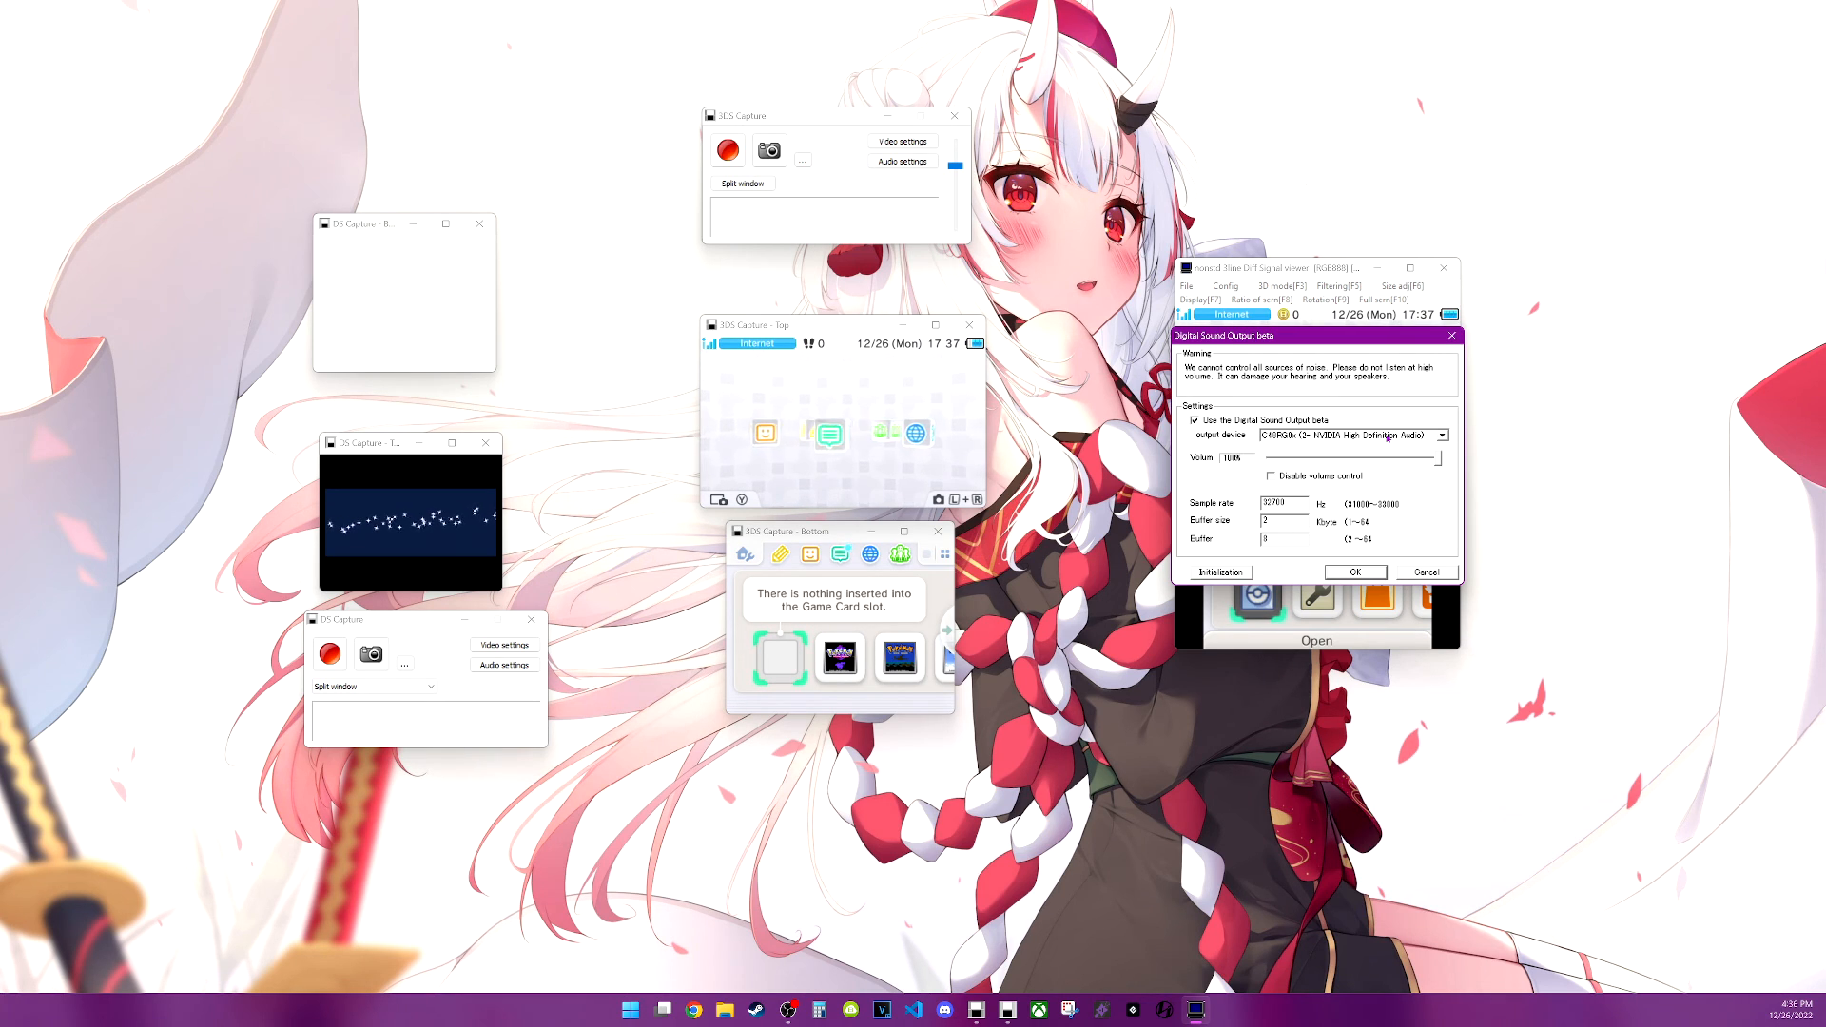
left_click(1441, 434)
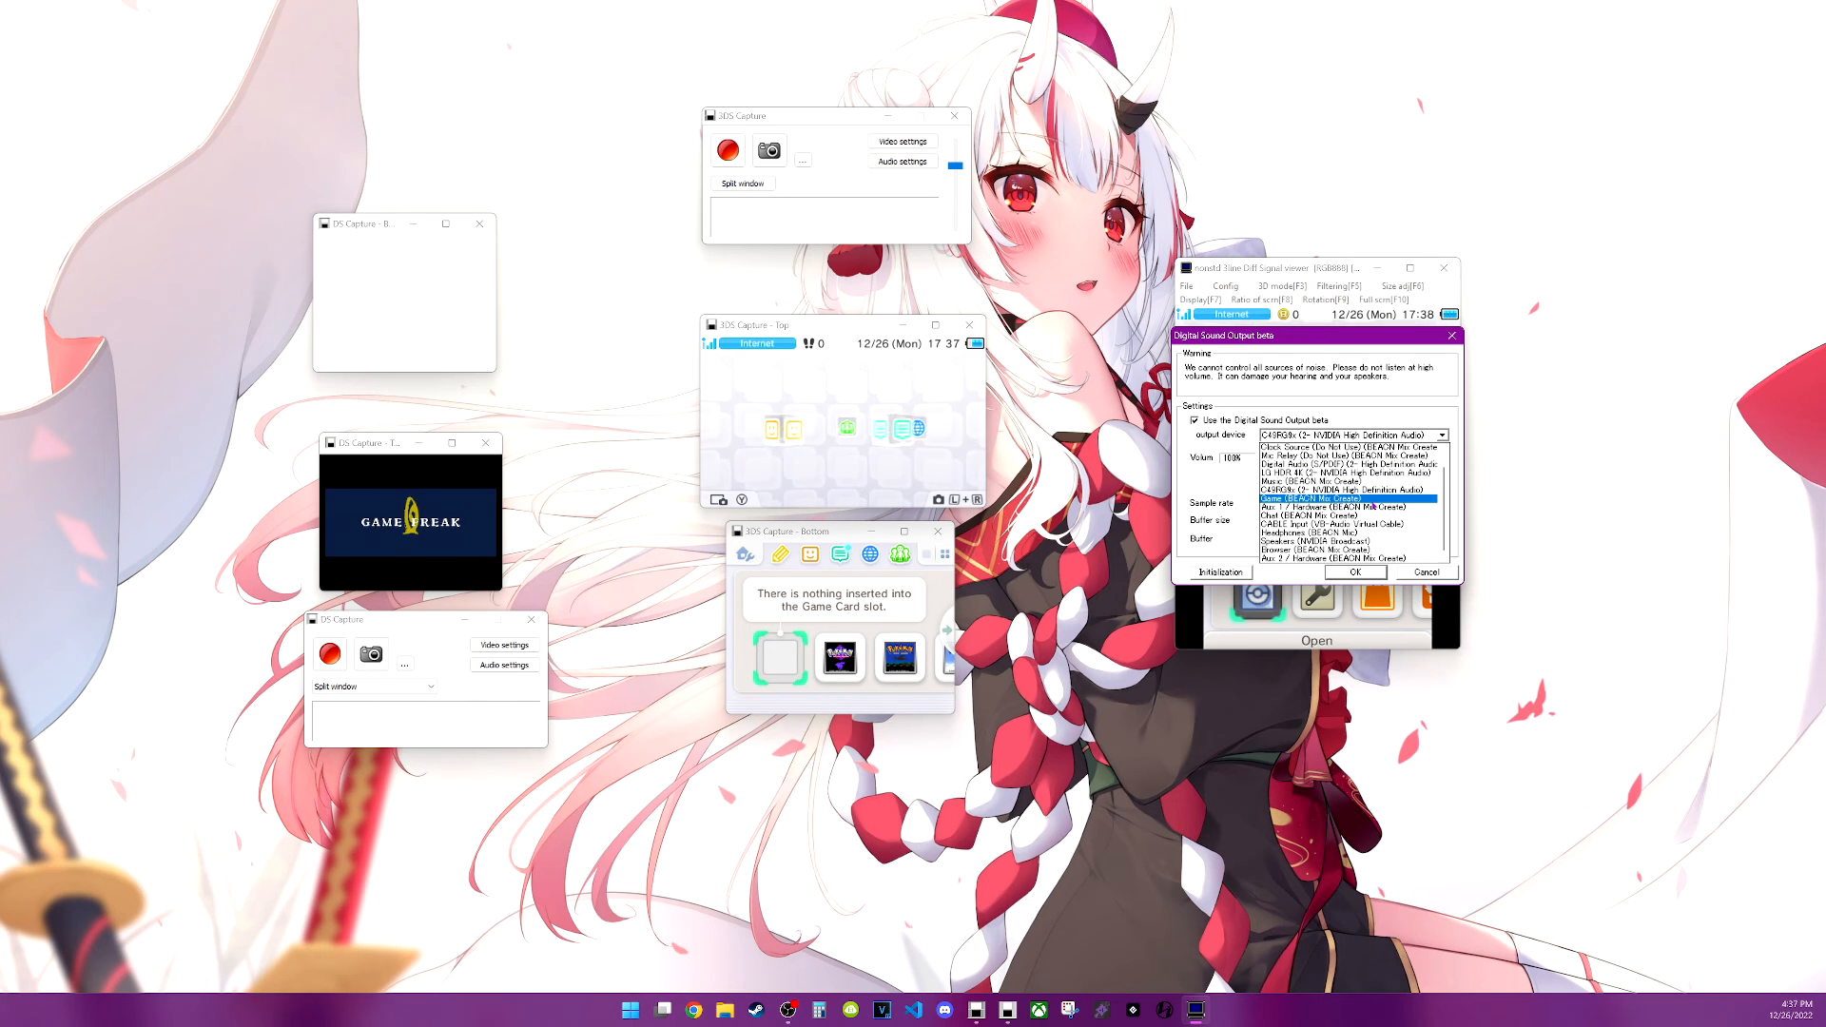
left_click(1349, 498)
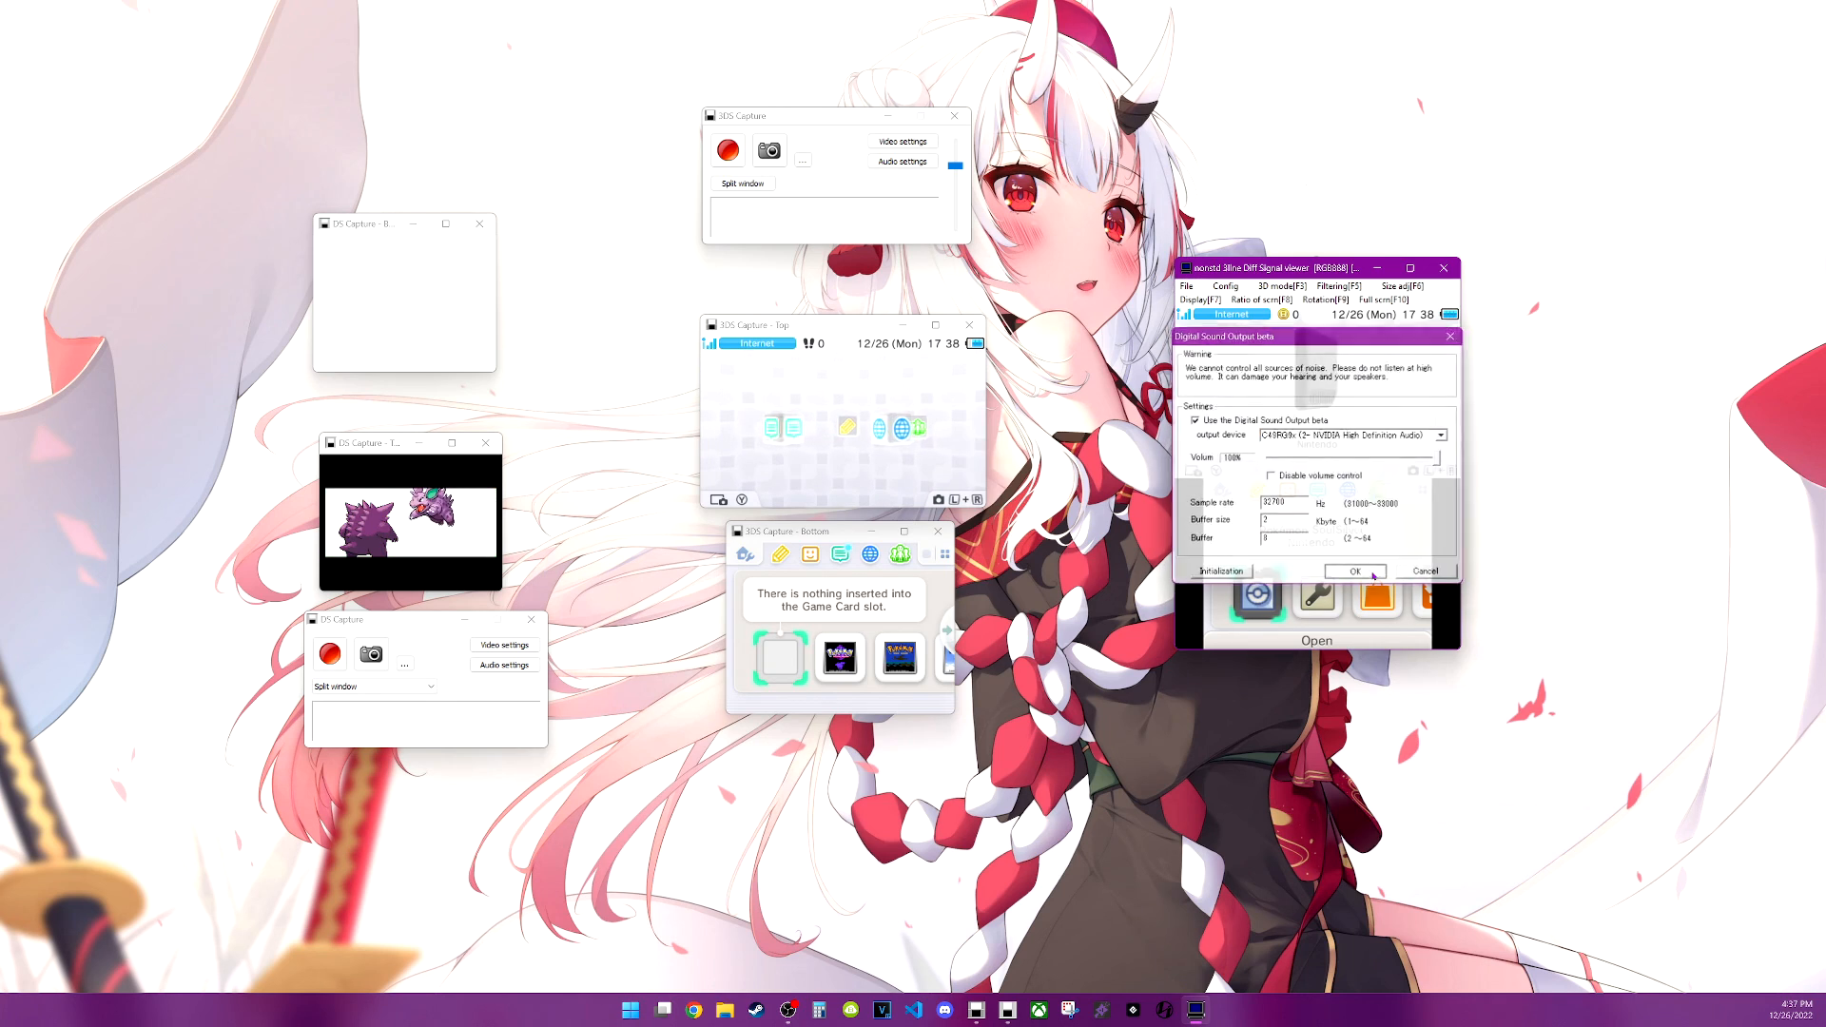
left_click(1355, 571)
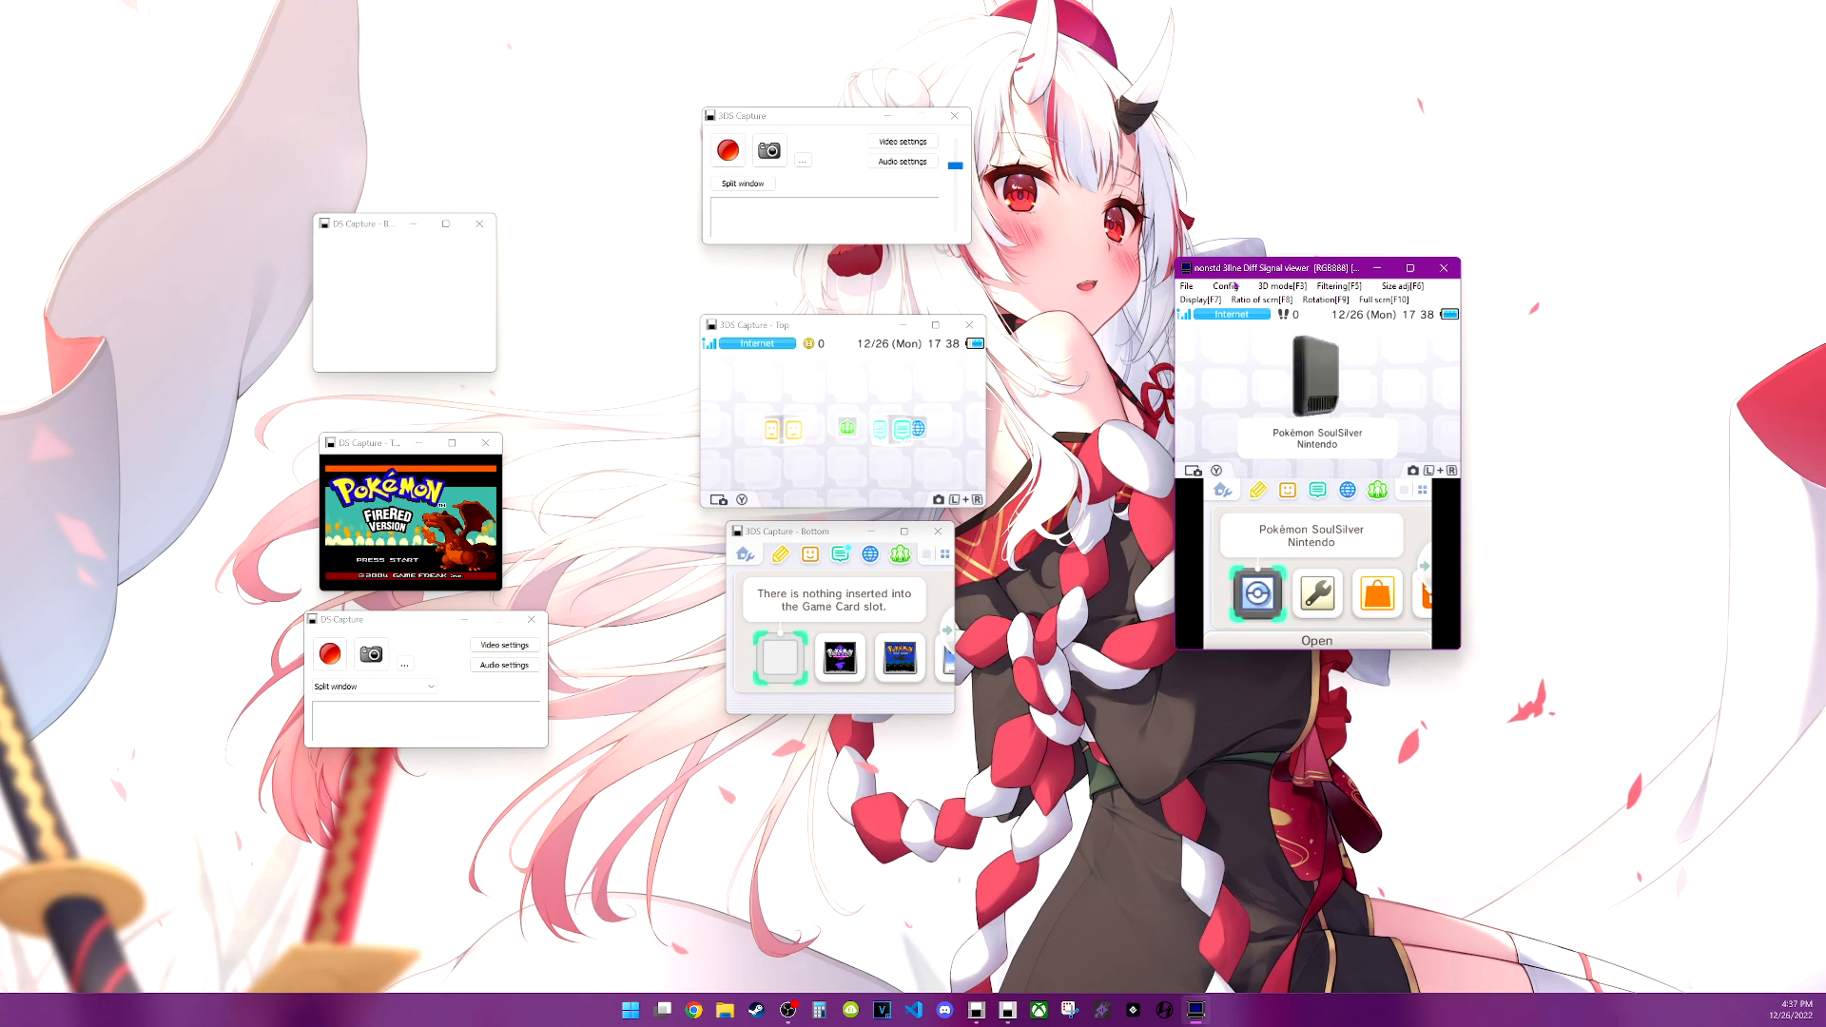
Reopen Sound settings and pick an output device from the list again
left_click(1223, 286)
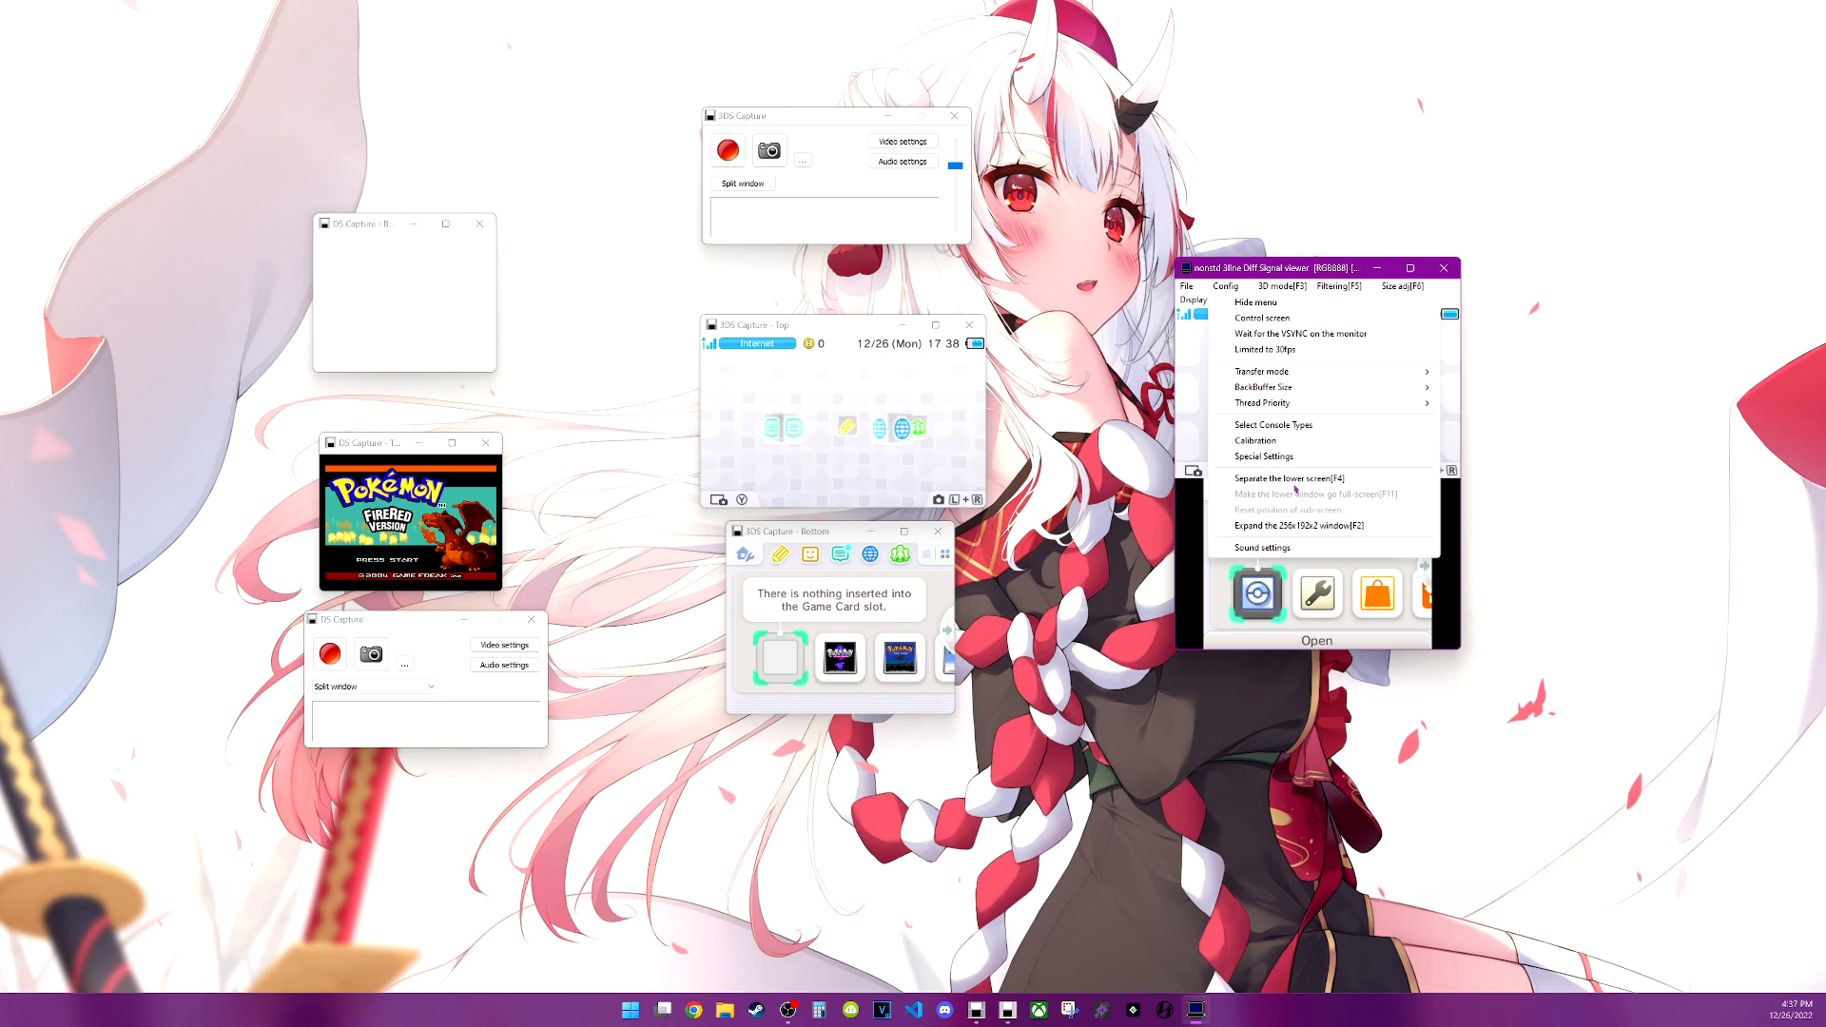
left_click(1262, 547)
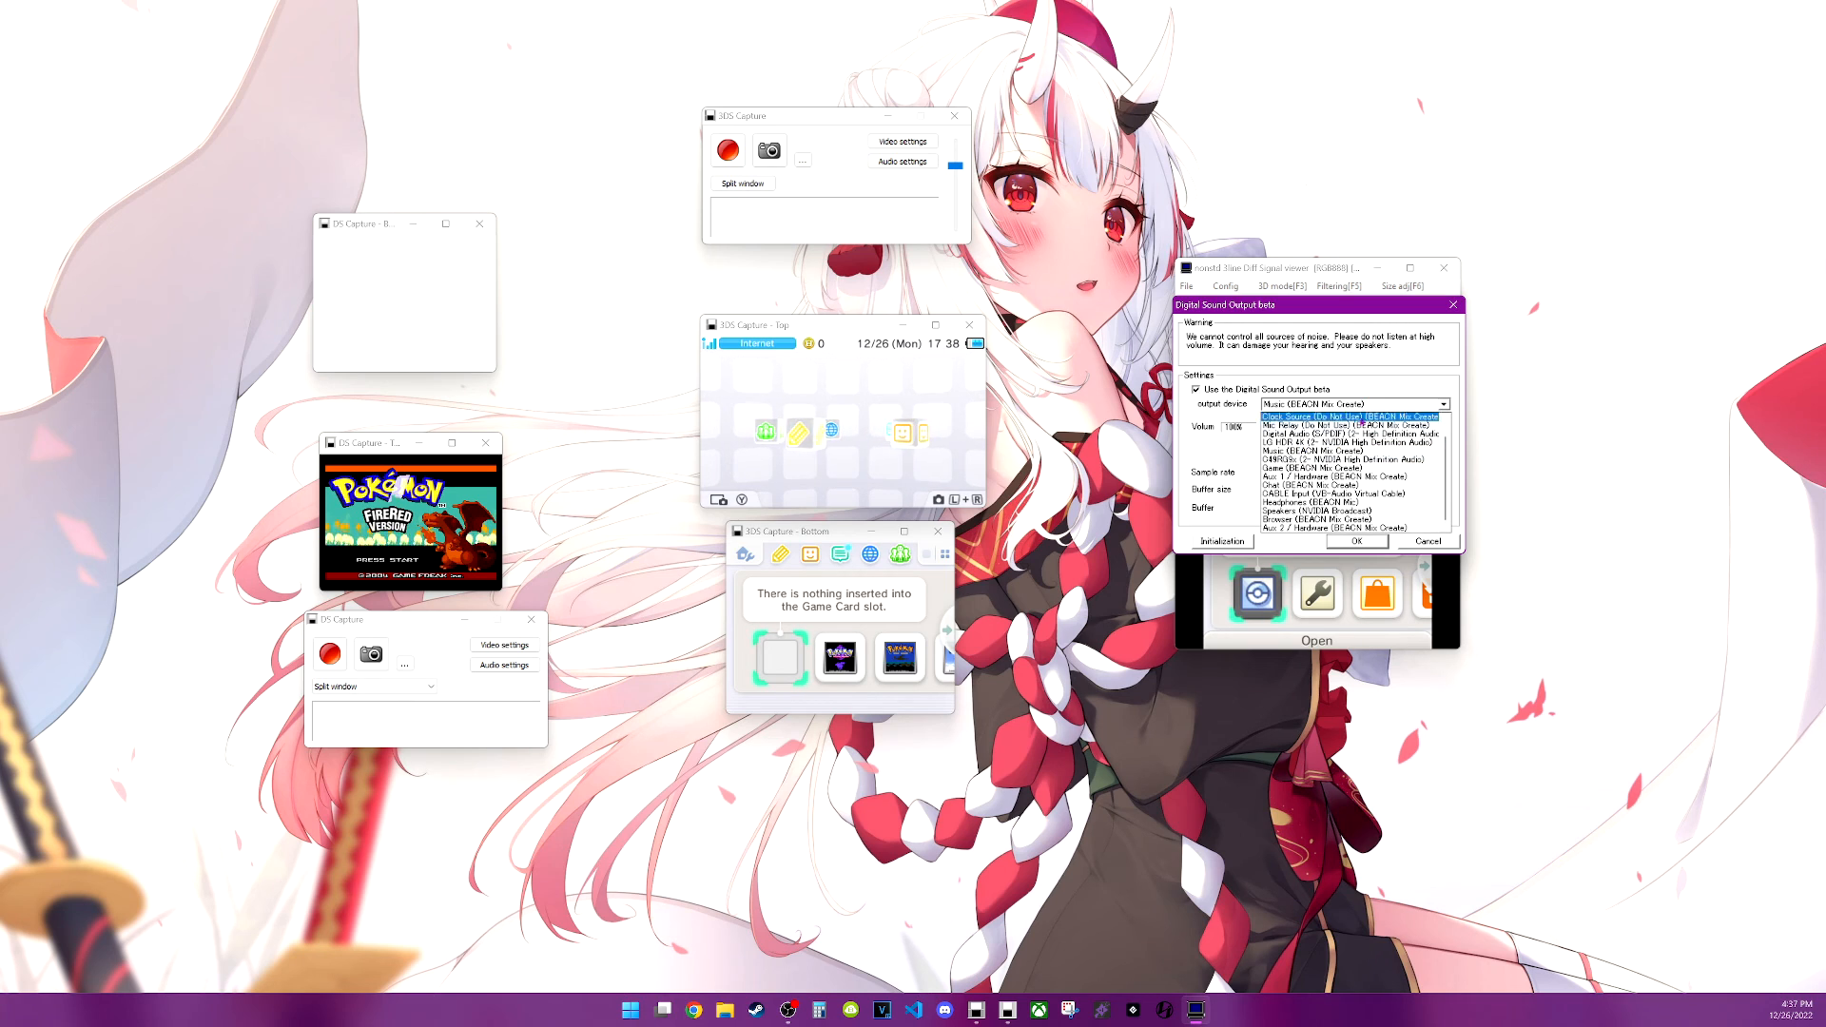
left_click(1303, 466)
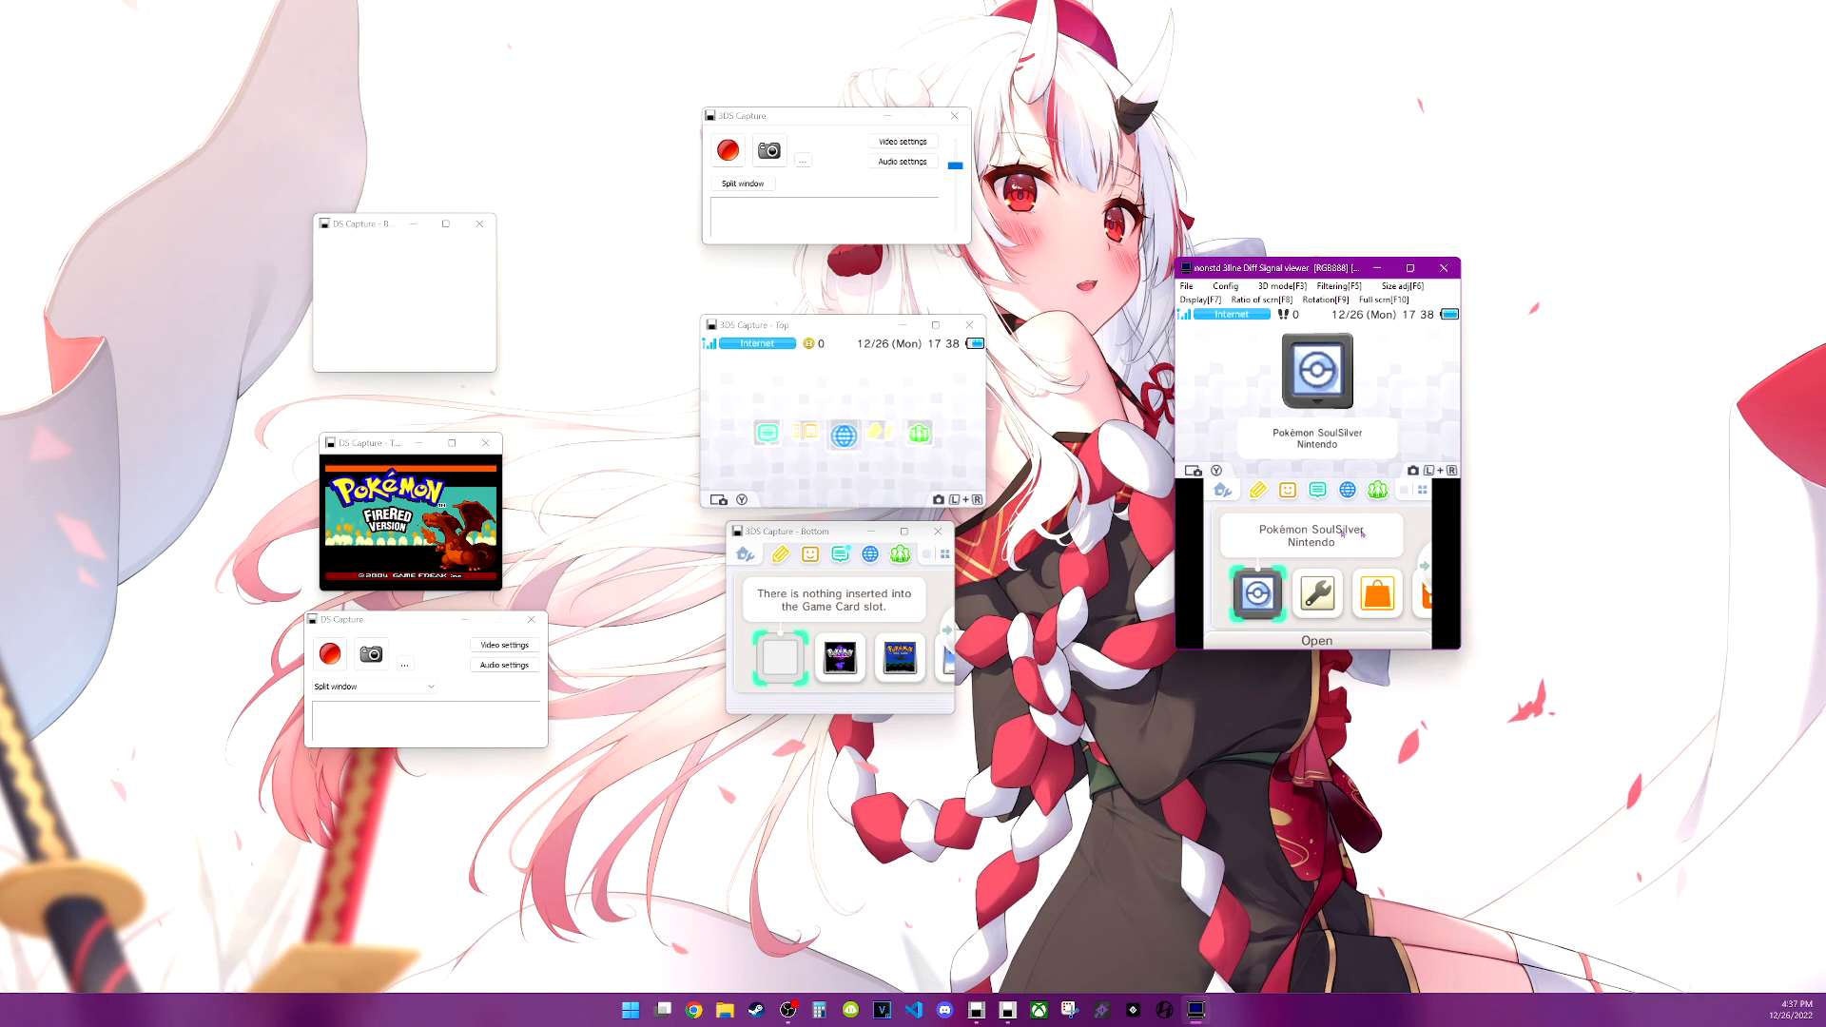
Set 3D mode (F3) to Side by Side and try Swap Left and Right
left_click(1262, 286)
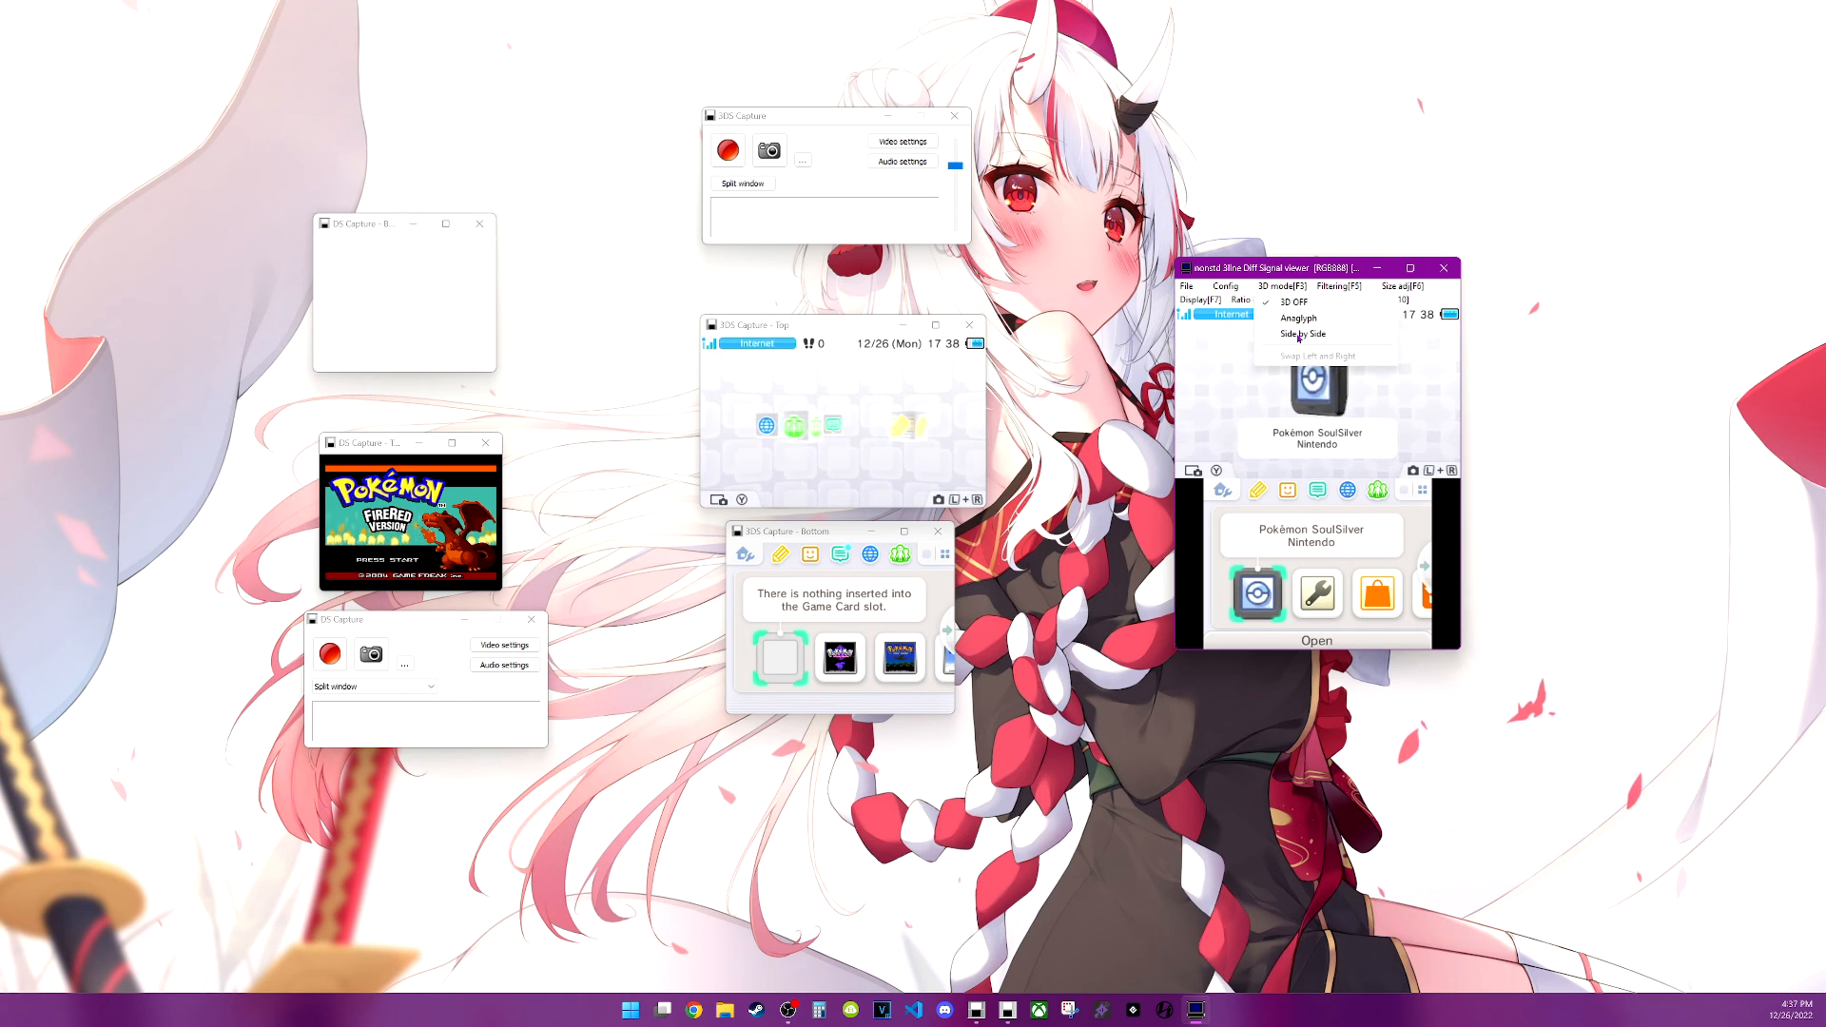
left_click(1224, 285)
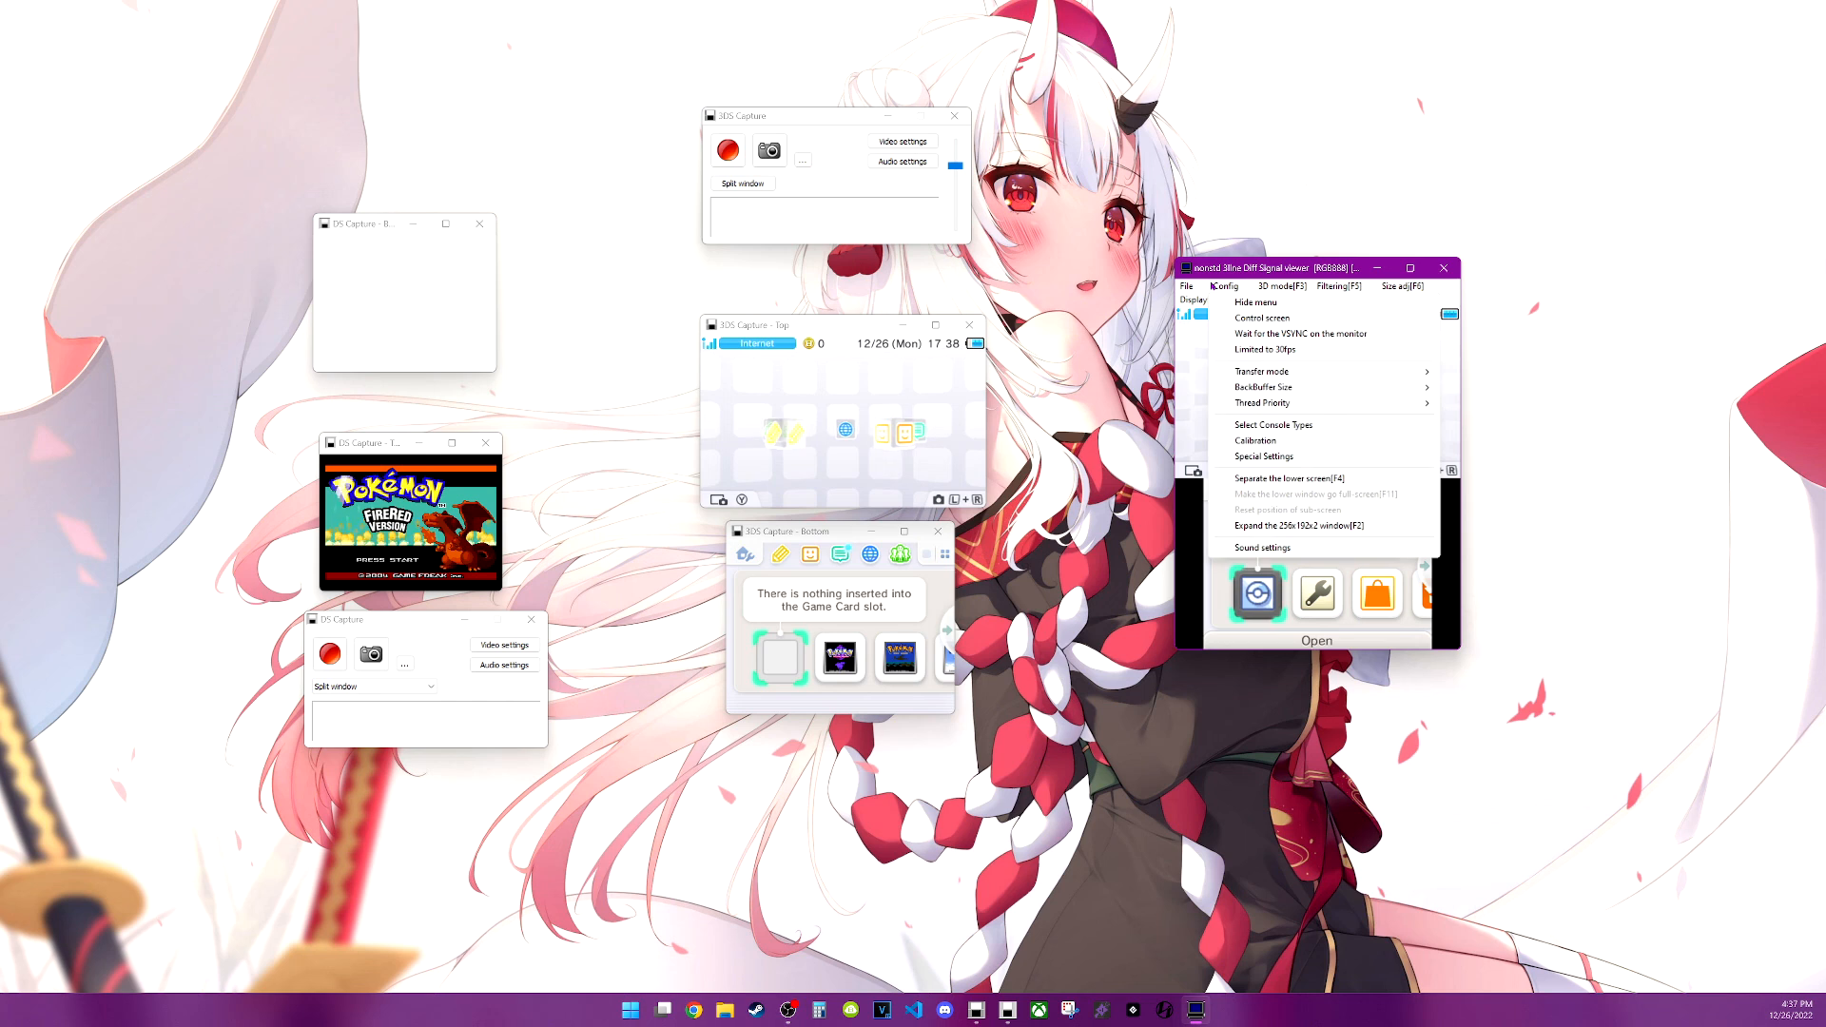
left_click(1274, 285)
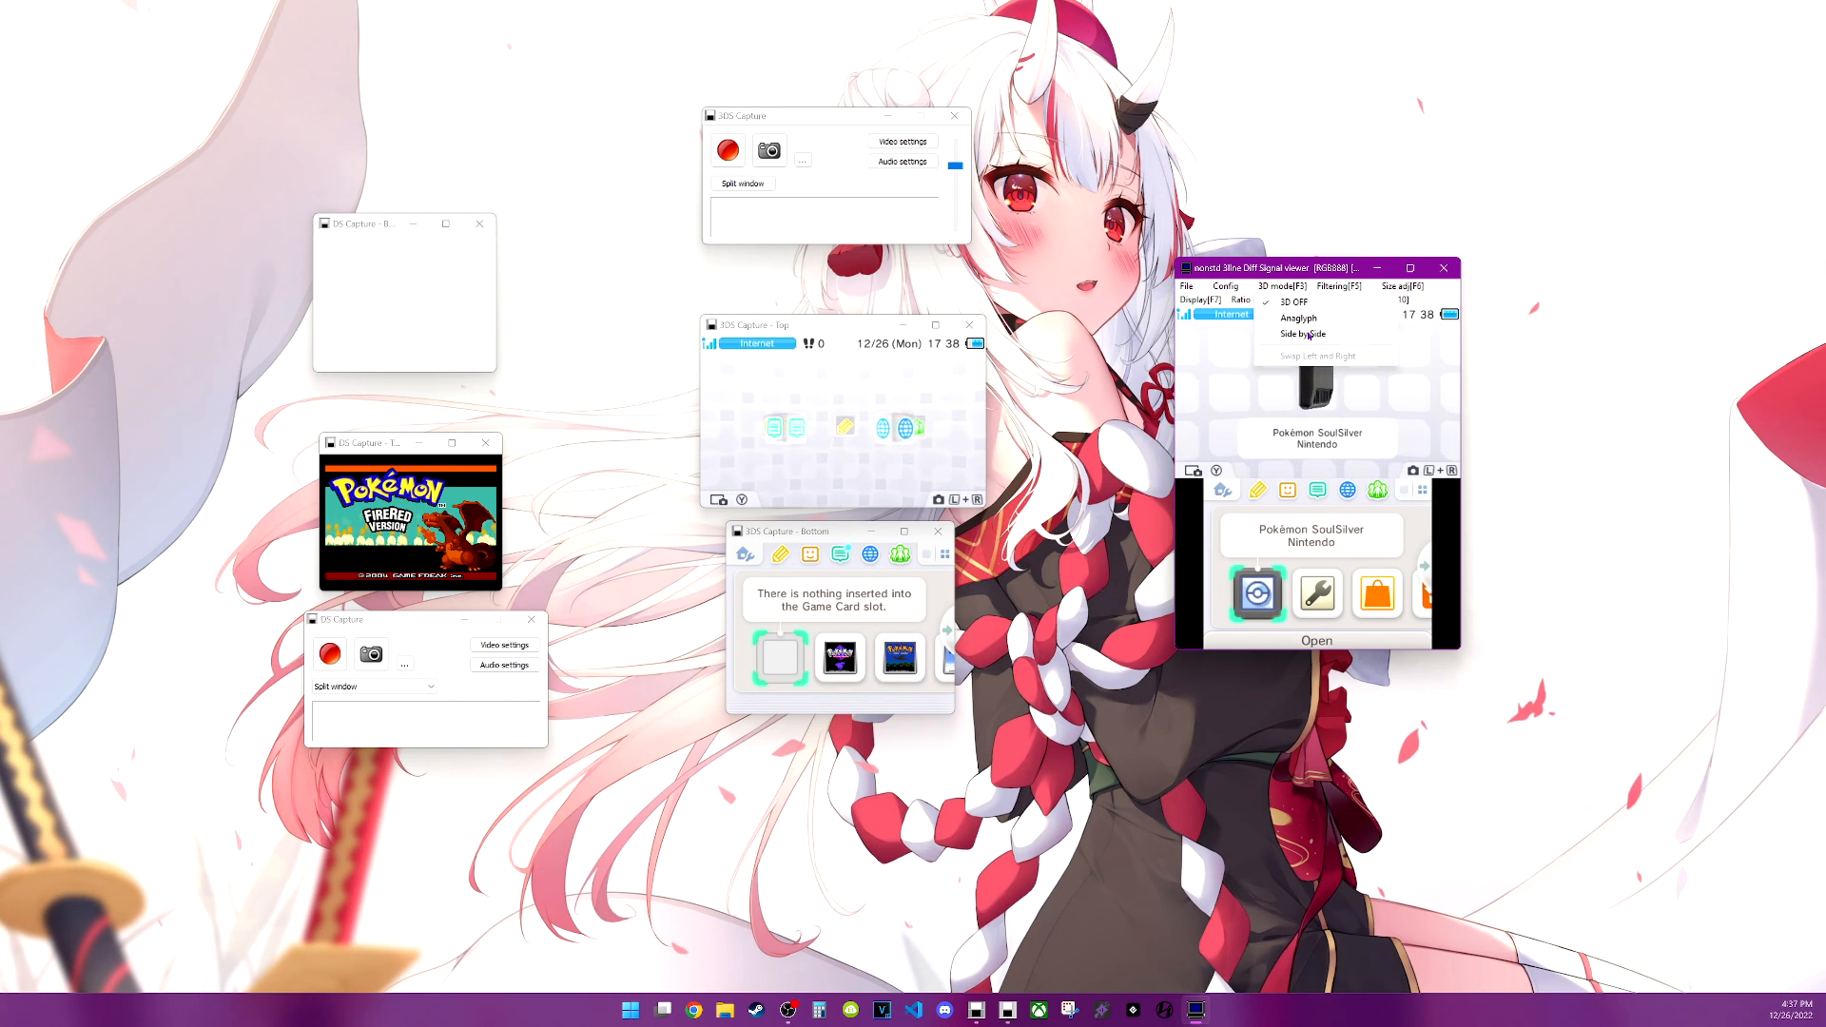
left_click(1302, 333)
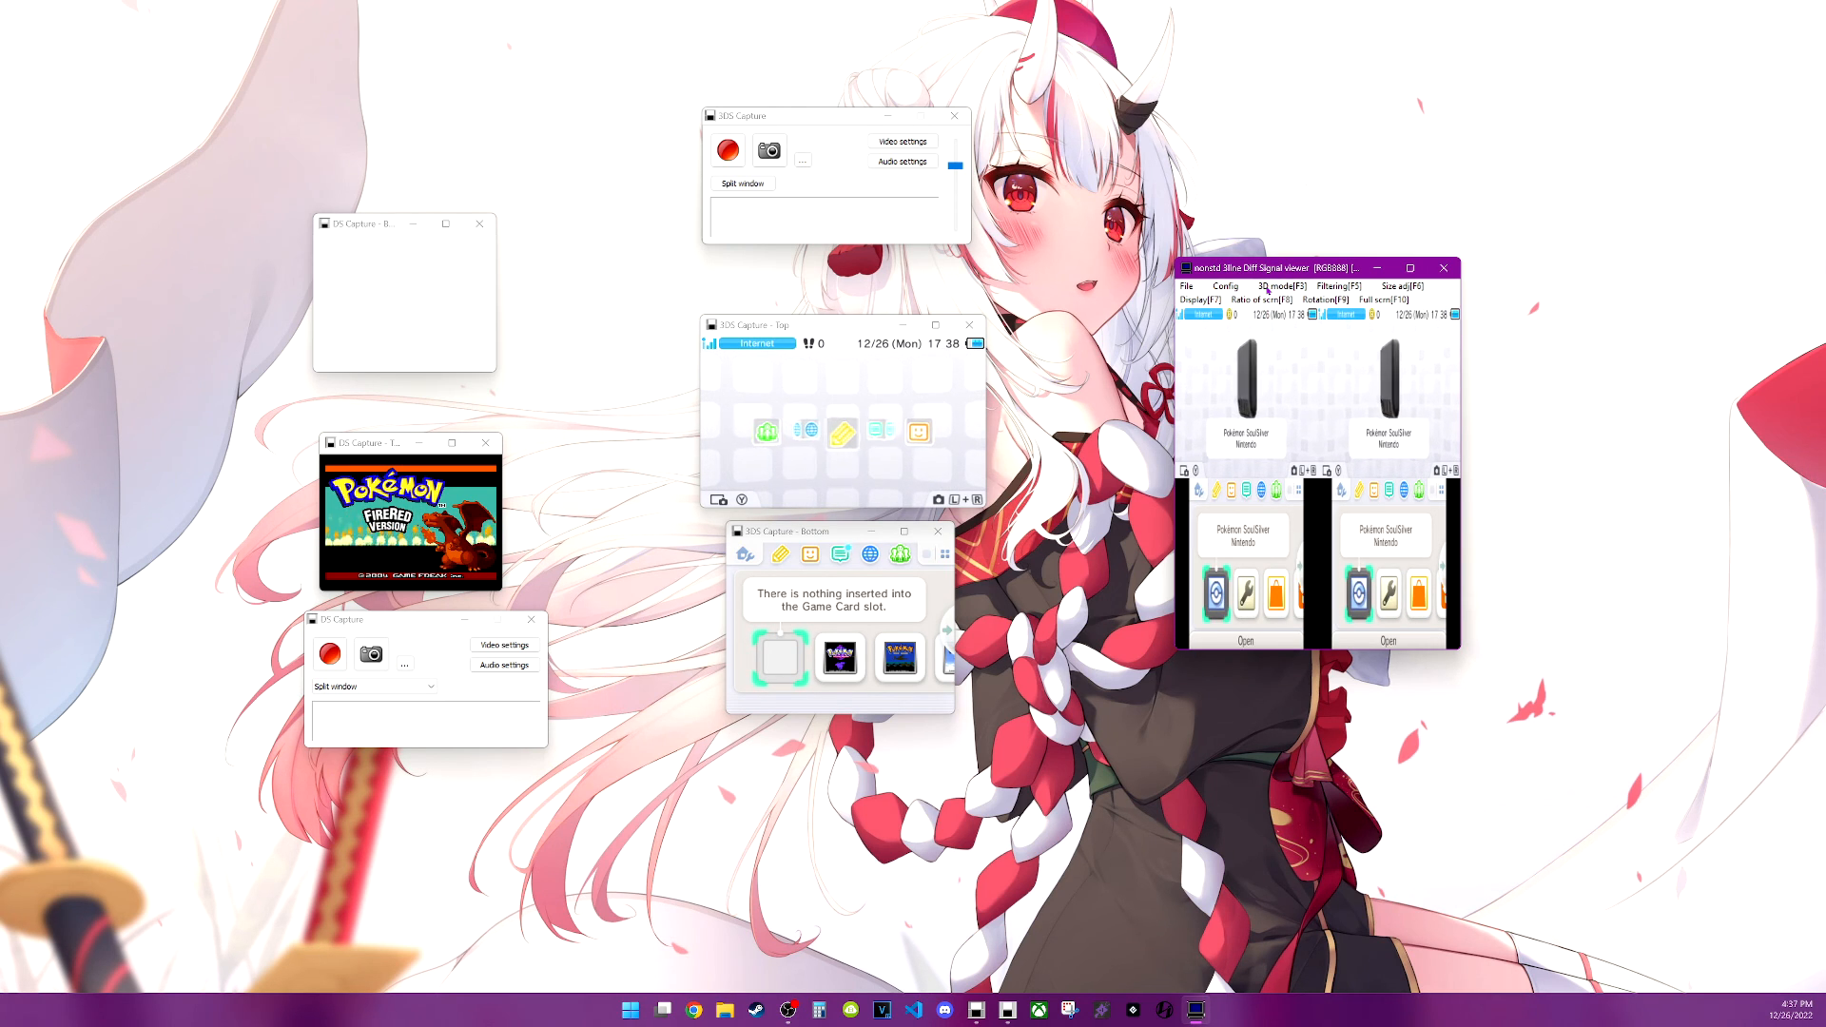
left_click(1270, 287)
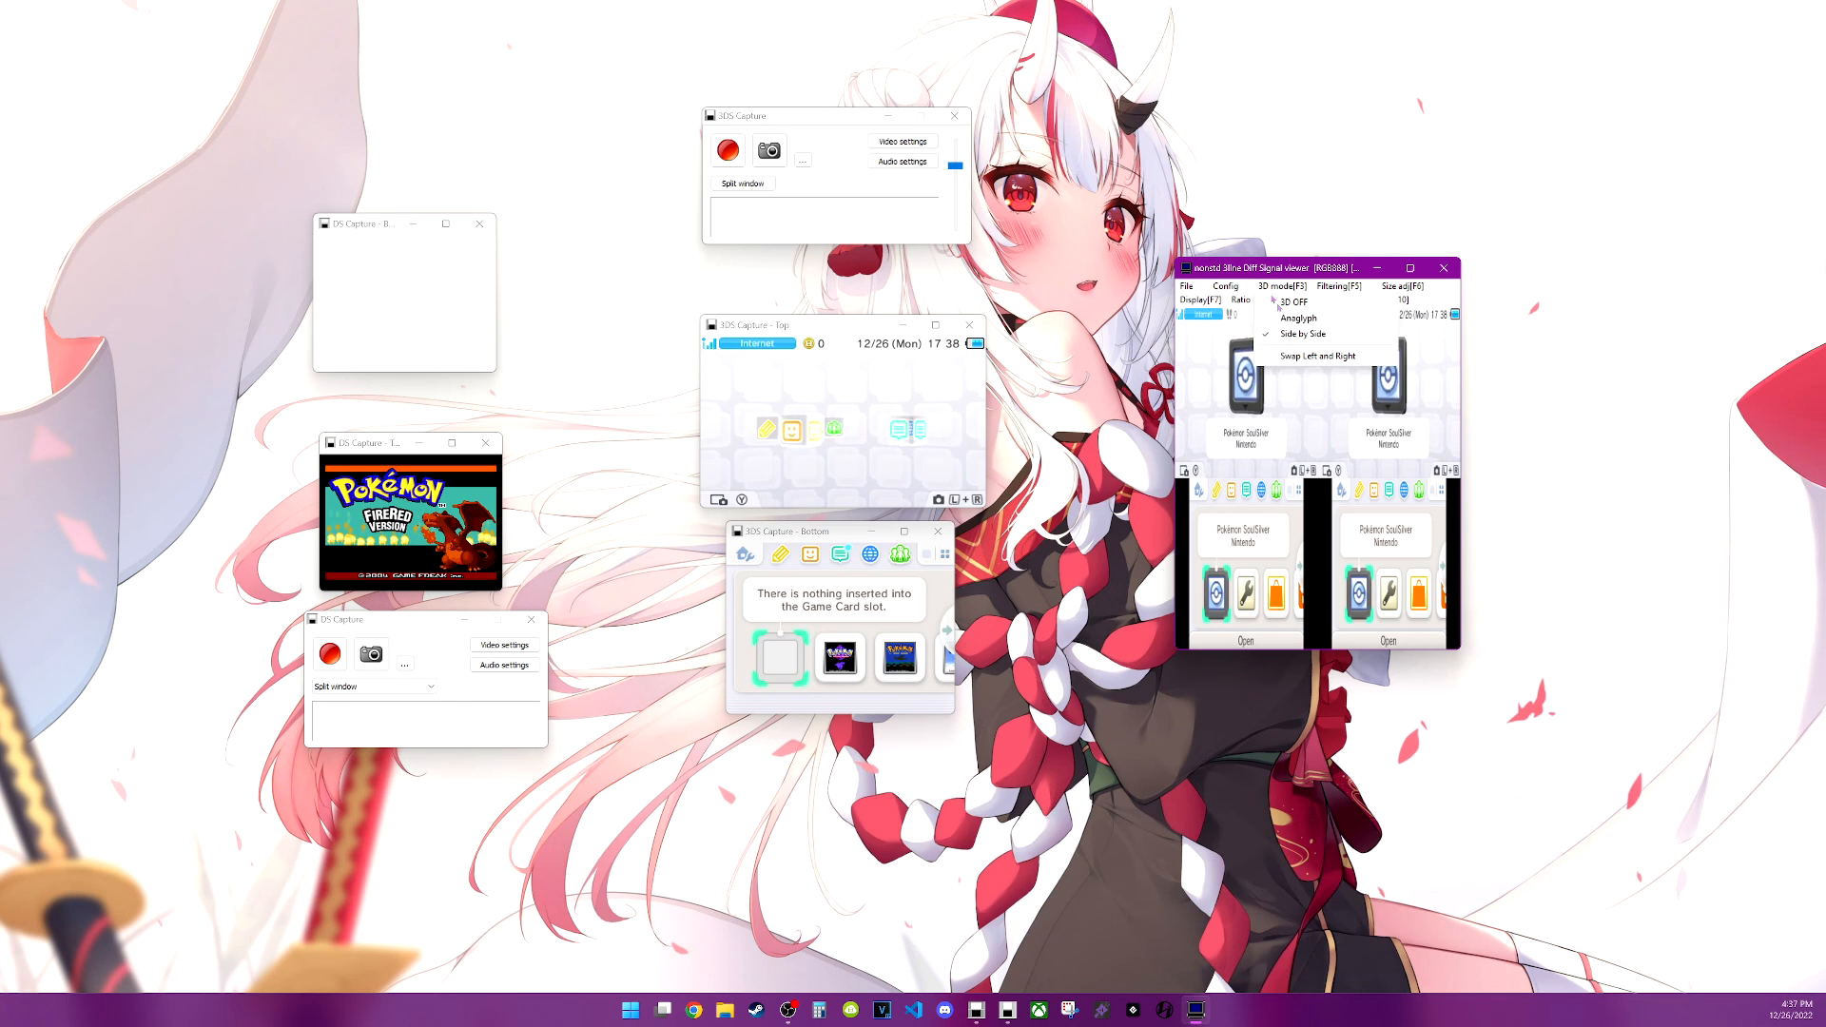
left_click(1301, 333)
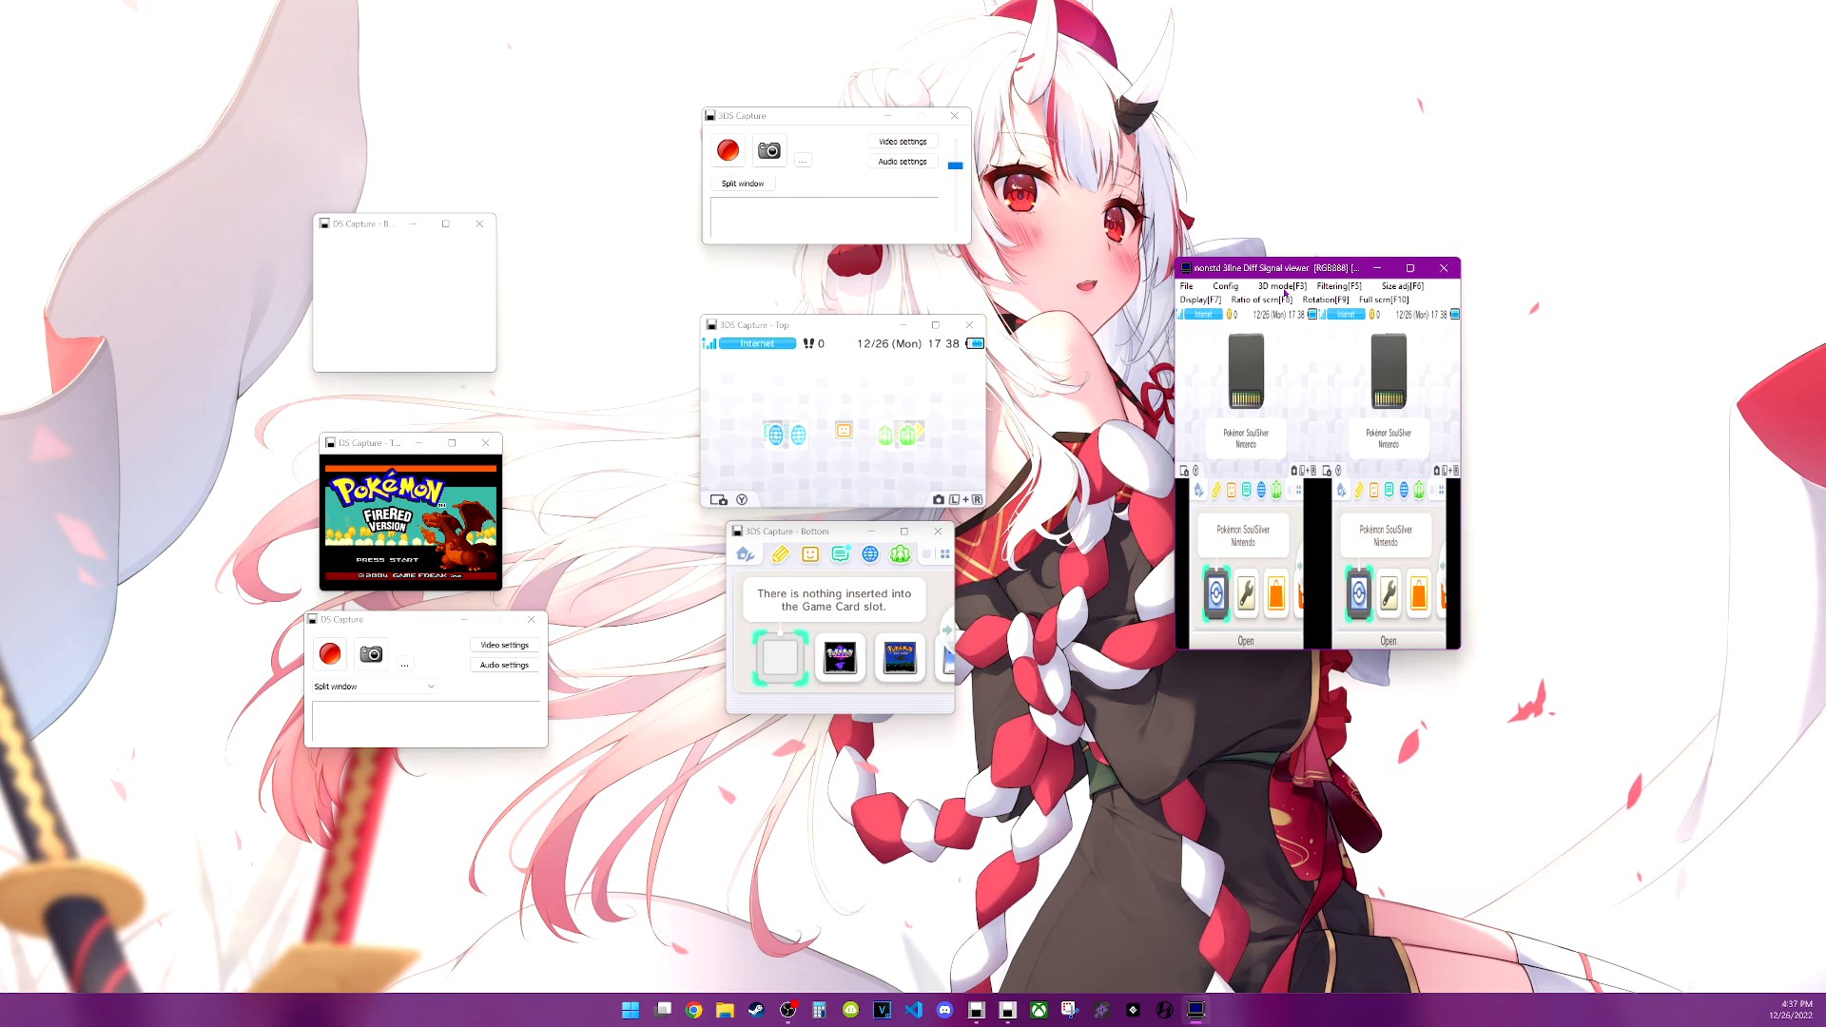
left_click(1271, 286)
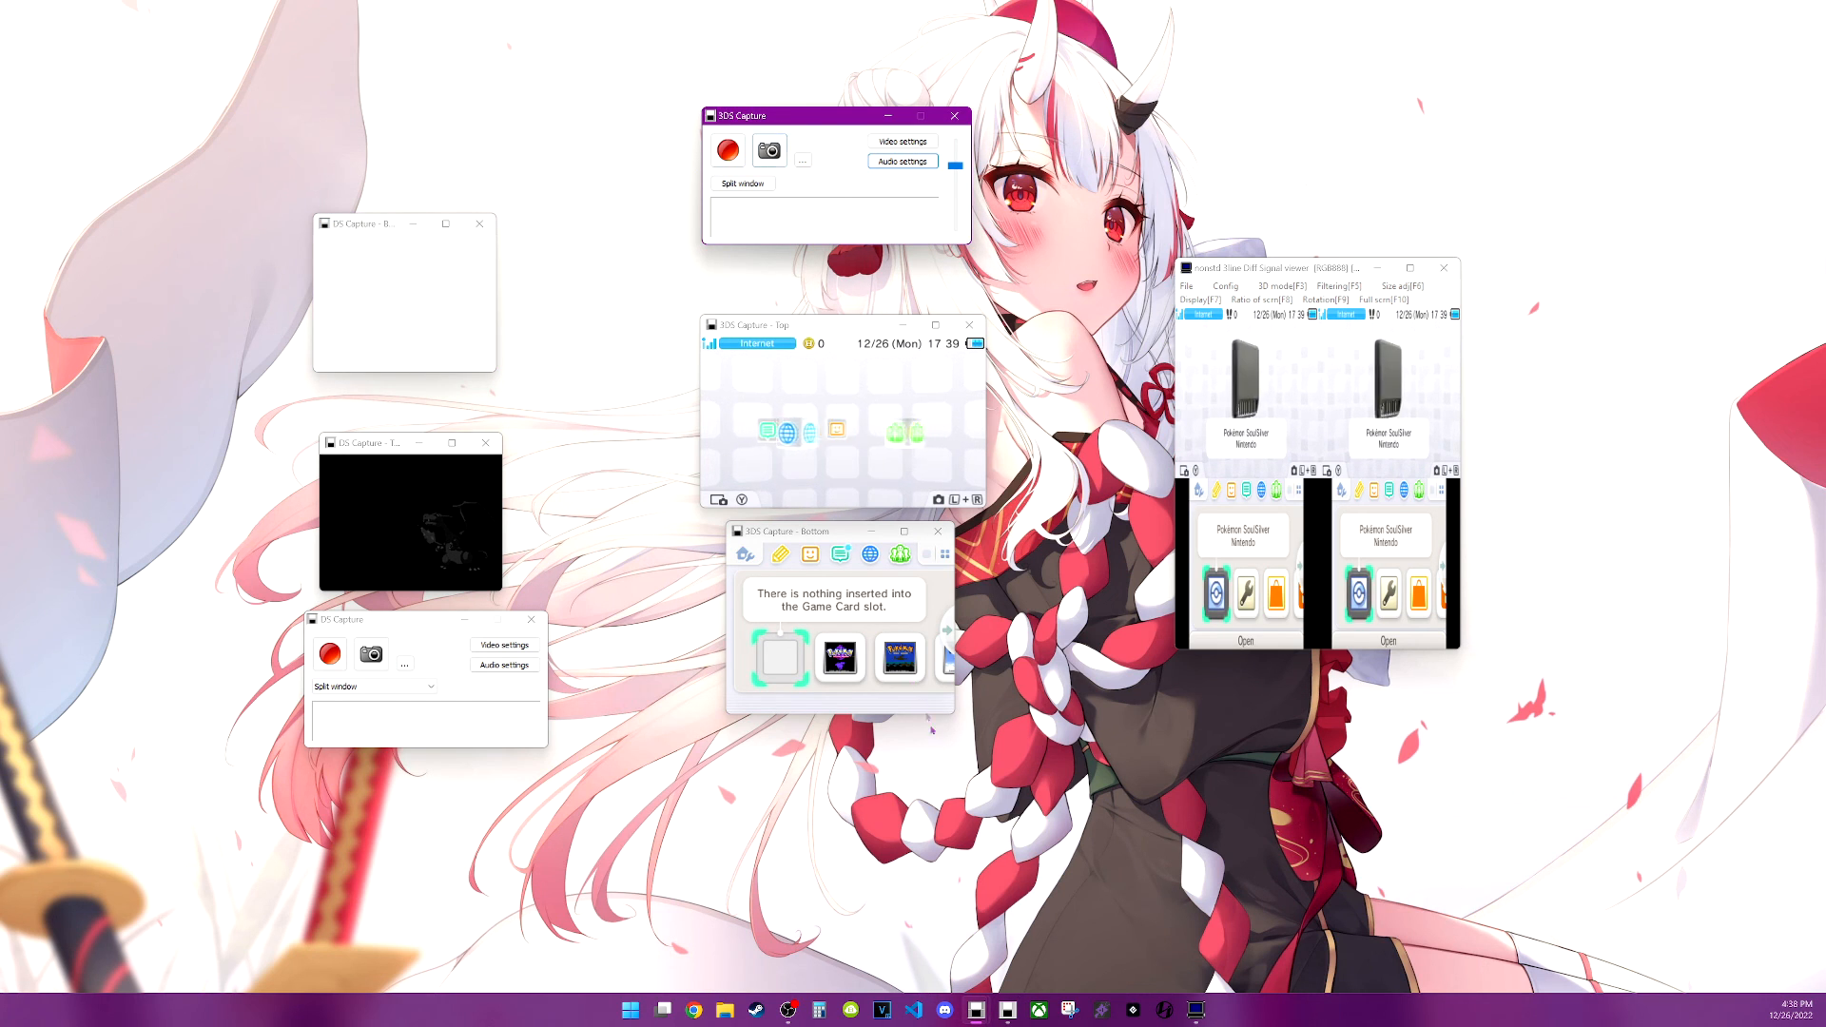
right_click(975, 1010)
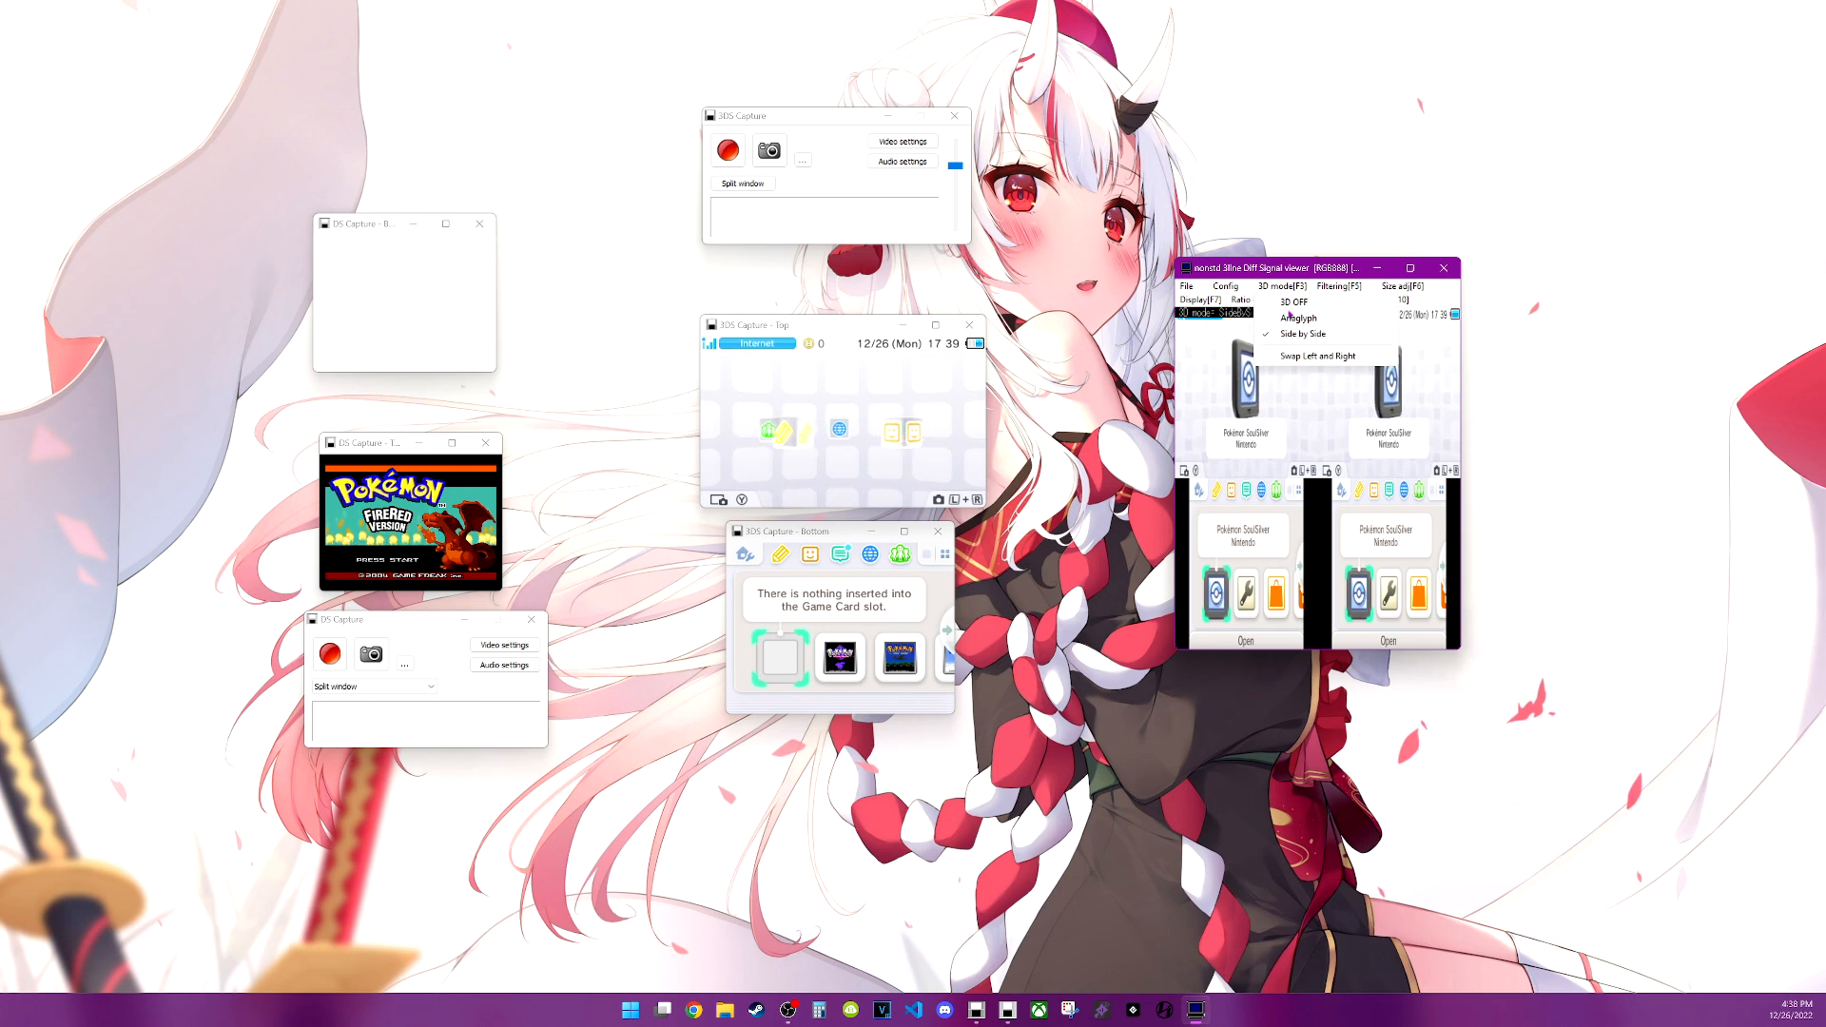
Select 3D OFF so the viewer shows a single top and bottom screen
left_click(1294, 300)
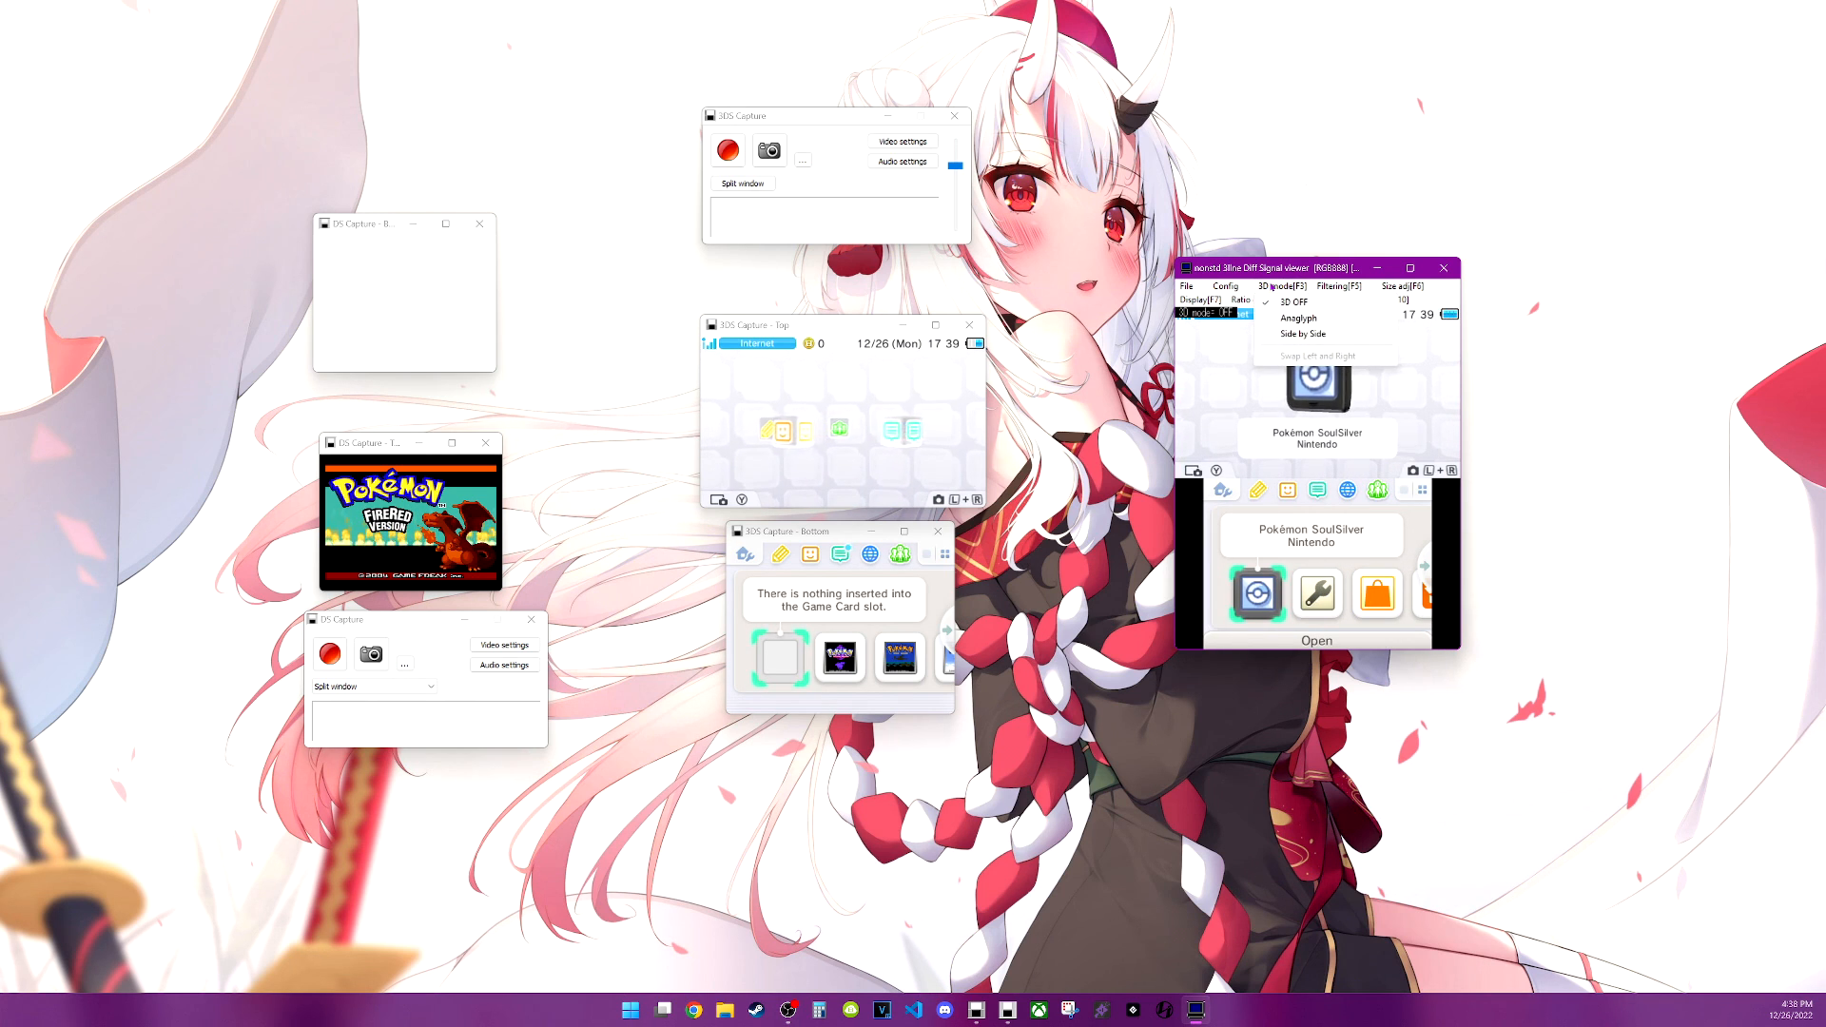
left_click(1335, 286)
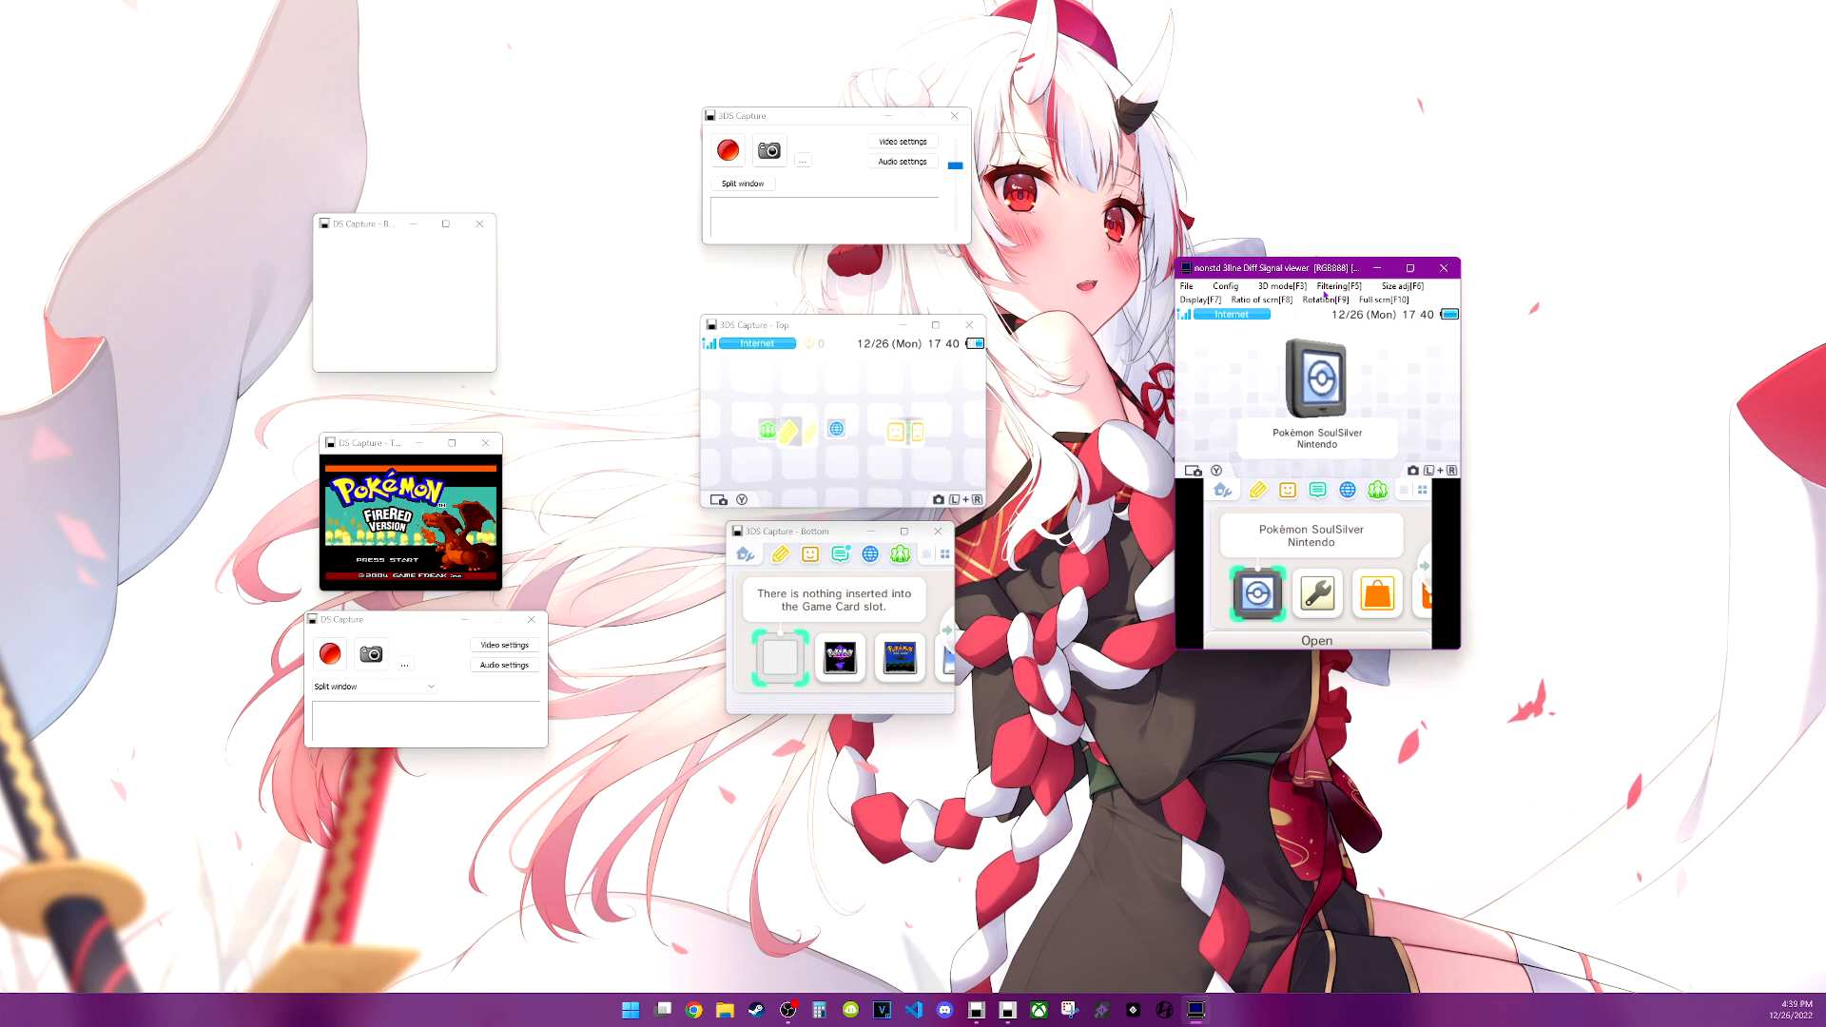
Turn image filtering off, then switch back to bilinear filtering
left_click(1337, 286)
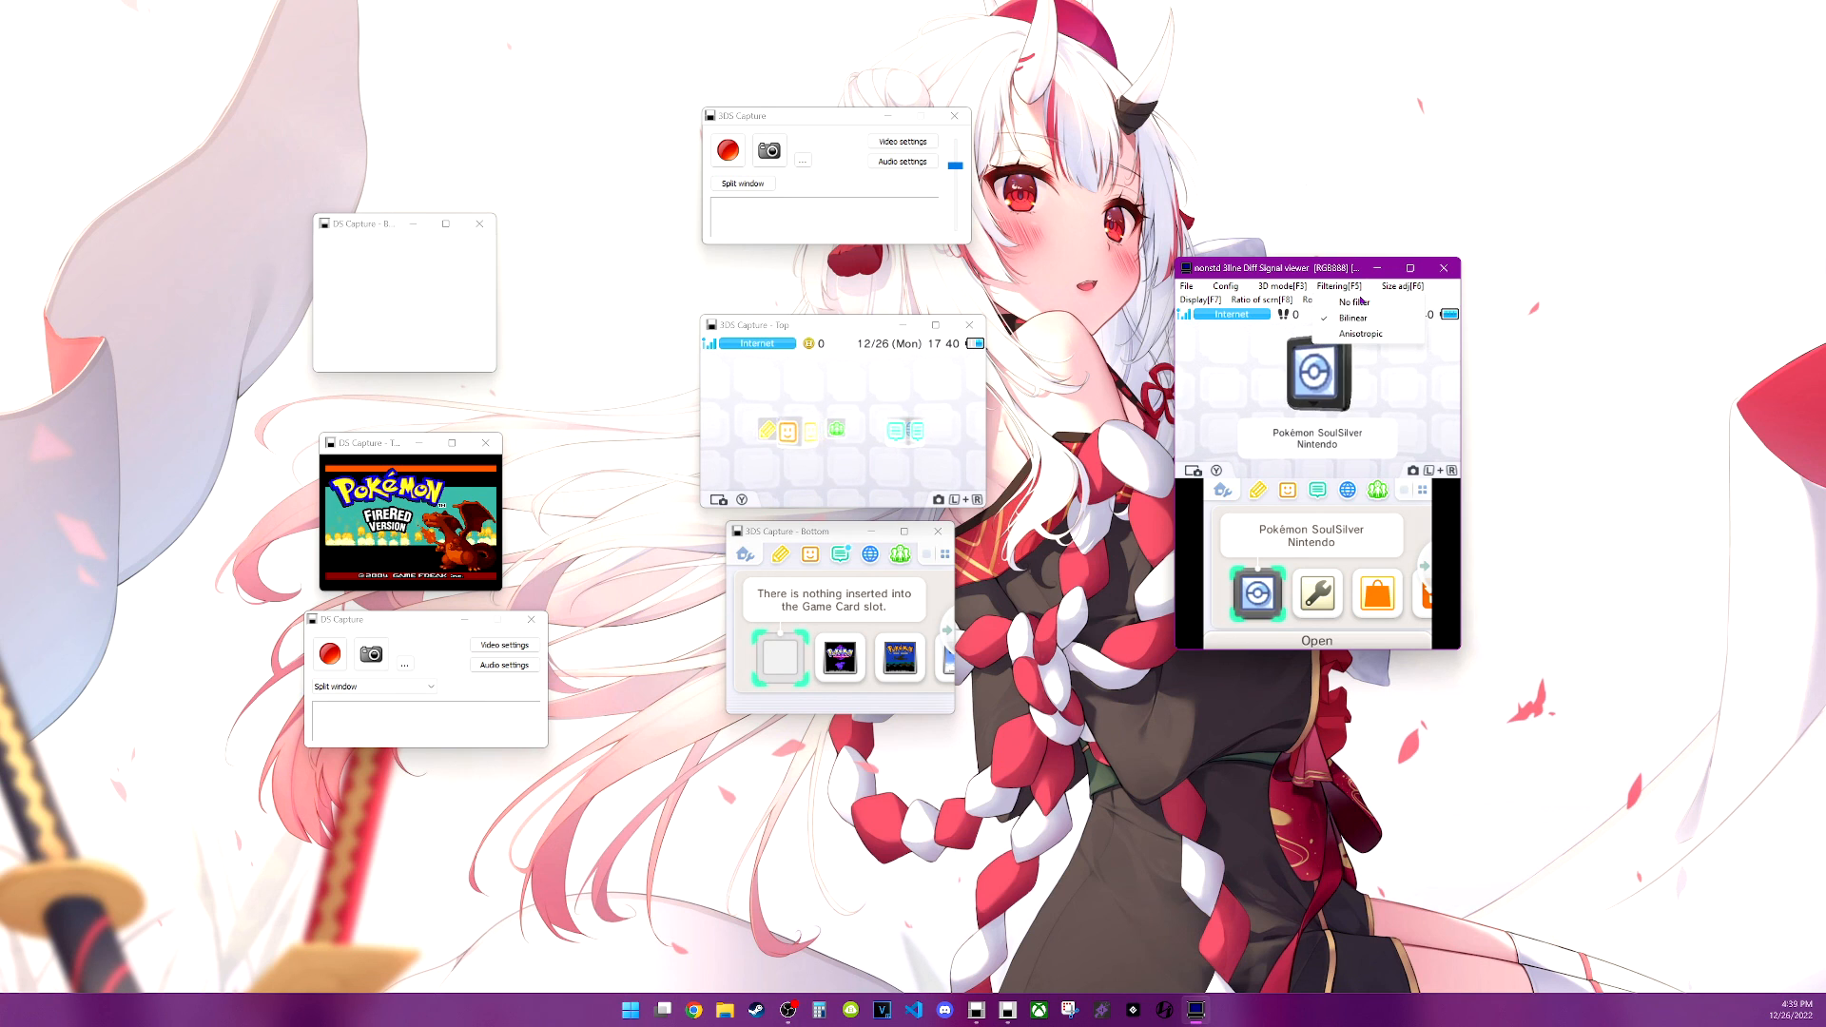
left_click(1353, 302)
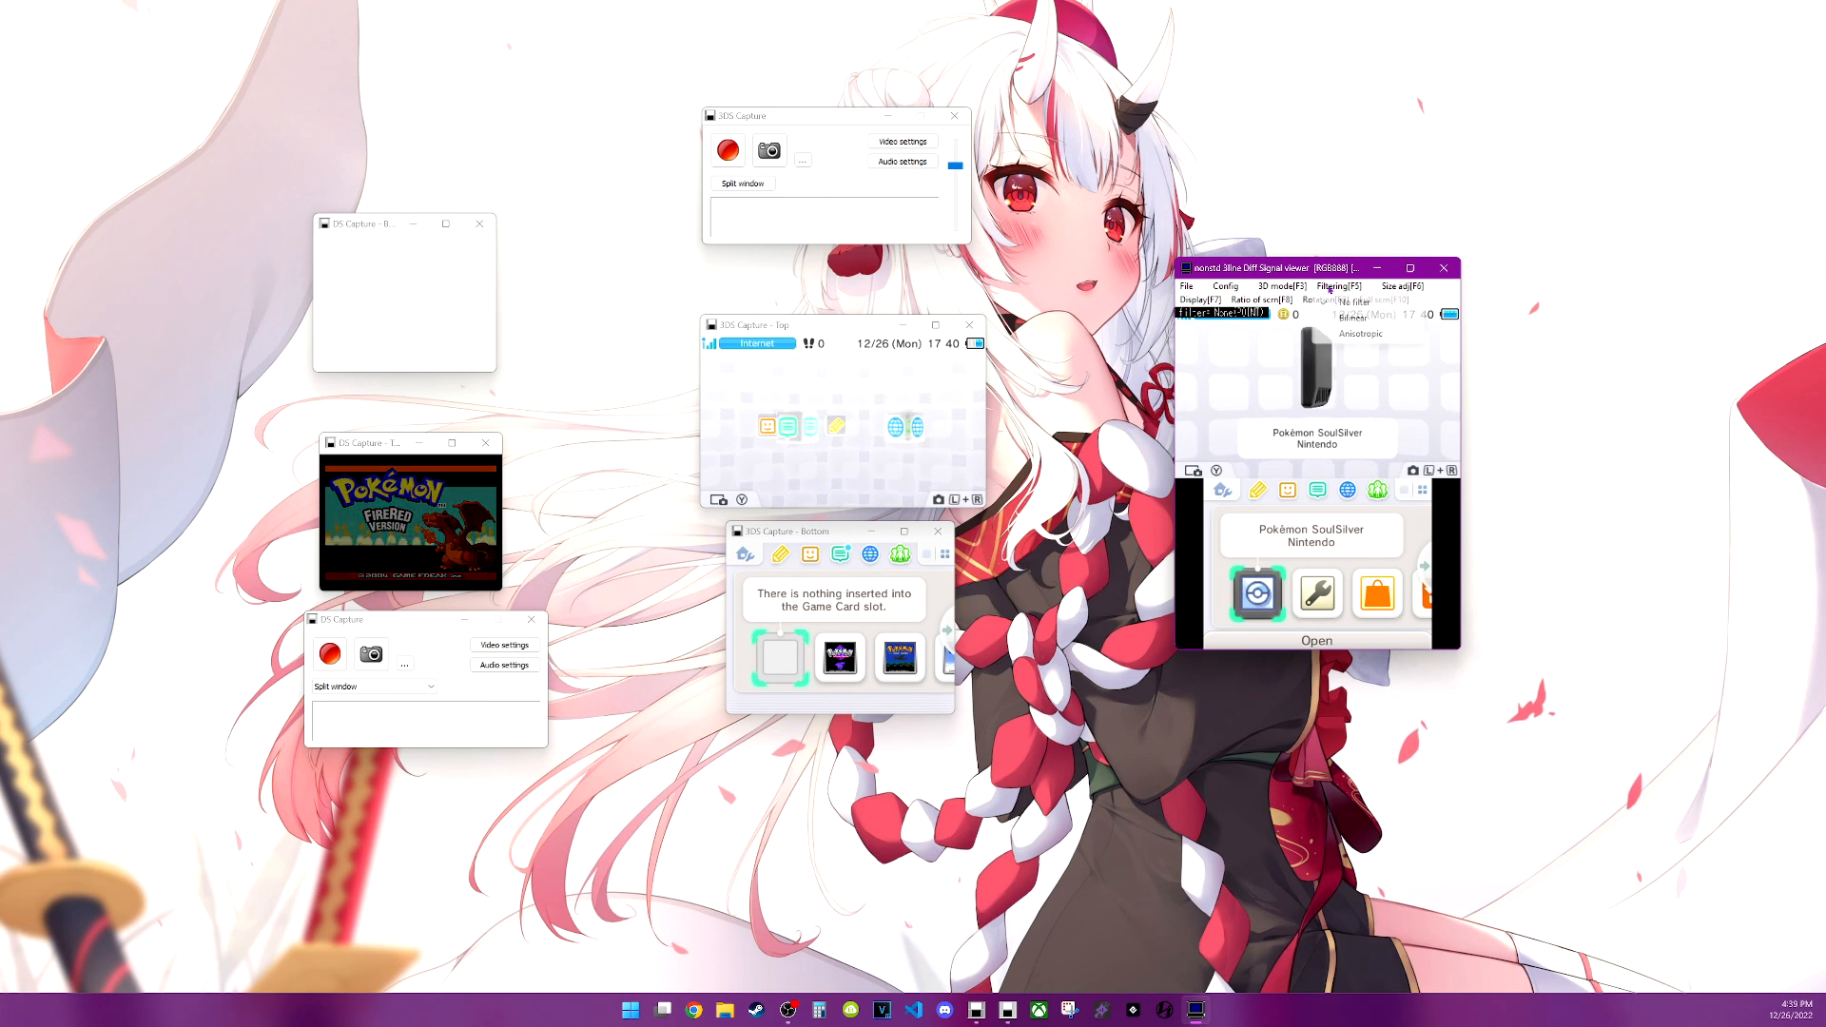
left_click(1360, 317)
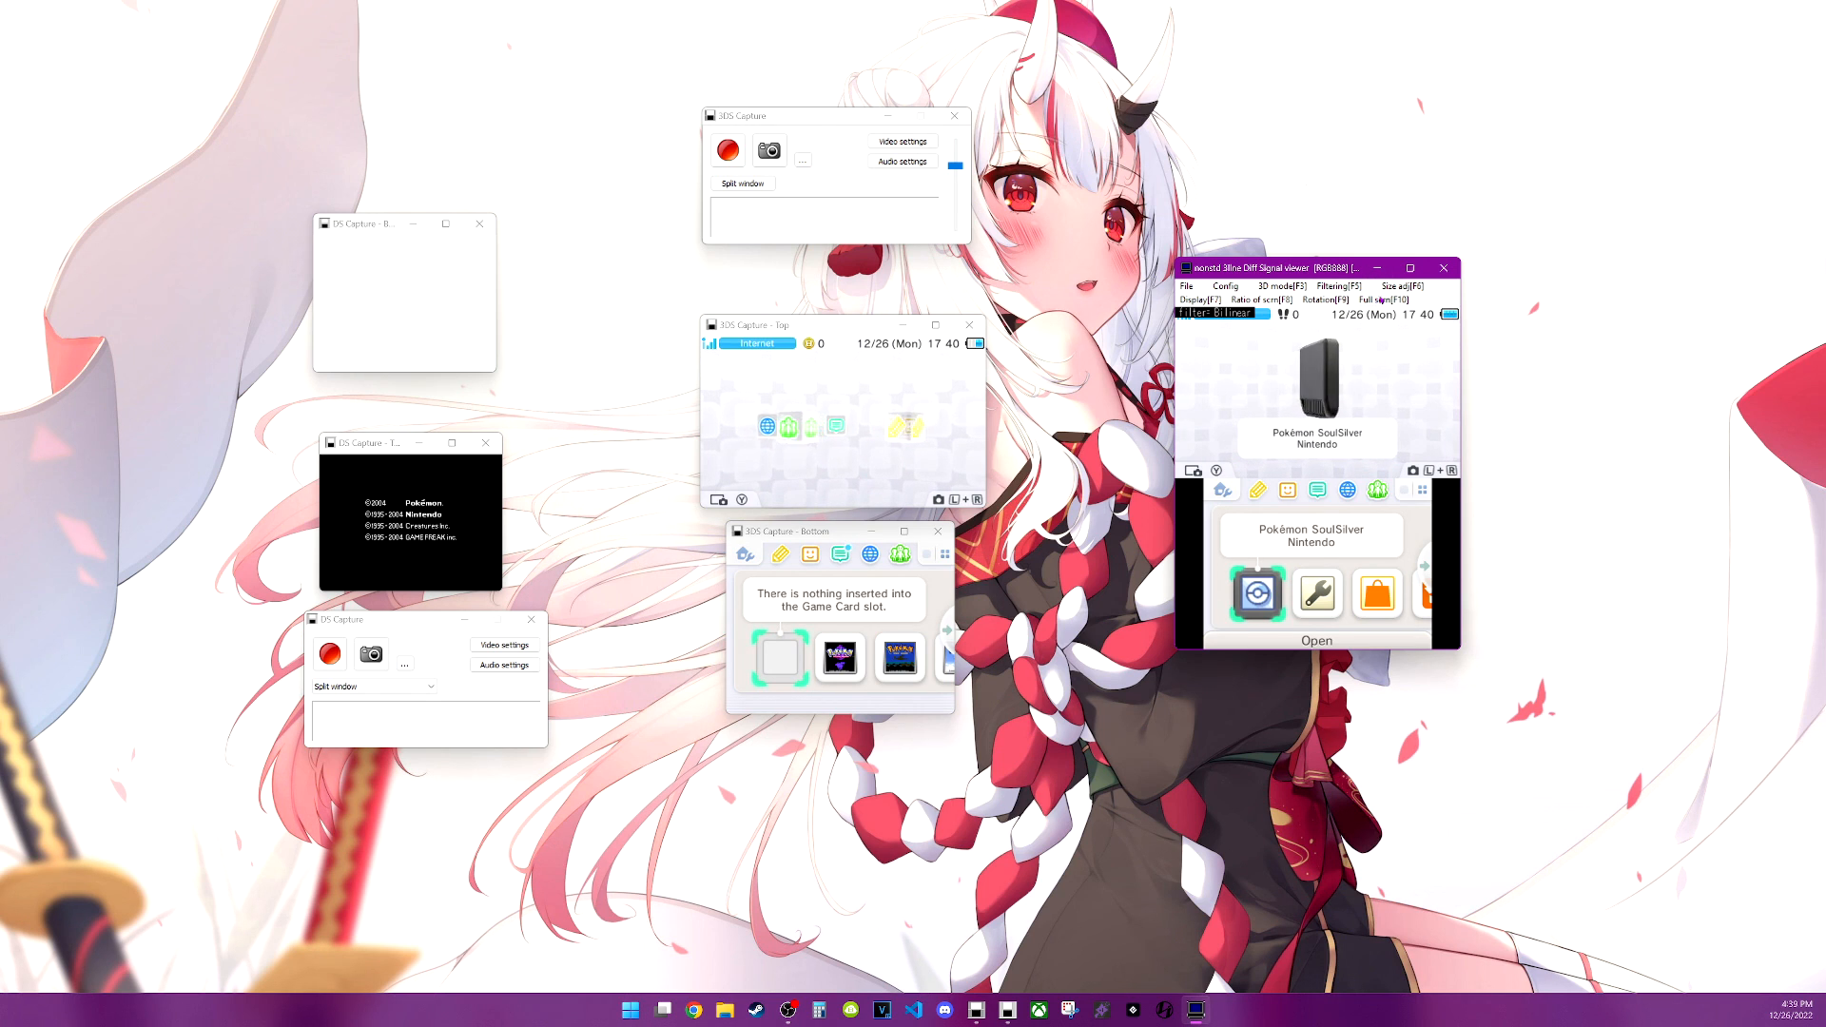
Enlarge the 3DS picture with Size adj, then return it to Dot by dot x1
left_click(1399, 286)
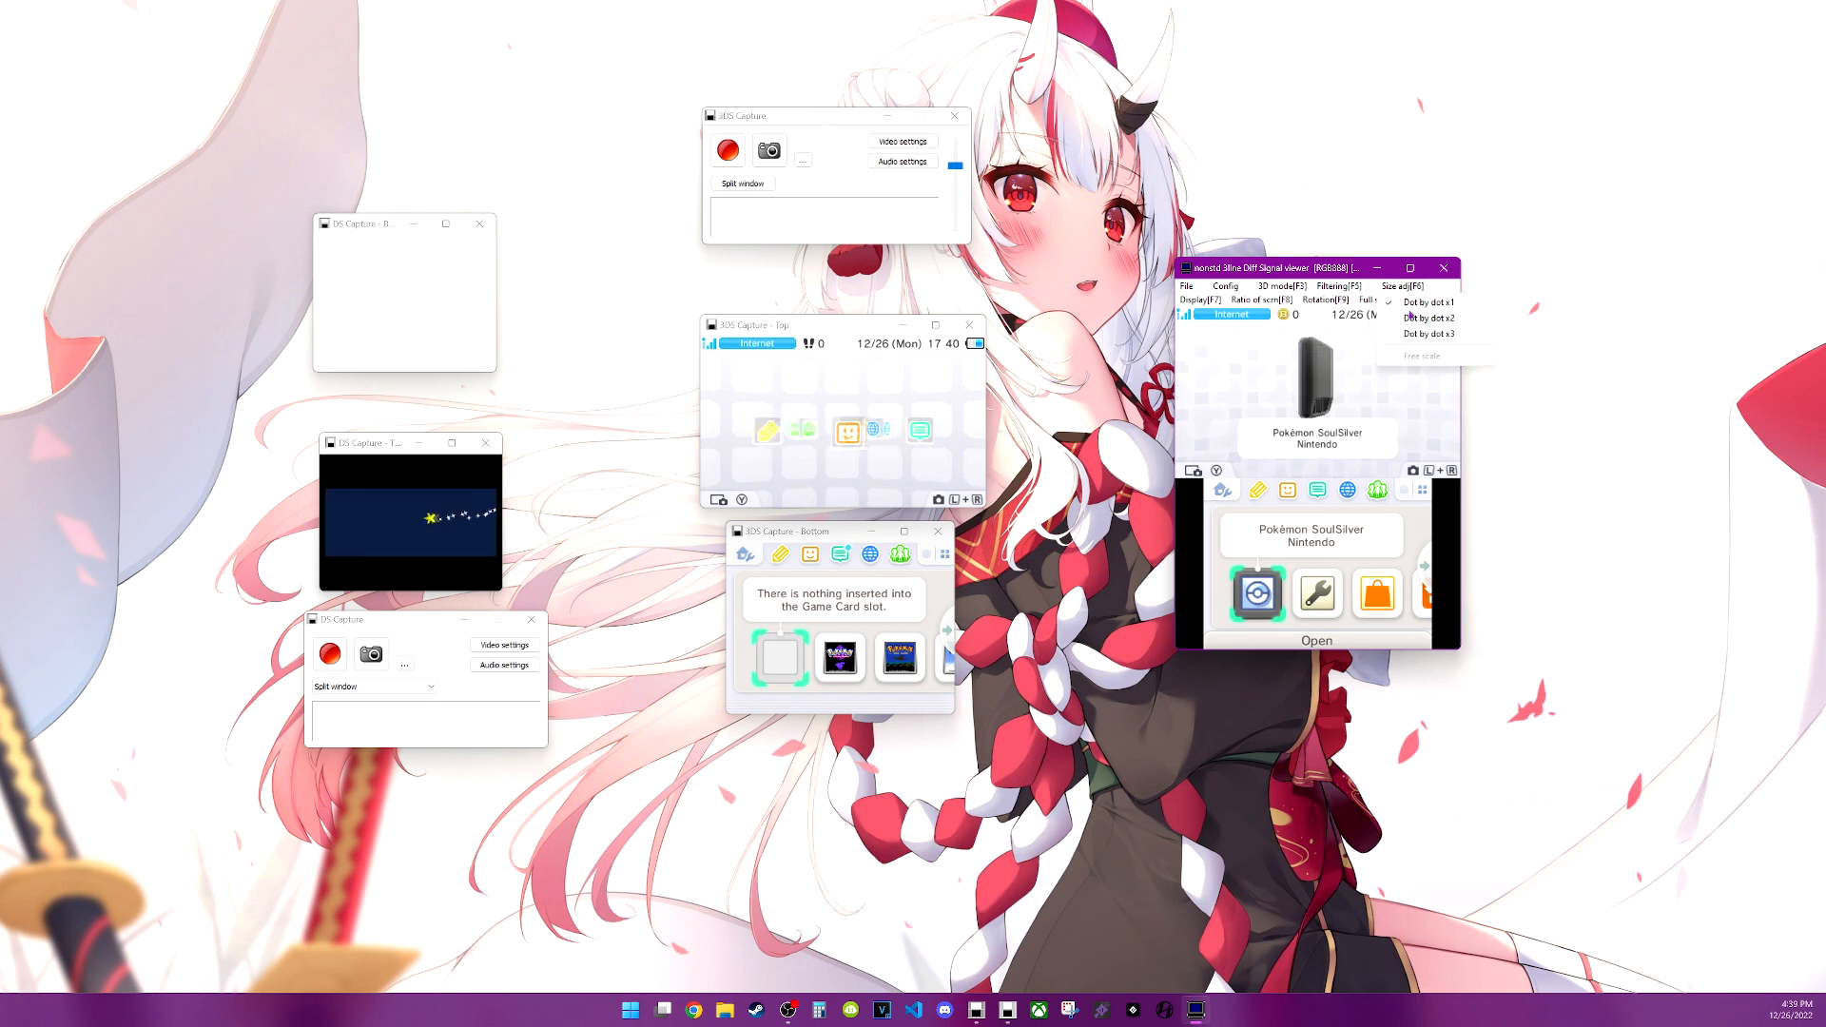
left_click(1426, 301)
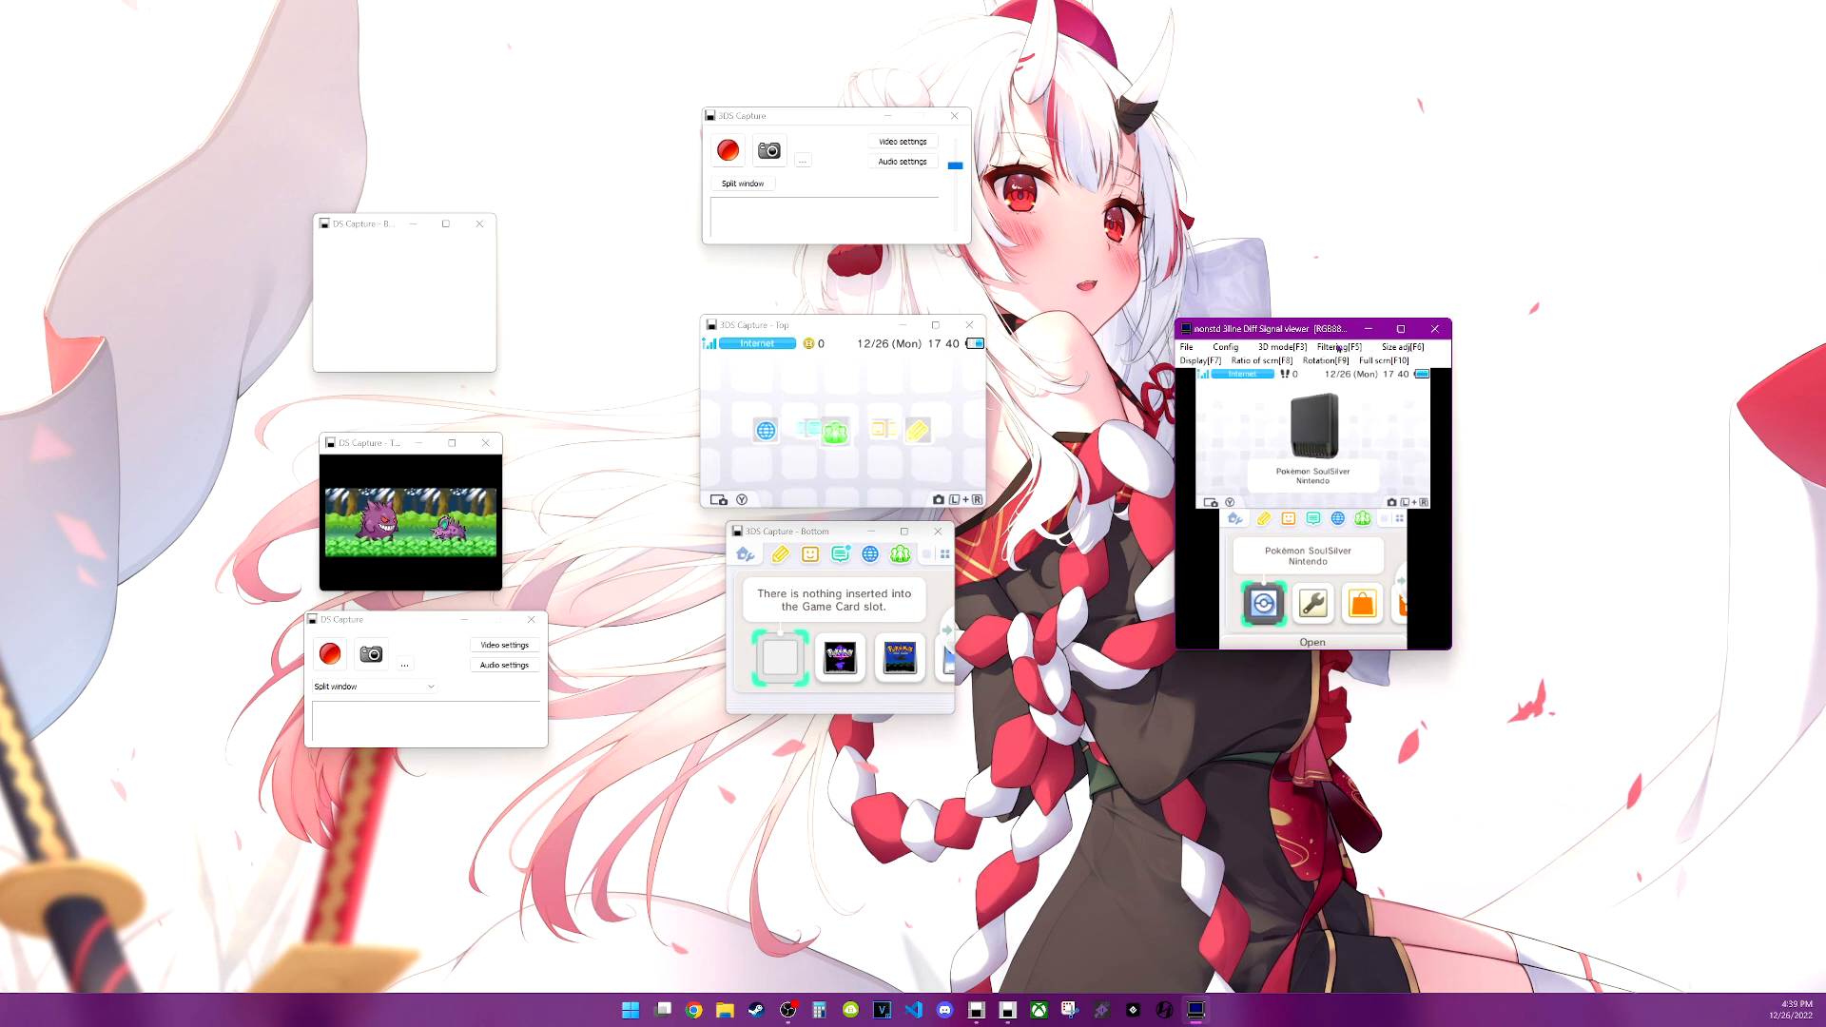
left_click(1339, 347)
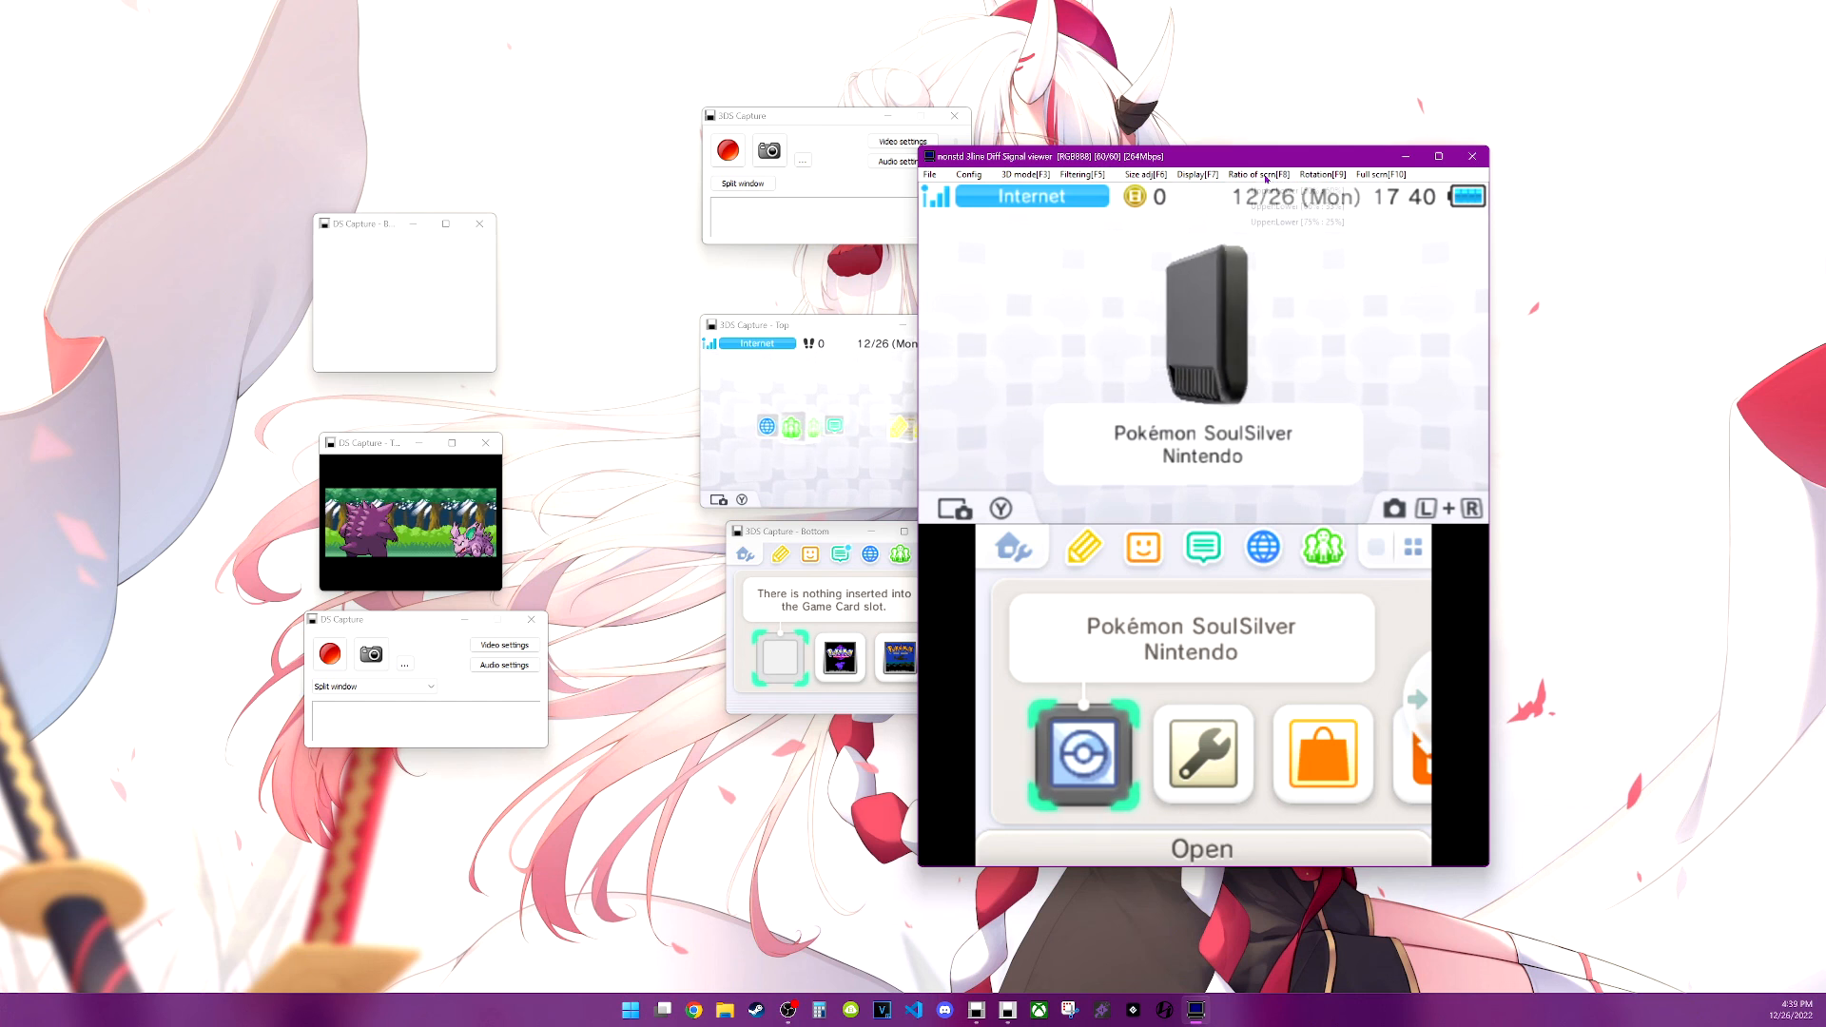
left_click(1251, 175)
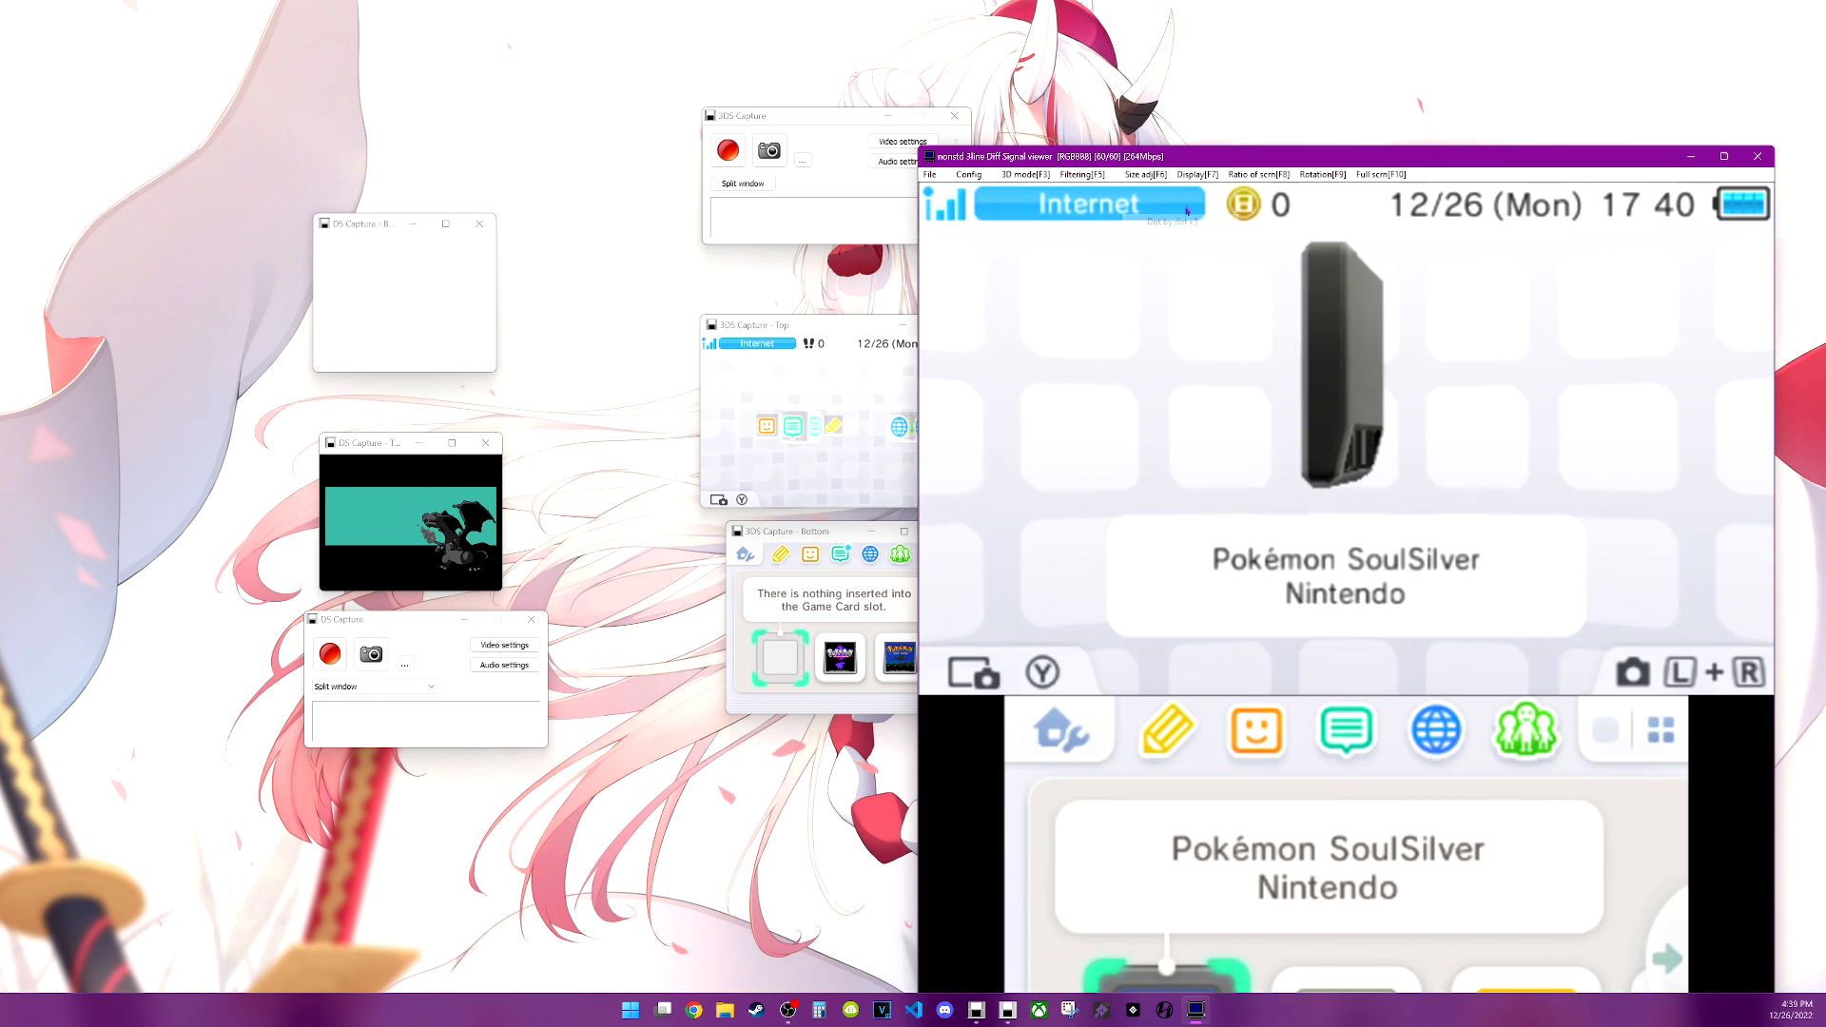
left_click(1193, 174)
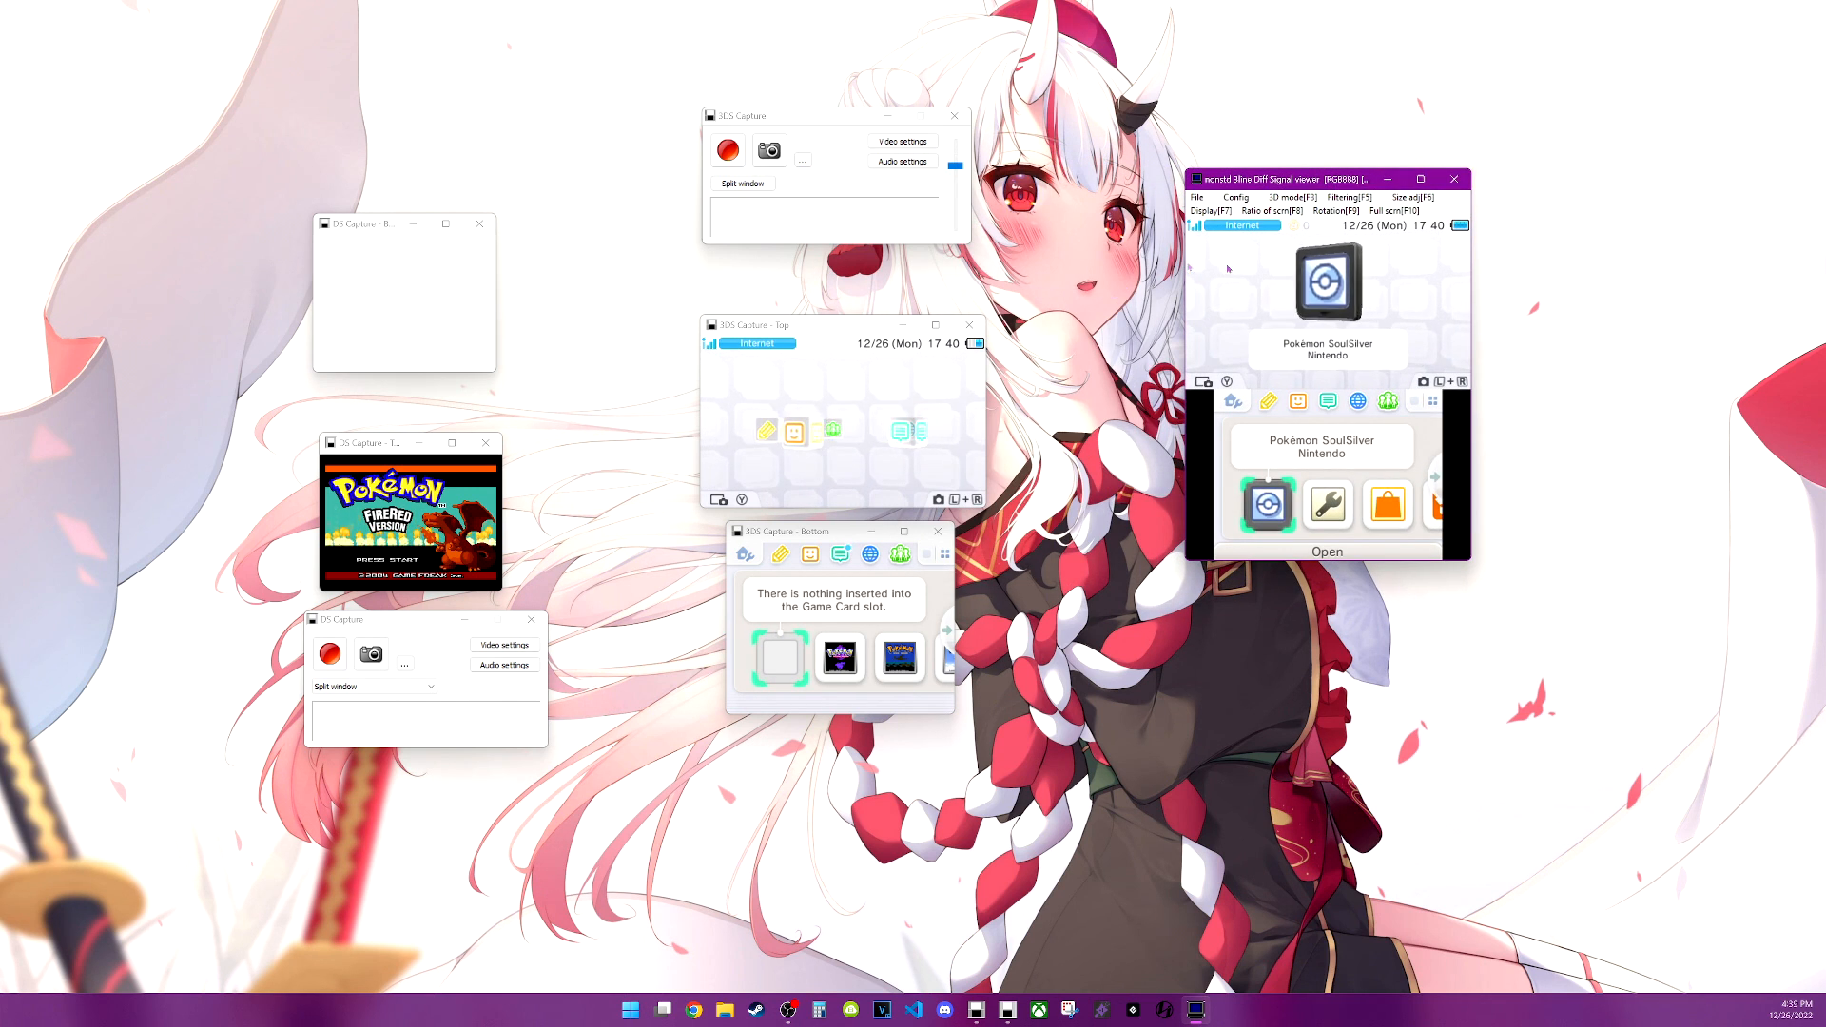
Browse the Filtering, Size adj and Display menus
left_click(1339, 197)
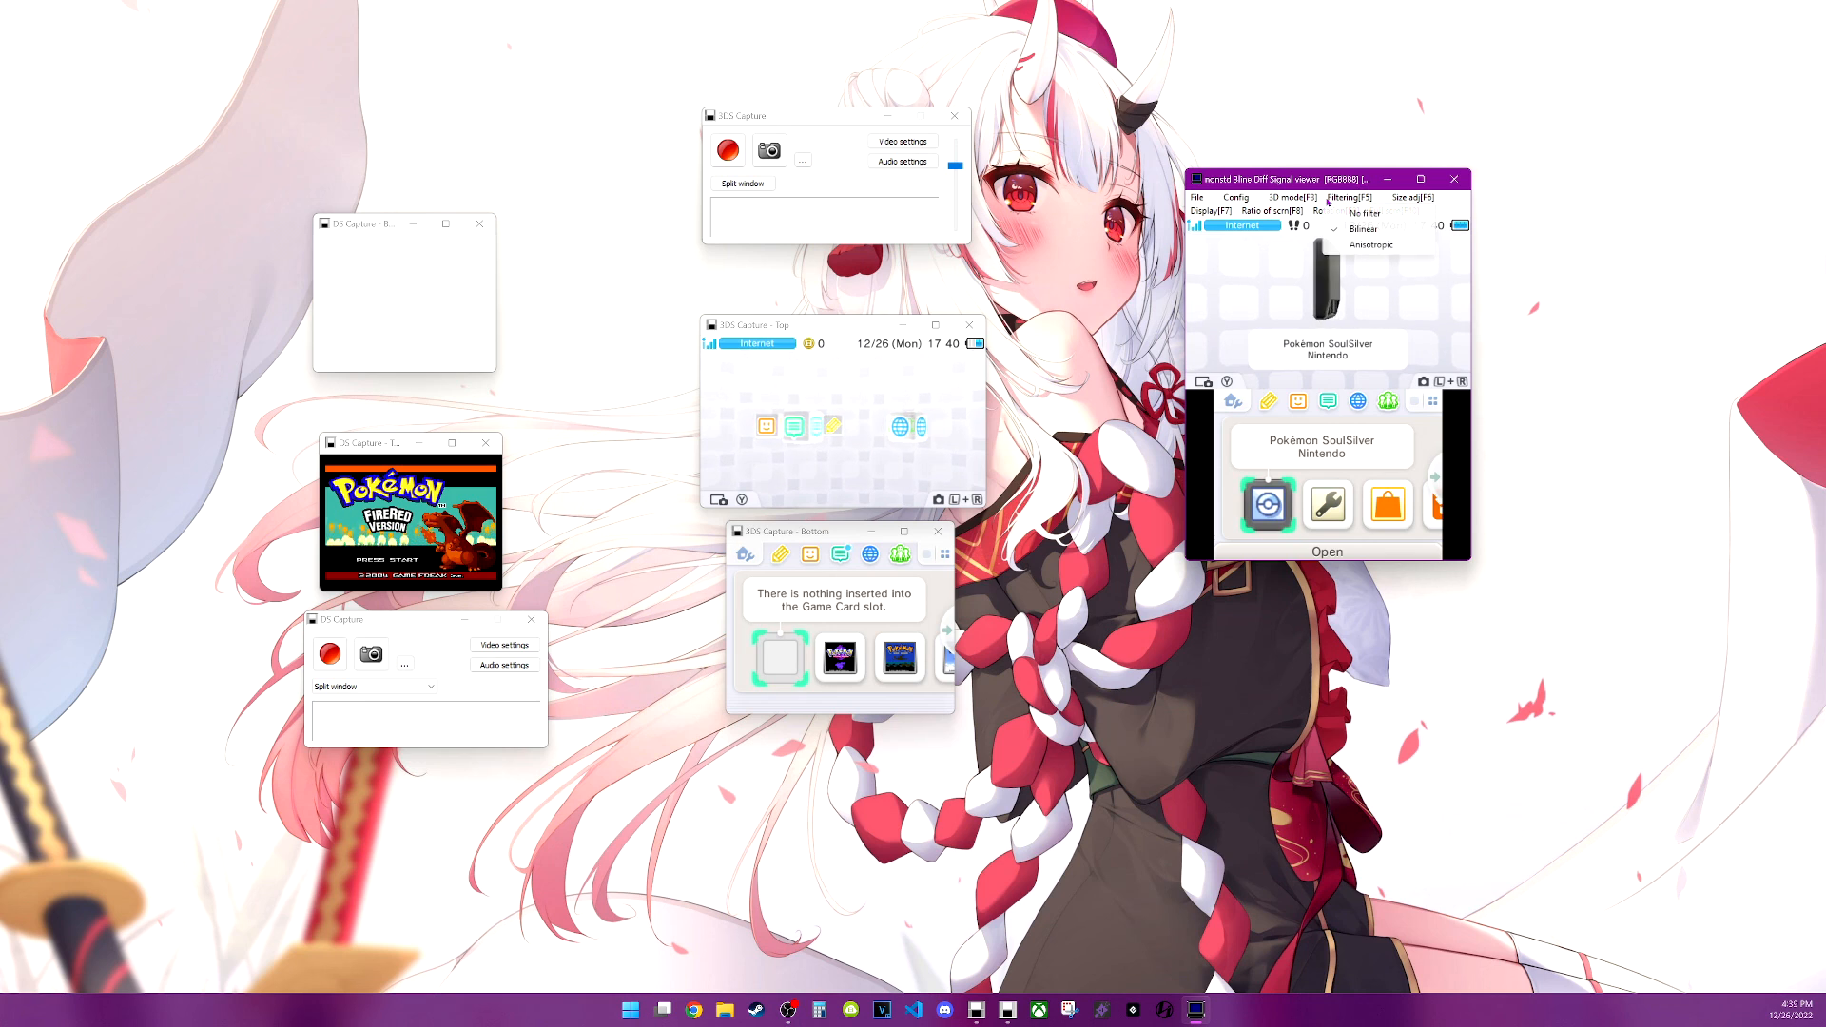
left_click(1410, 197)
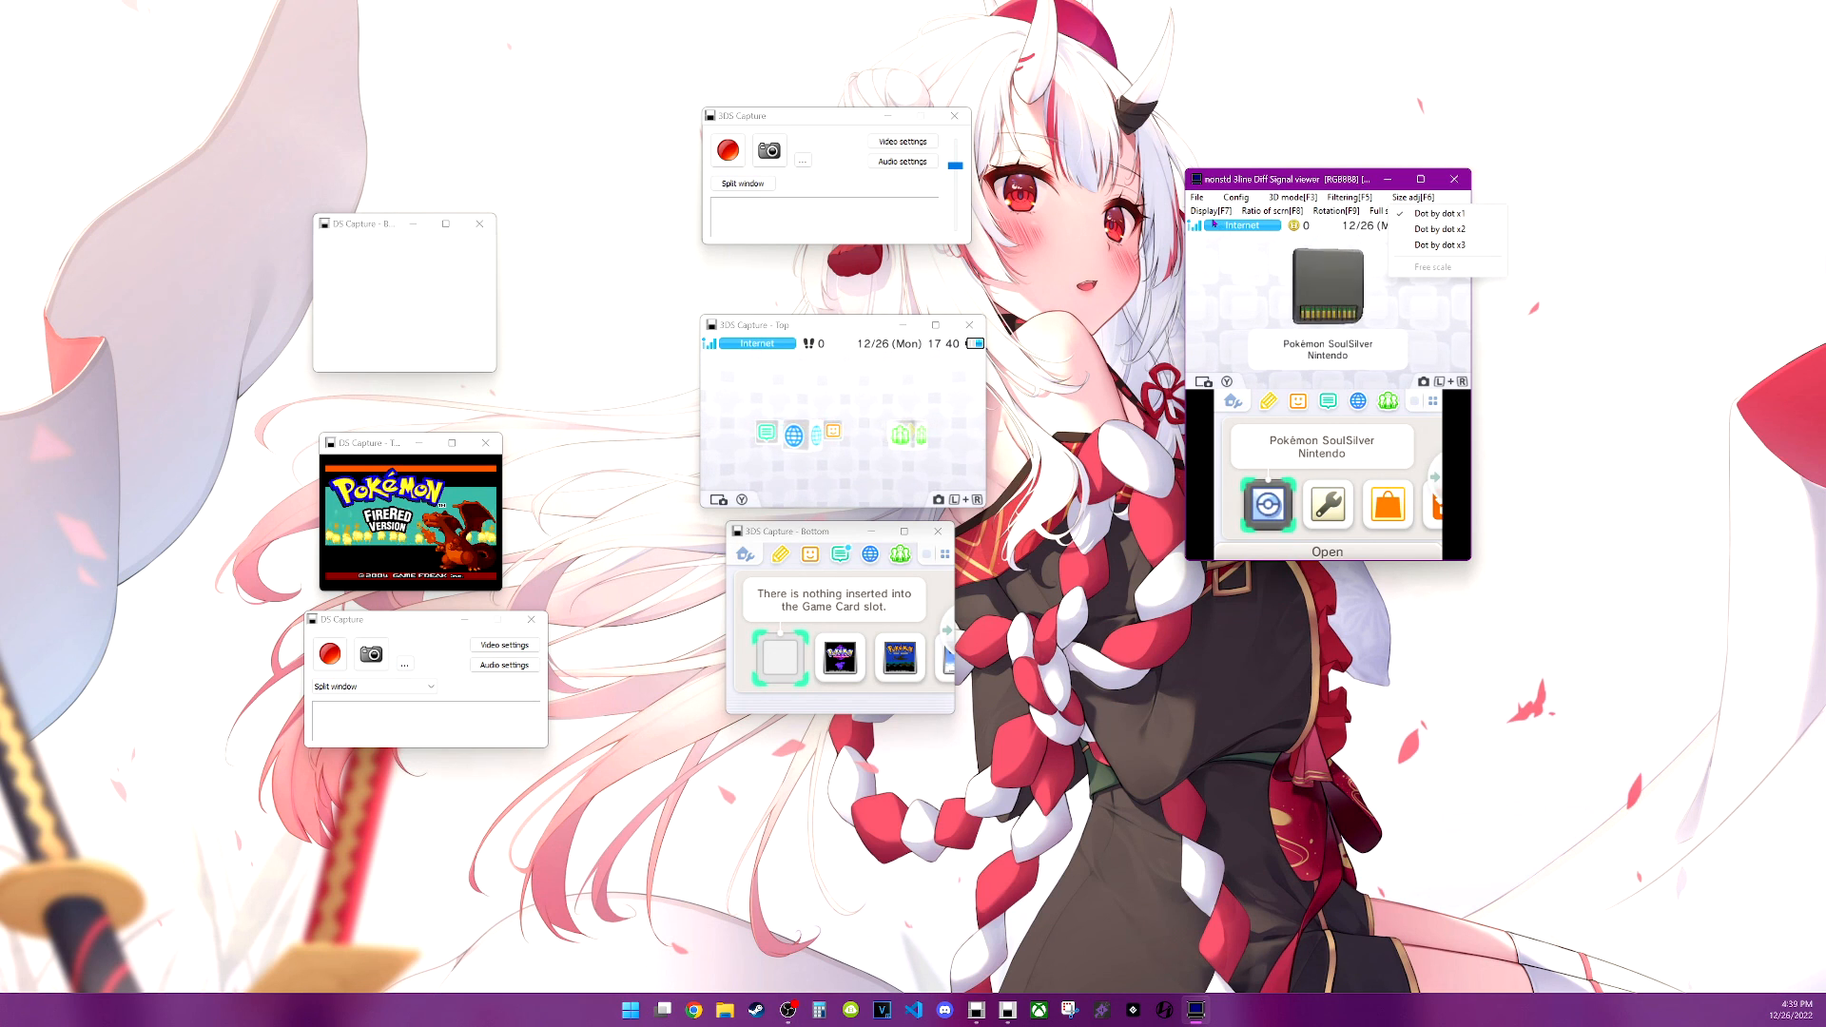
left_click(1207, 211)
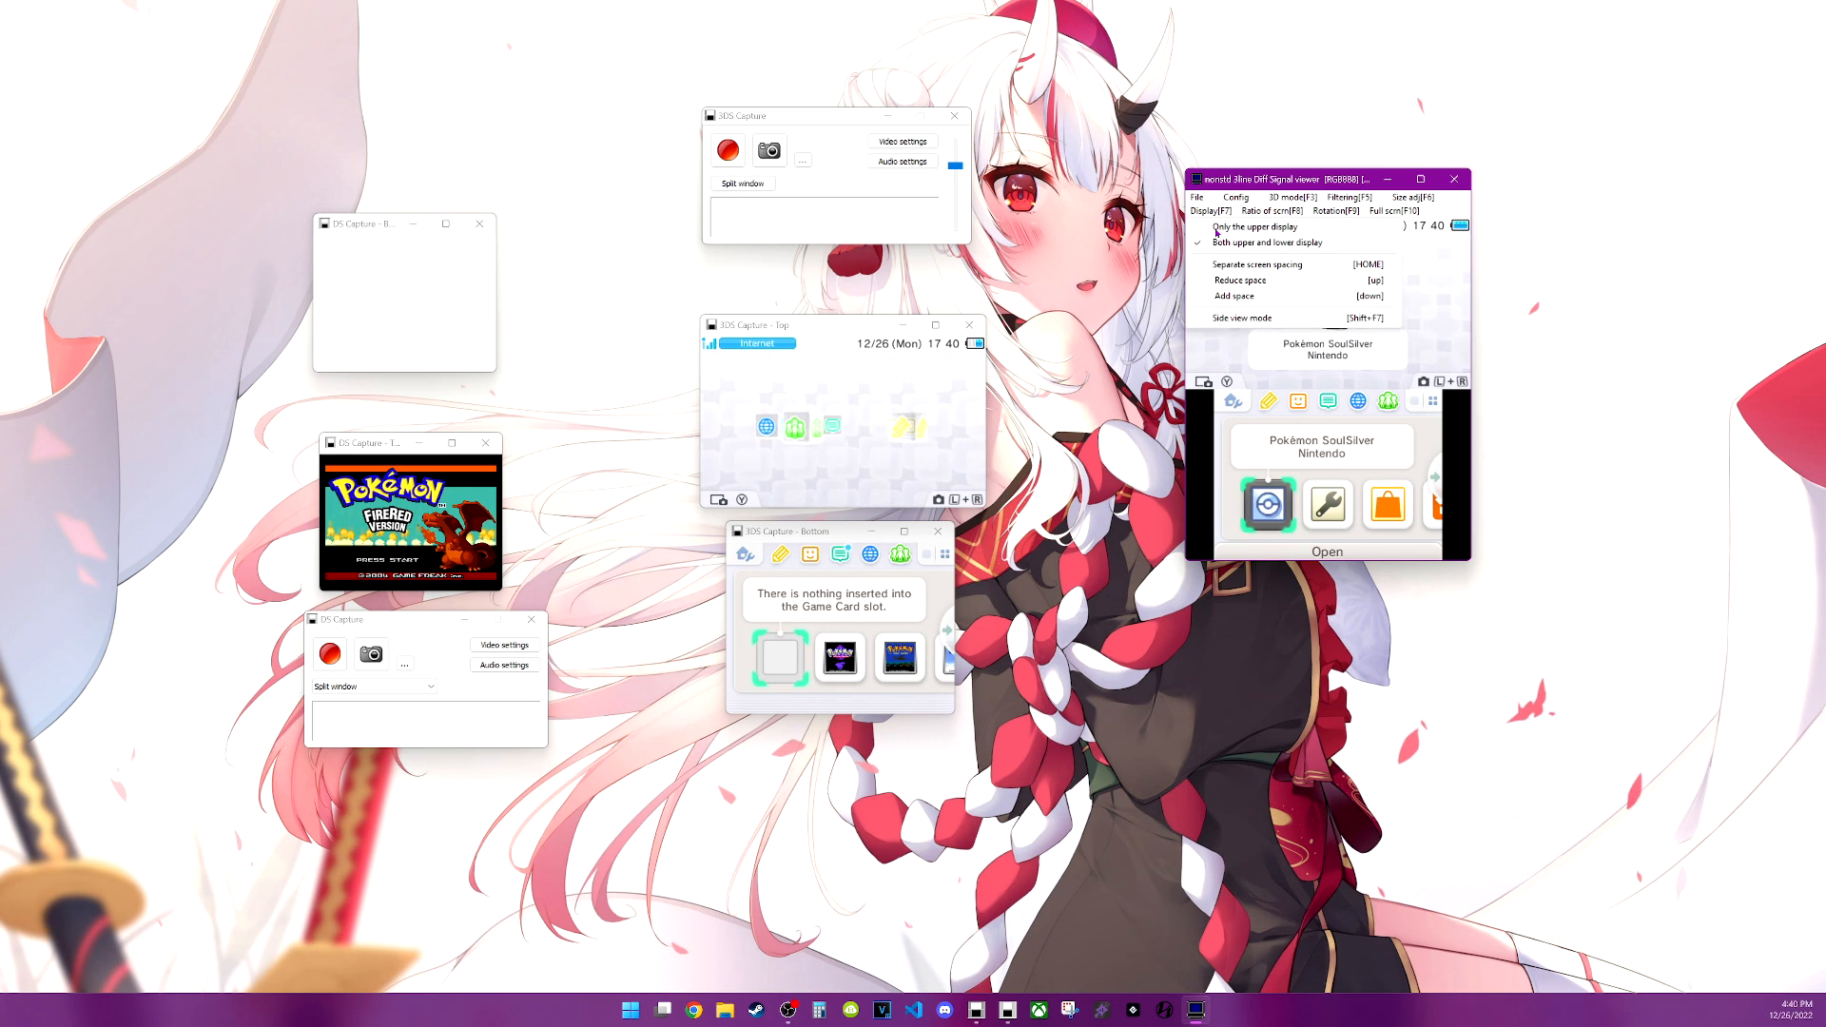
Keep both upper and lower displays, add space, and enable Side view mode
left_click(1255, 226)
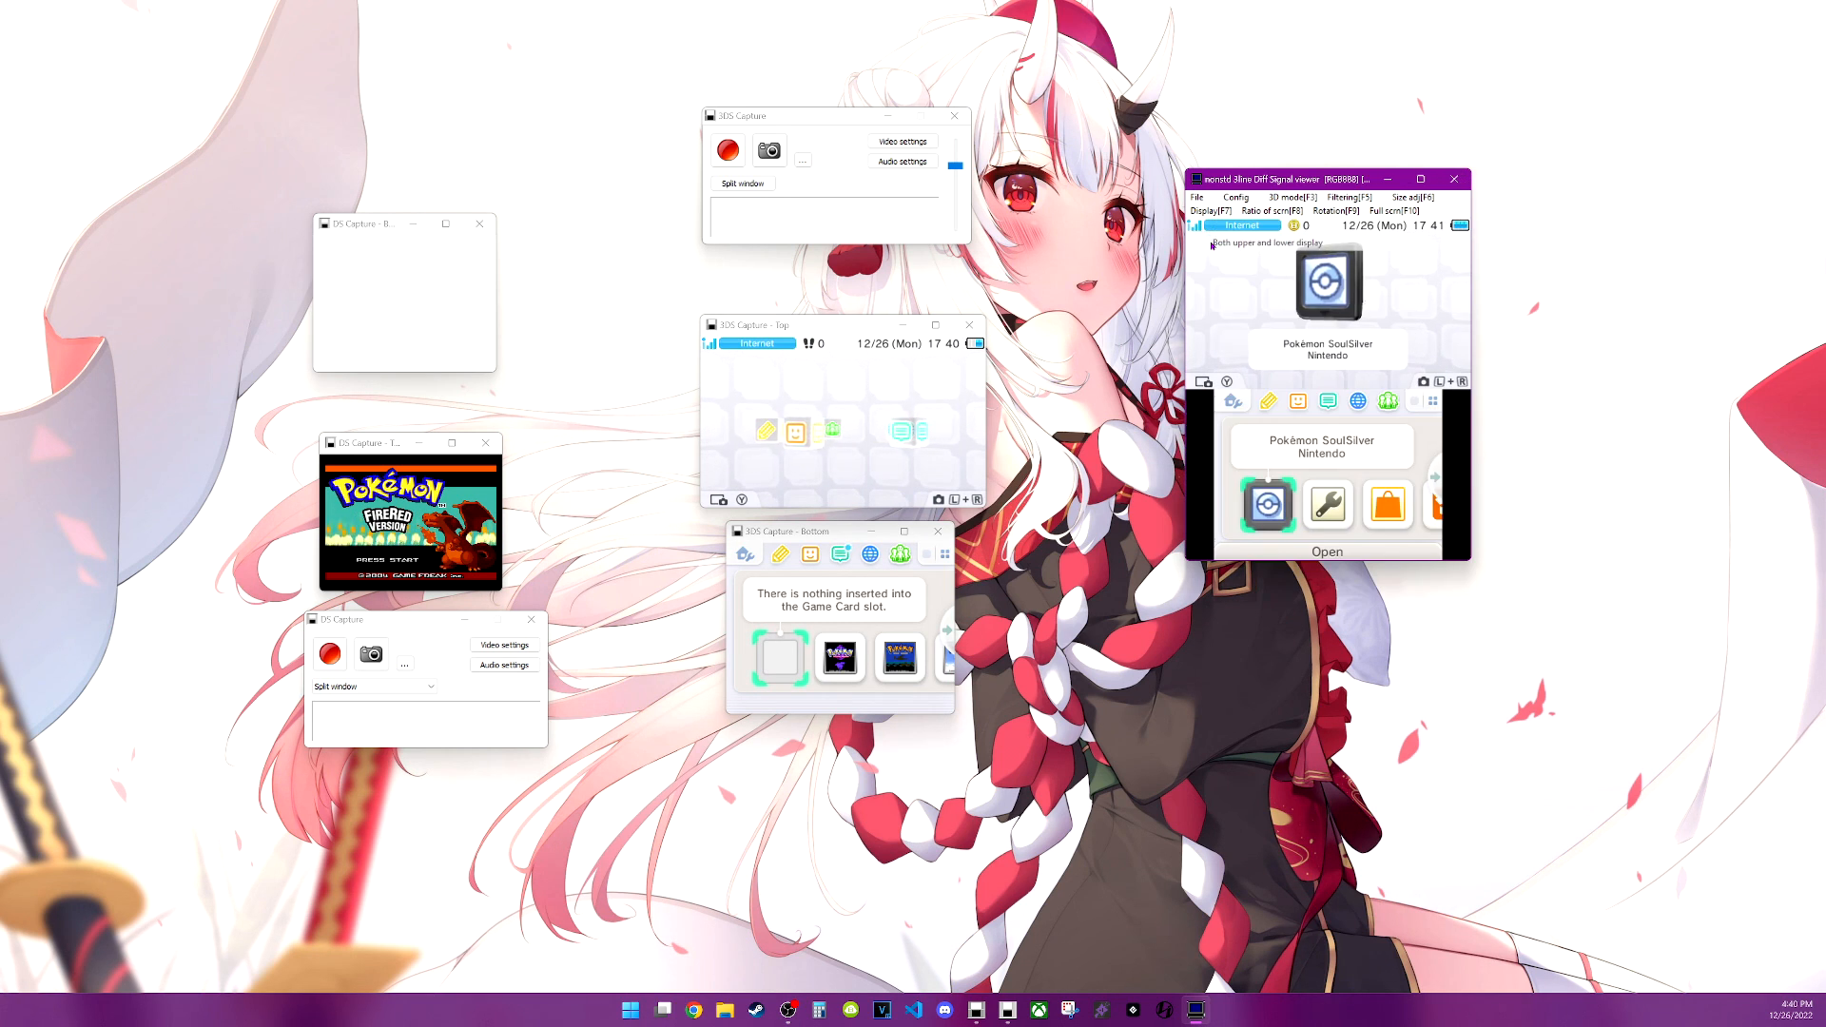
left_click(1211, 211)
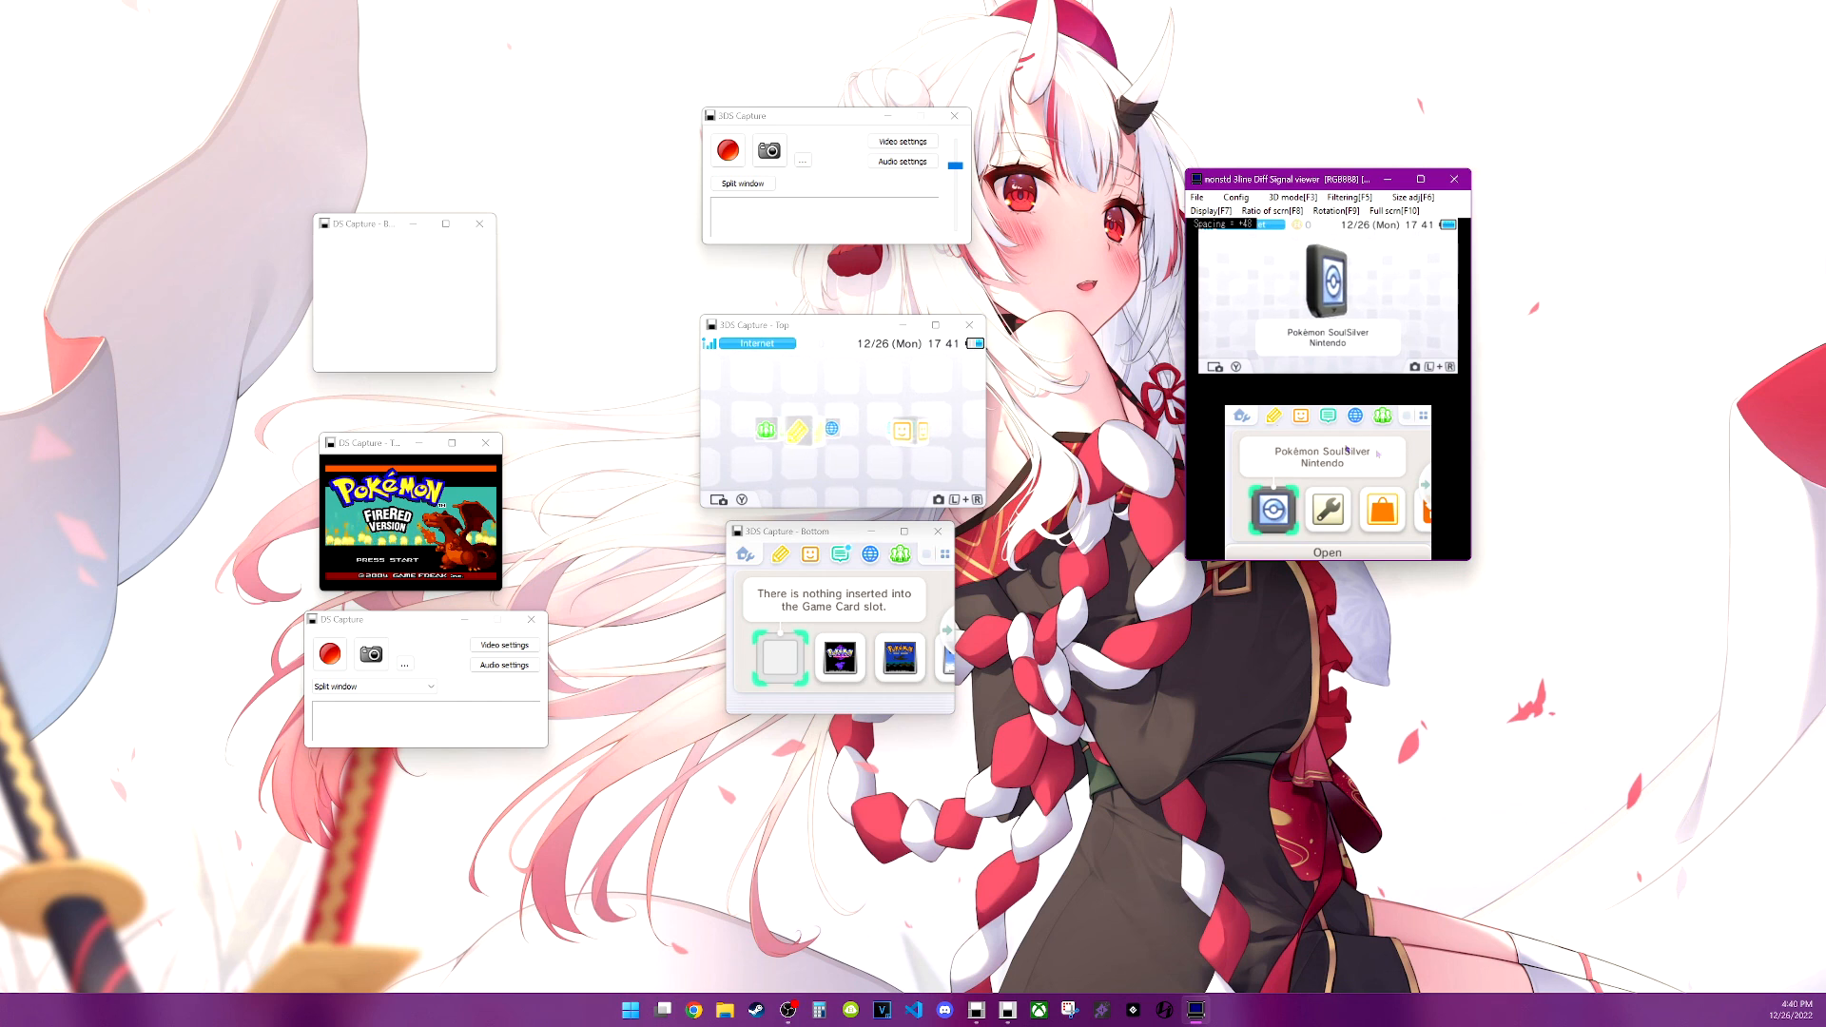
left_click(1210, 211)
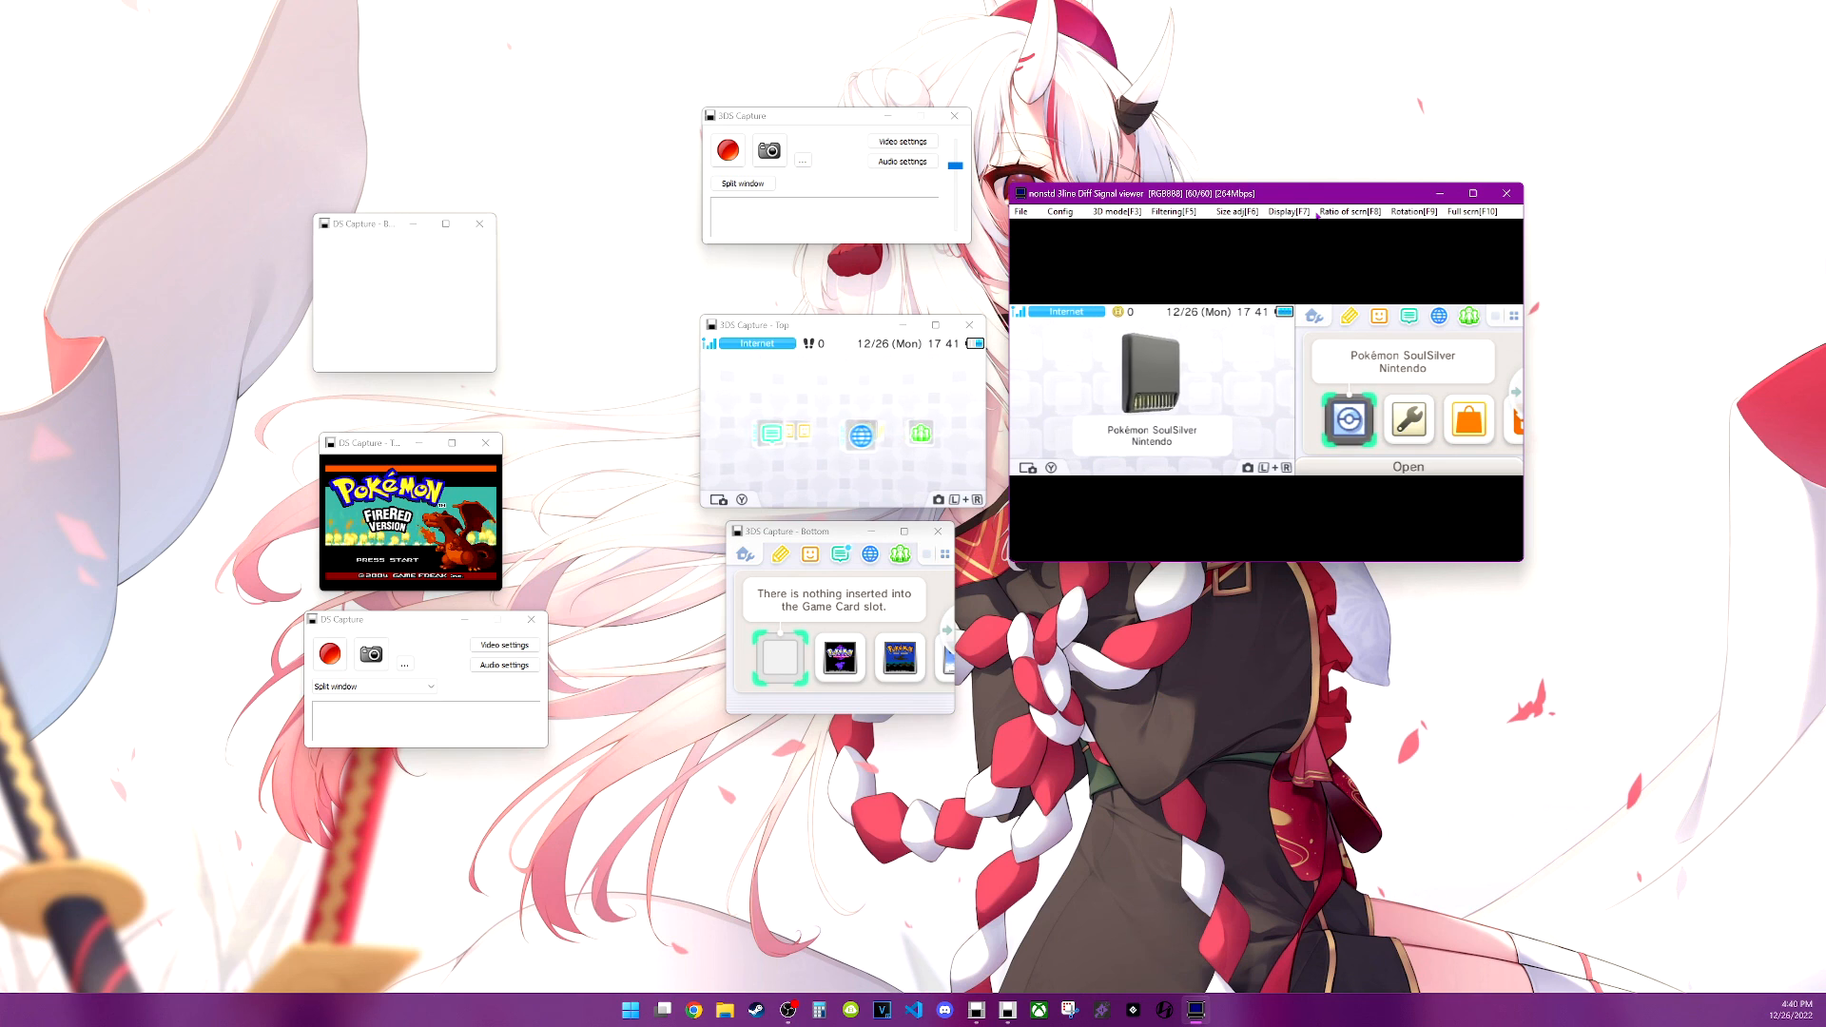
left_click(1347, 212)
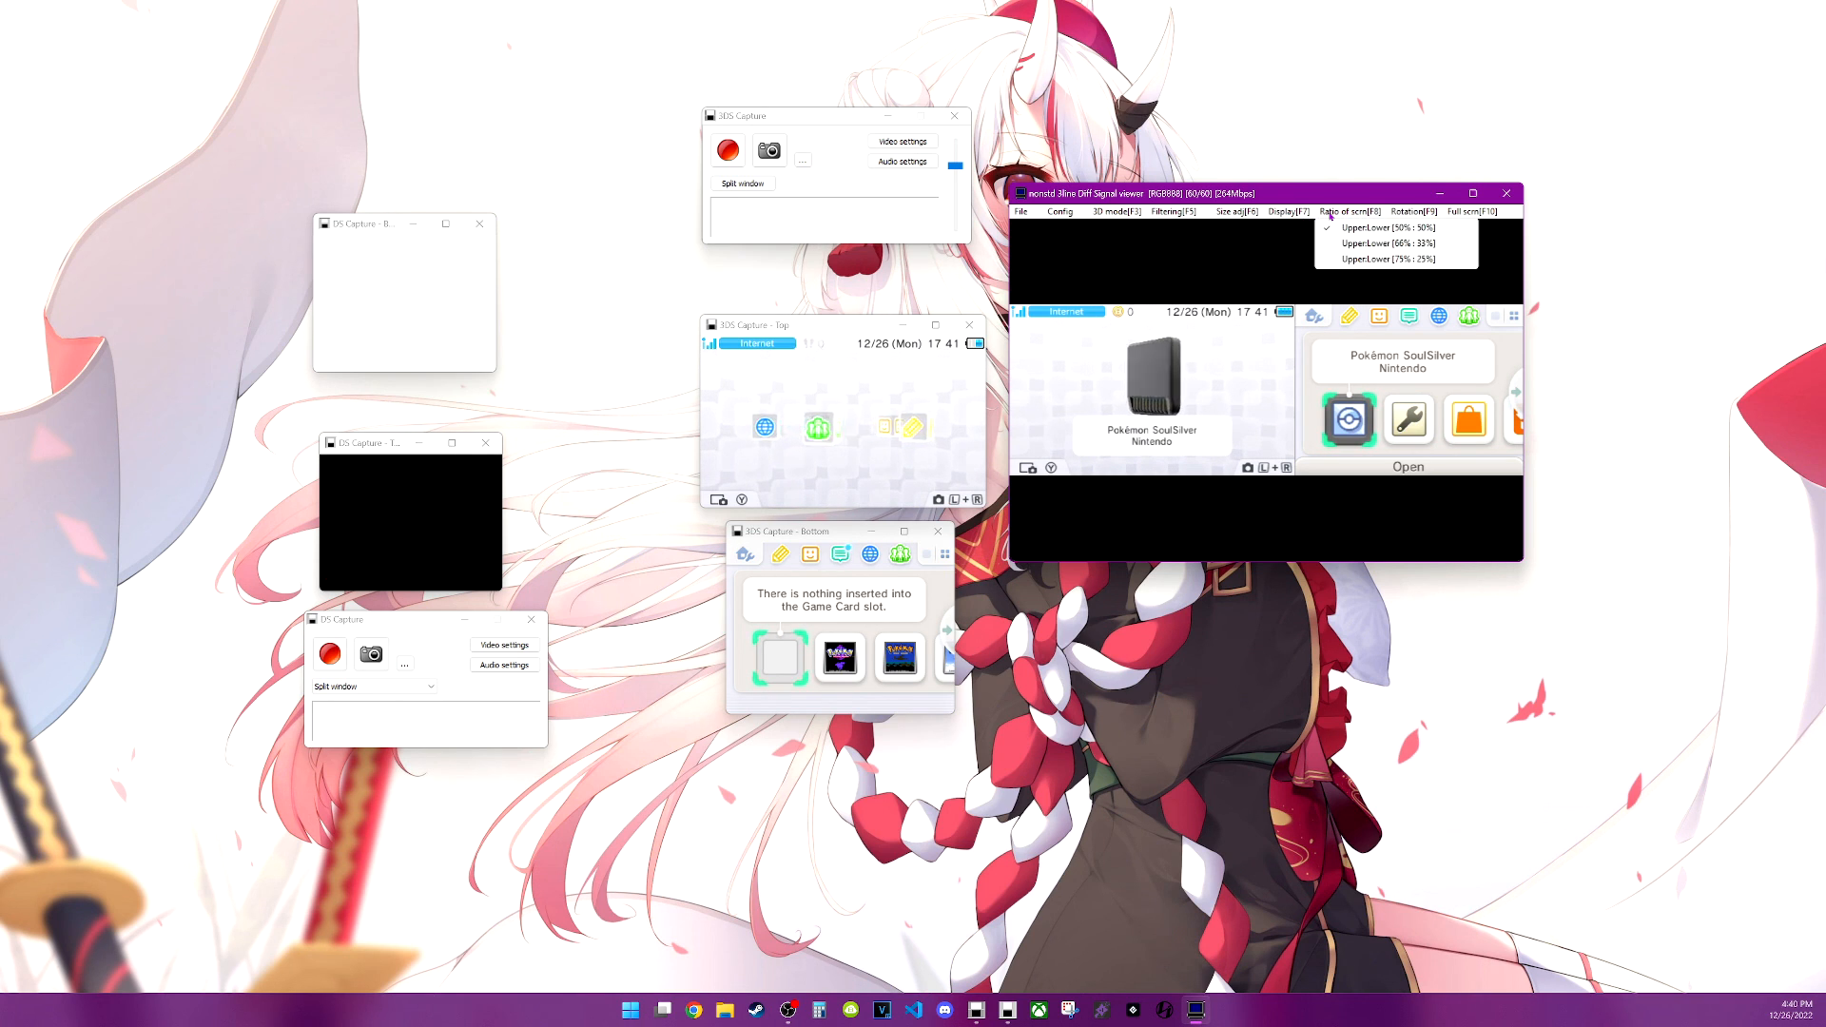
Turn off side view, try Upper:Lower 75:25, then restore 50:50
left_click(1426, 212)
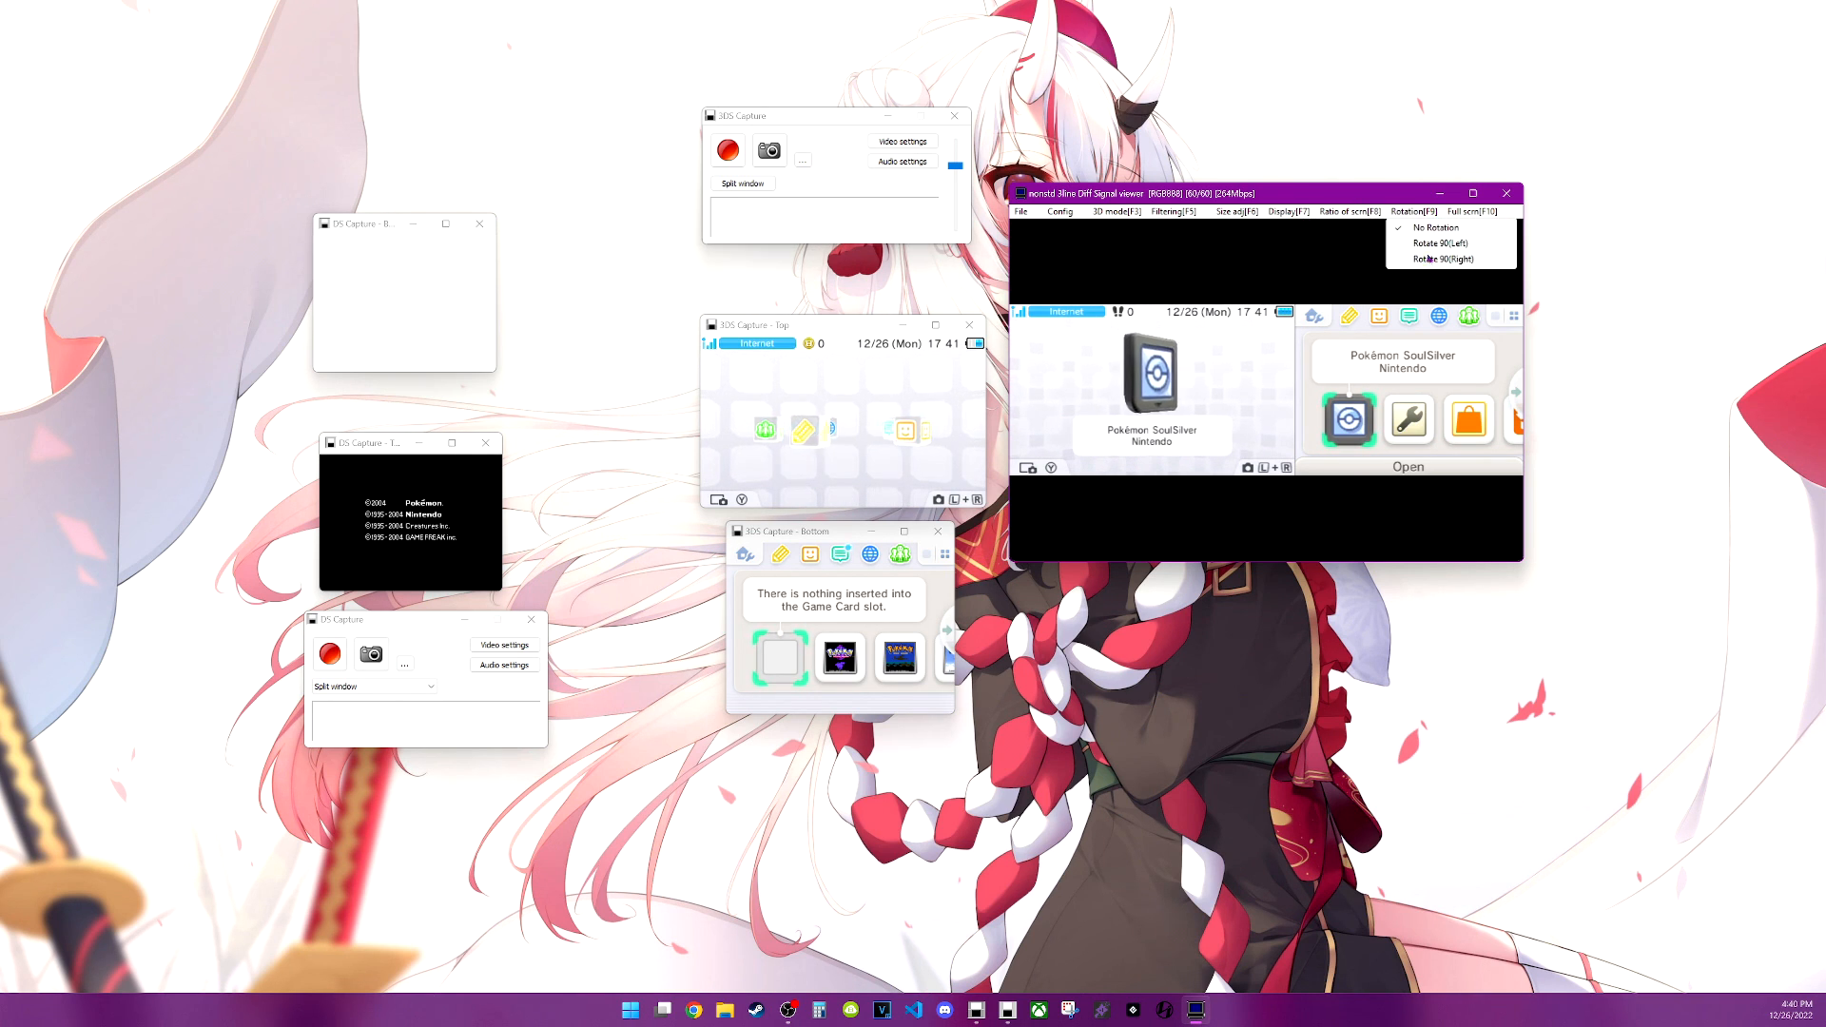
left_click(1287, 212)
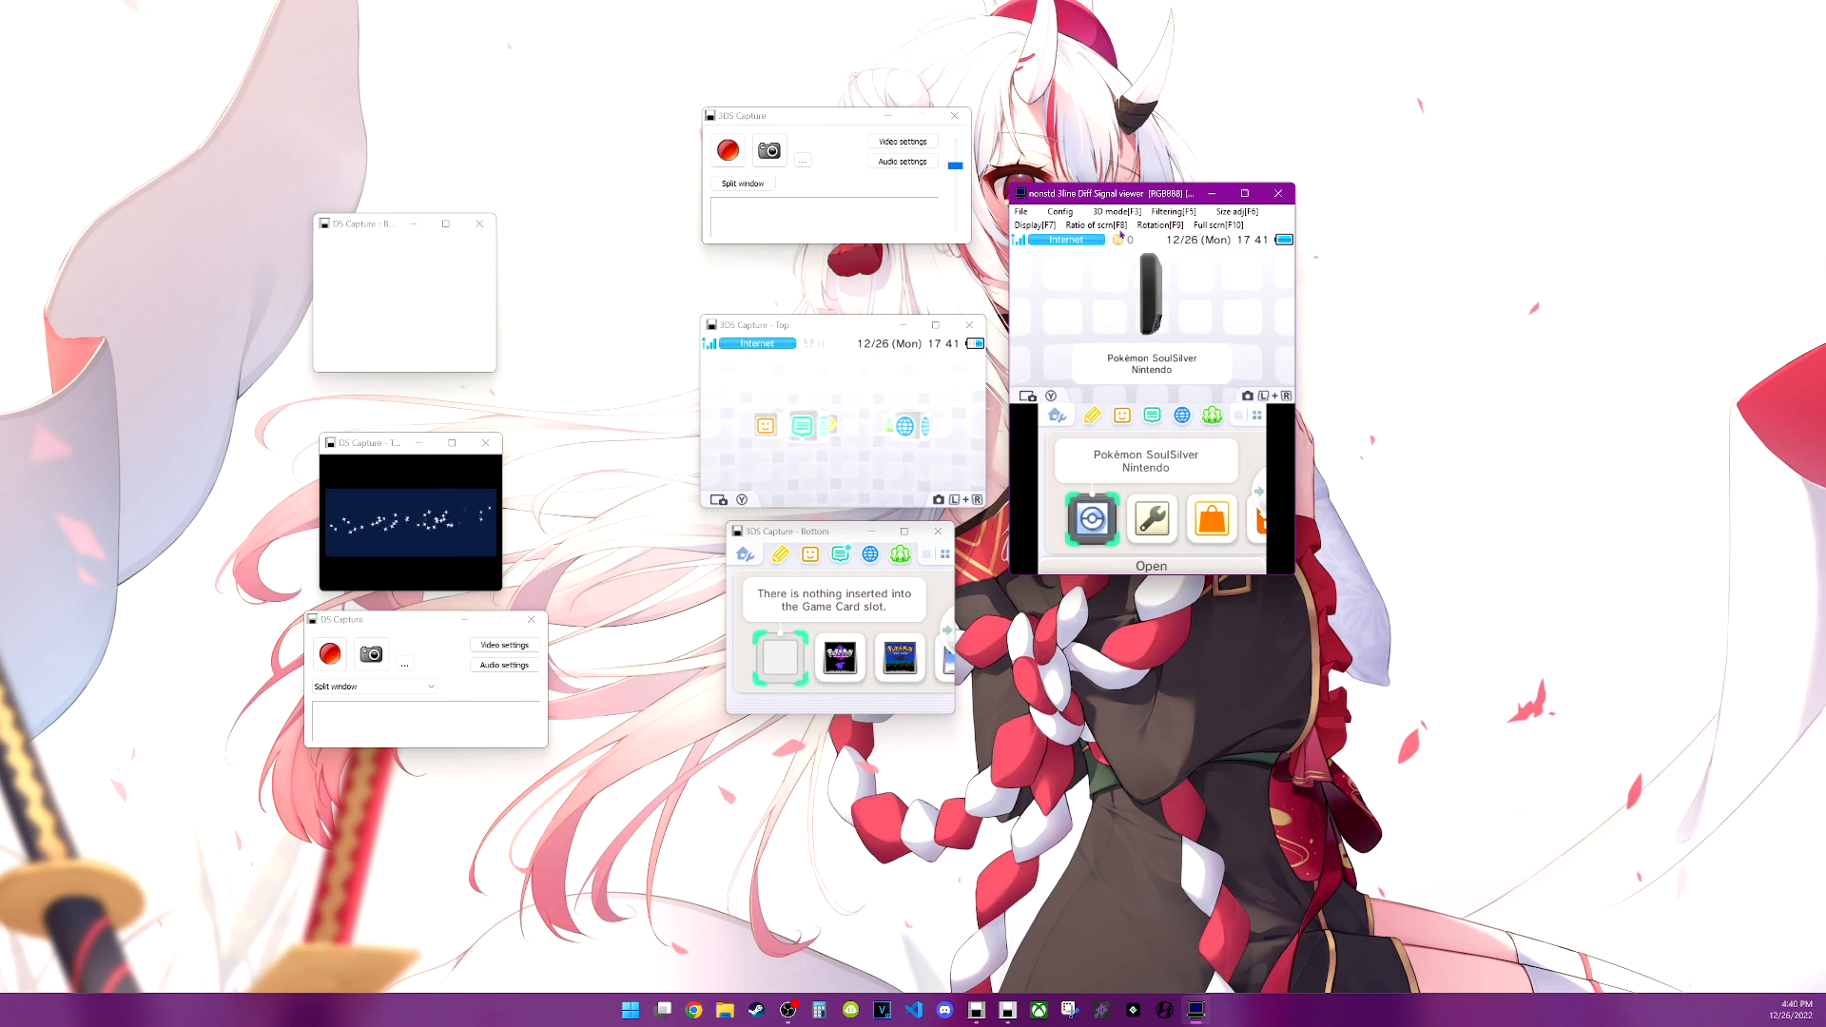
left_click(1029, 225)
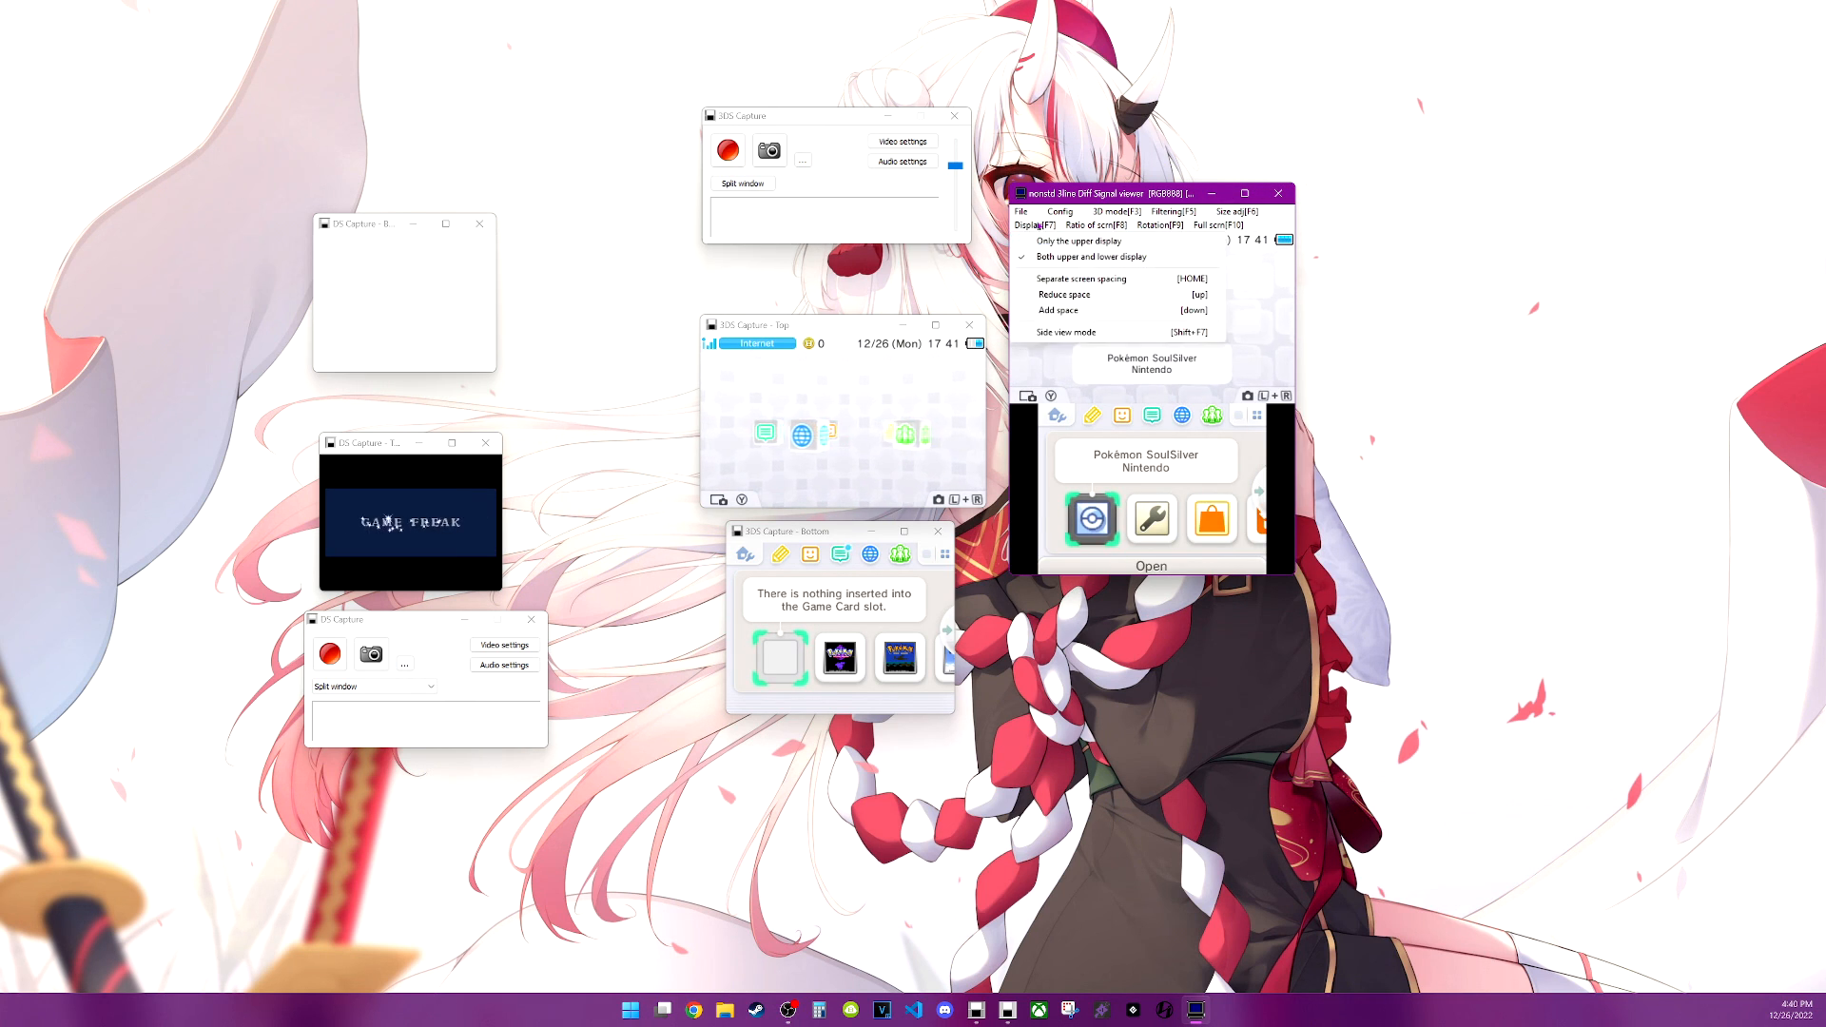
left_click(1089, 256)
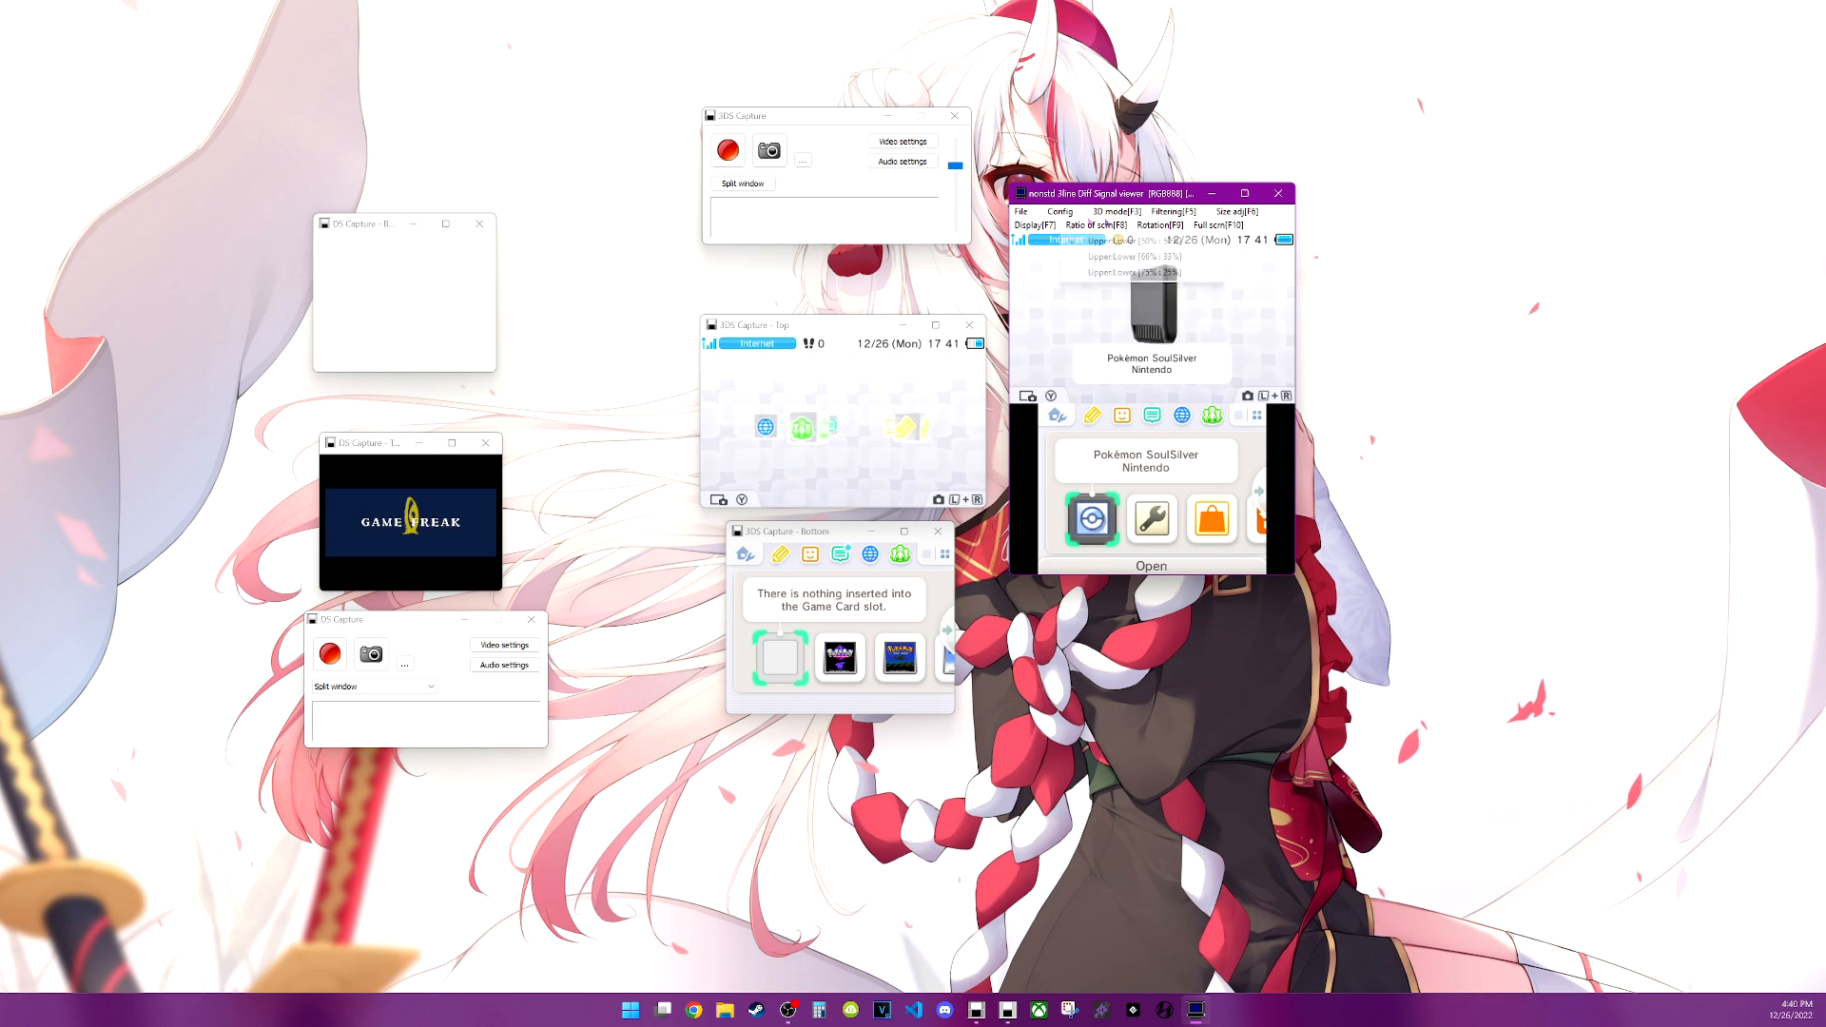
left_click(1093, 224)
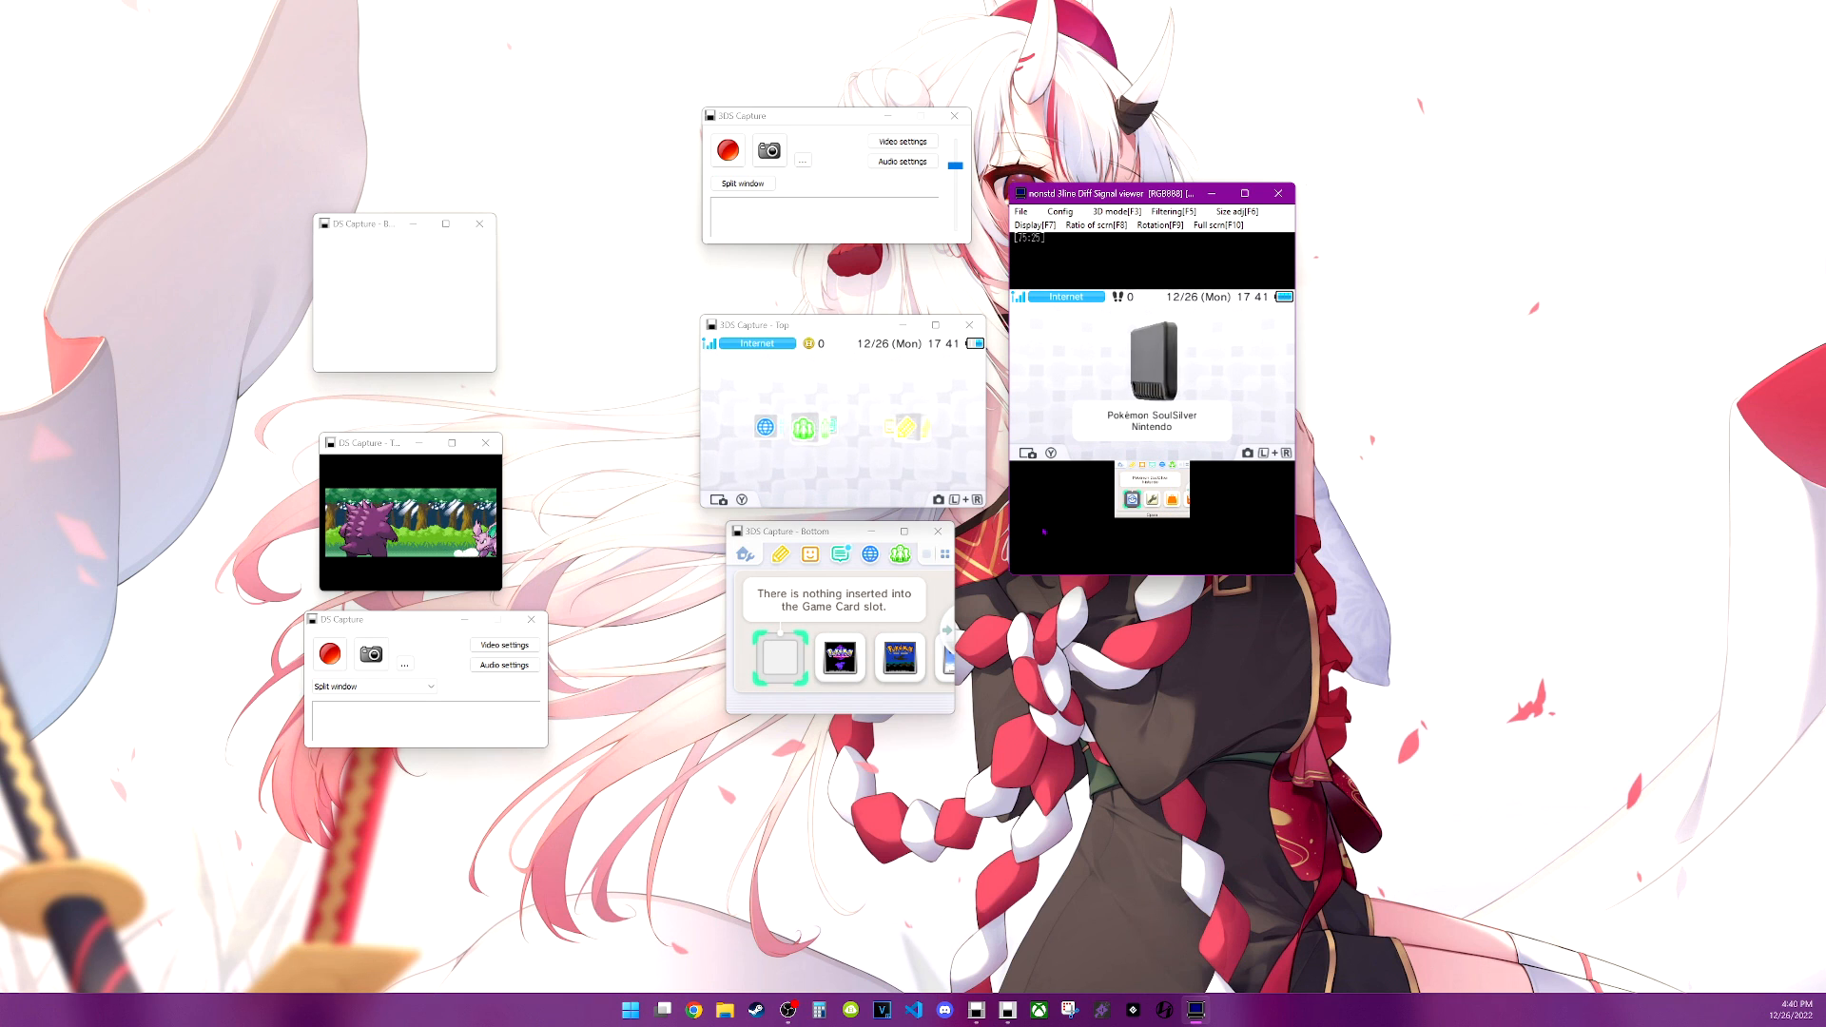
left_click(1088, 225)
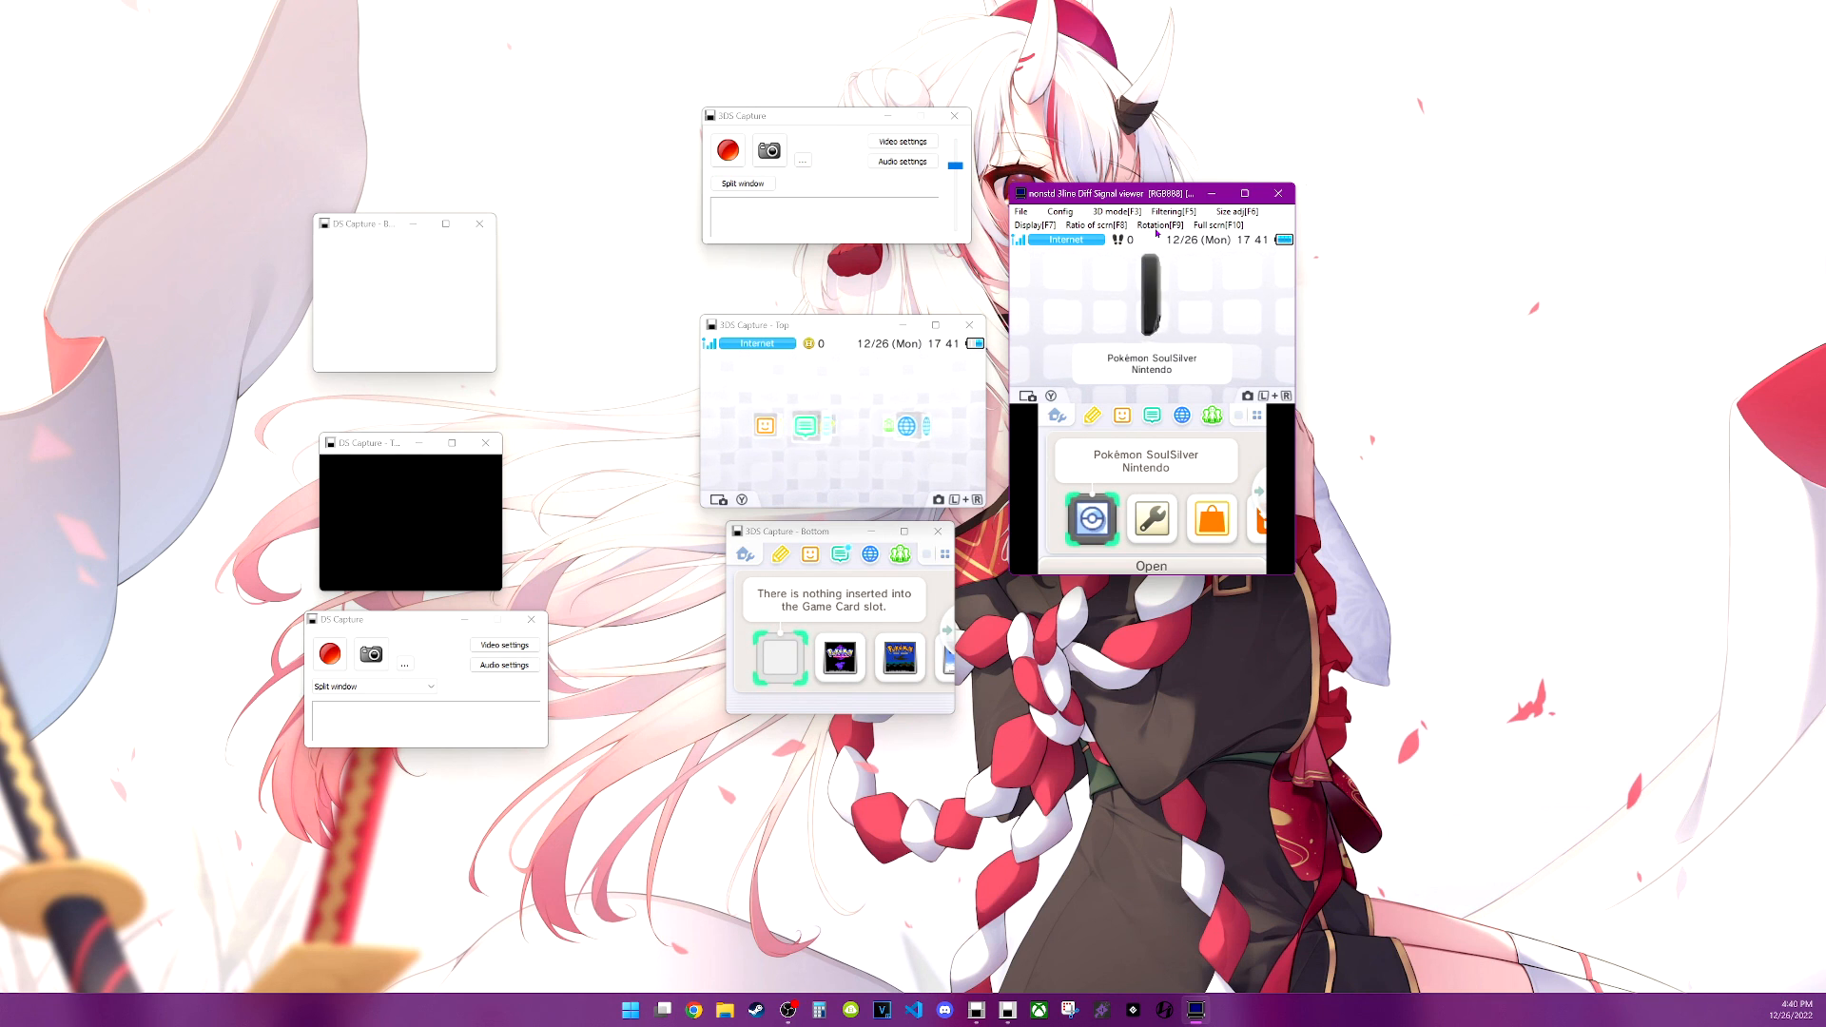
left_click(1156, 224)
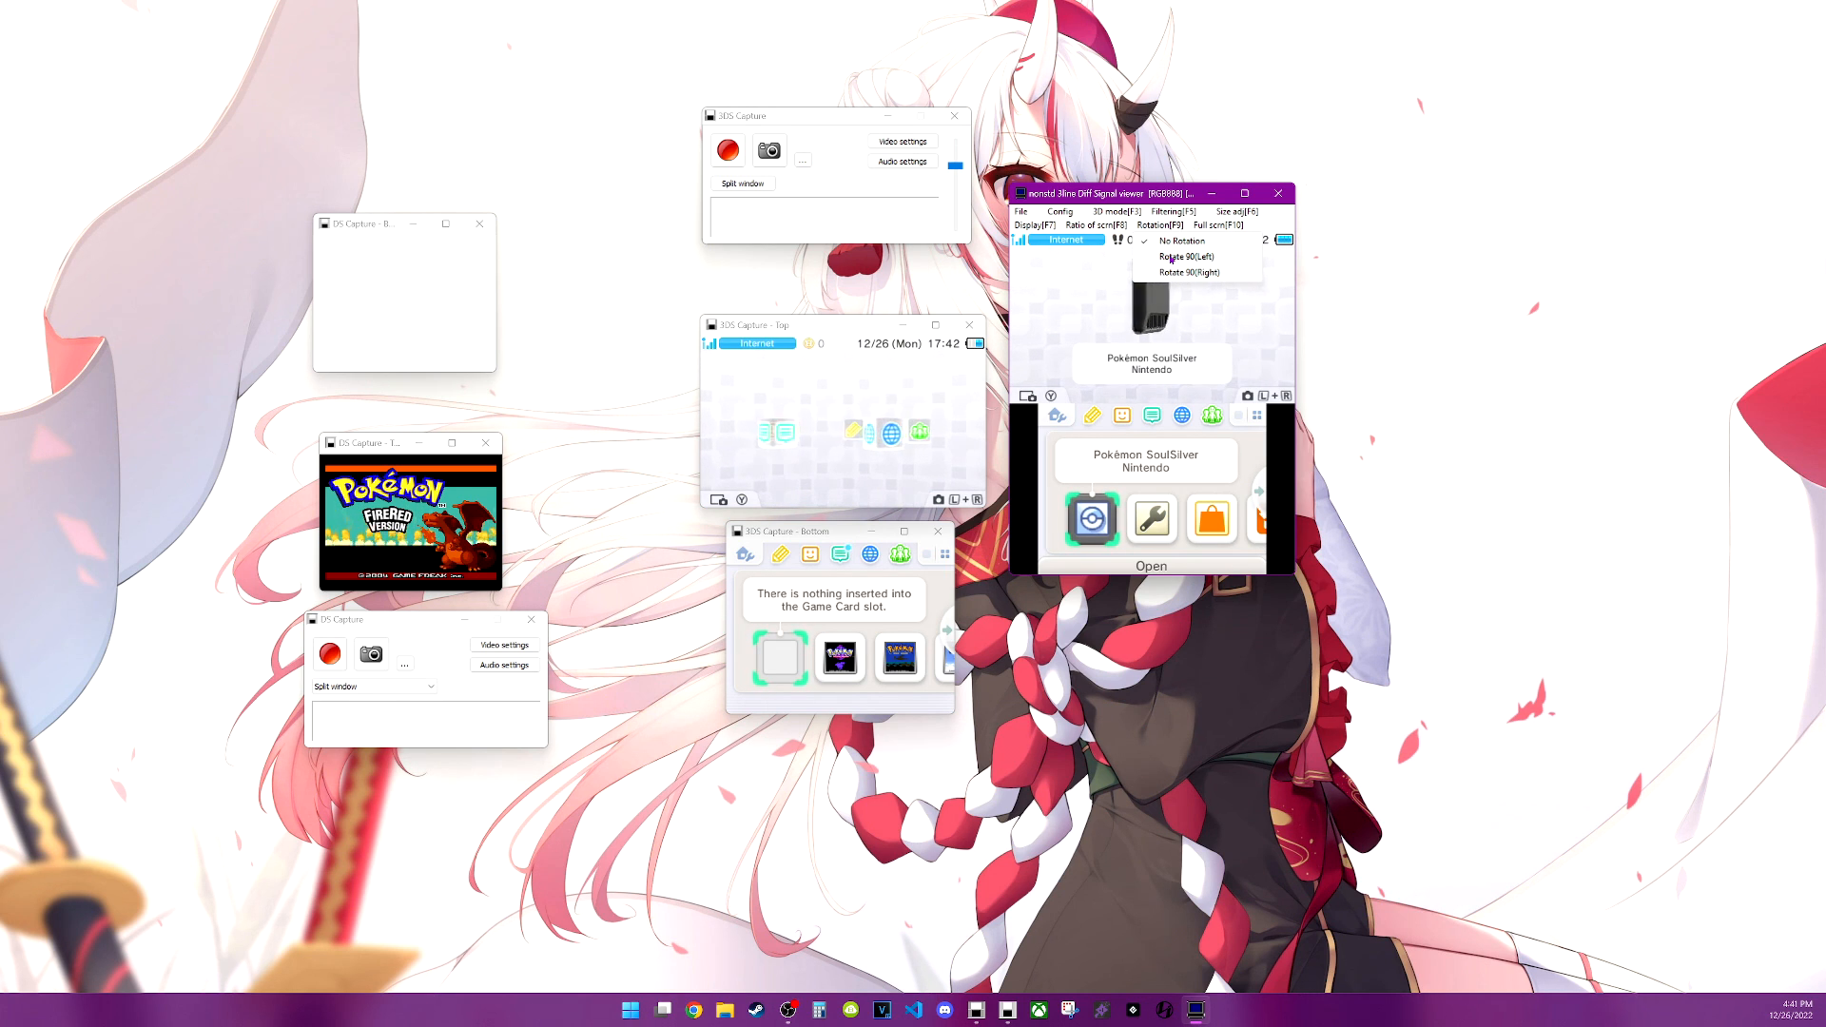
Rotate the picture 90° left and set filtering to Anisotropic
left_click(1186, 256)
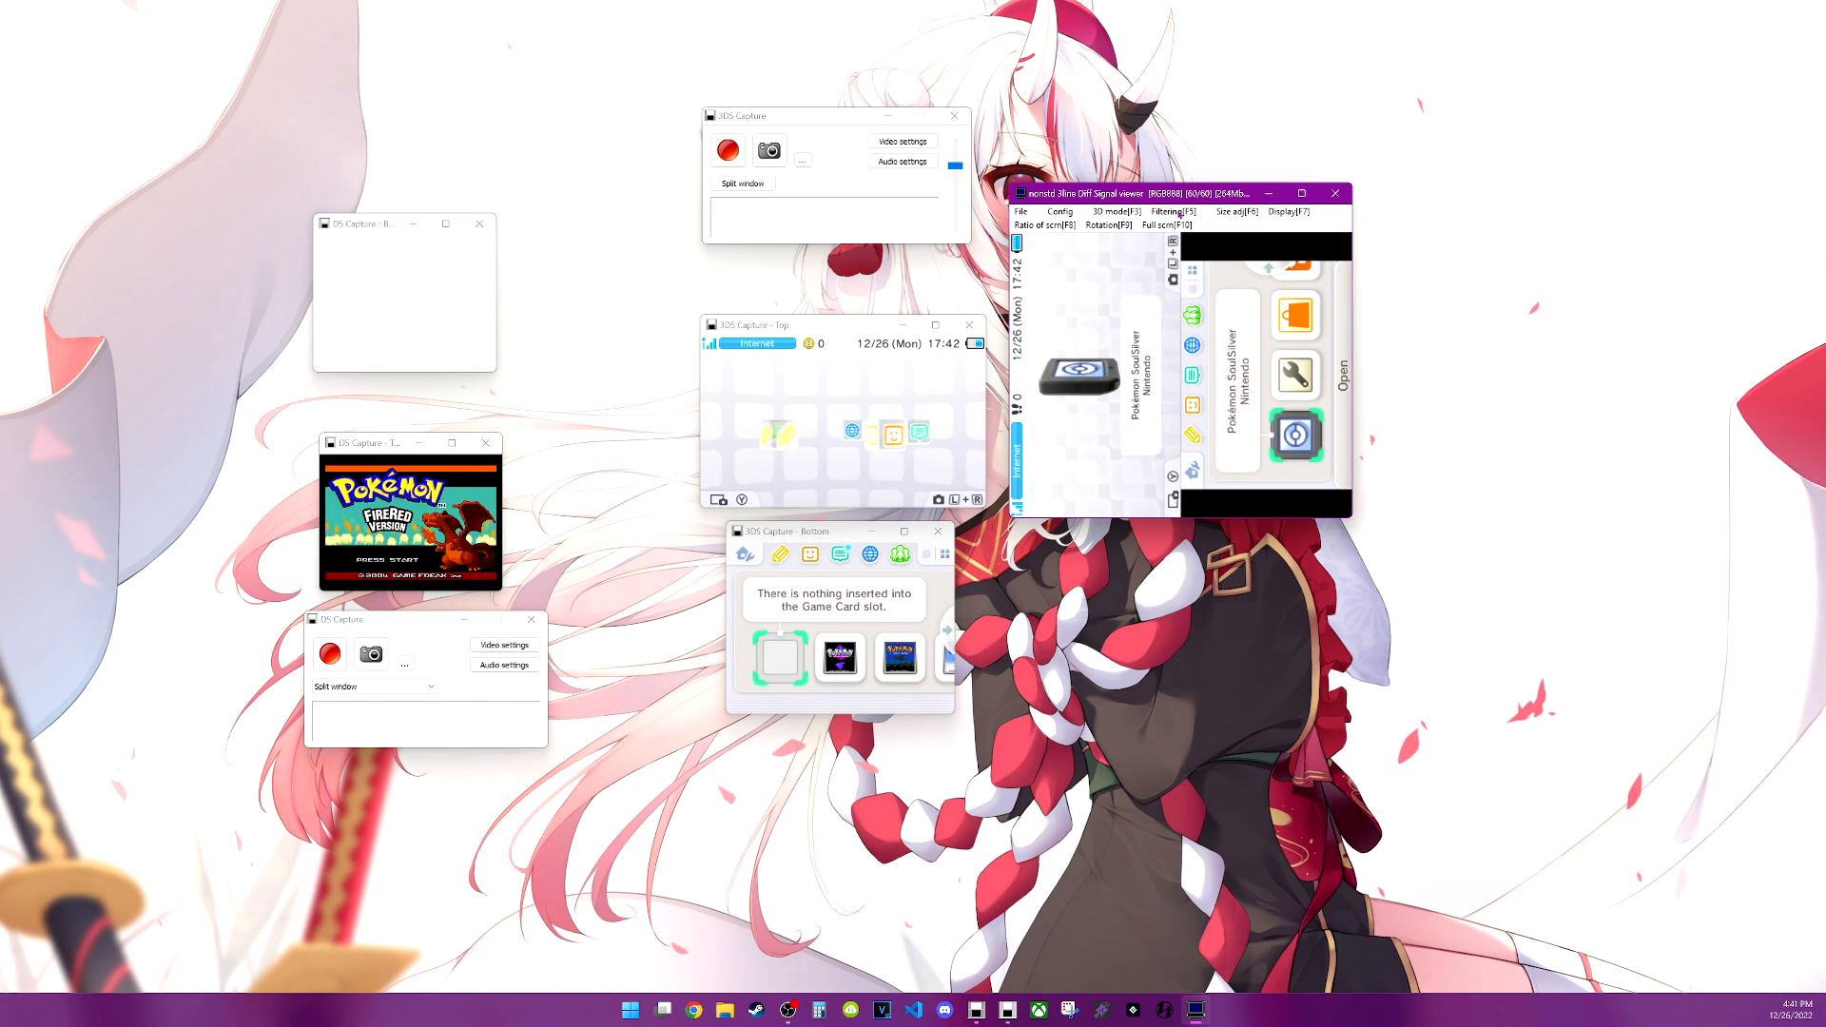
left_click(1164, 211)
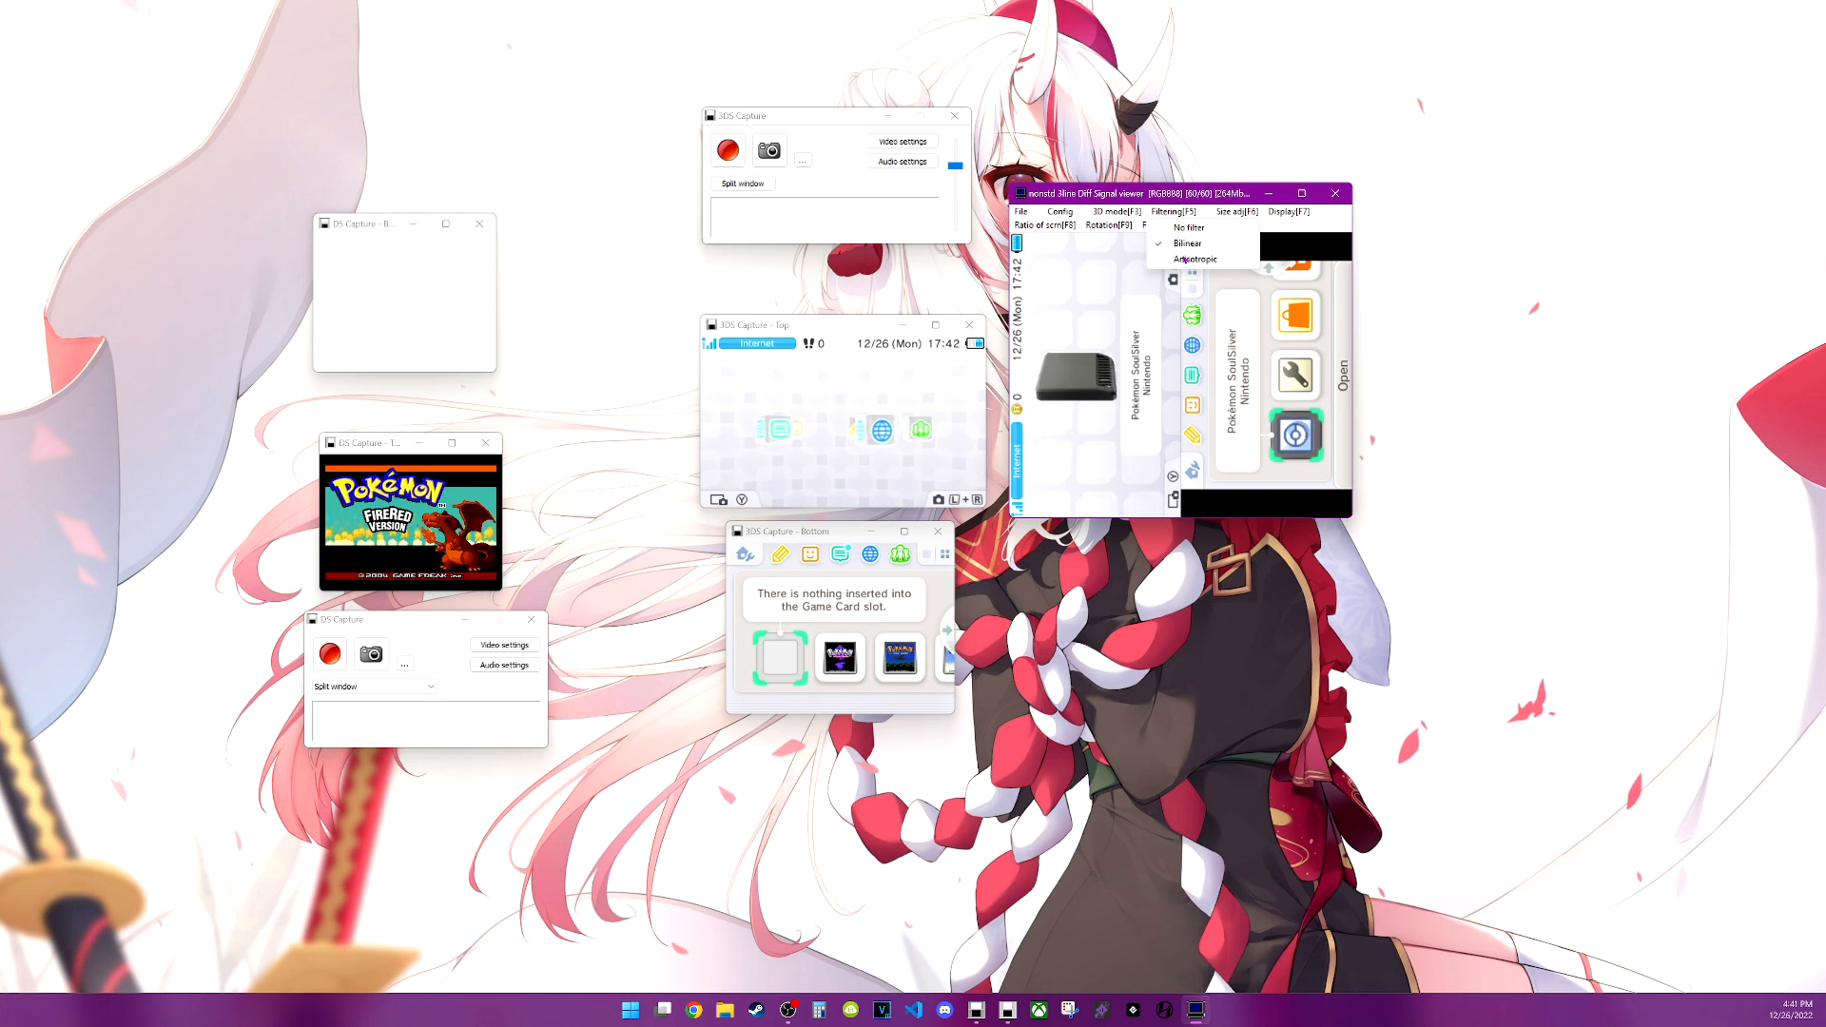
left_click(1198, 259)
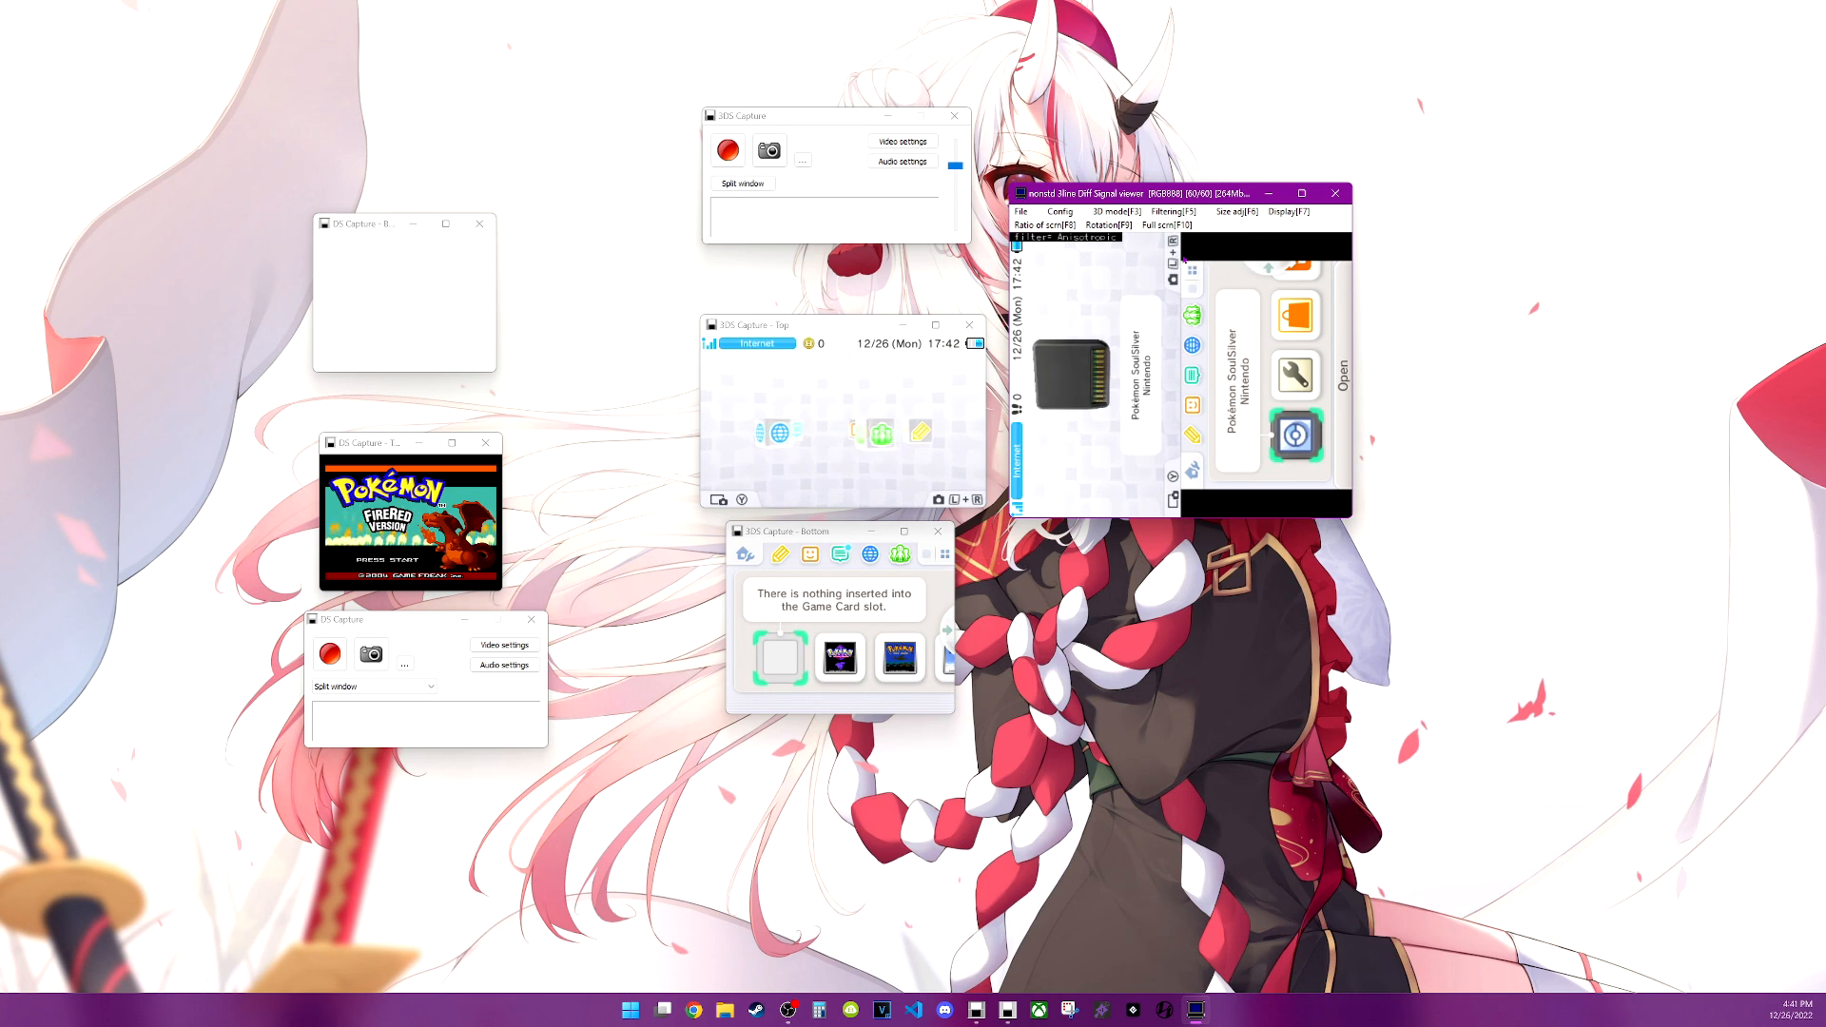
Check the Filtering and Size adj menus, then switch the viewer to full screen
left_click(1173, 211)
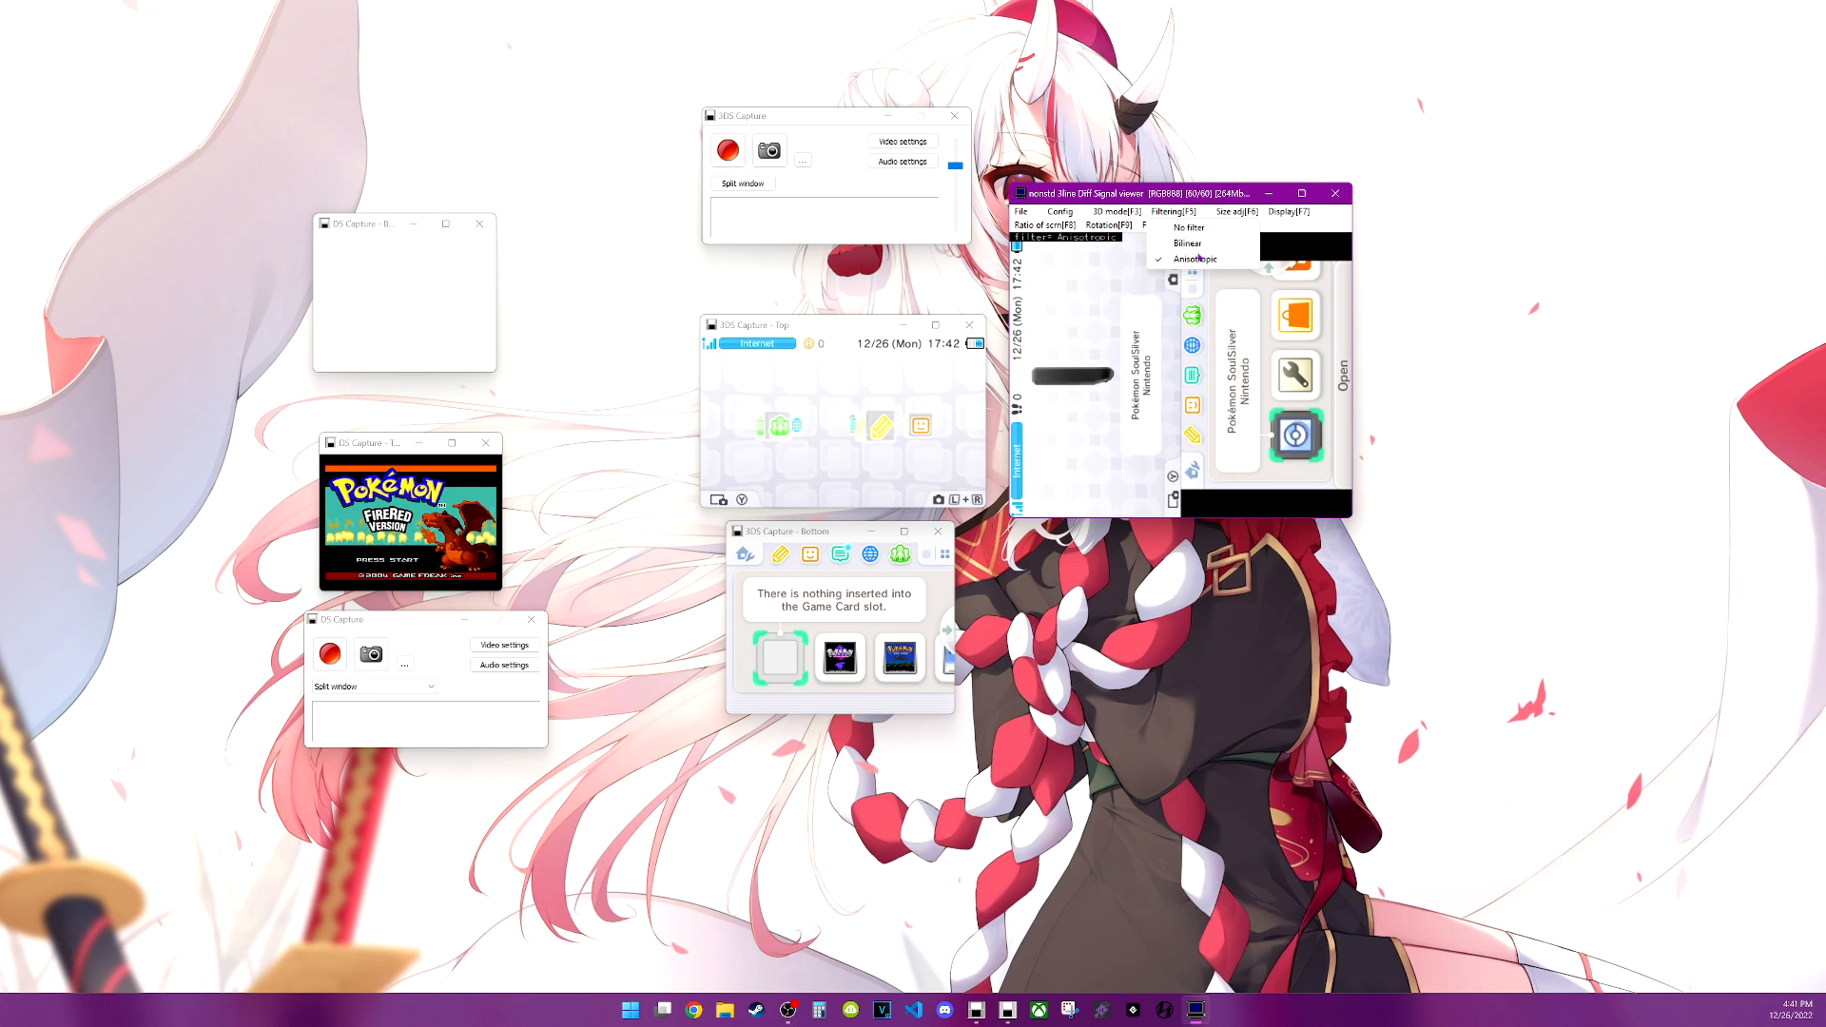
left_click(1232, 211)
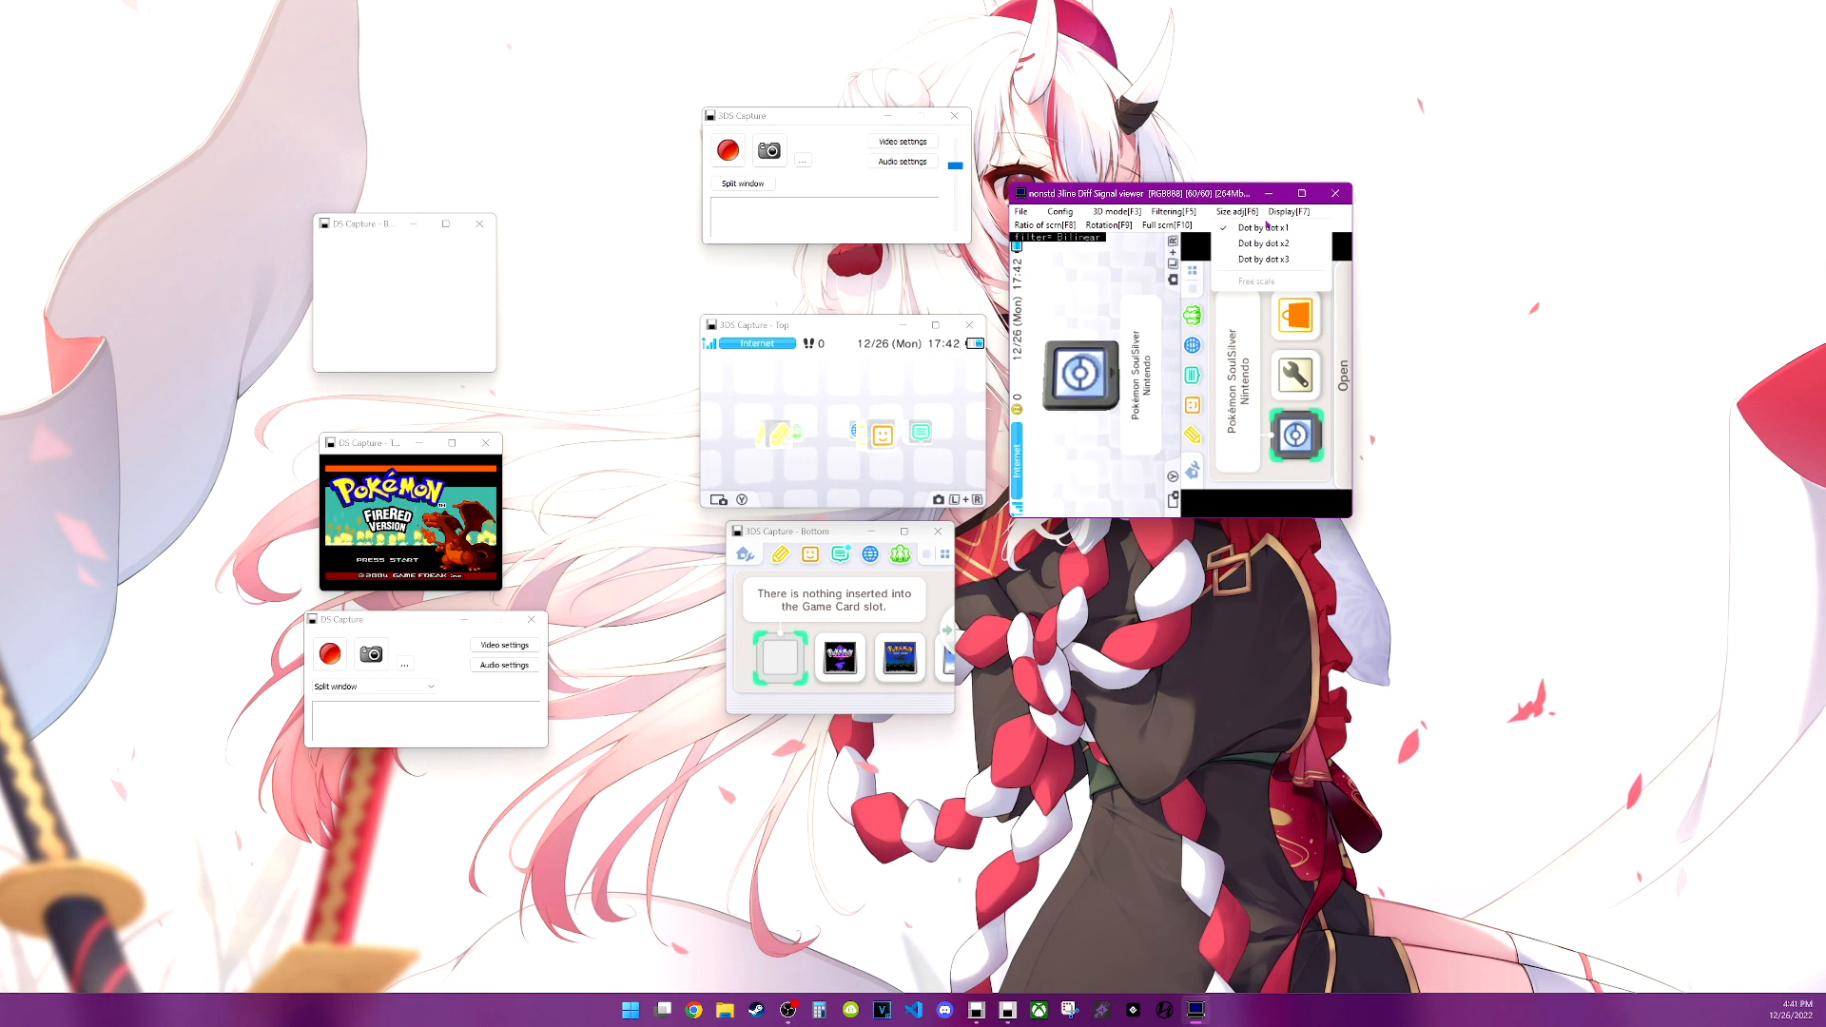
left_click(1106, 225)
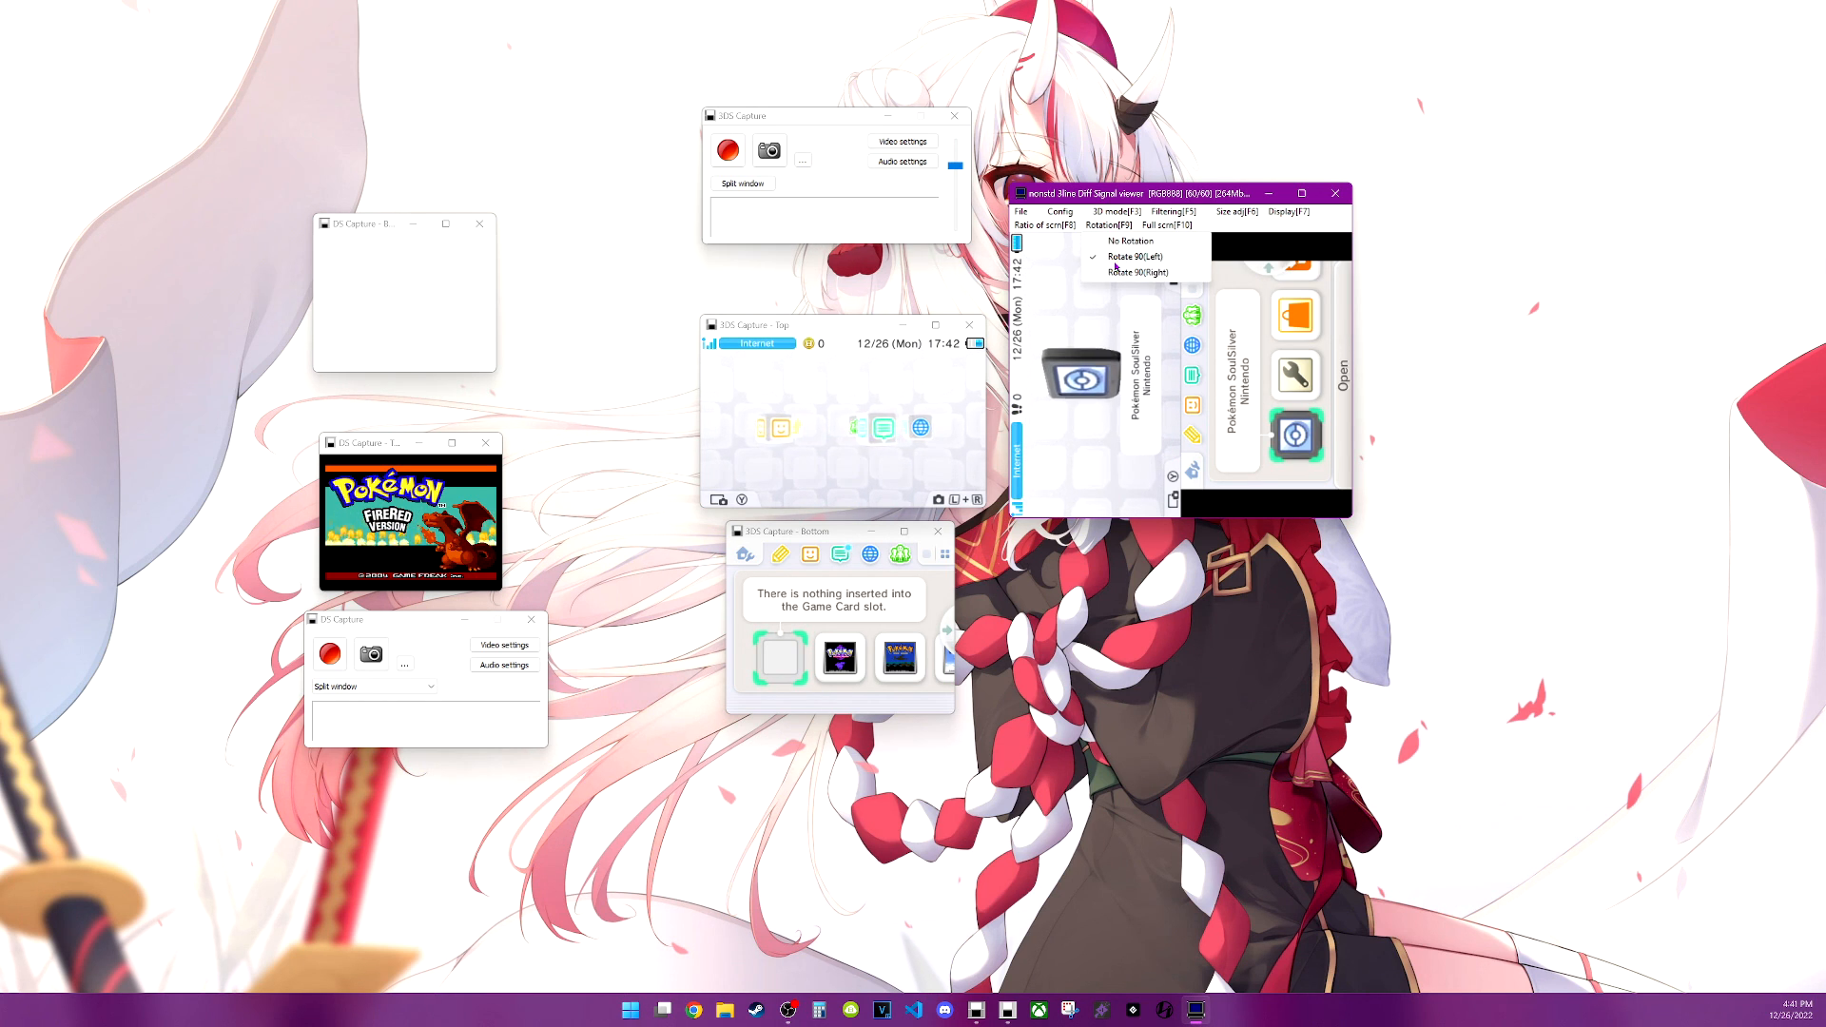
left_click(1137, 271)
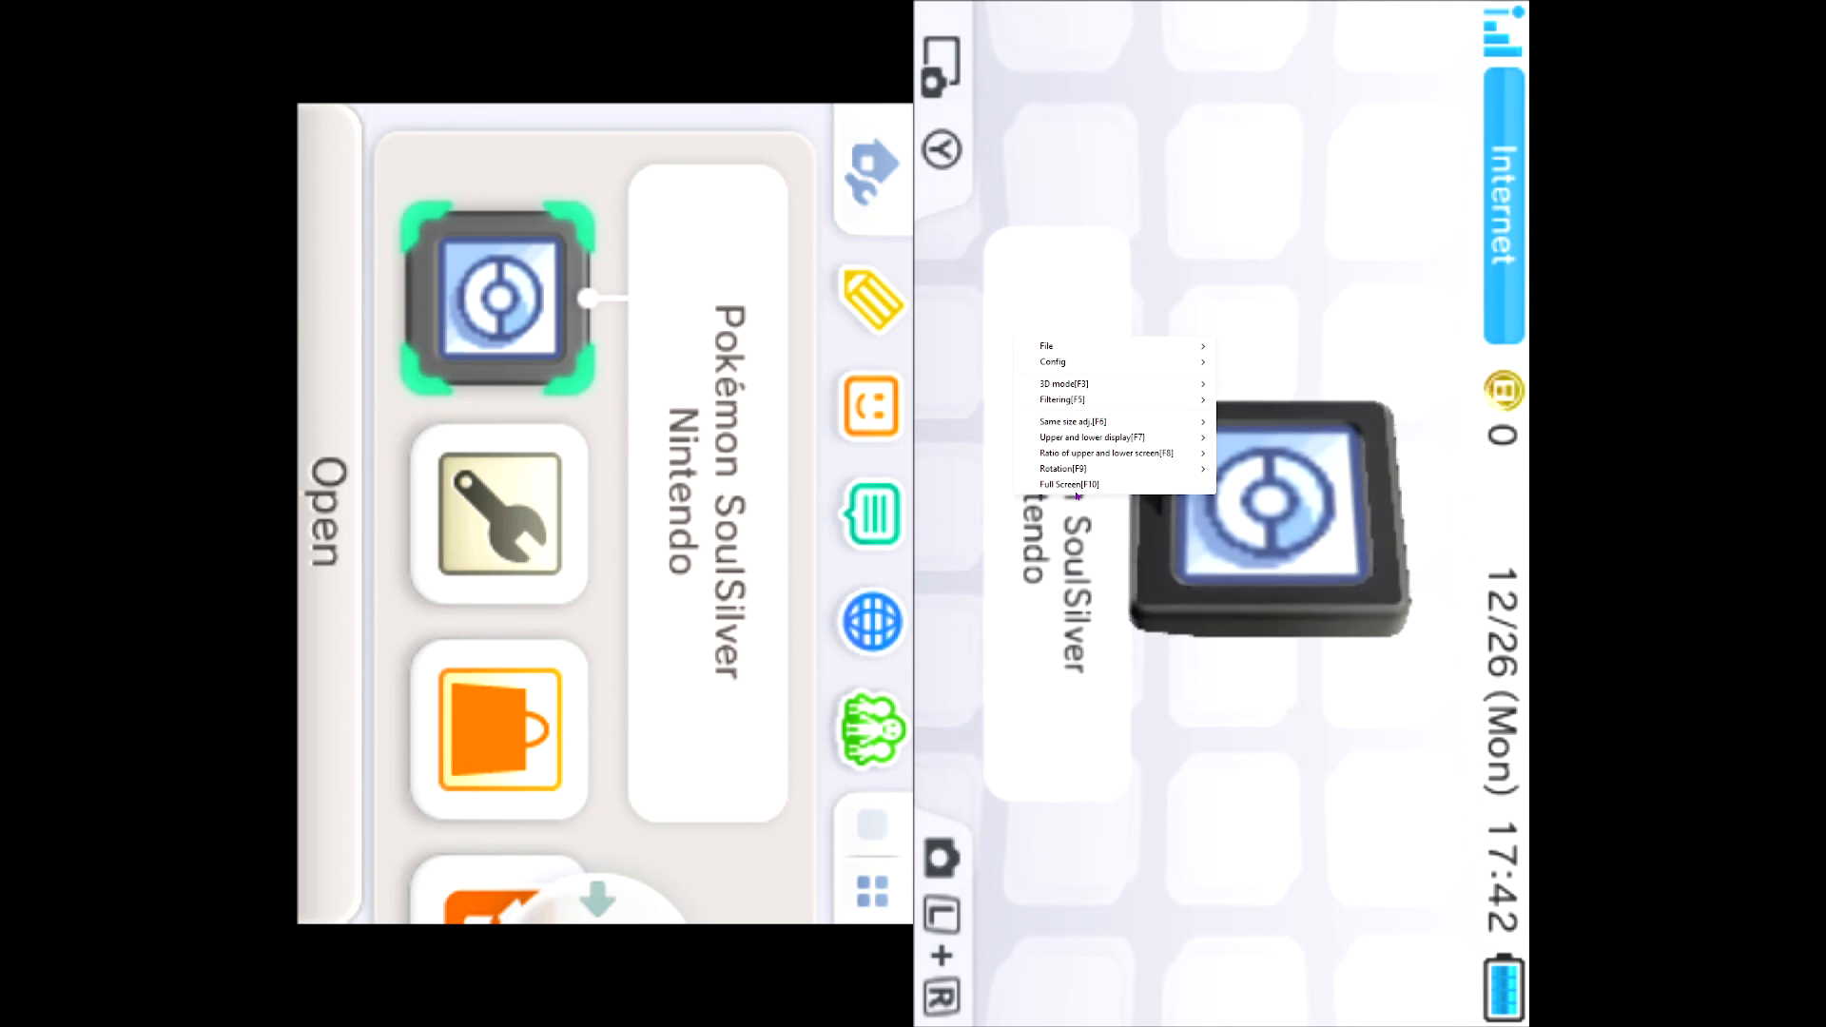
Turn off Full Screen [F10] from the right-click menu to return to windowed mode
left_click(1058, 483)
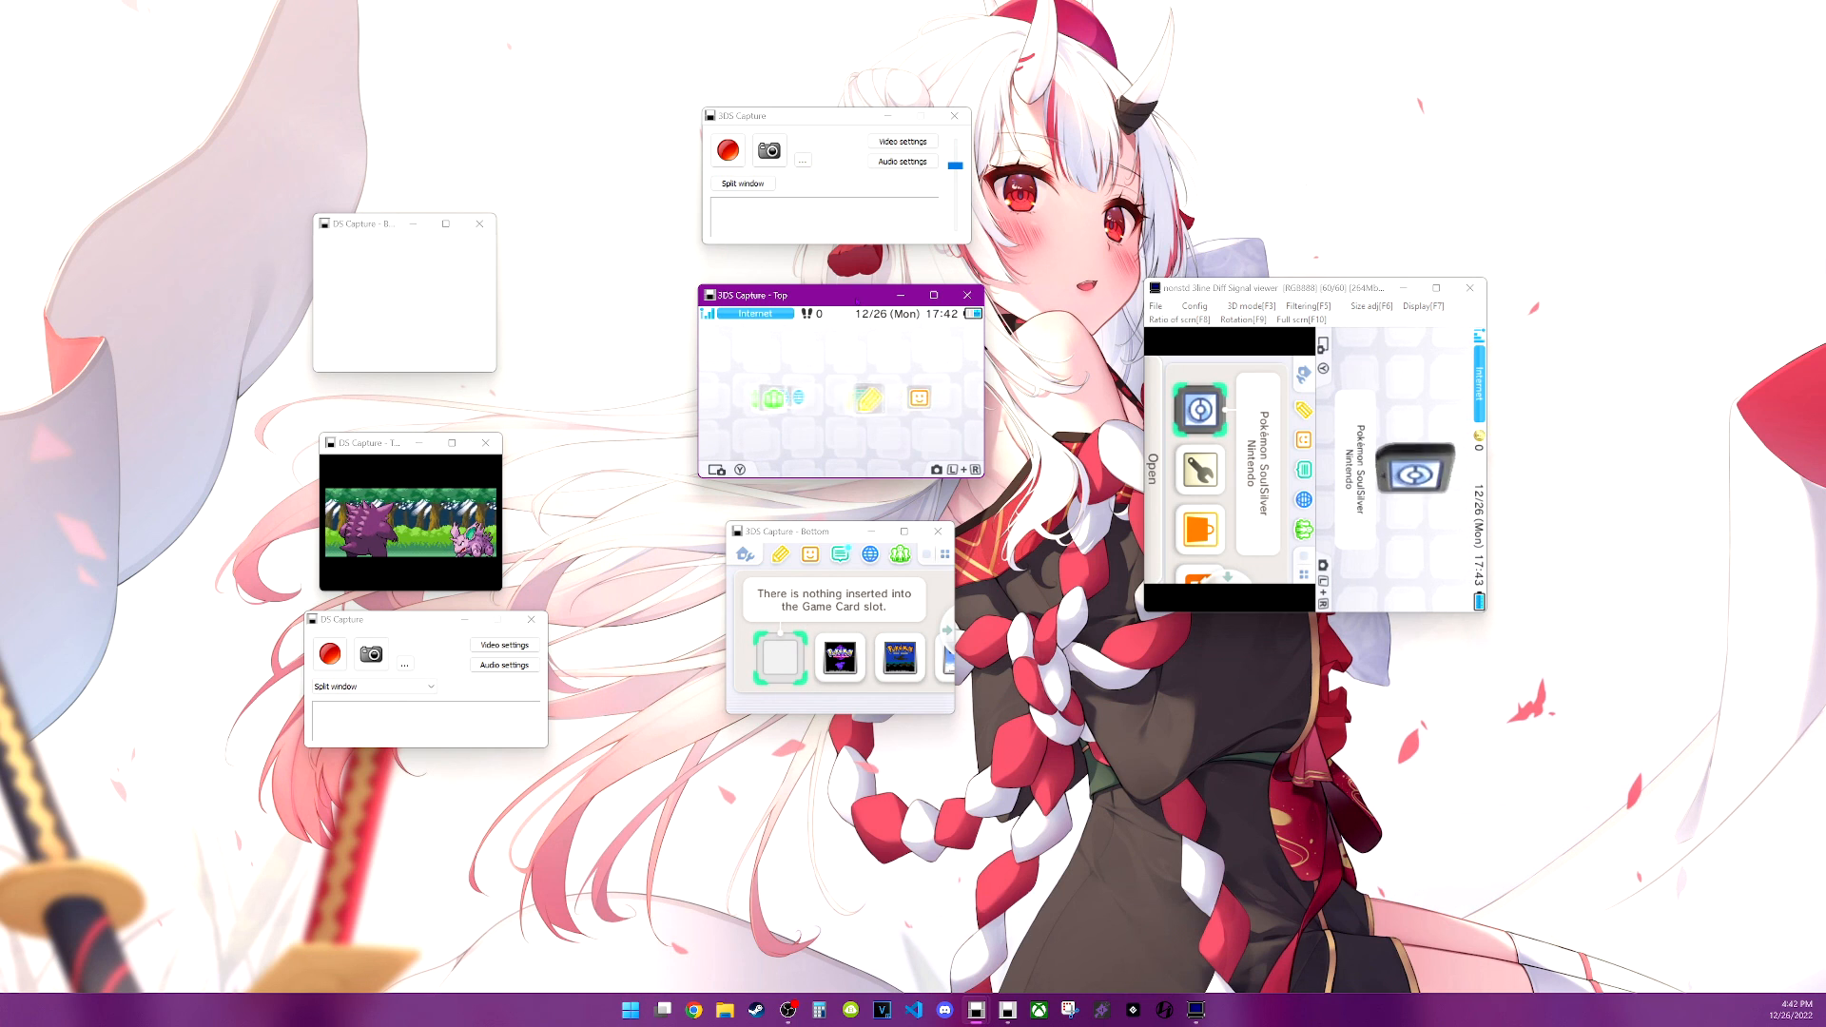
Set Rotation to No Rotation and check that filtering is bilinear
left_click(901, 160)
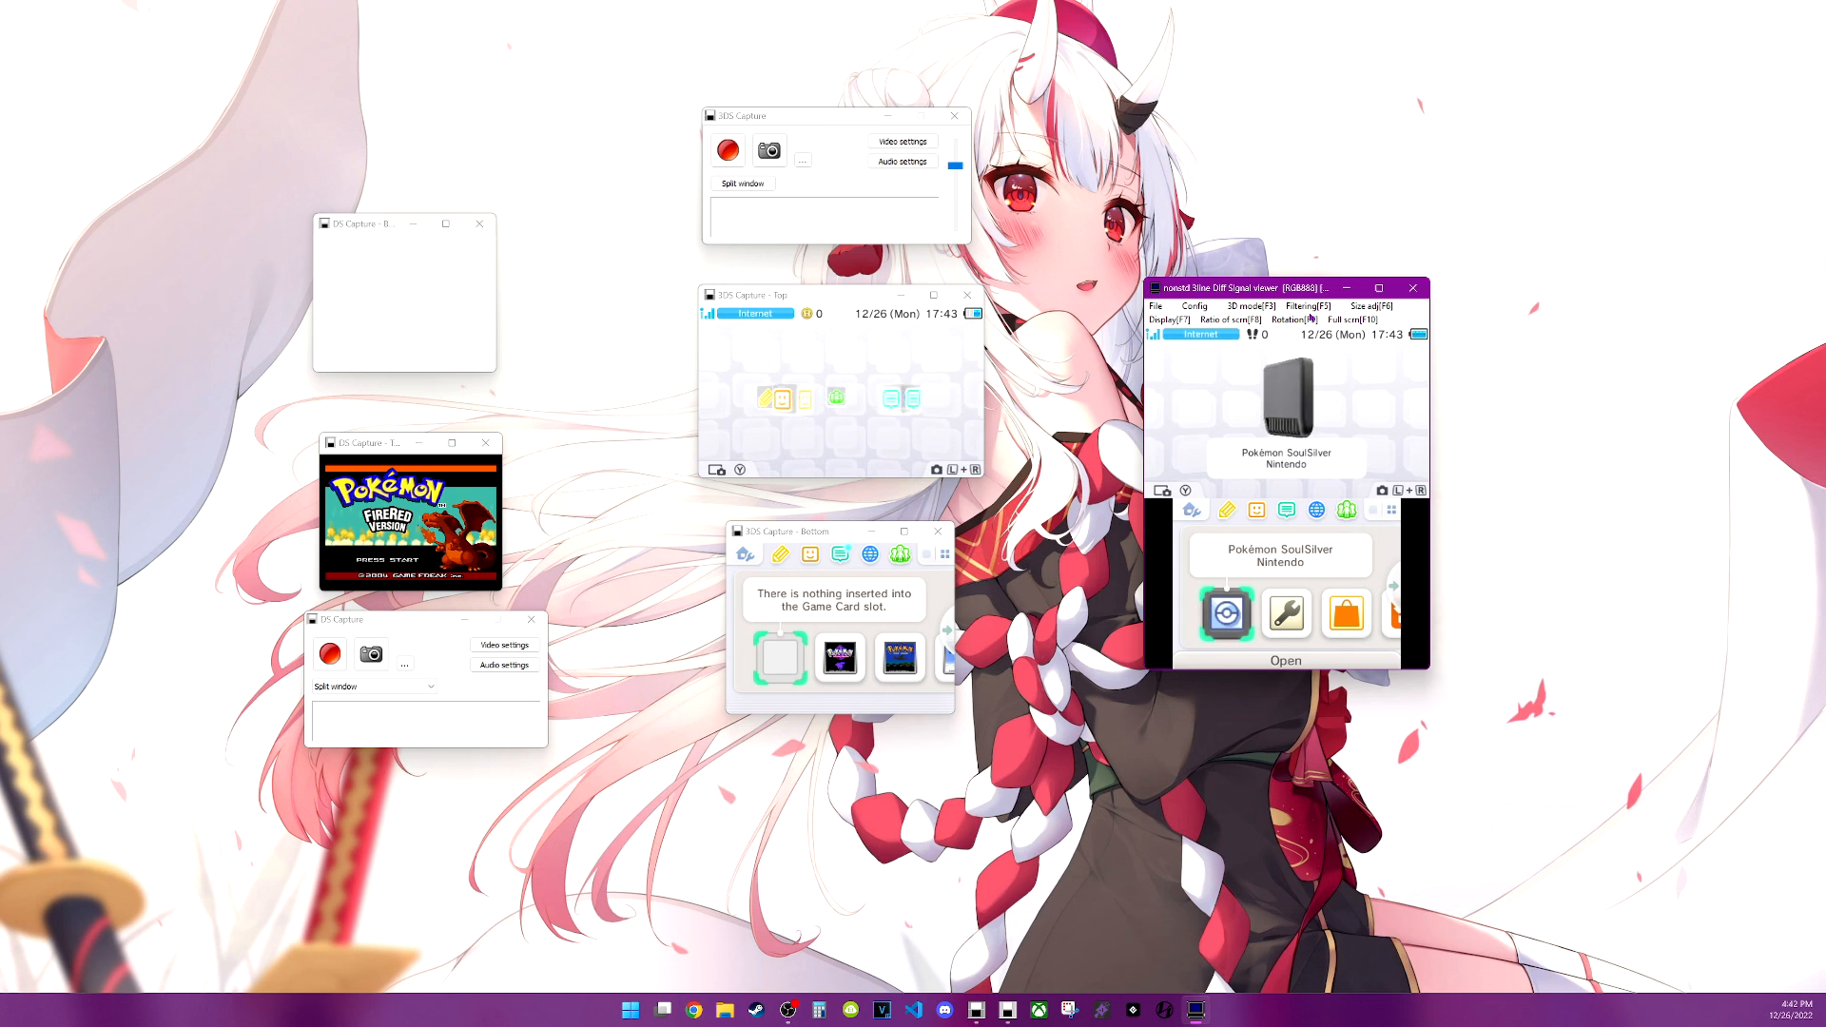
left_click(1301, 306)
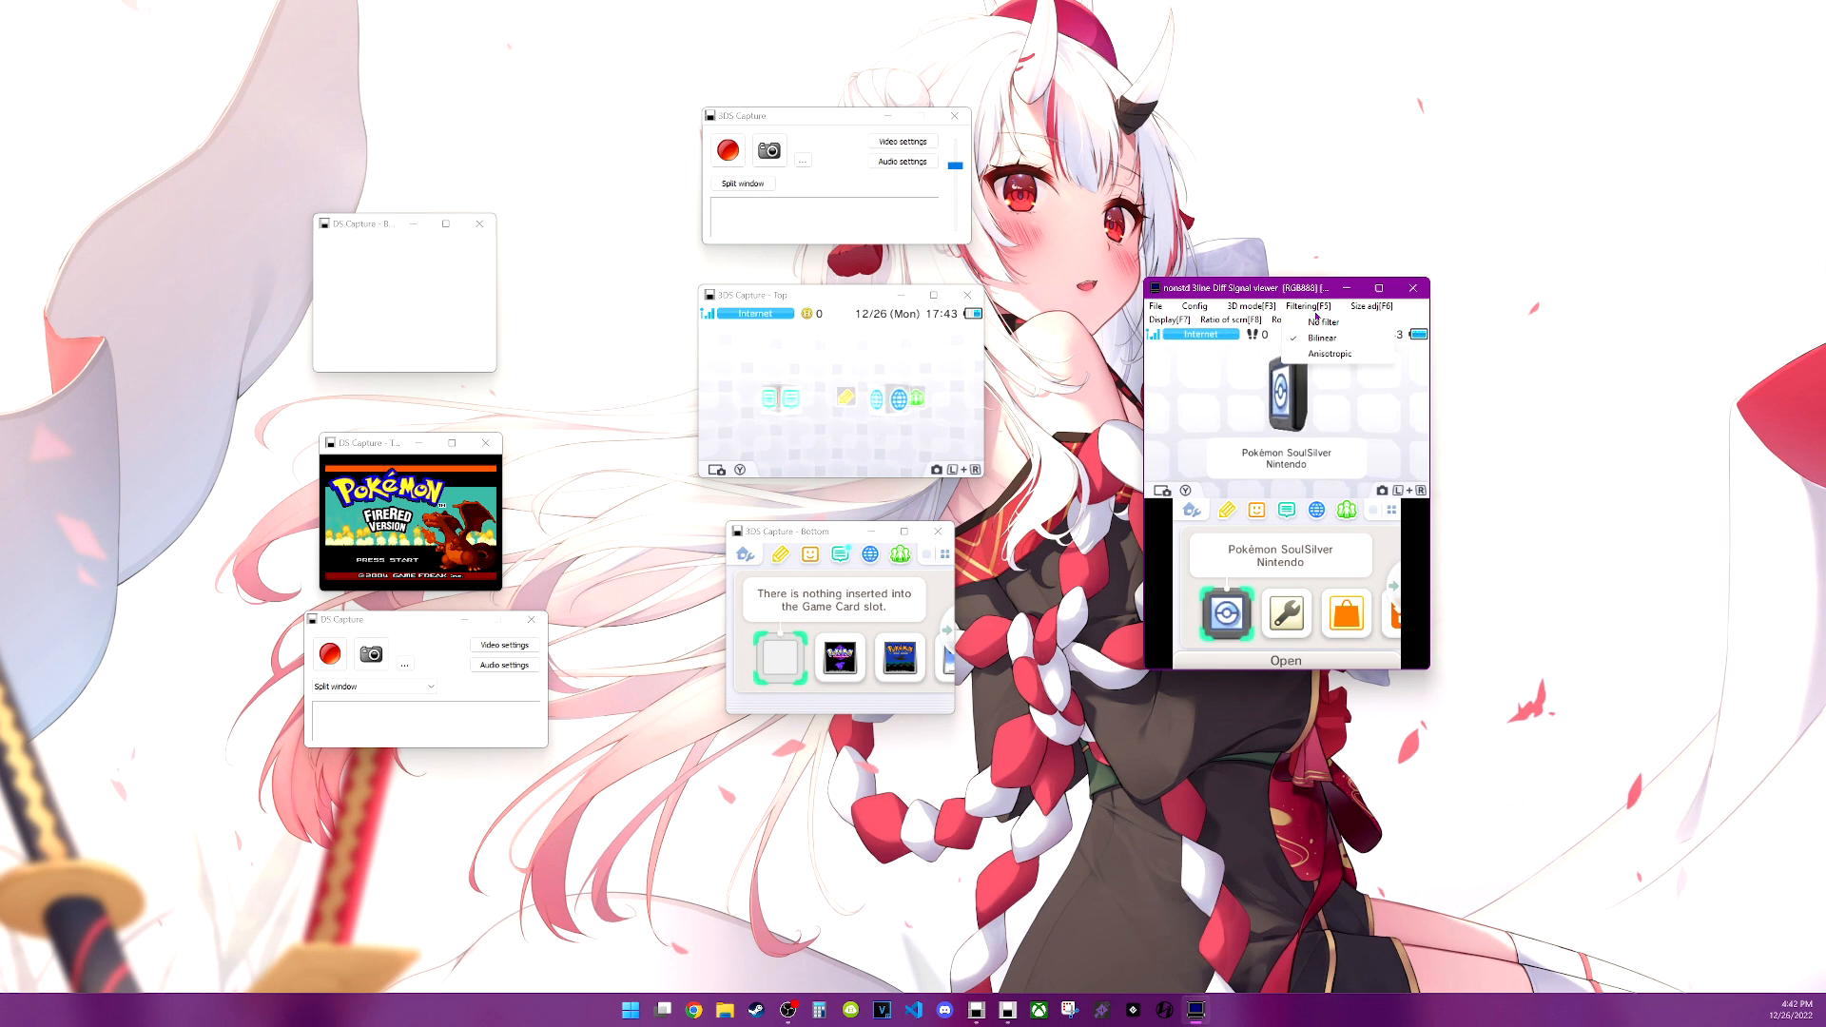